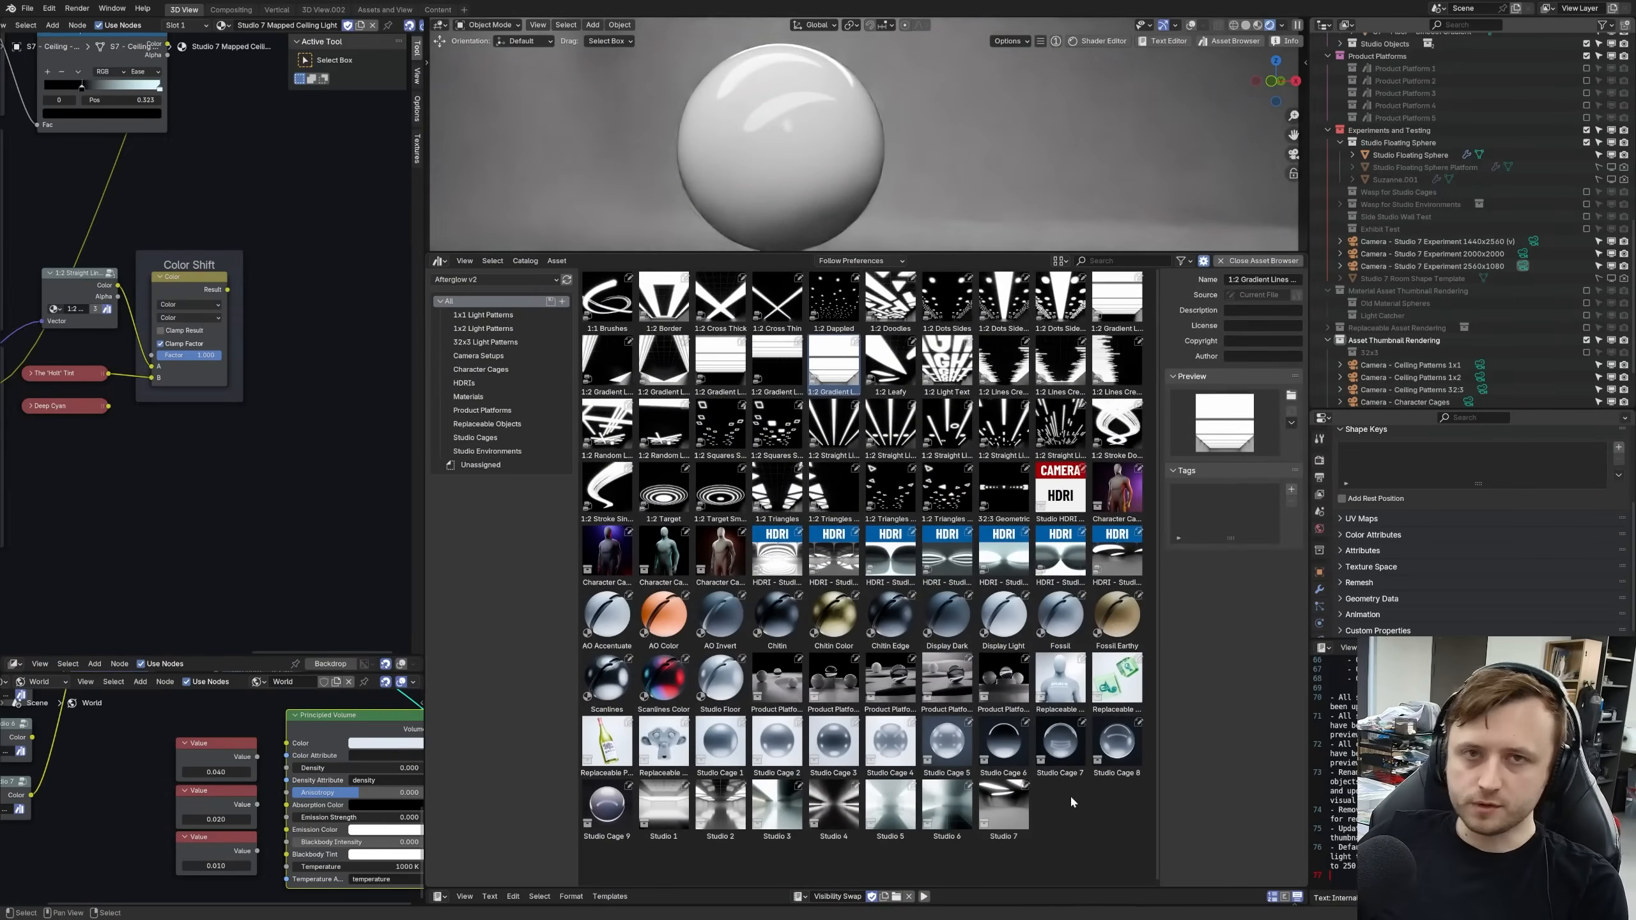
mouse_move(1069, 843)
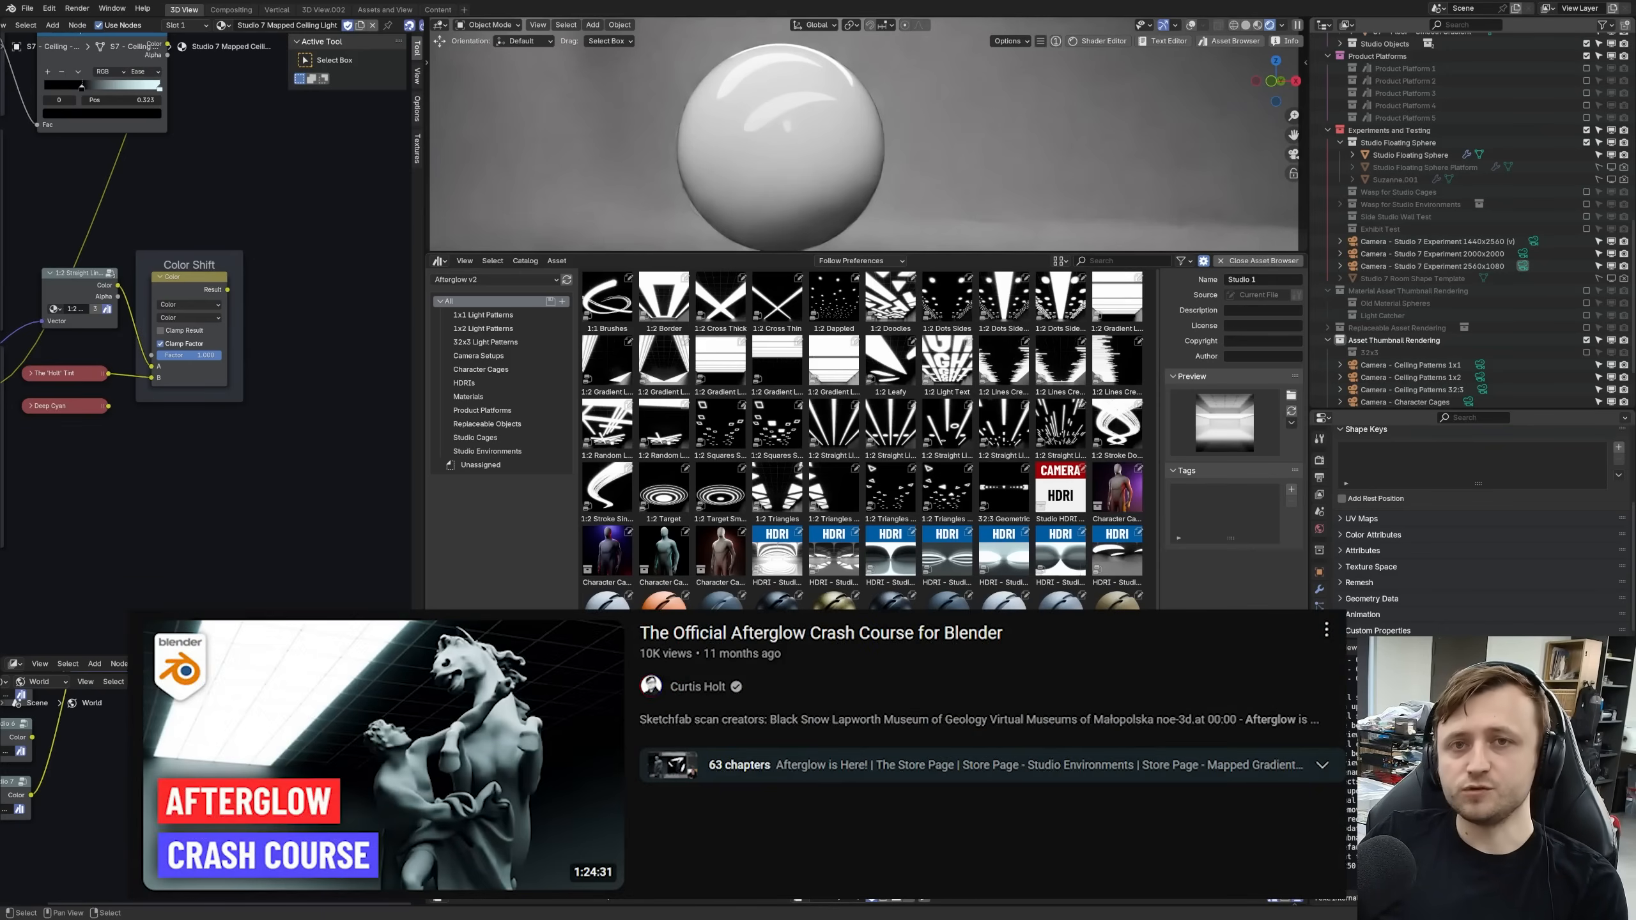
- Inspect the 1:2 Straight Lines node group and select the Studio Floating Sphere
scroll("down", 3)
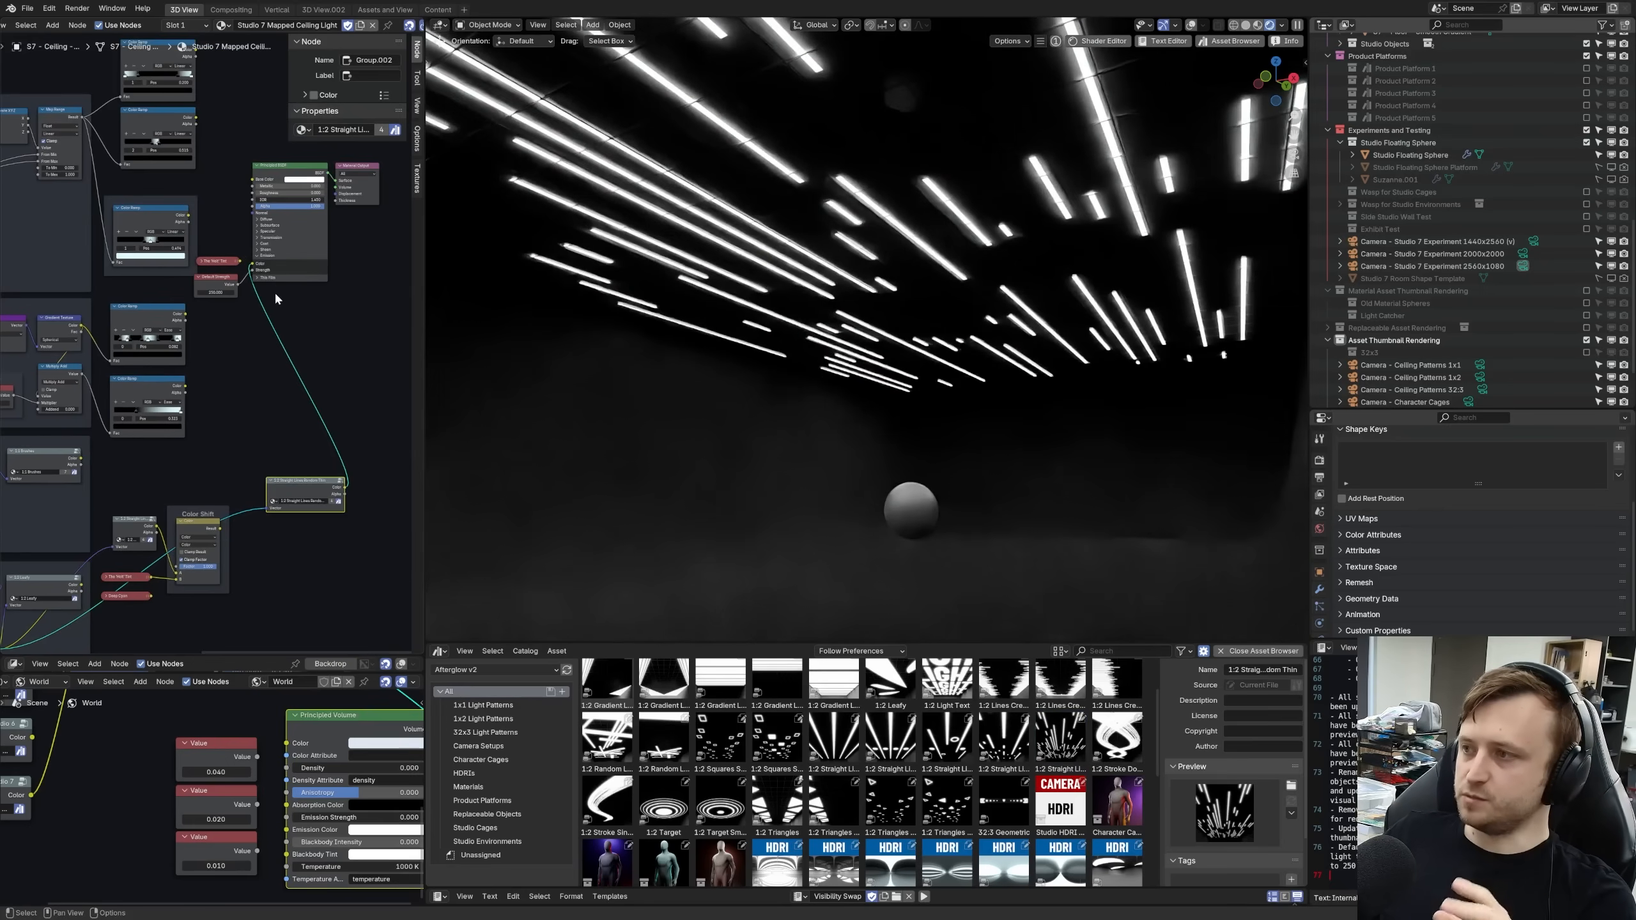
left_click(1408, 155)
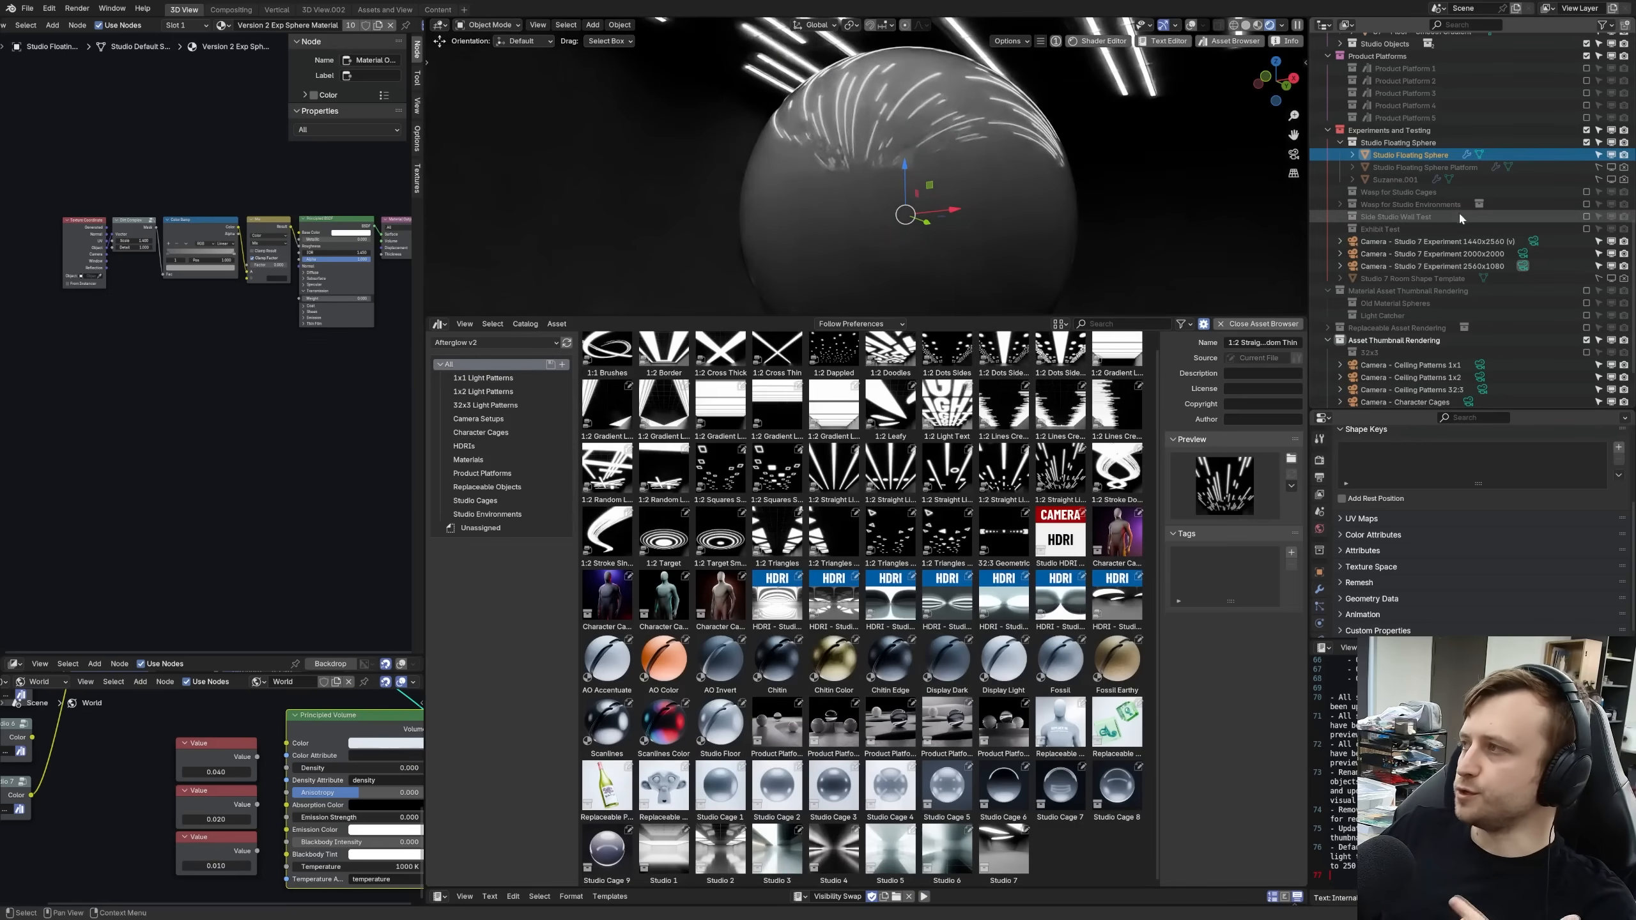
left_click(776, 721)
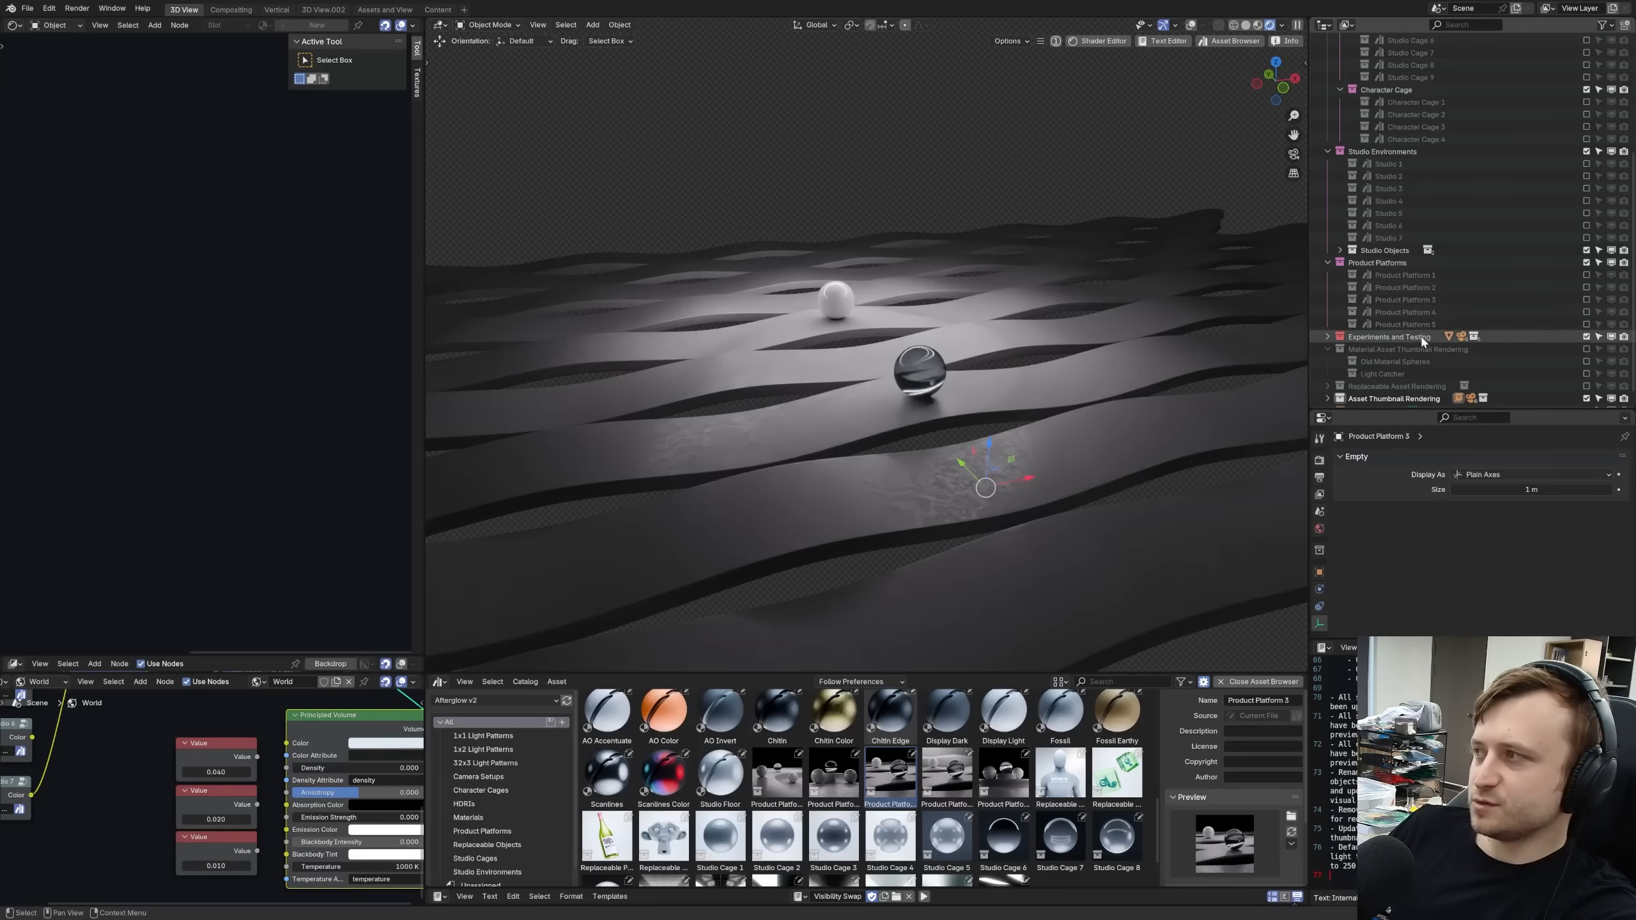
- Expand Product Platform 3 and browse its cameras, focus point empty and second demo sphere
left_click(1342, 299)
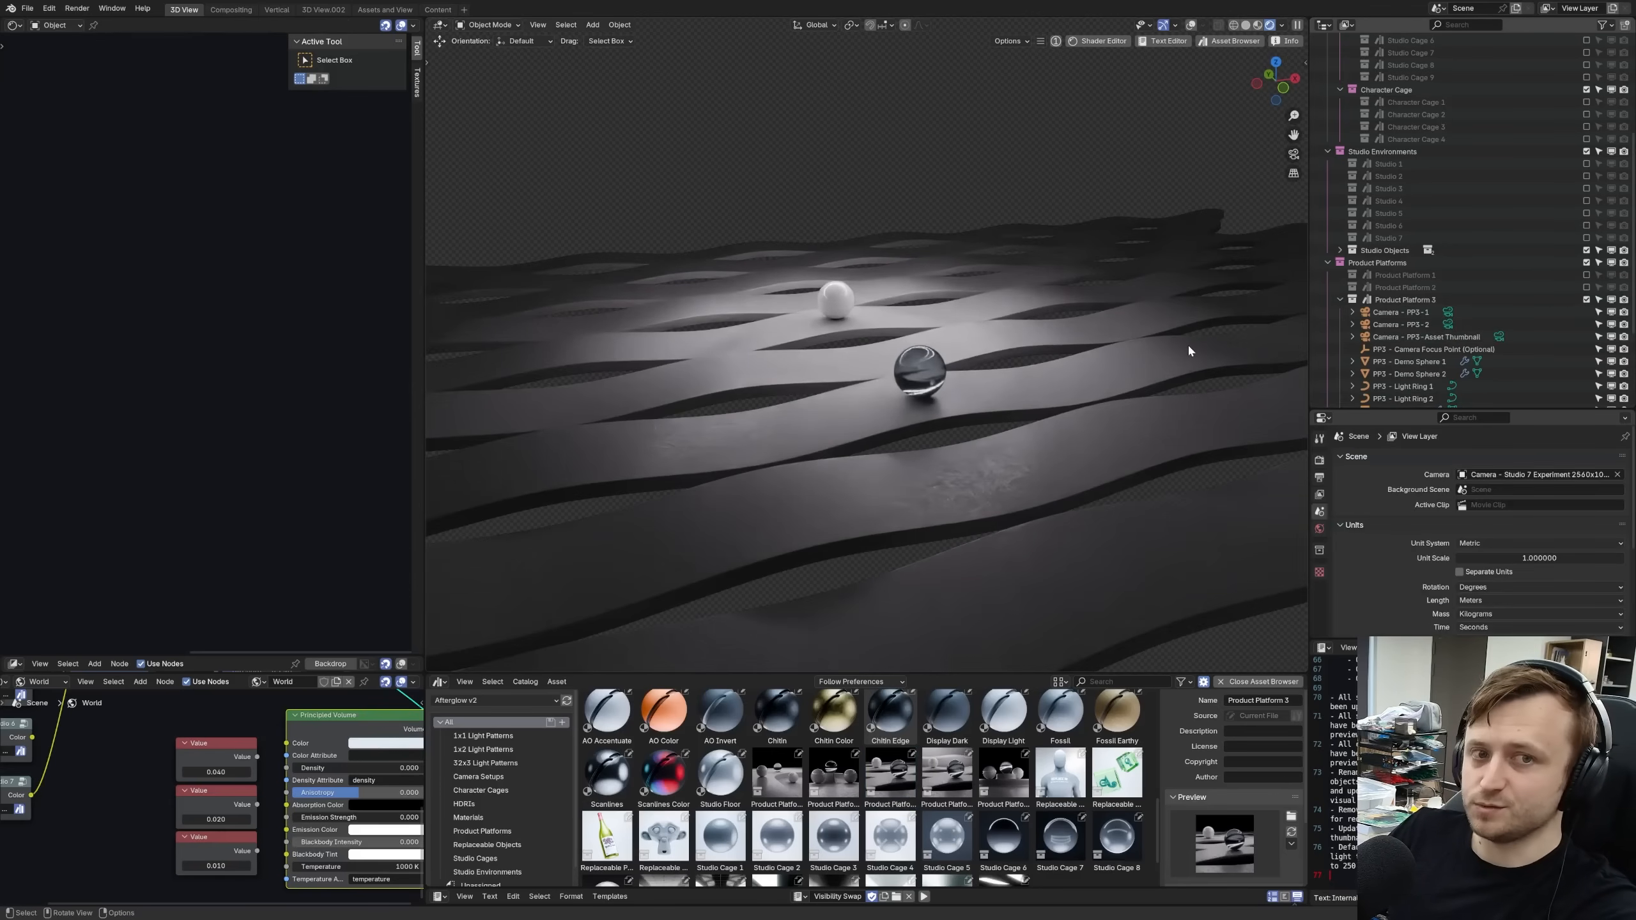
left_click(1399, 226)
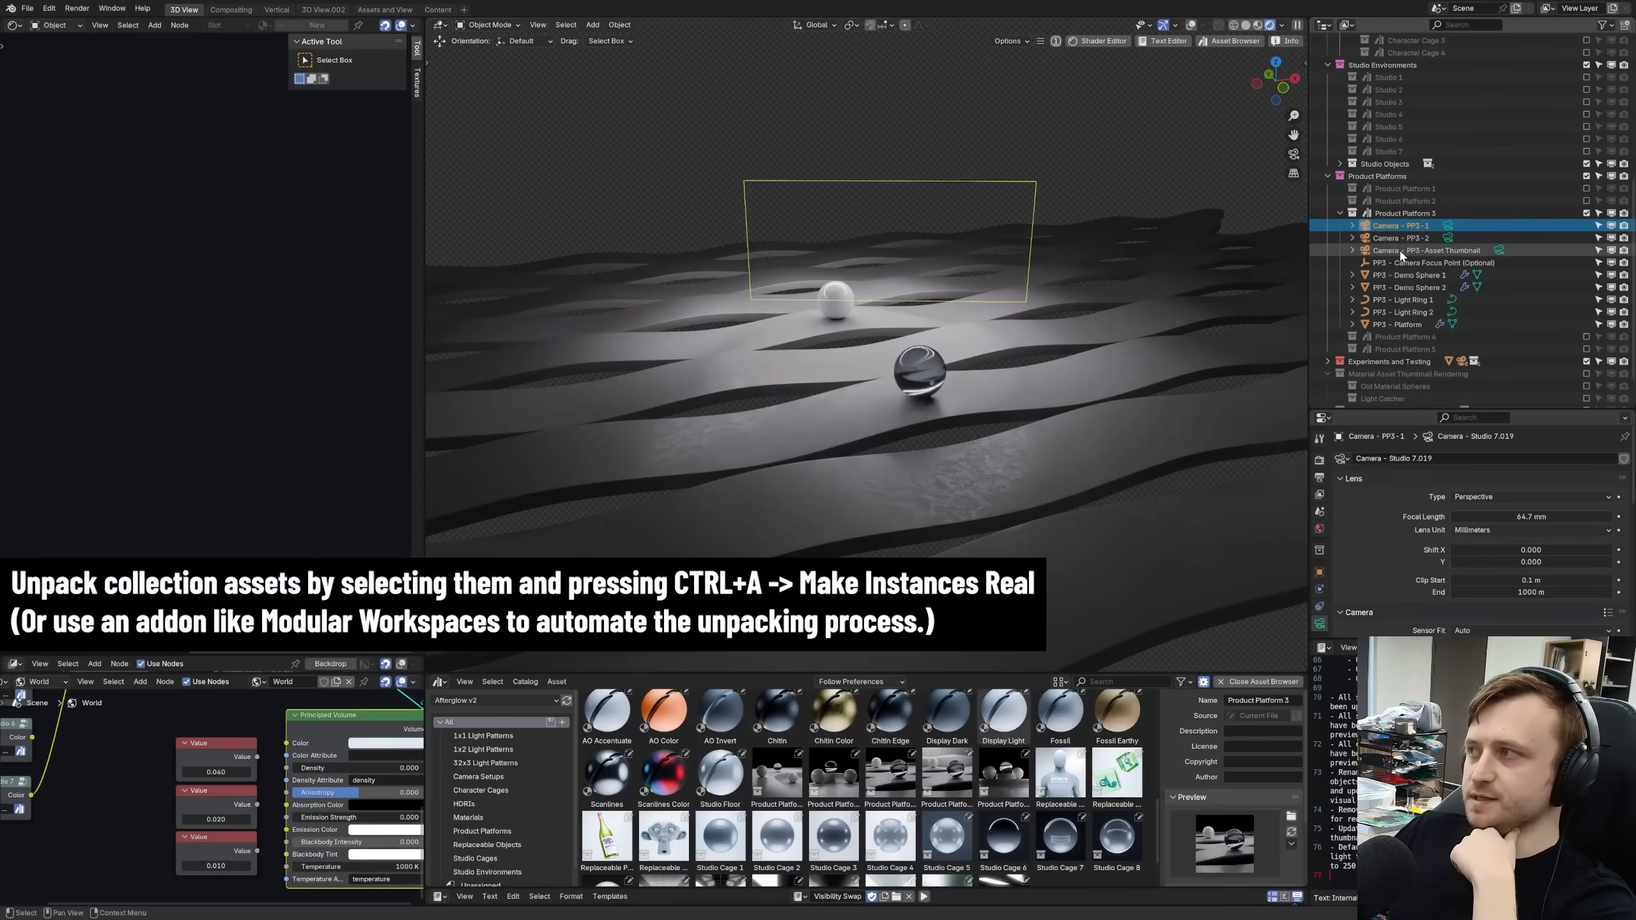
left_click(1419, 249)
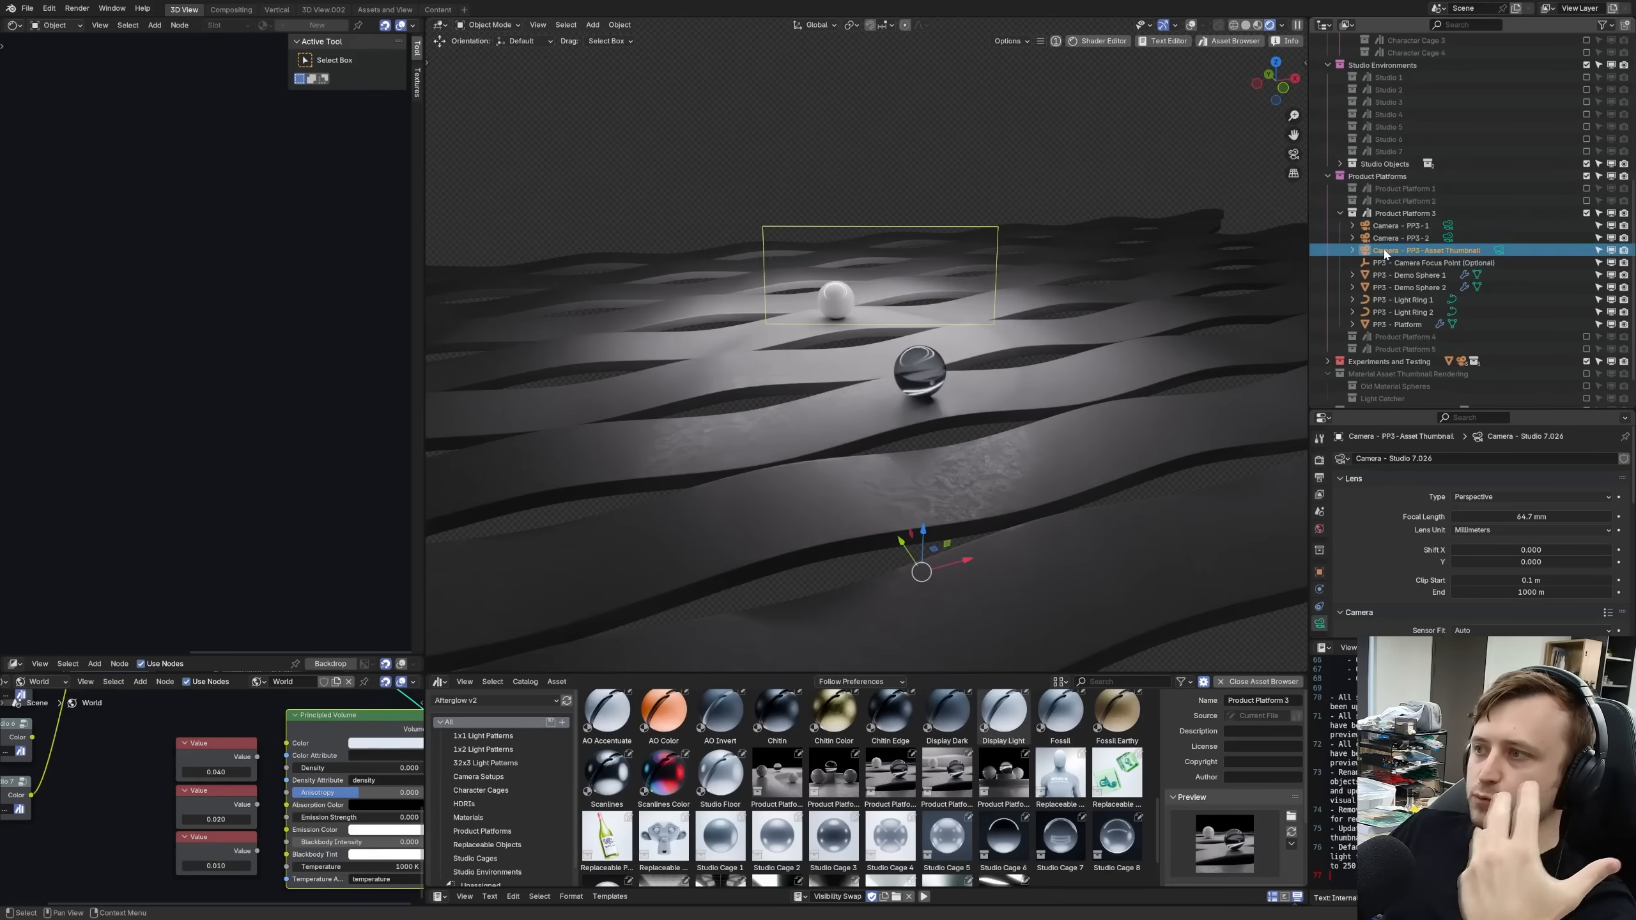
left_click(1435, 262)
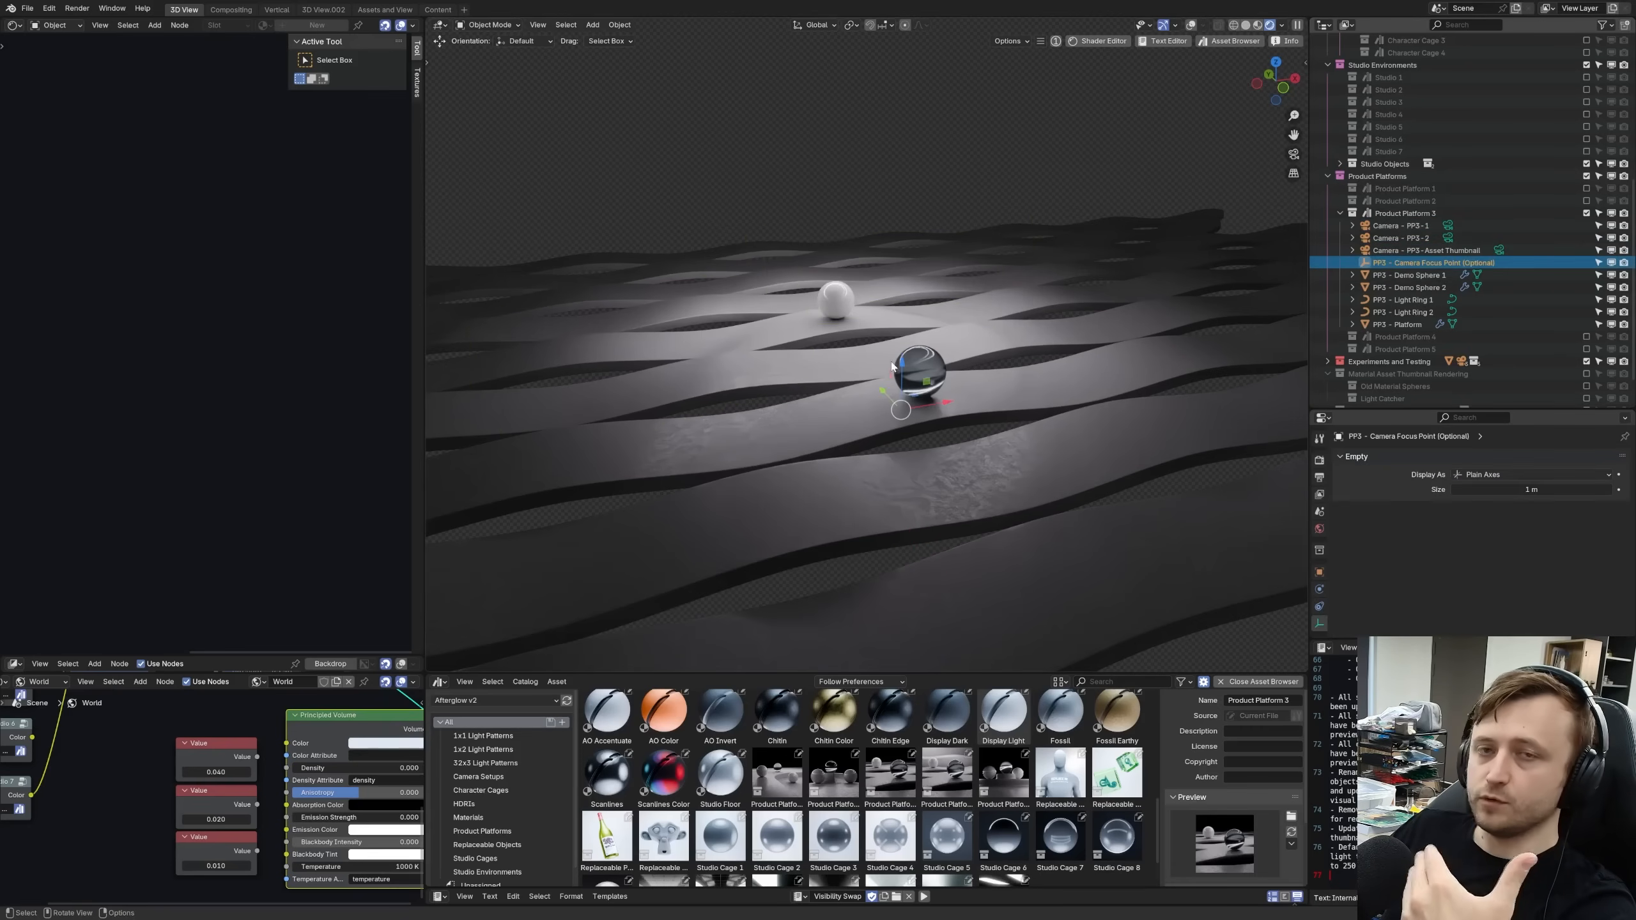
mouse_move(1143, 322)
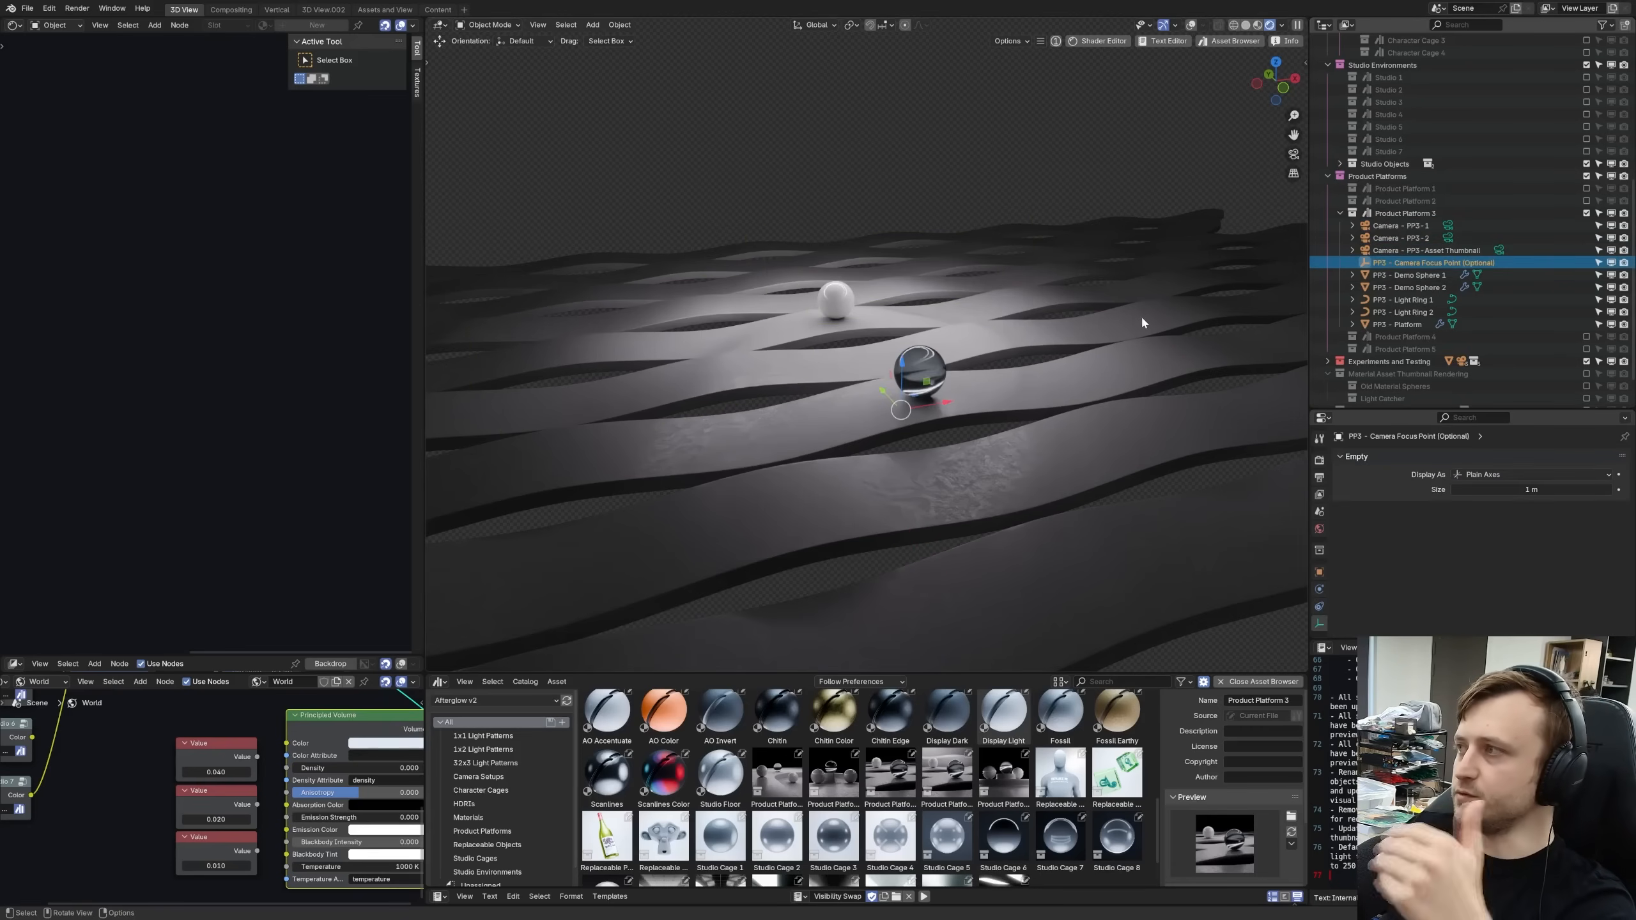
left_click(1409, 287)
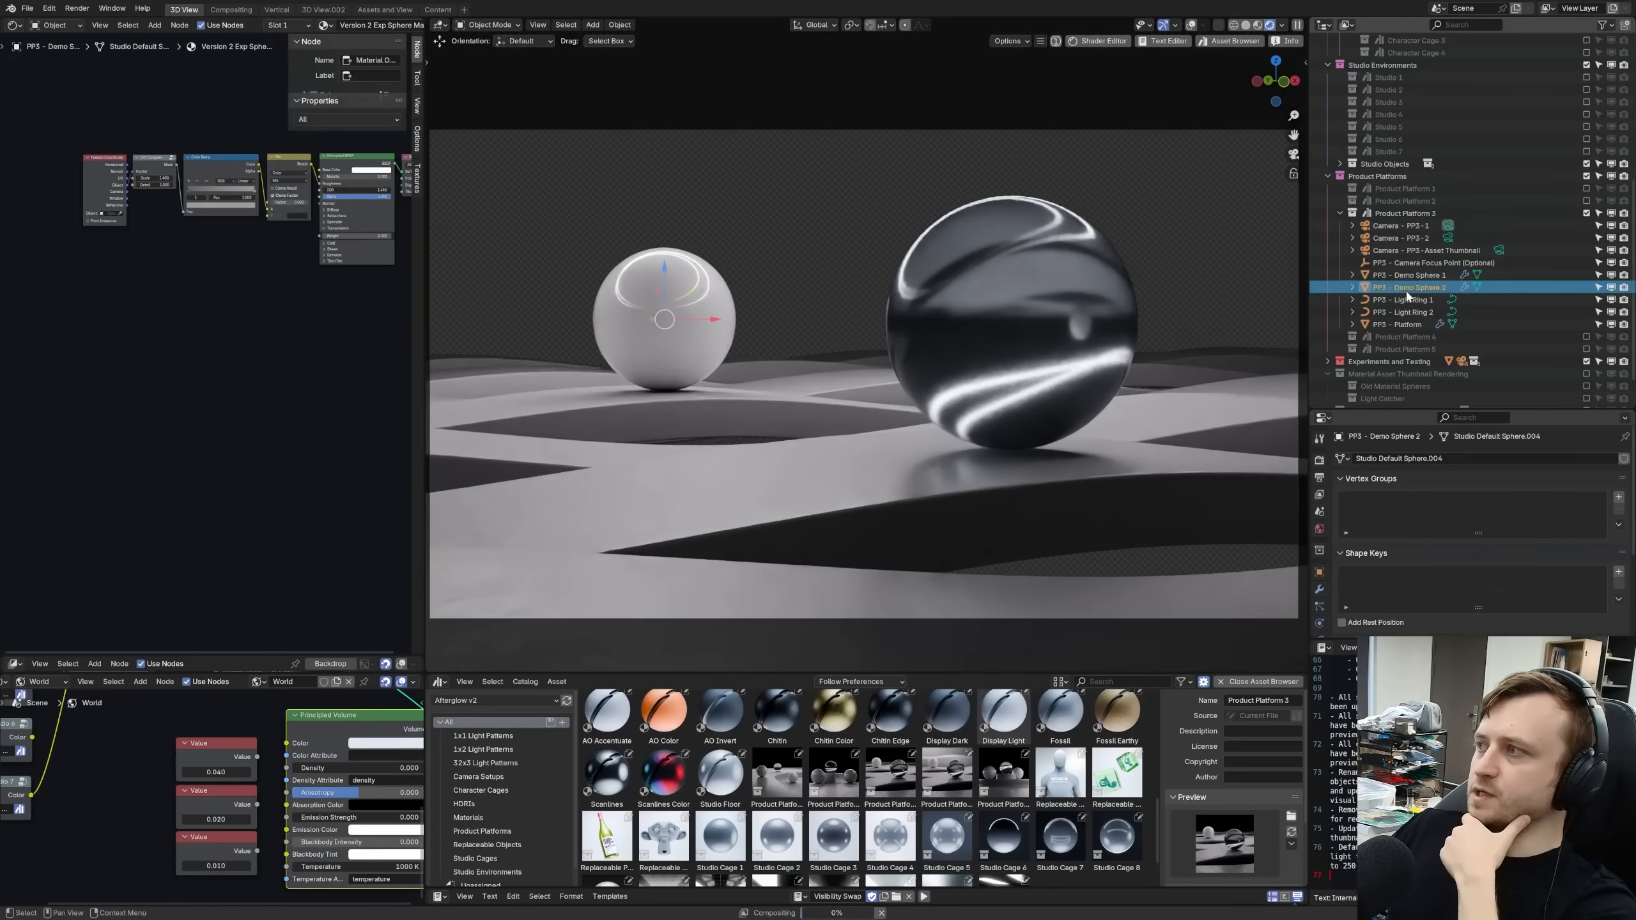
left_click(1403, 312)
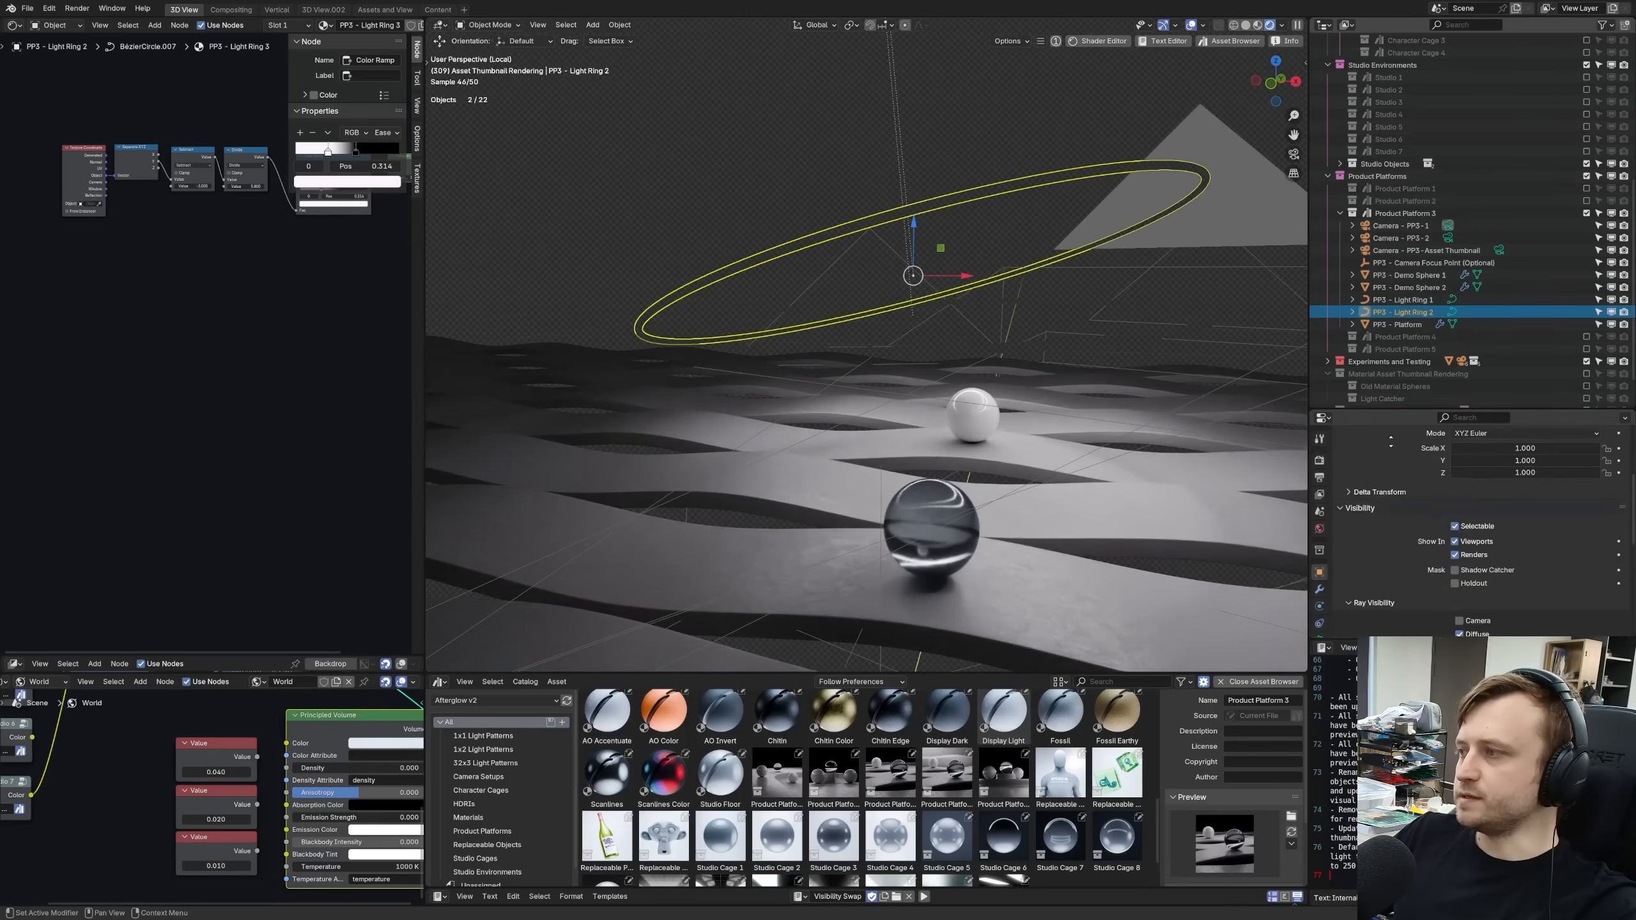
scroll("down", 3)
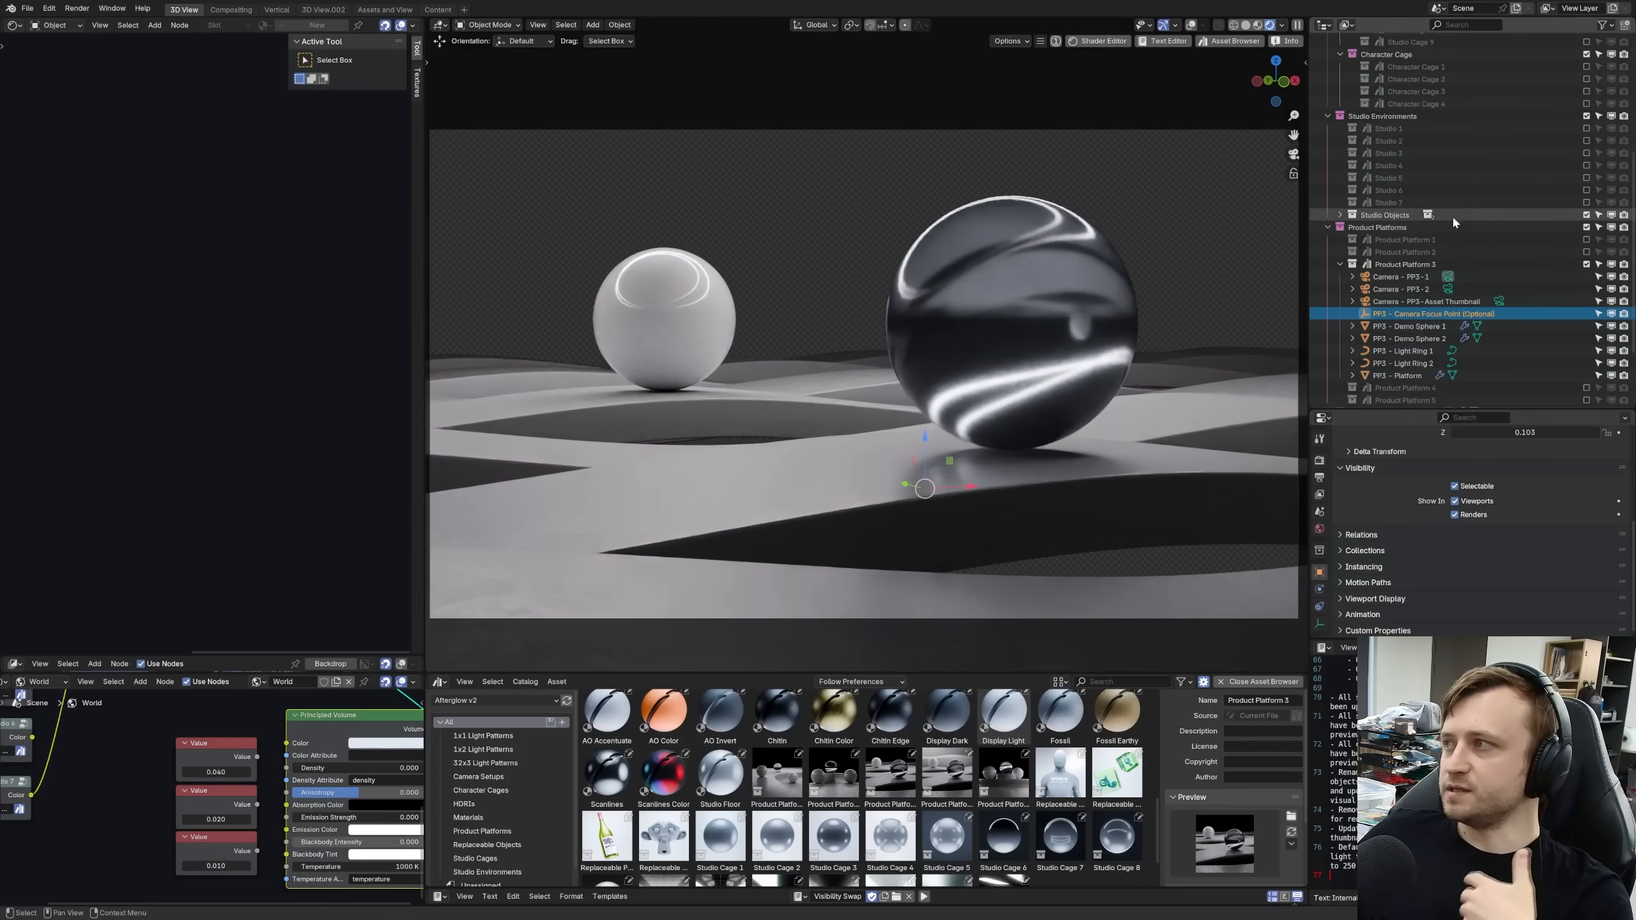
- Enable the Studio 6 collection and reshape its floor Color Ramp
left_click(1585, 189)
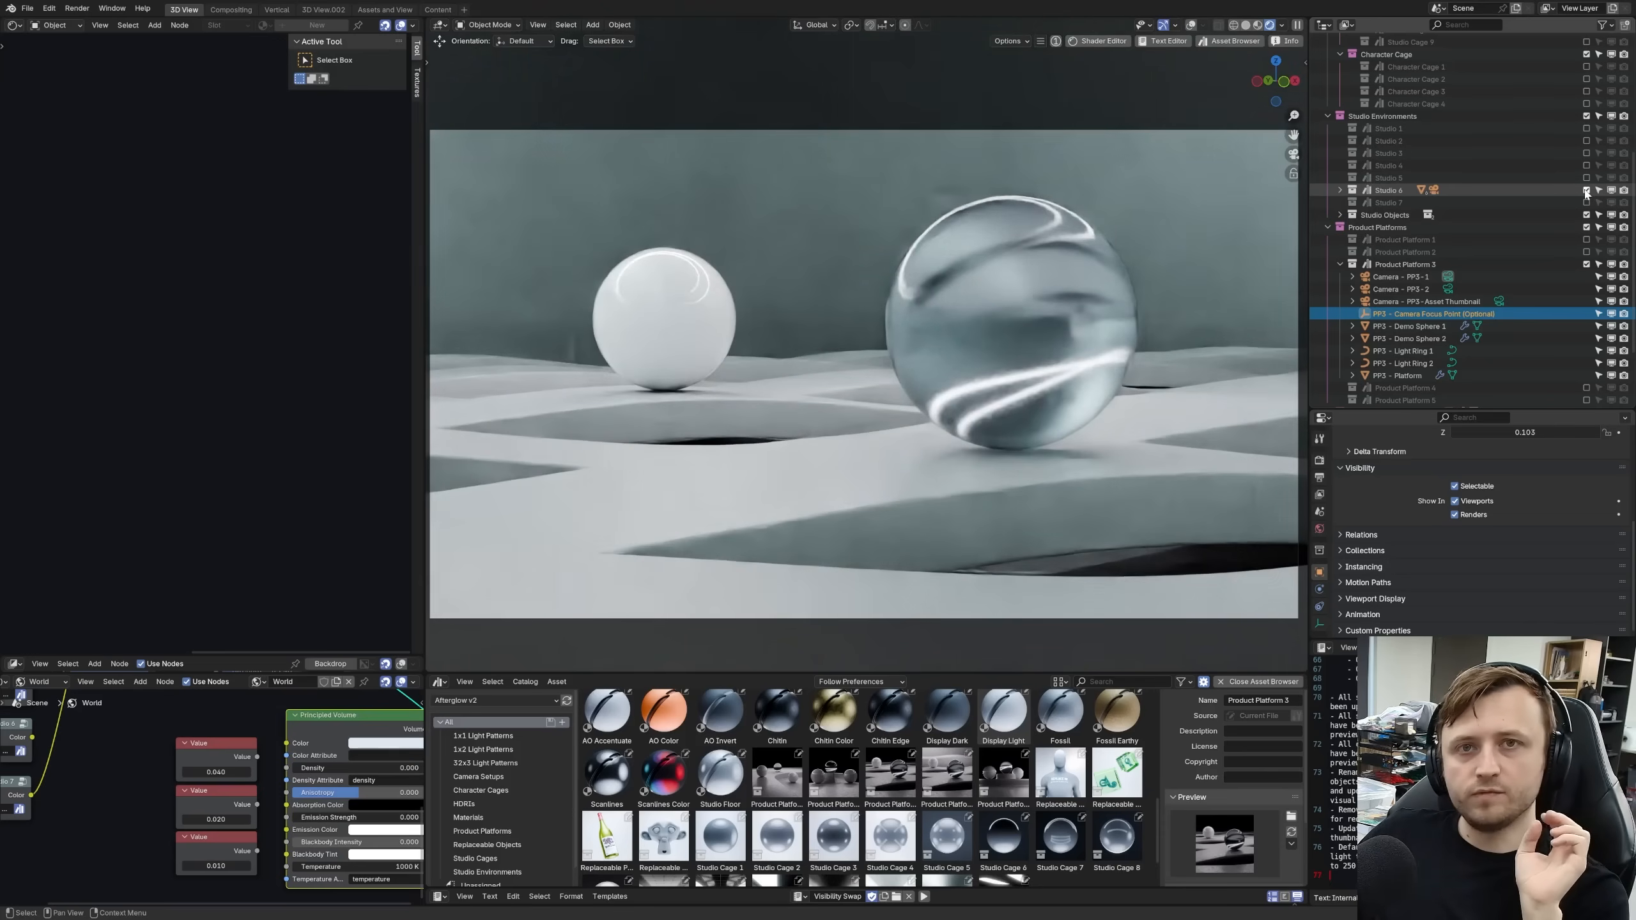
mouse_move(1585, 191)
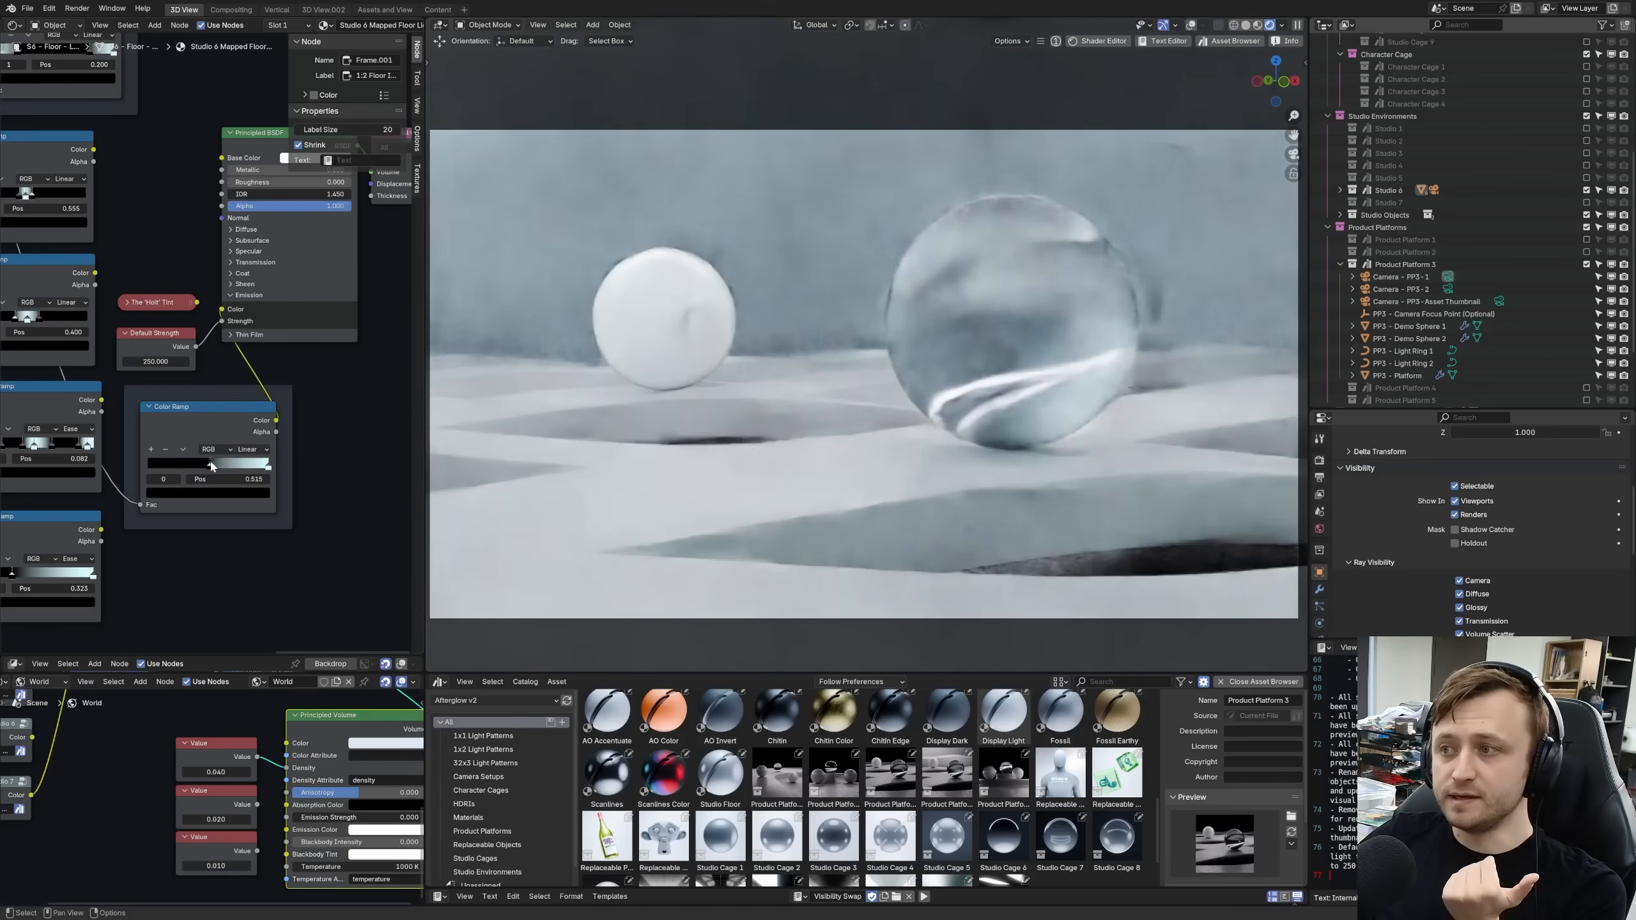
left_click_drag(219, 464, 206, 465)
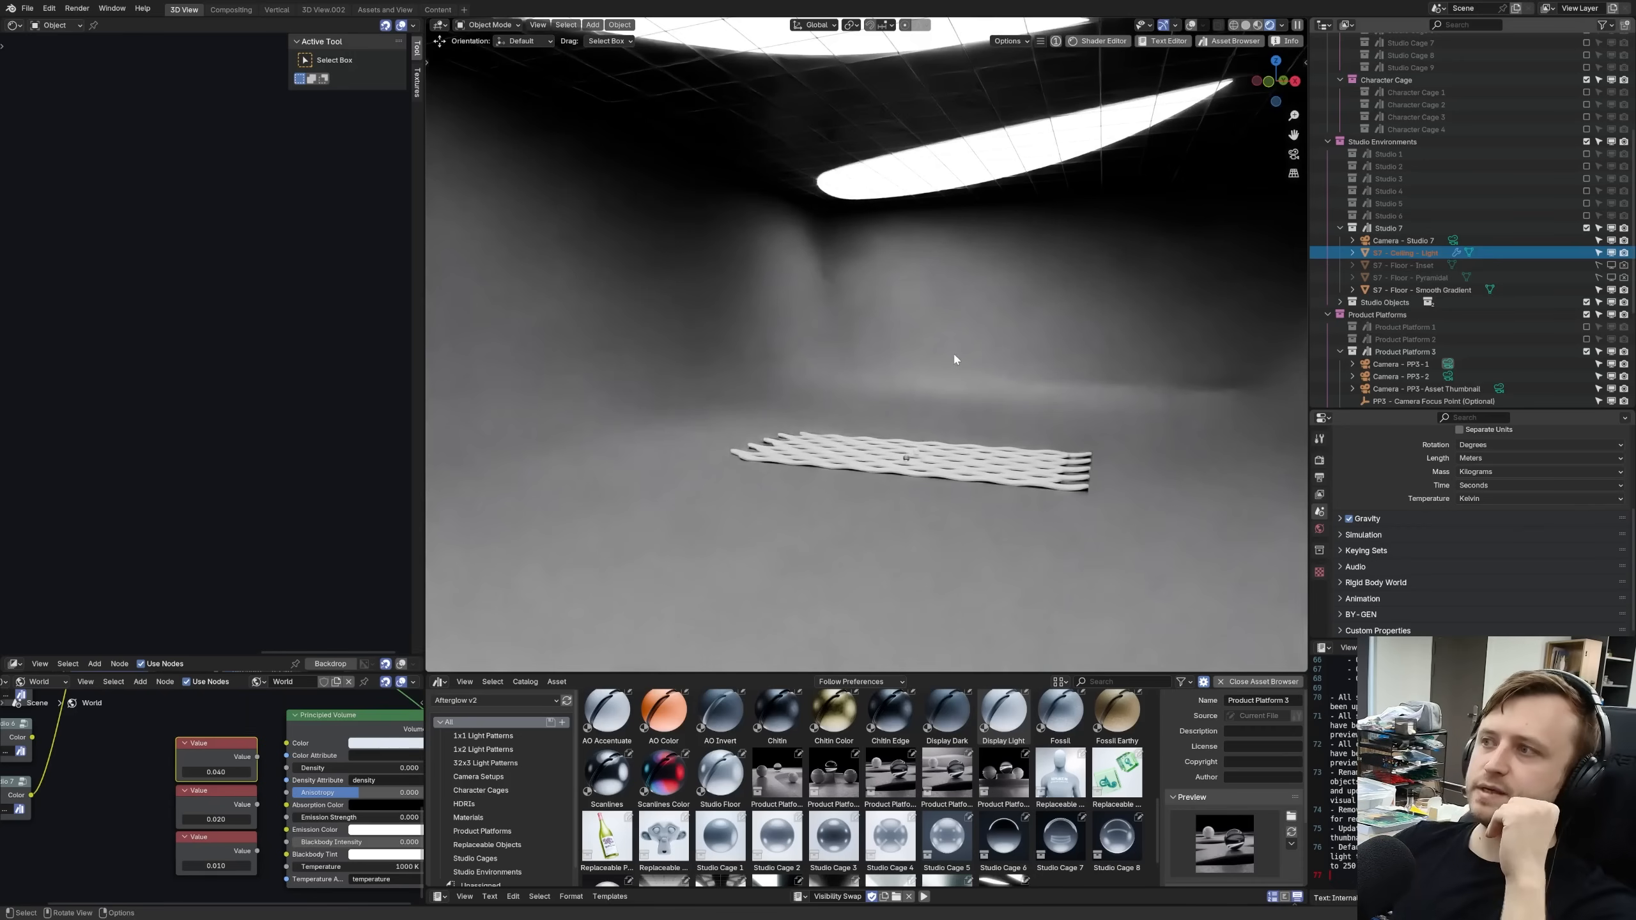
mouse_move(937, 360)
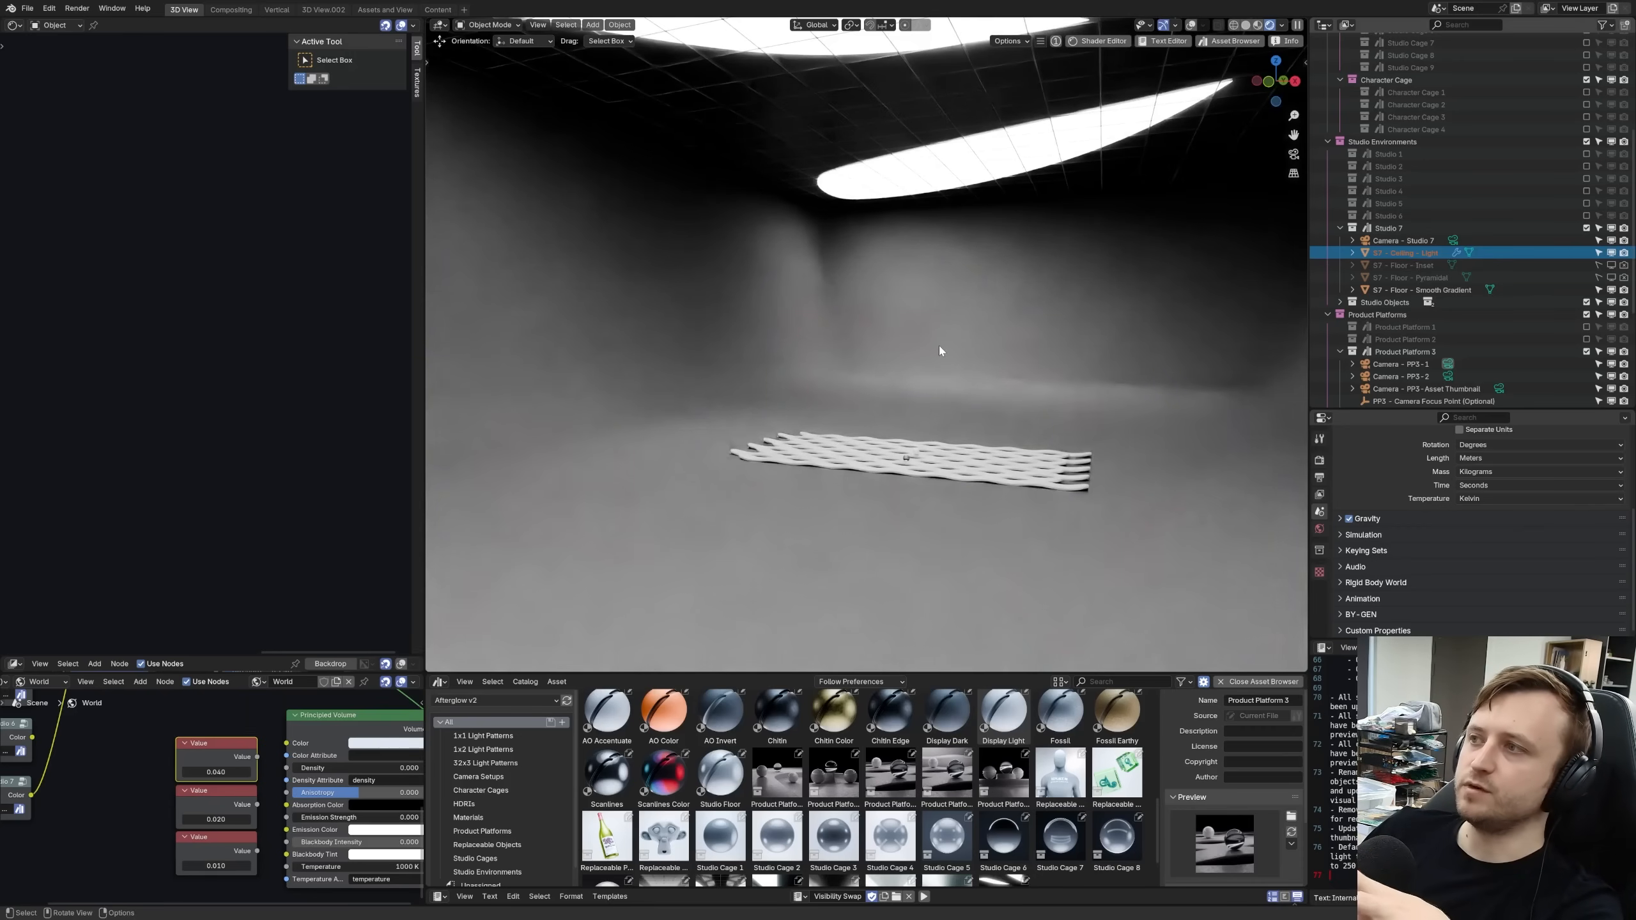
mouse_move(945, 365)
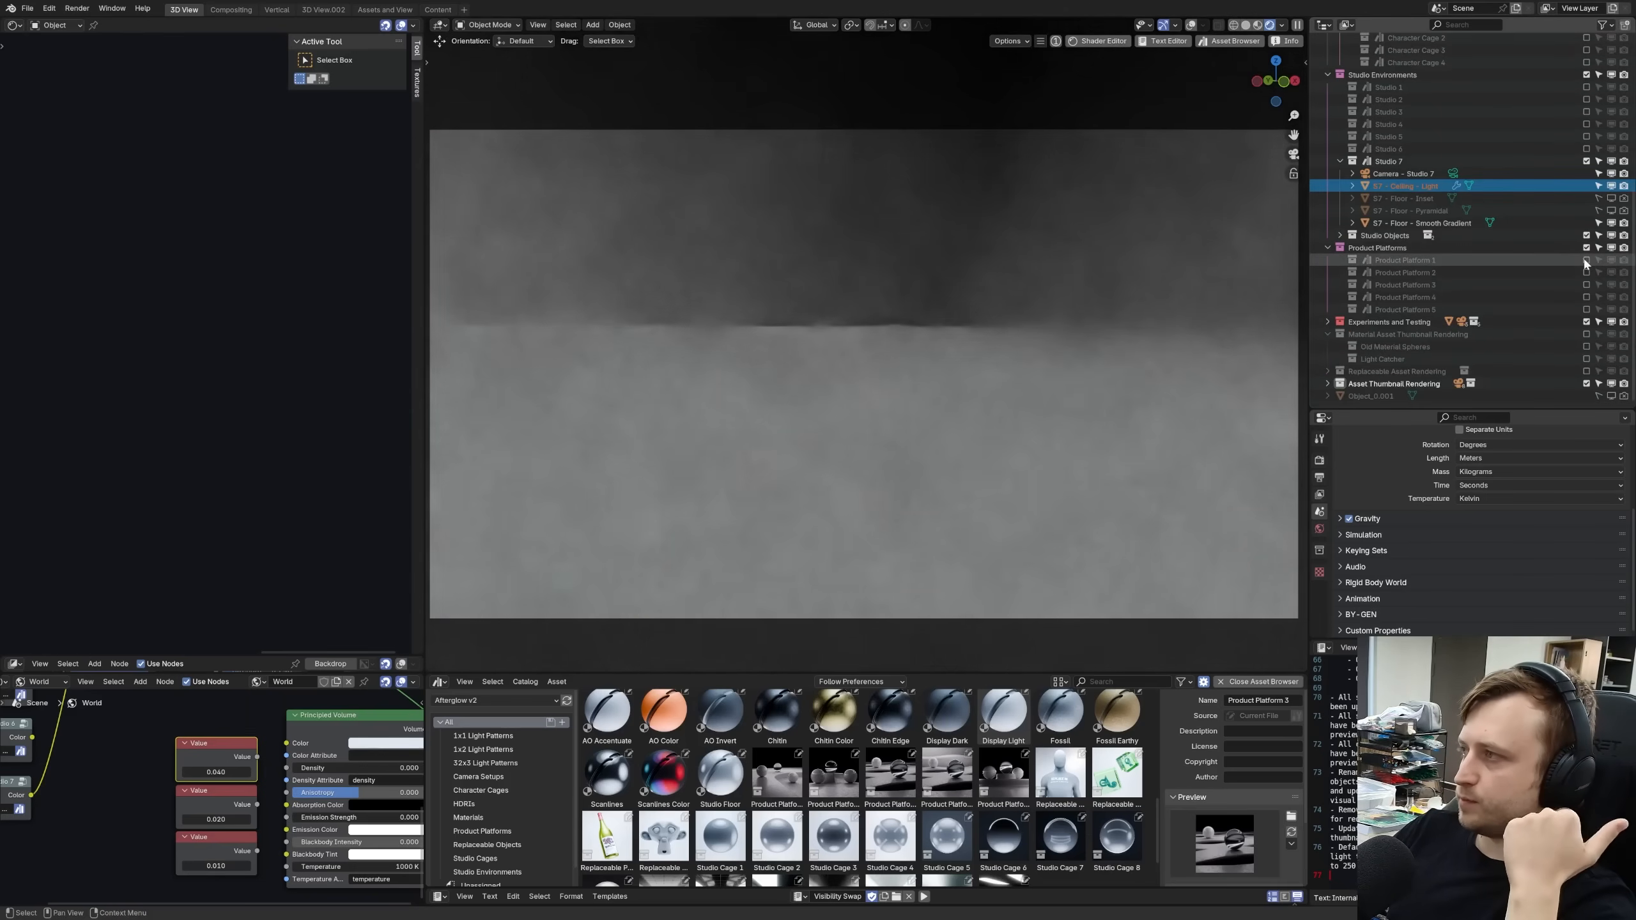
- Enable Product Platforms 1 and 2, view through their cameras, and select PP2 - Platform
left_click(1404, 260)
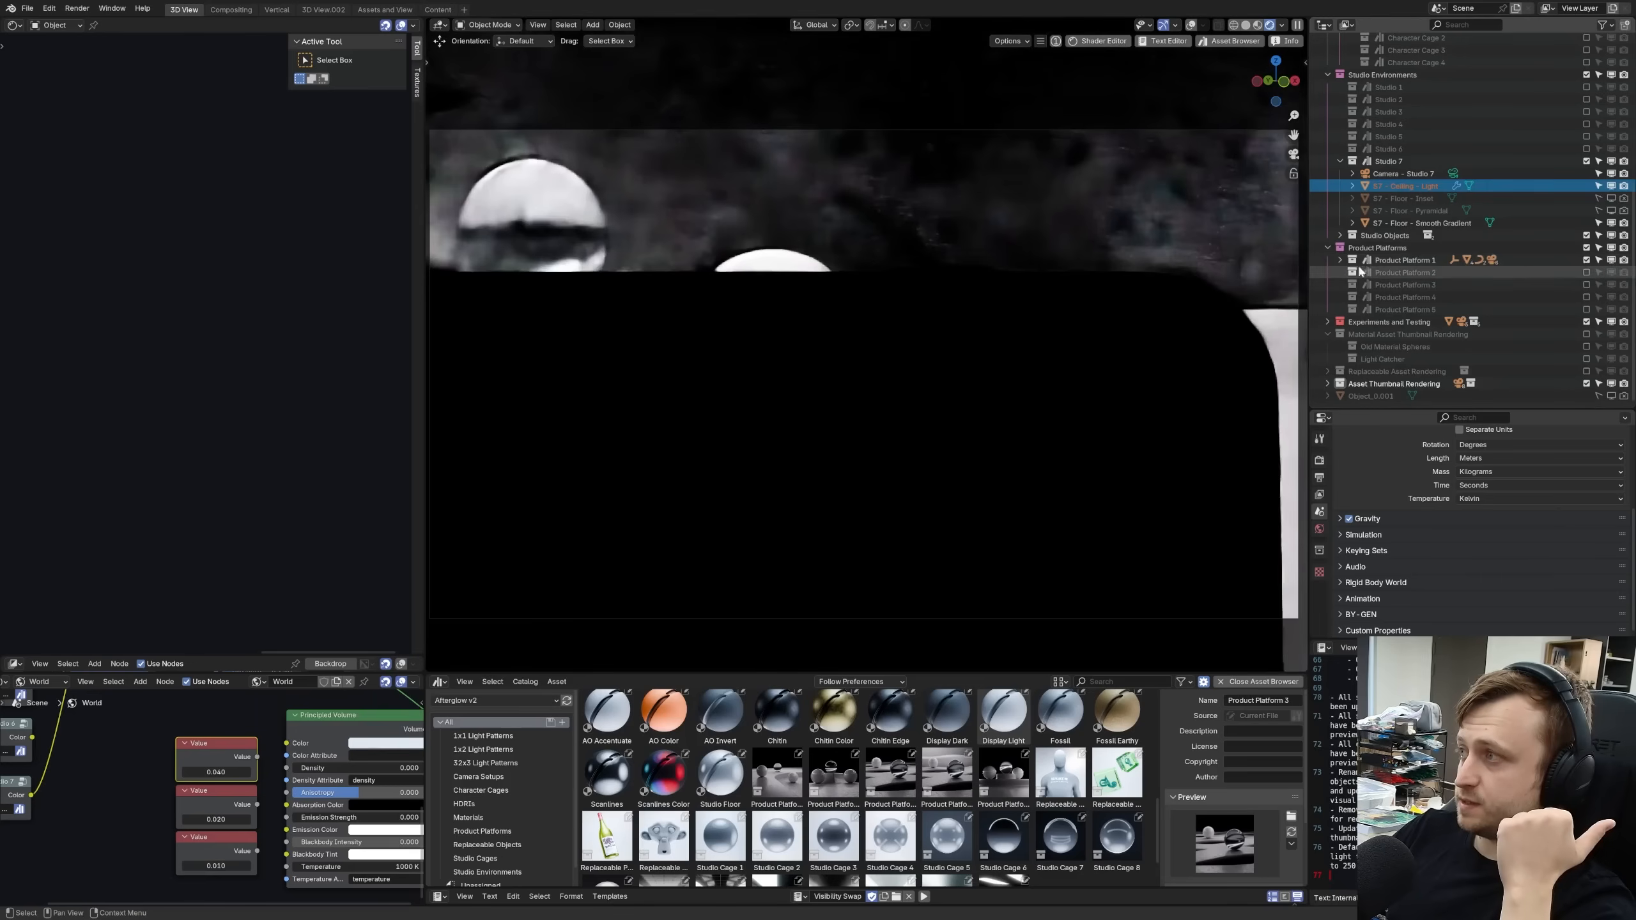
left_click(1404, 272)
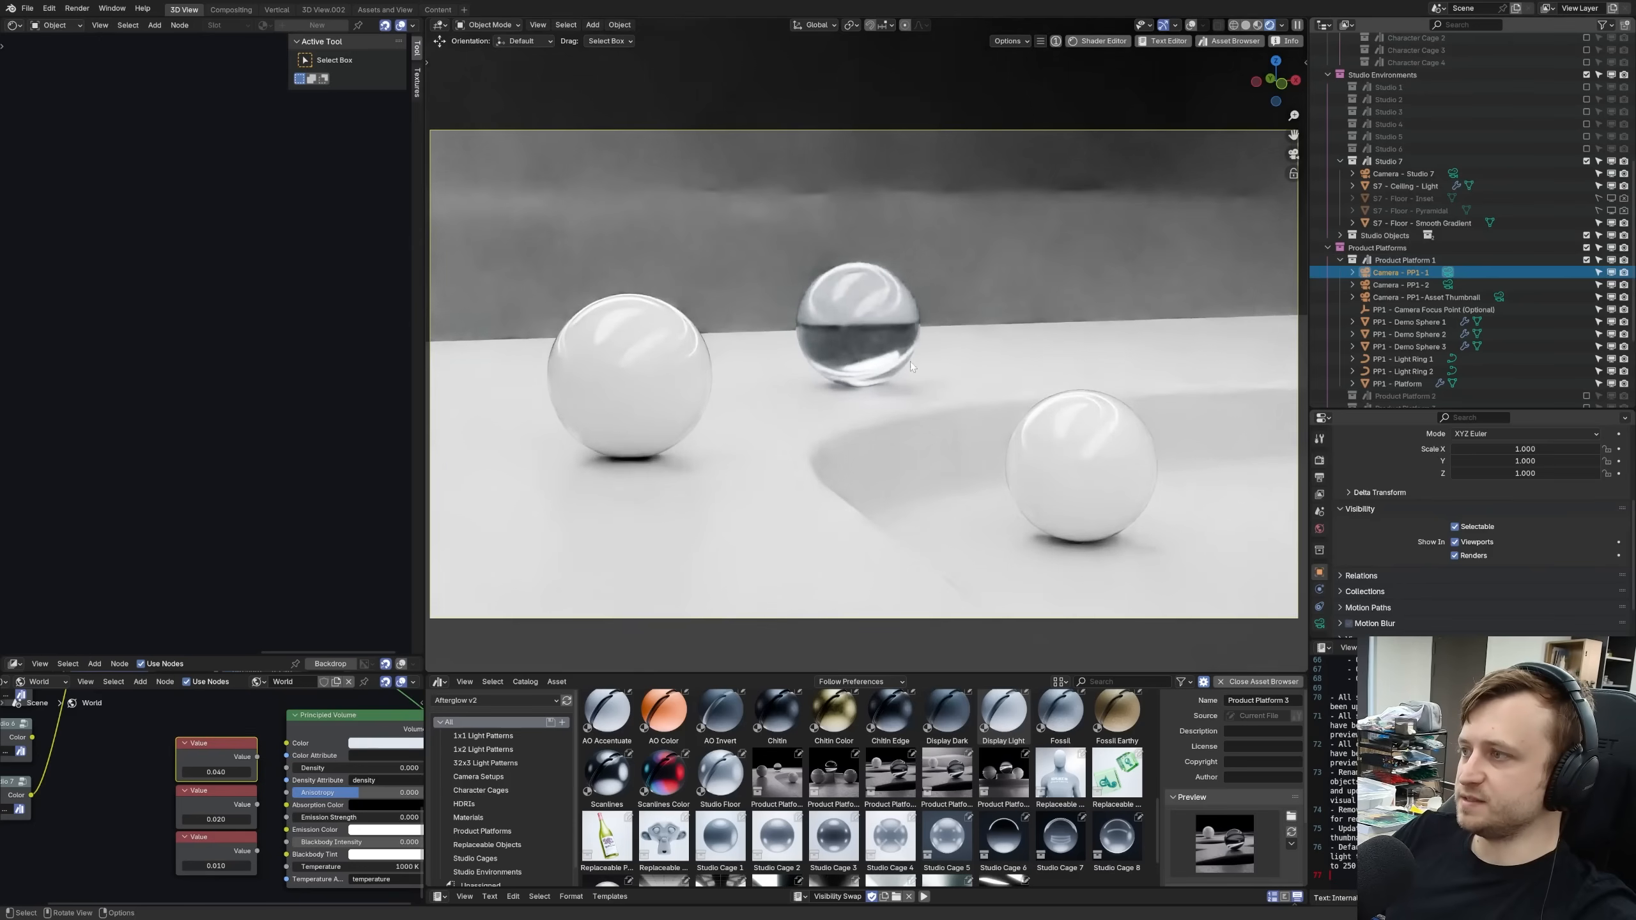
left_click(1402, 285)
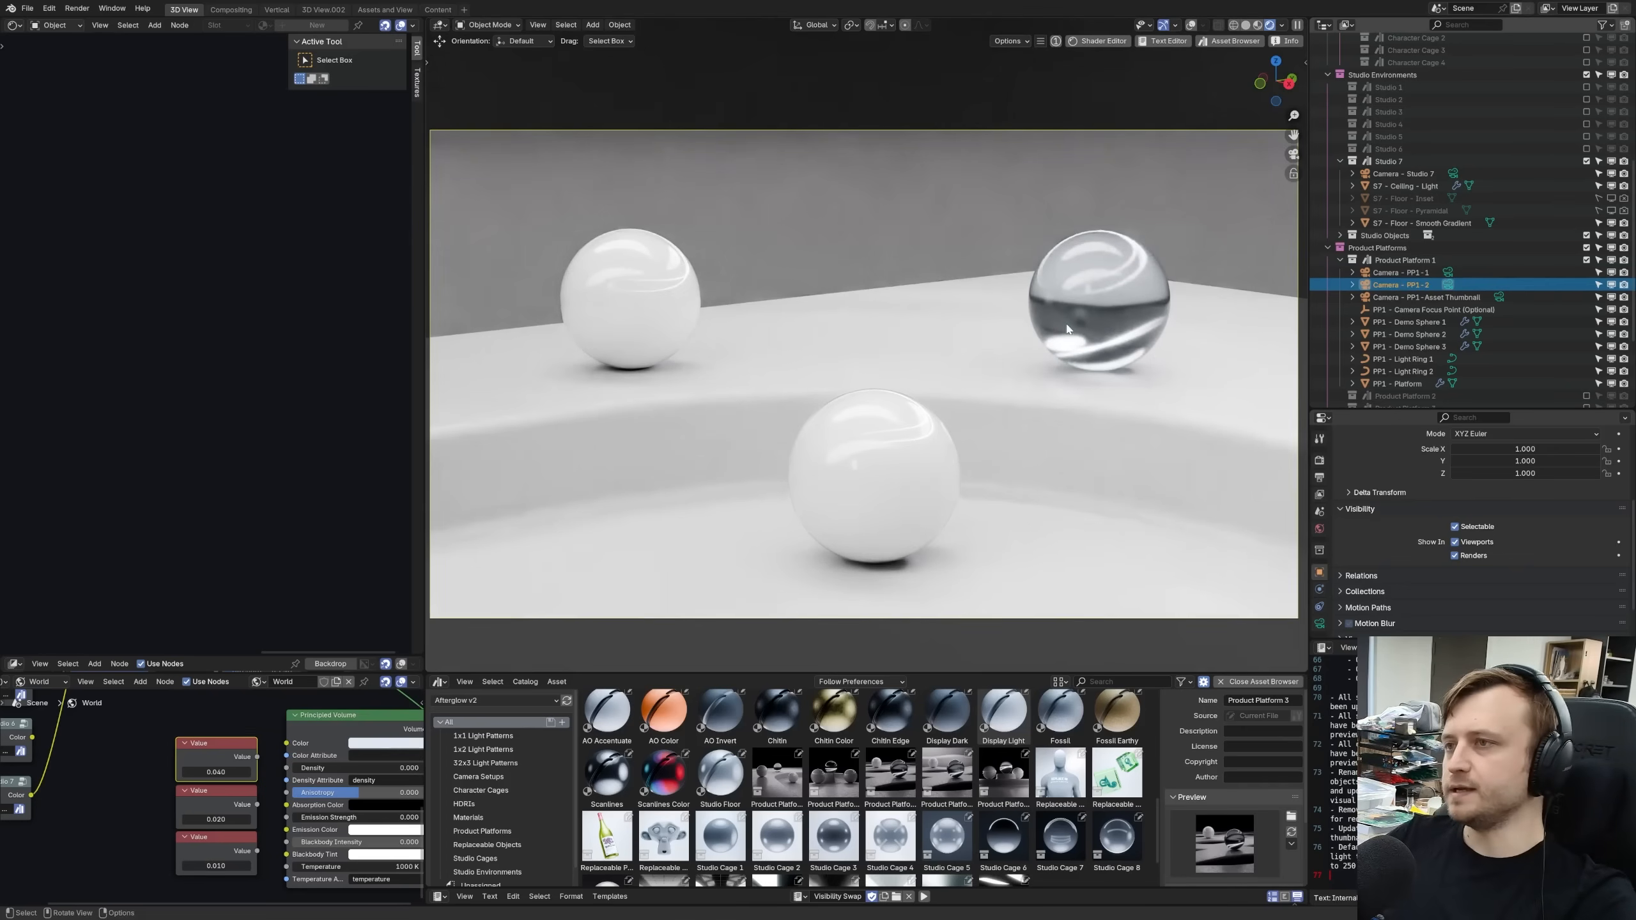
mouse_move(974, 373)
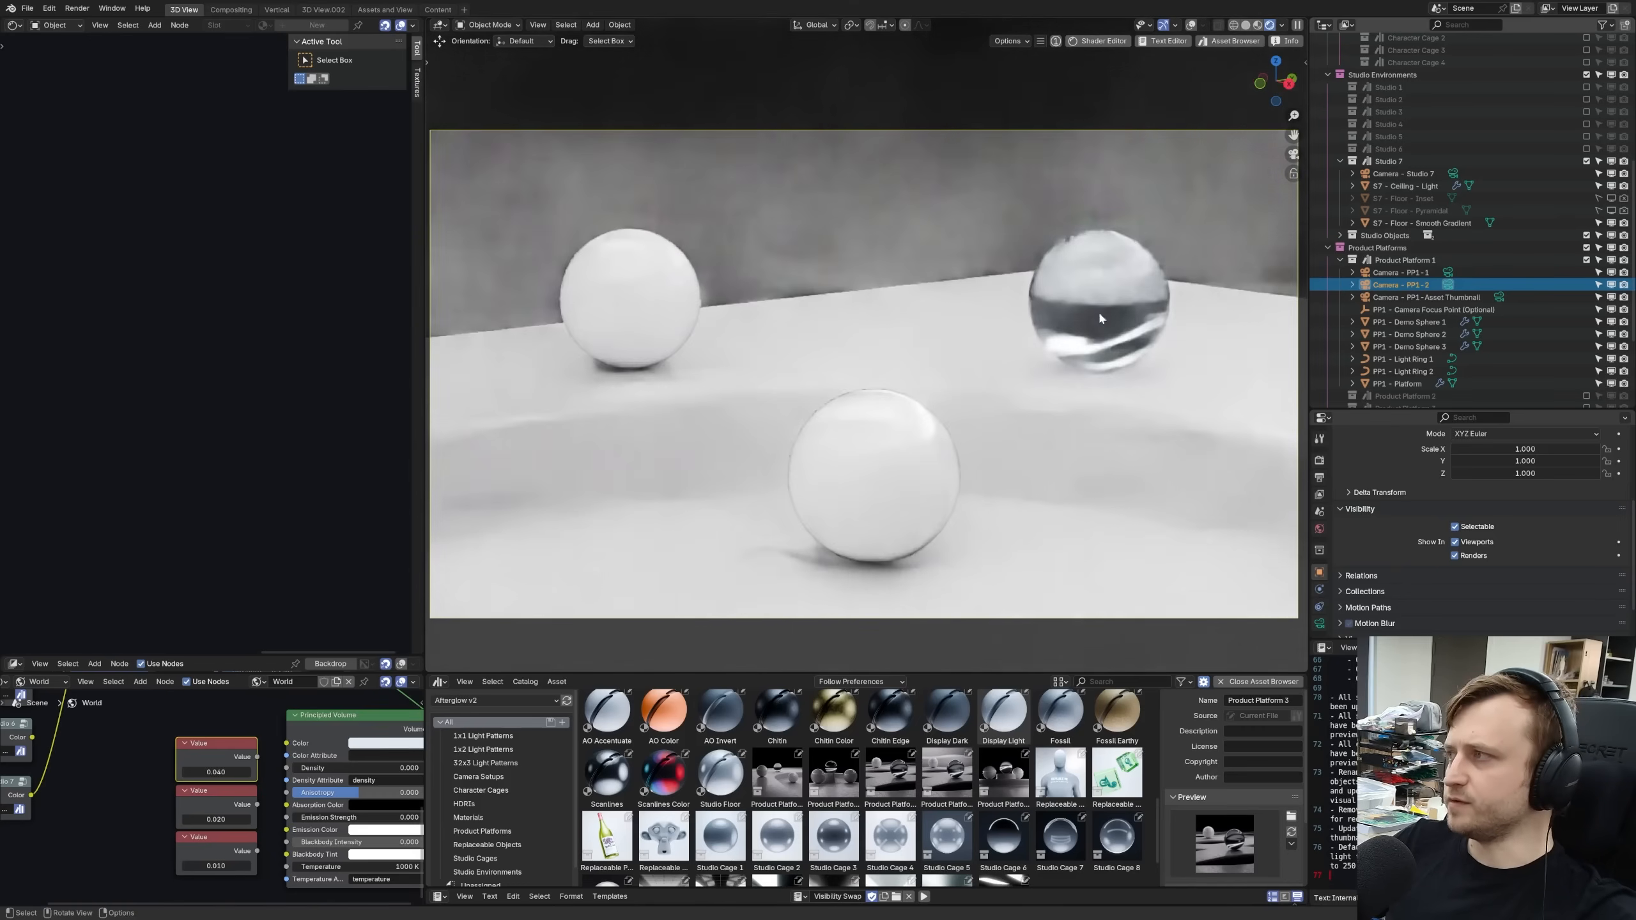
left_click(1402, 283)
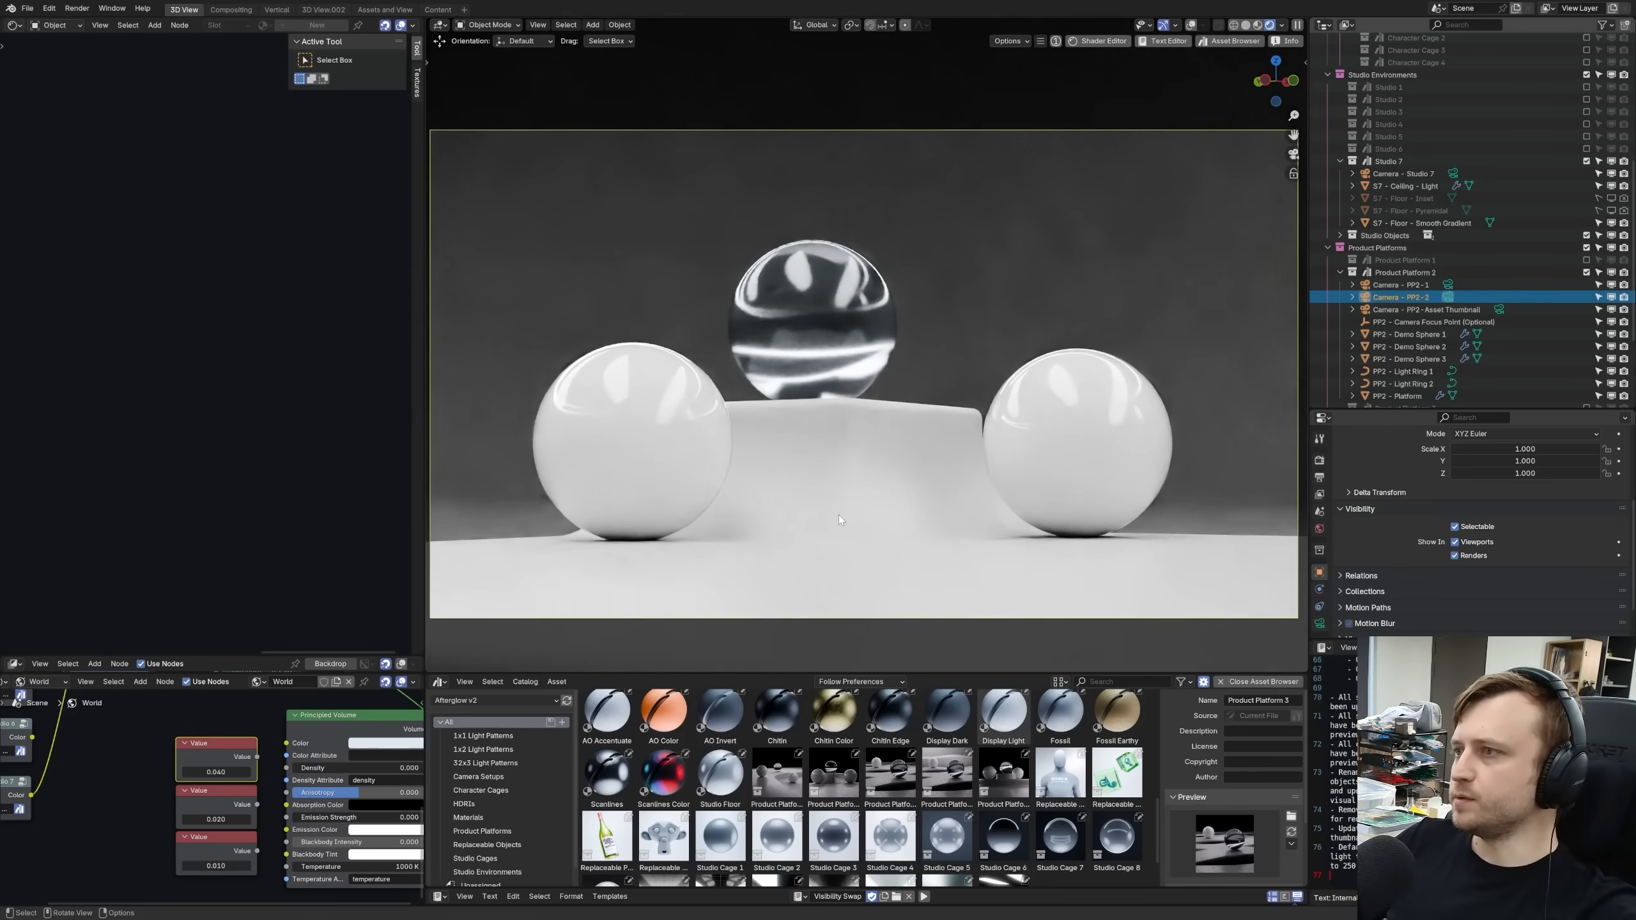
left_click(1398, 396)
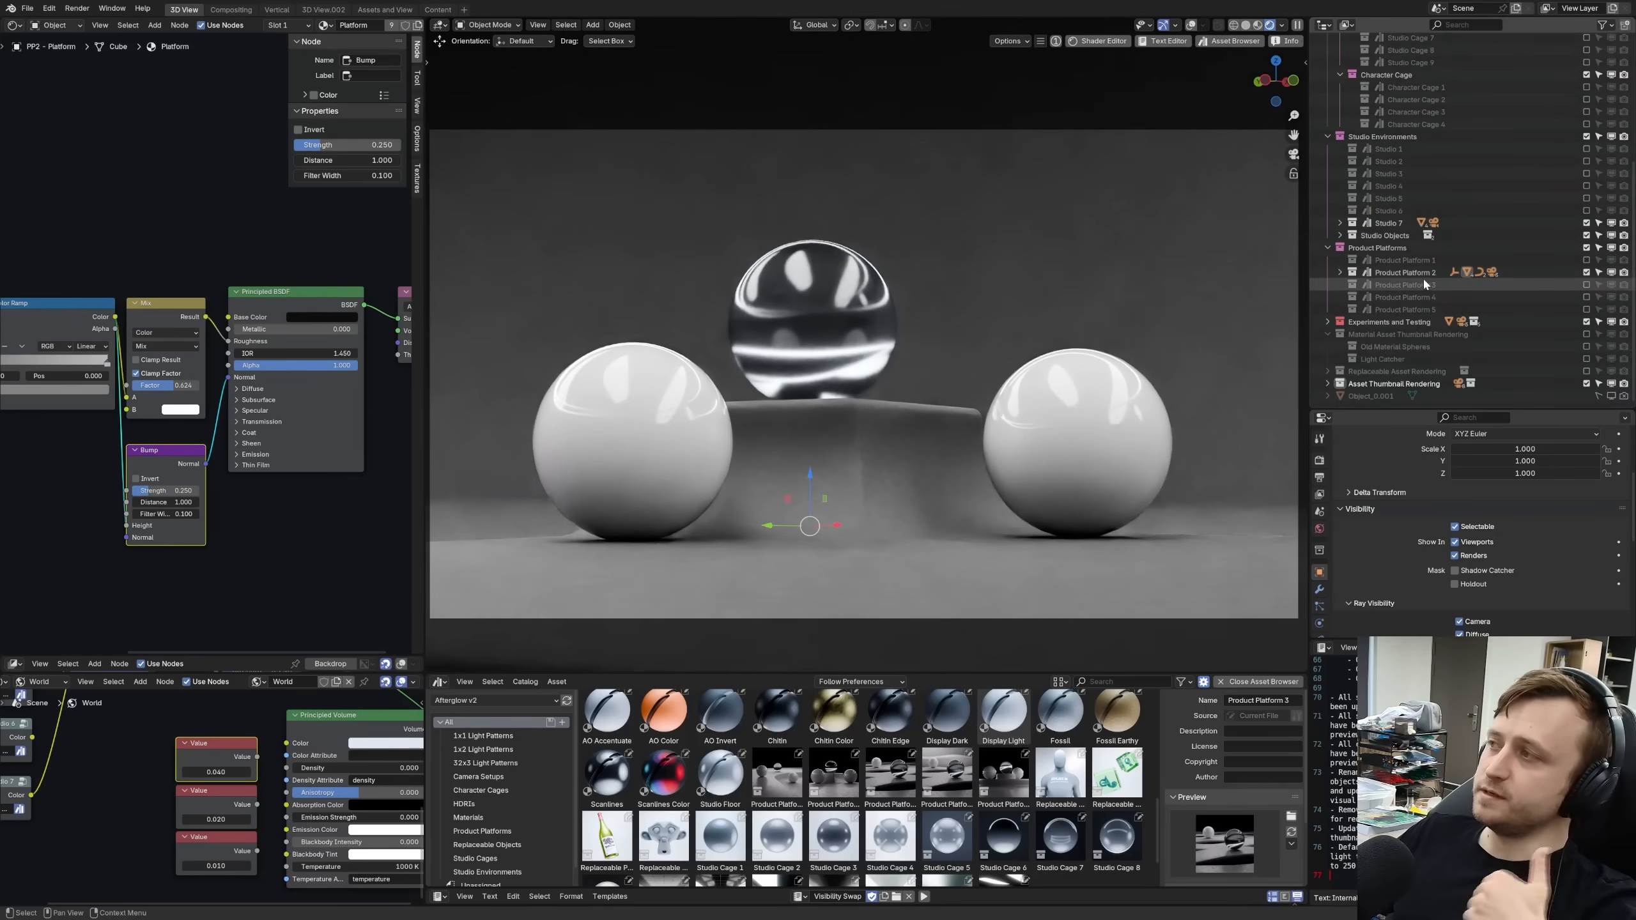
- Browse the Afterglow v2 folder inside the archive, then close the 7-Zip window
left_click(1586, 174)
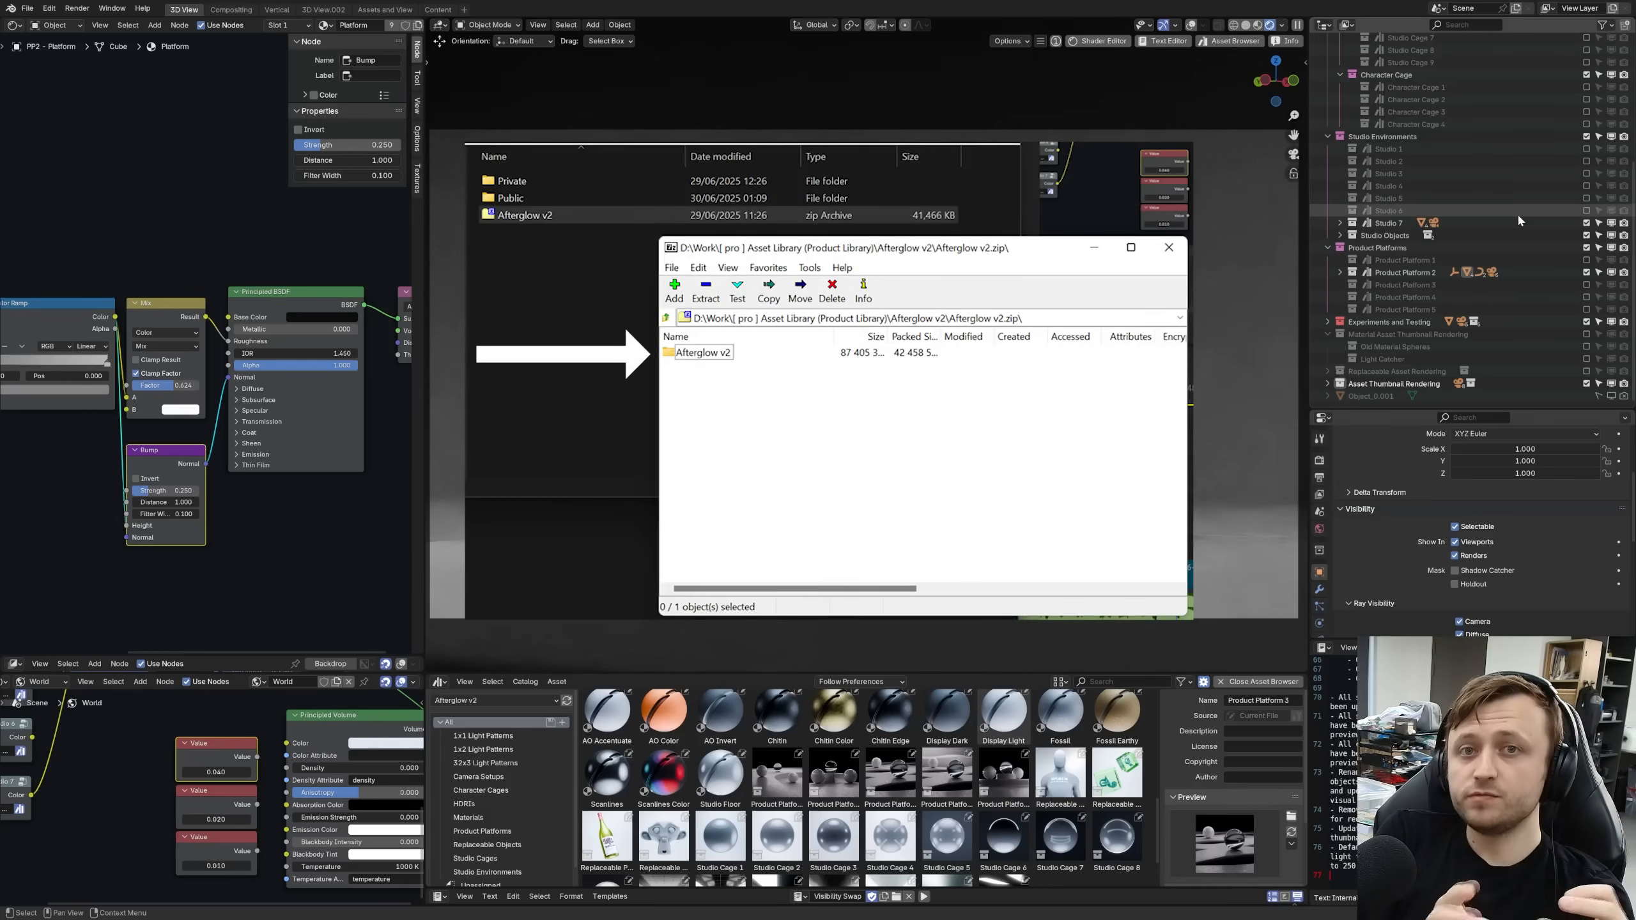
double_click(703, 351)
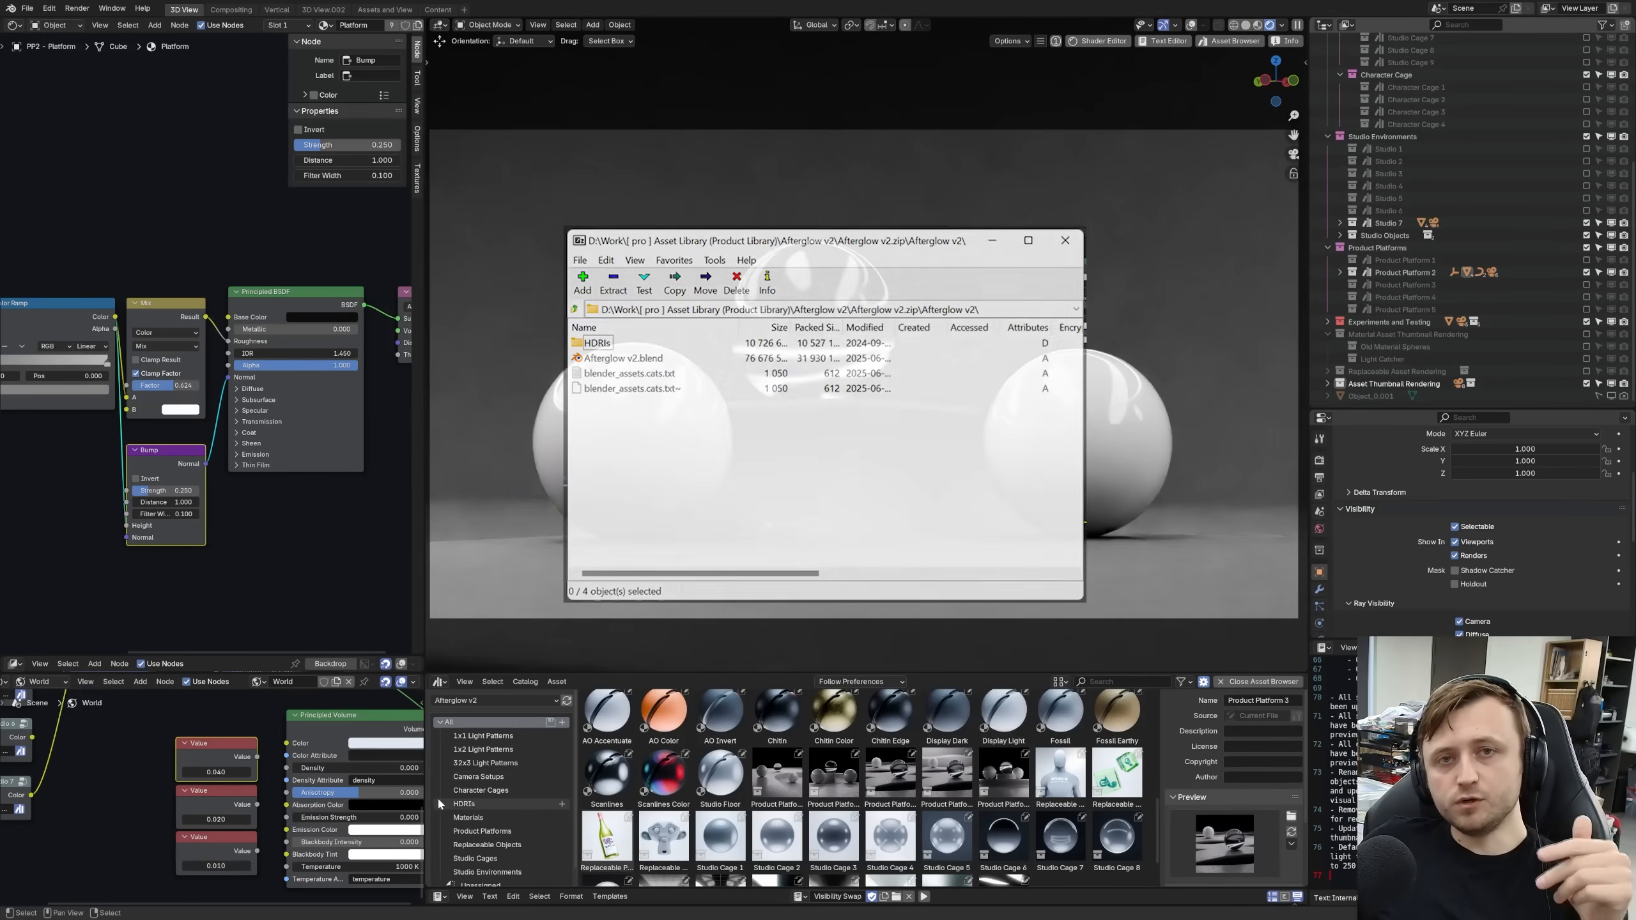
left_click(1064, 240)
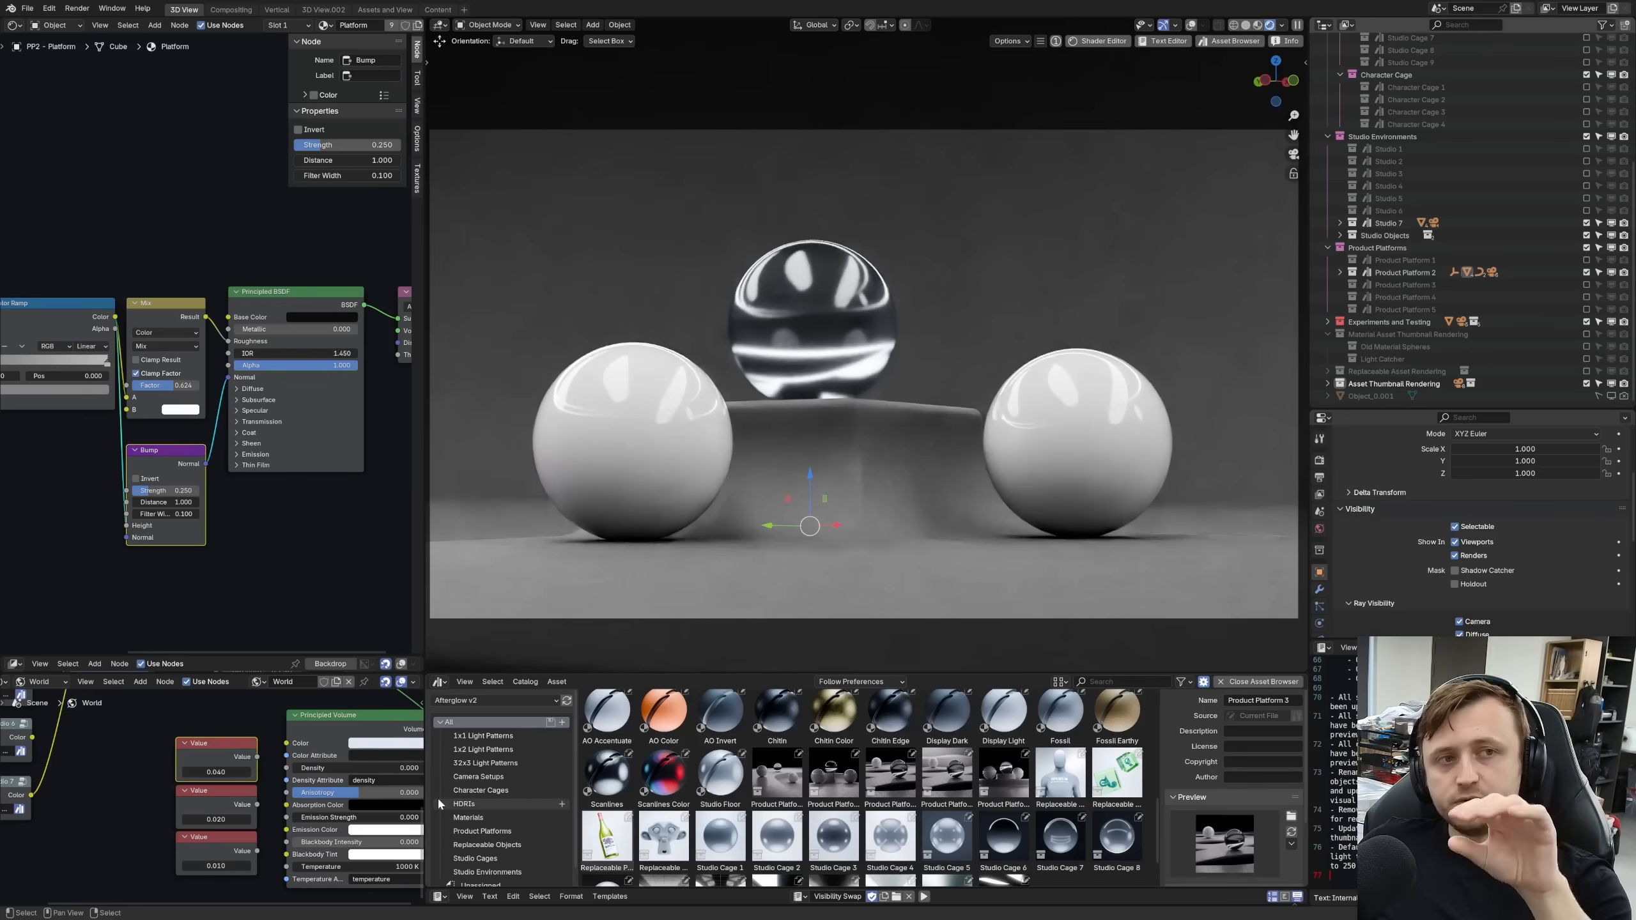
left_click(48, 9)
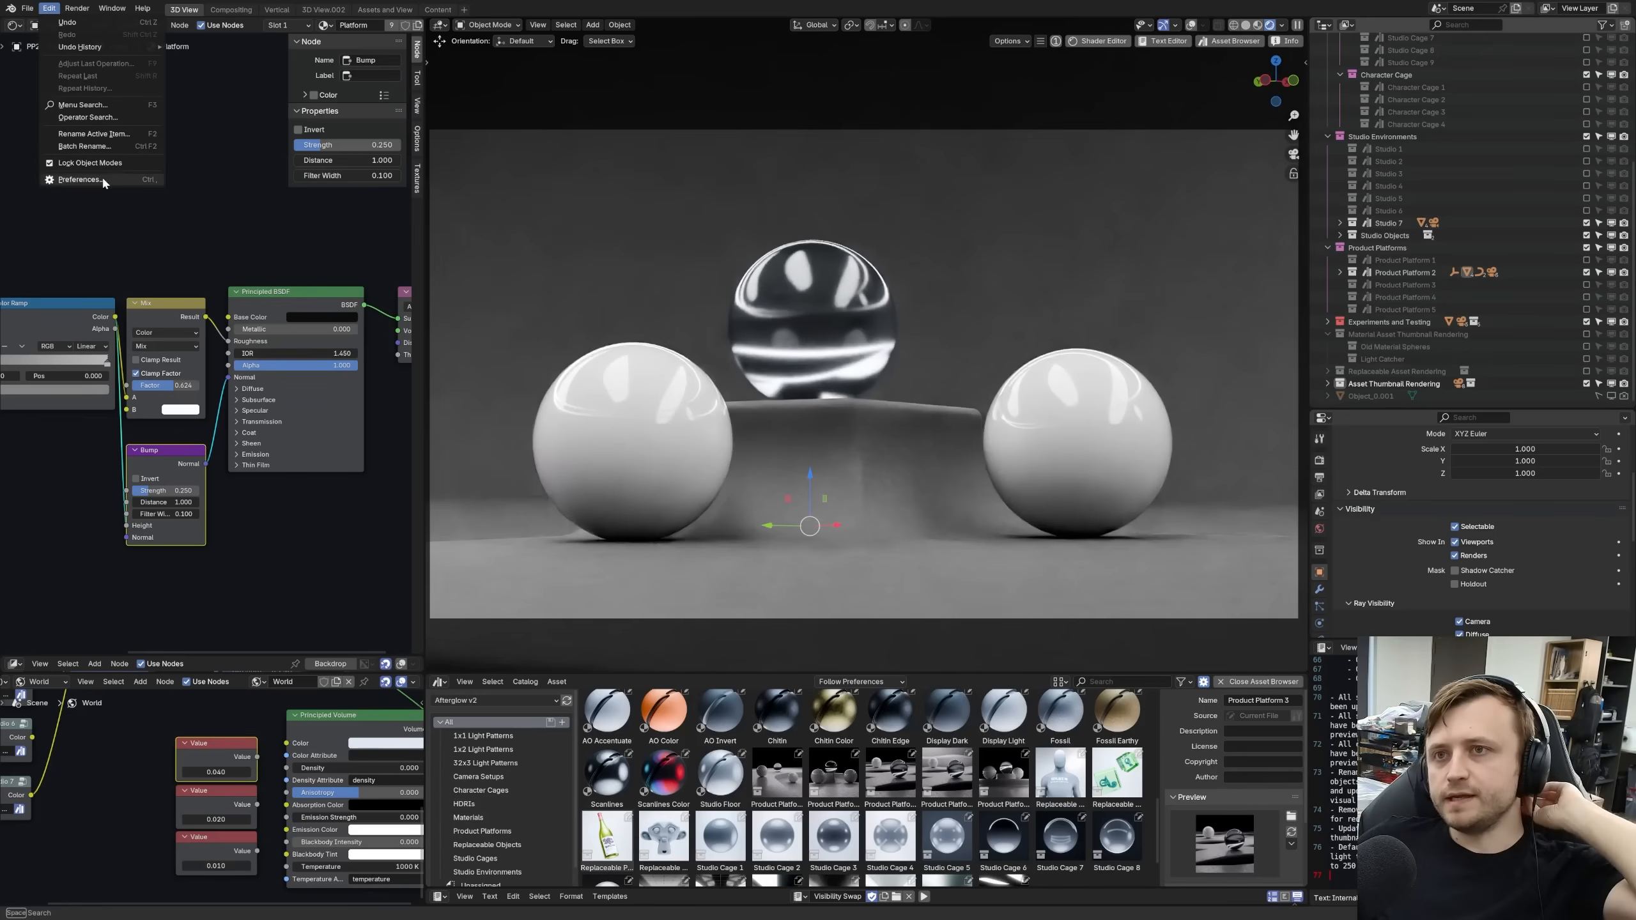
- Check the Afterglow v2 library path in Preferences, then show the 1:2 Light Patterns catalog
left_click(78, 180)
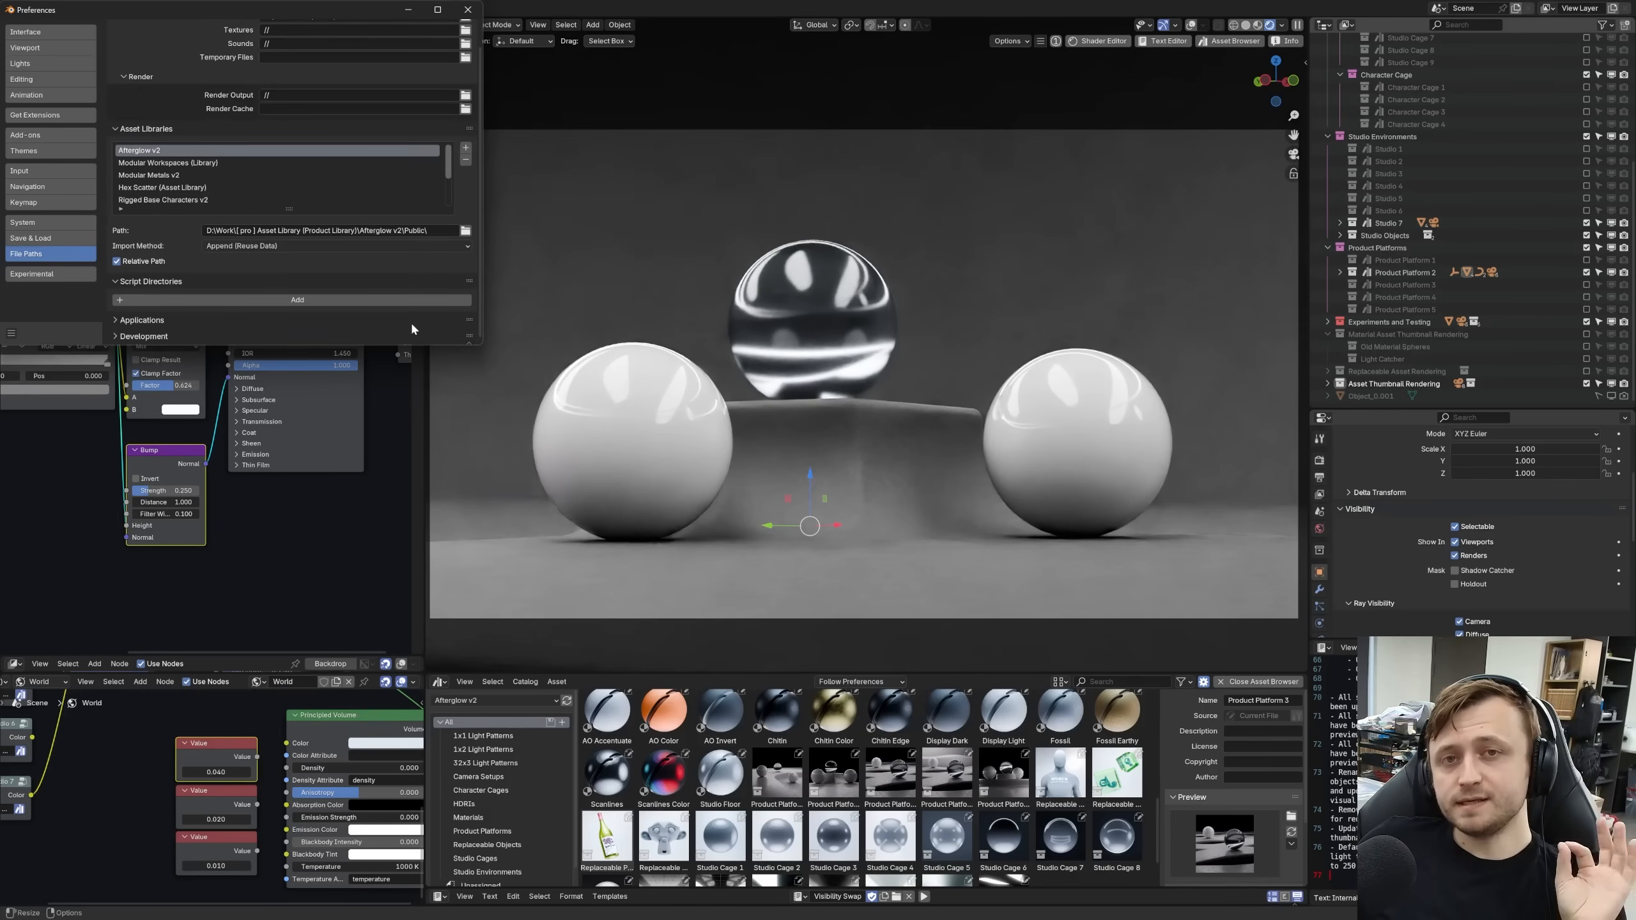
mouse_move(470, 581)
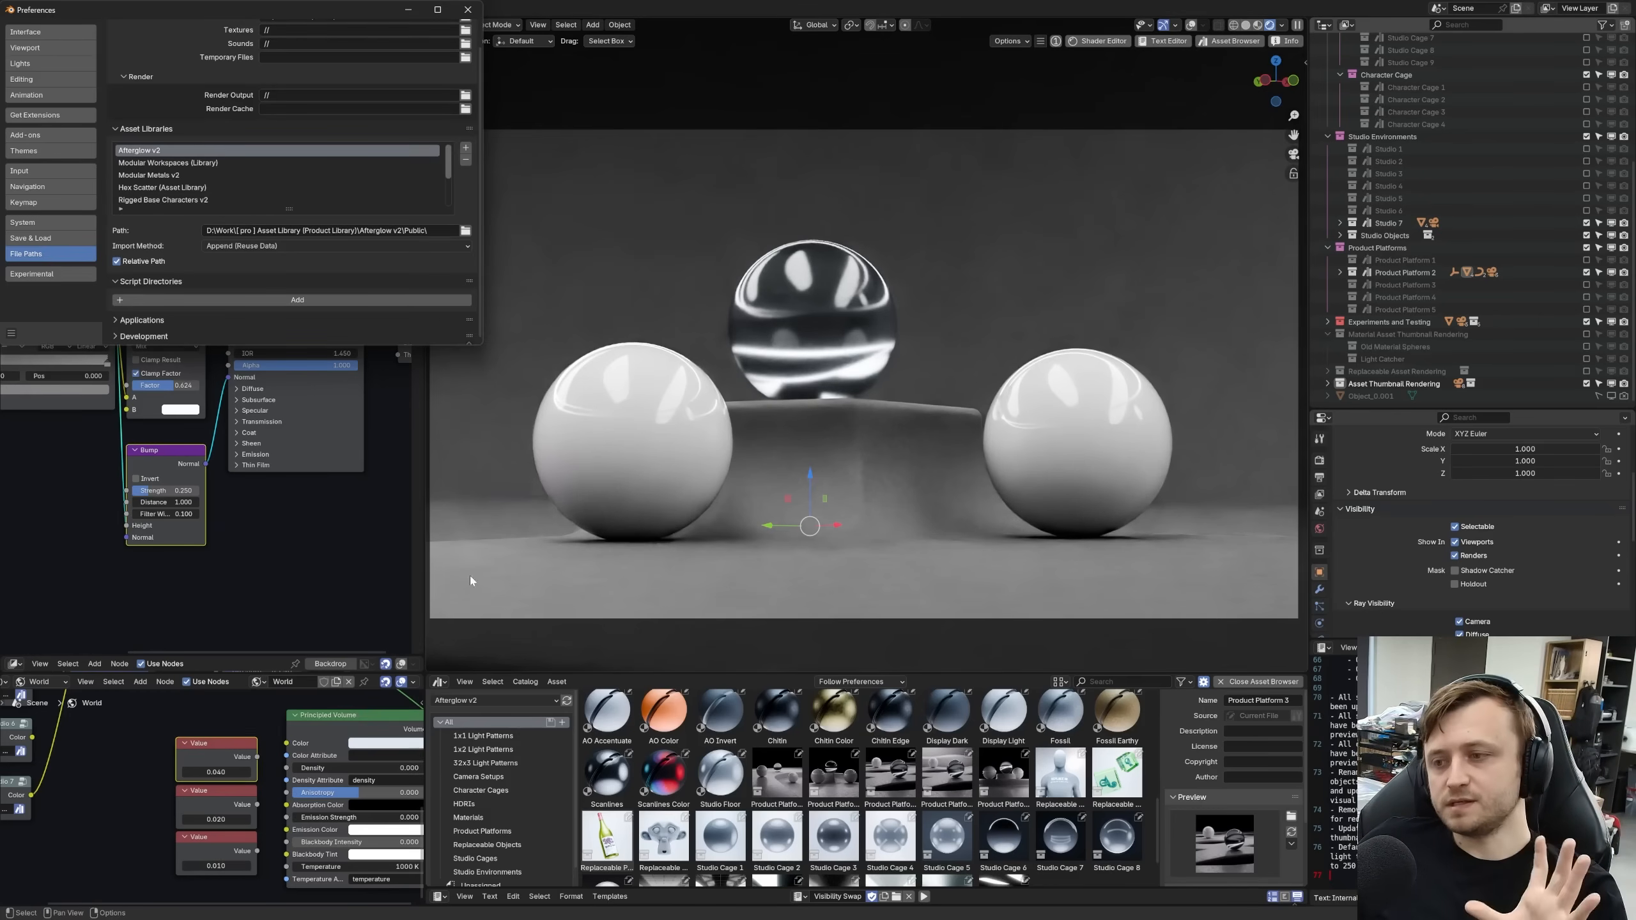
left_click(483, 749)
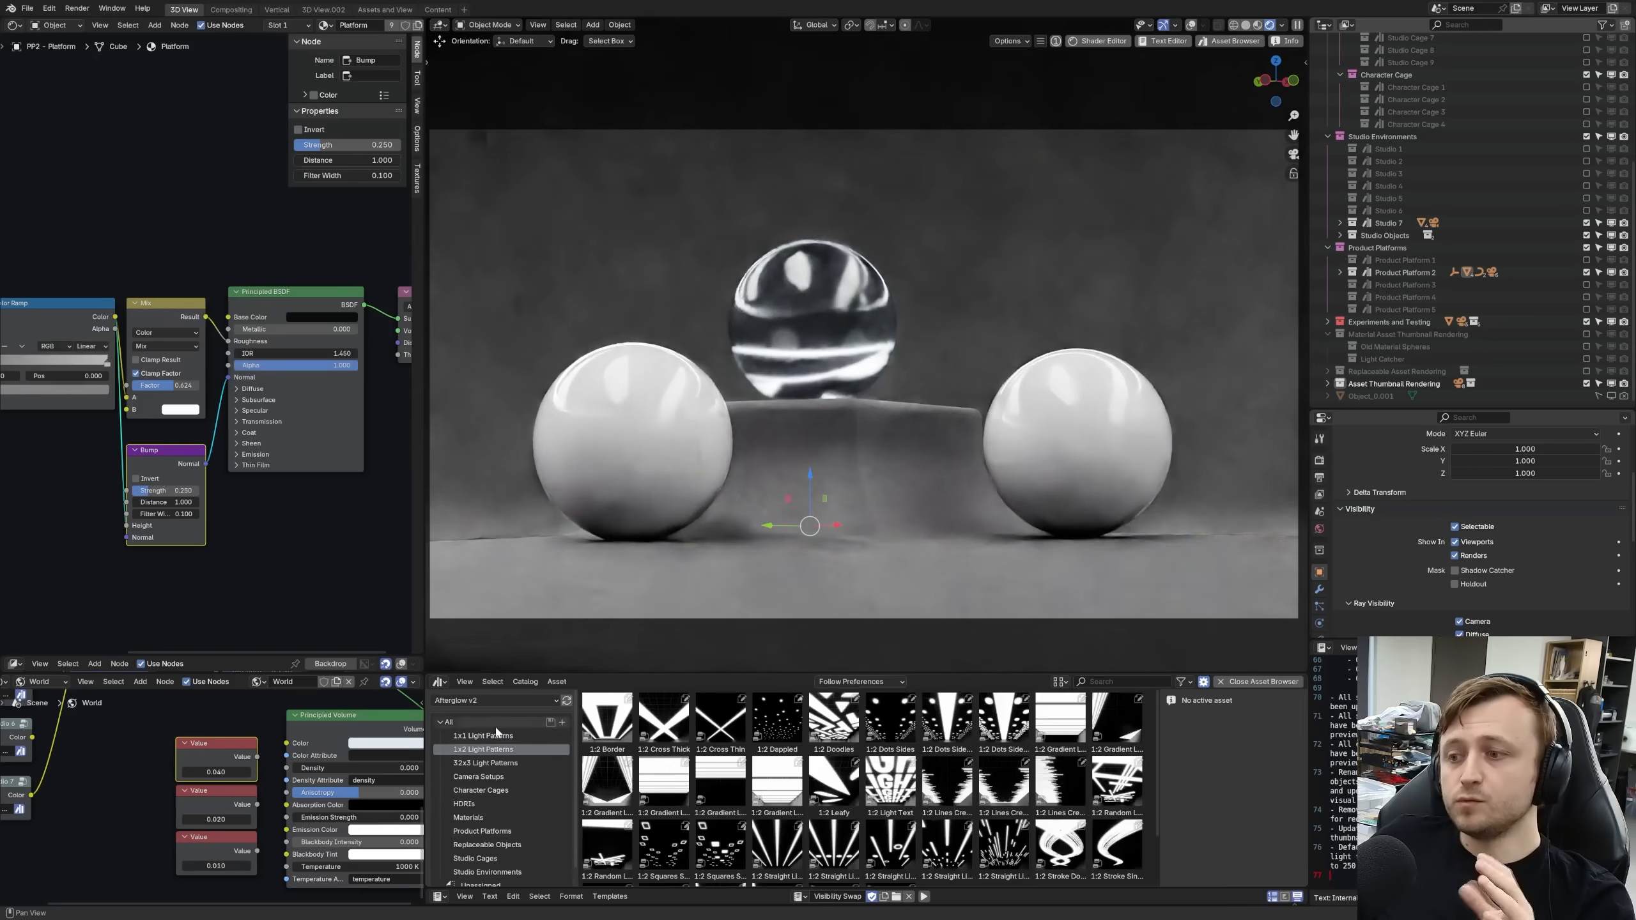
left_click(486, 830)
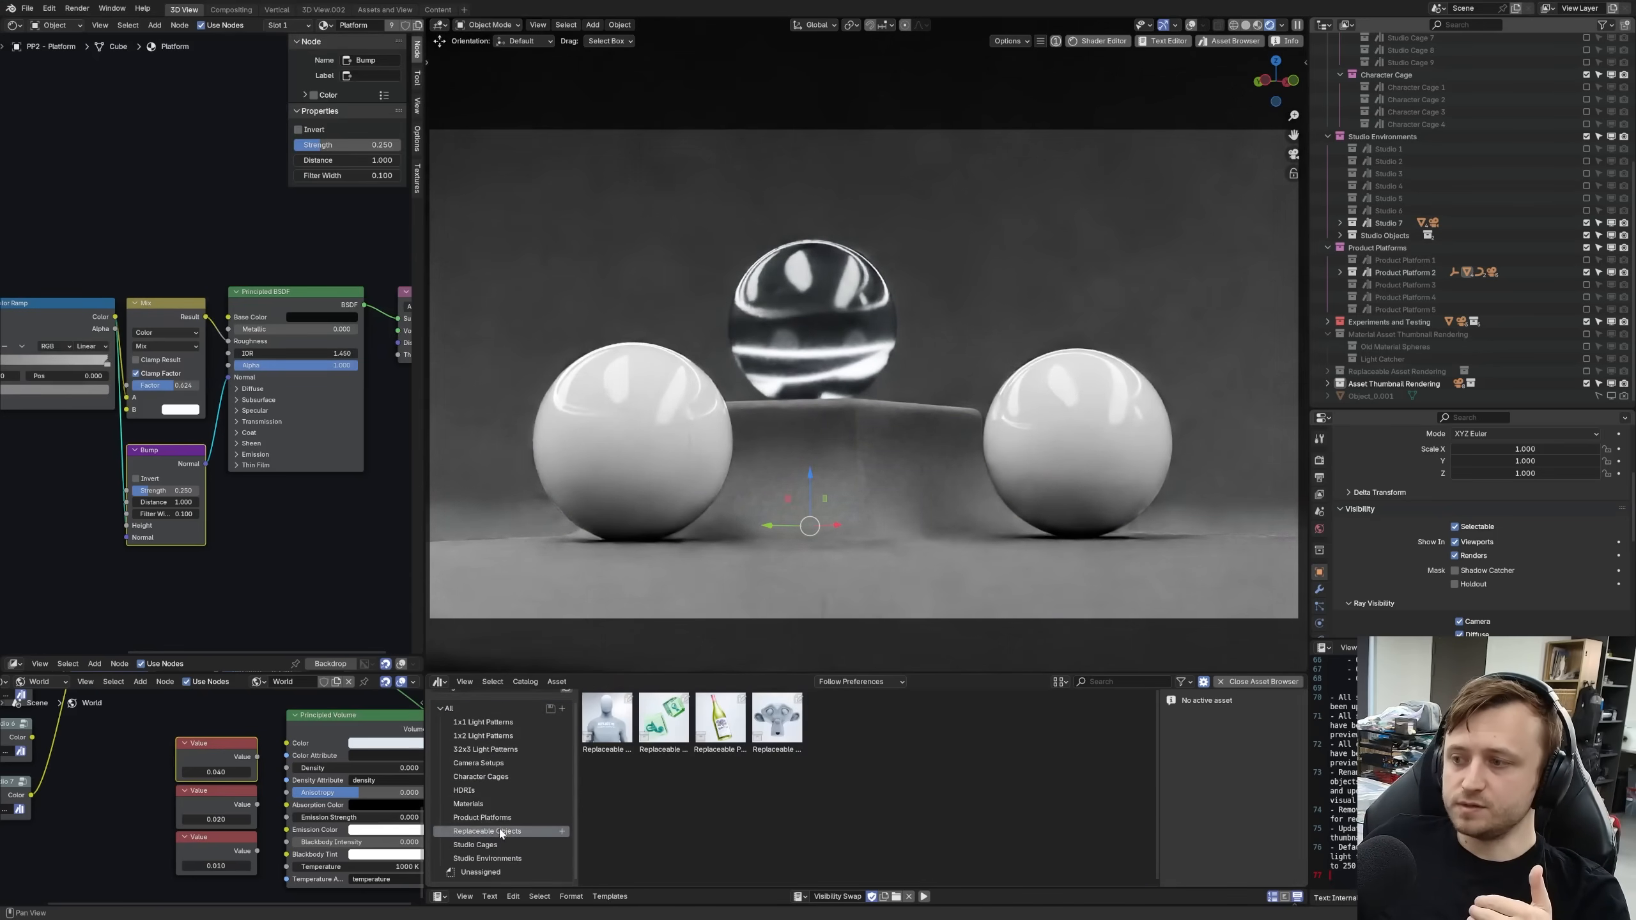
left_click(483, 736)
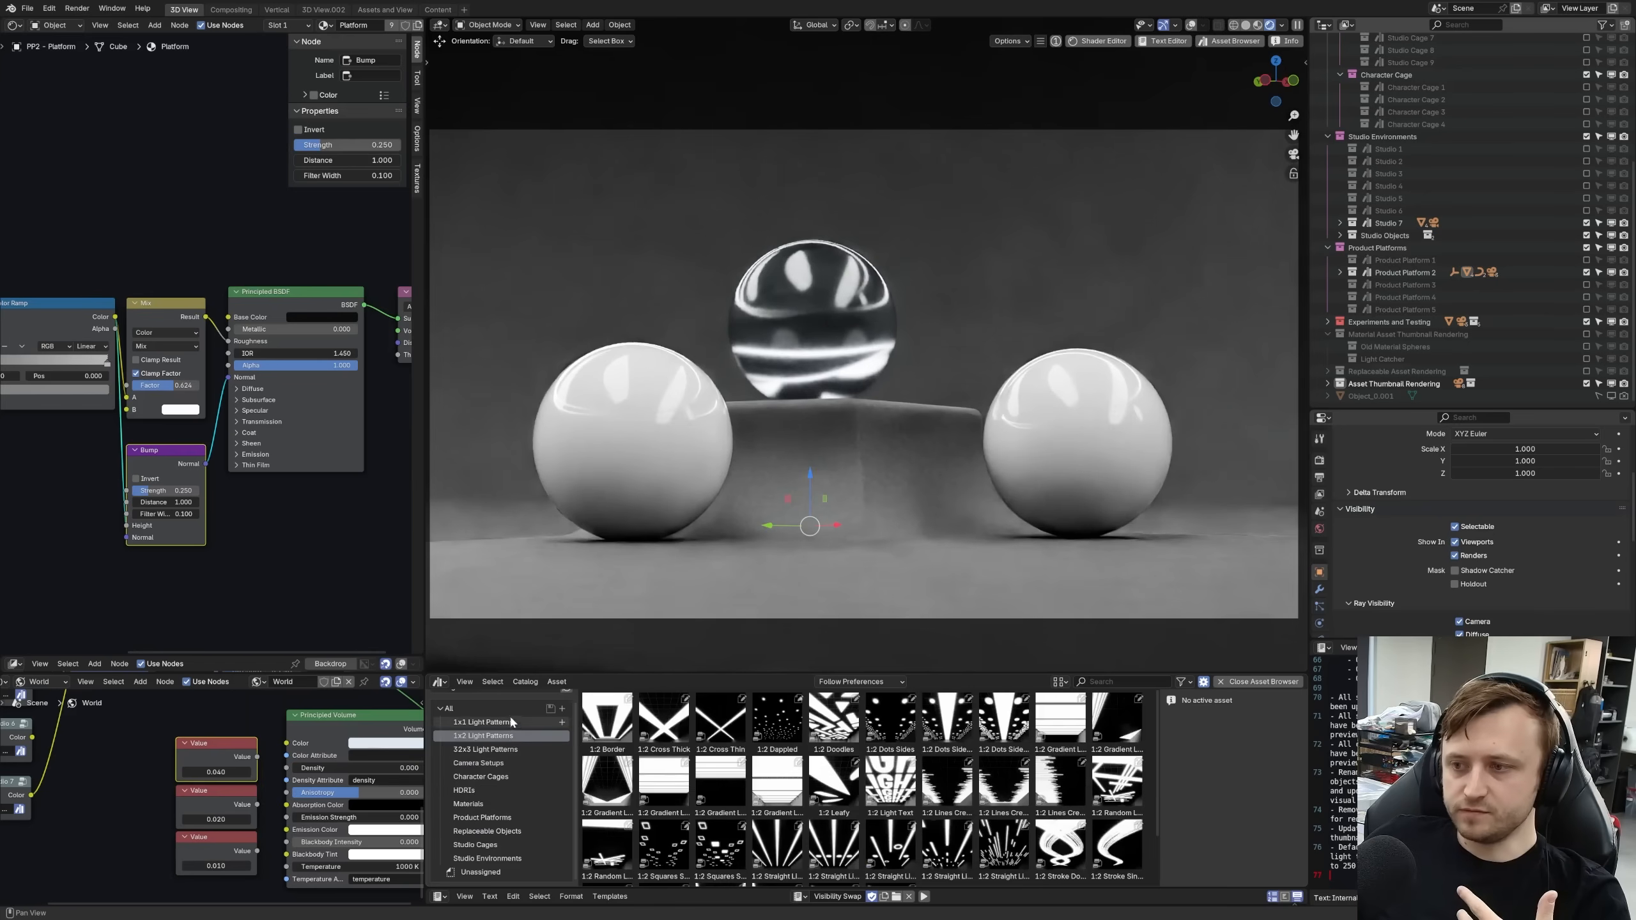
- Browse Studio Environments, Materials and Product Platforms catalogs, then view Chitin Edge's details
left_click(487, 857)
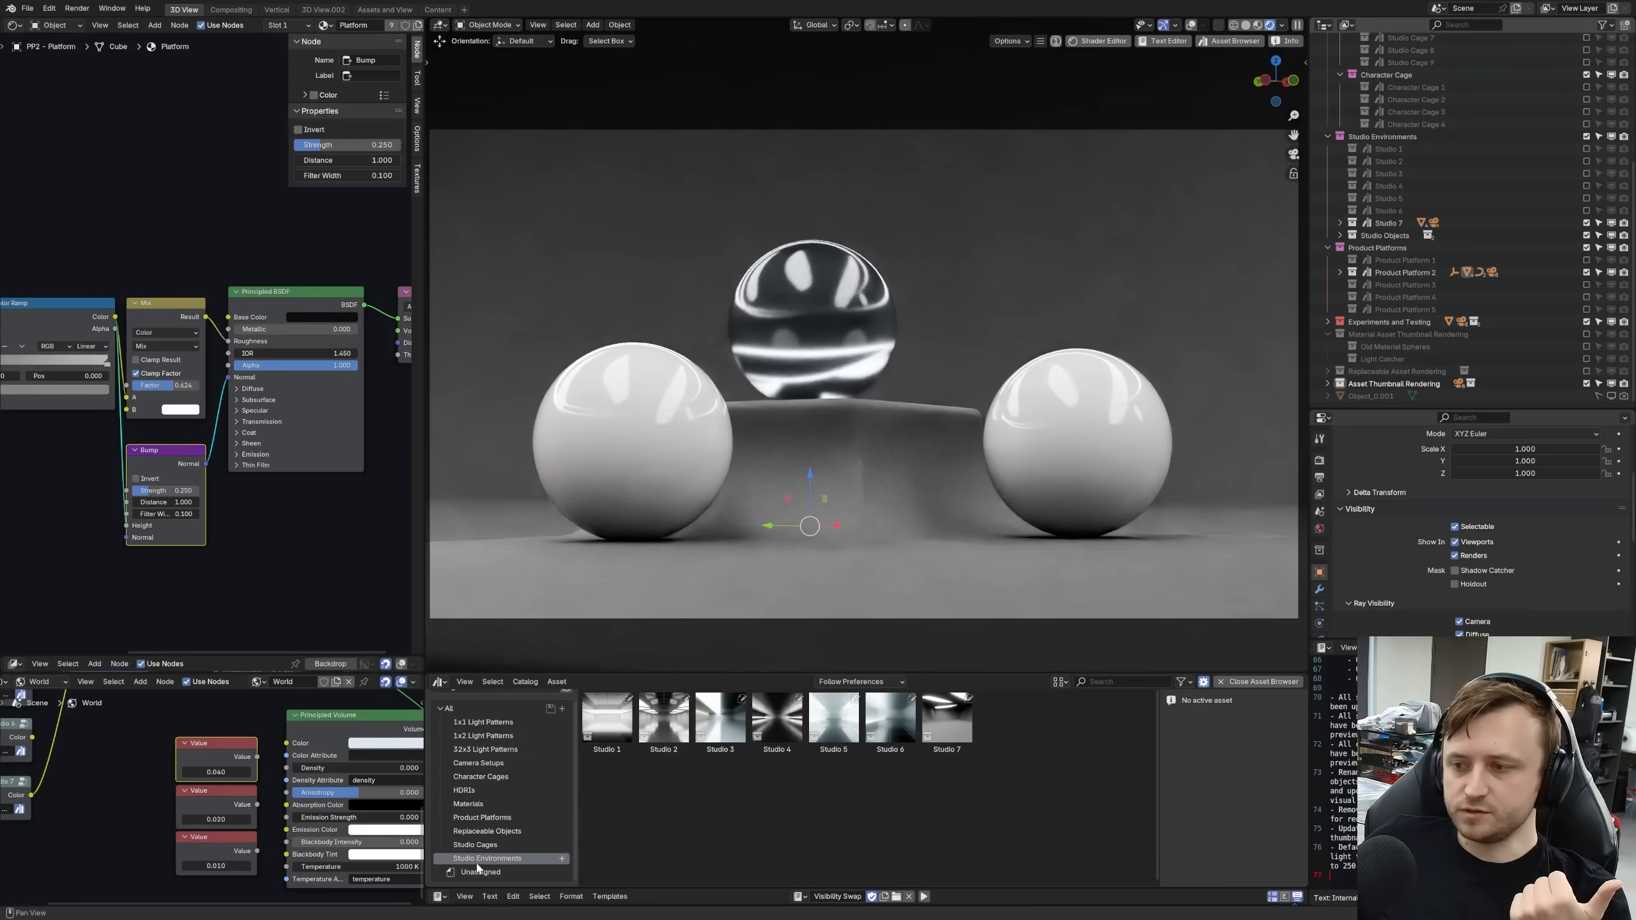
left_click(467, 803)
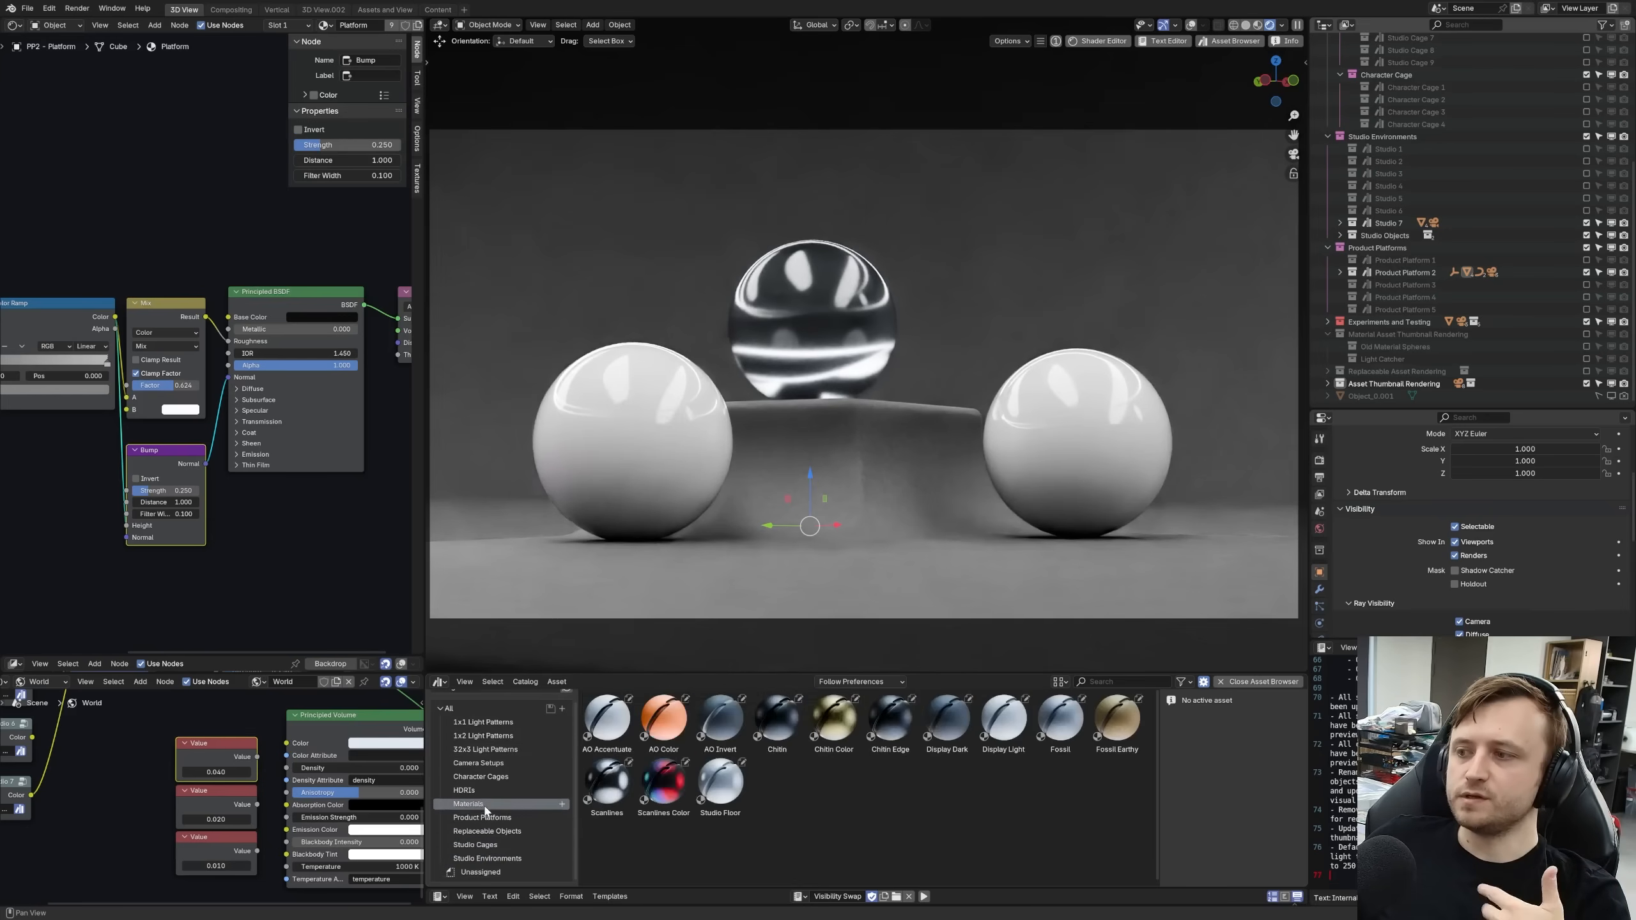
left_click(484, 817)
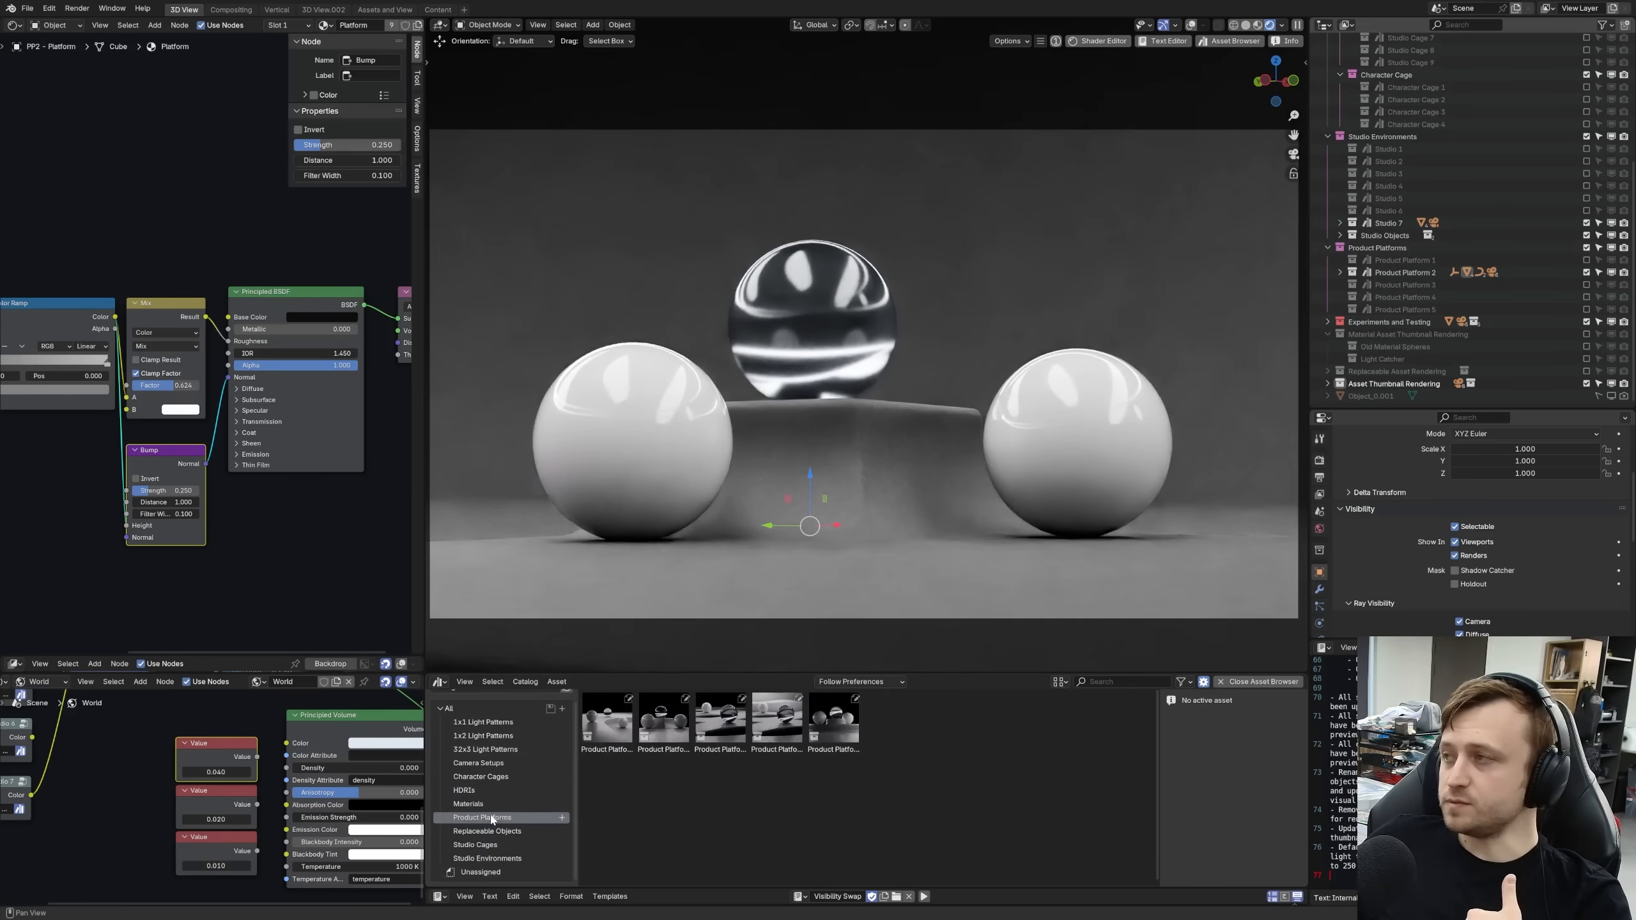
left_click(469, 803)
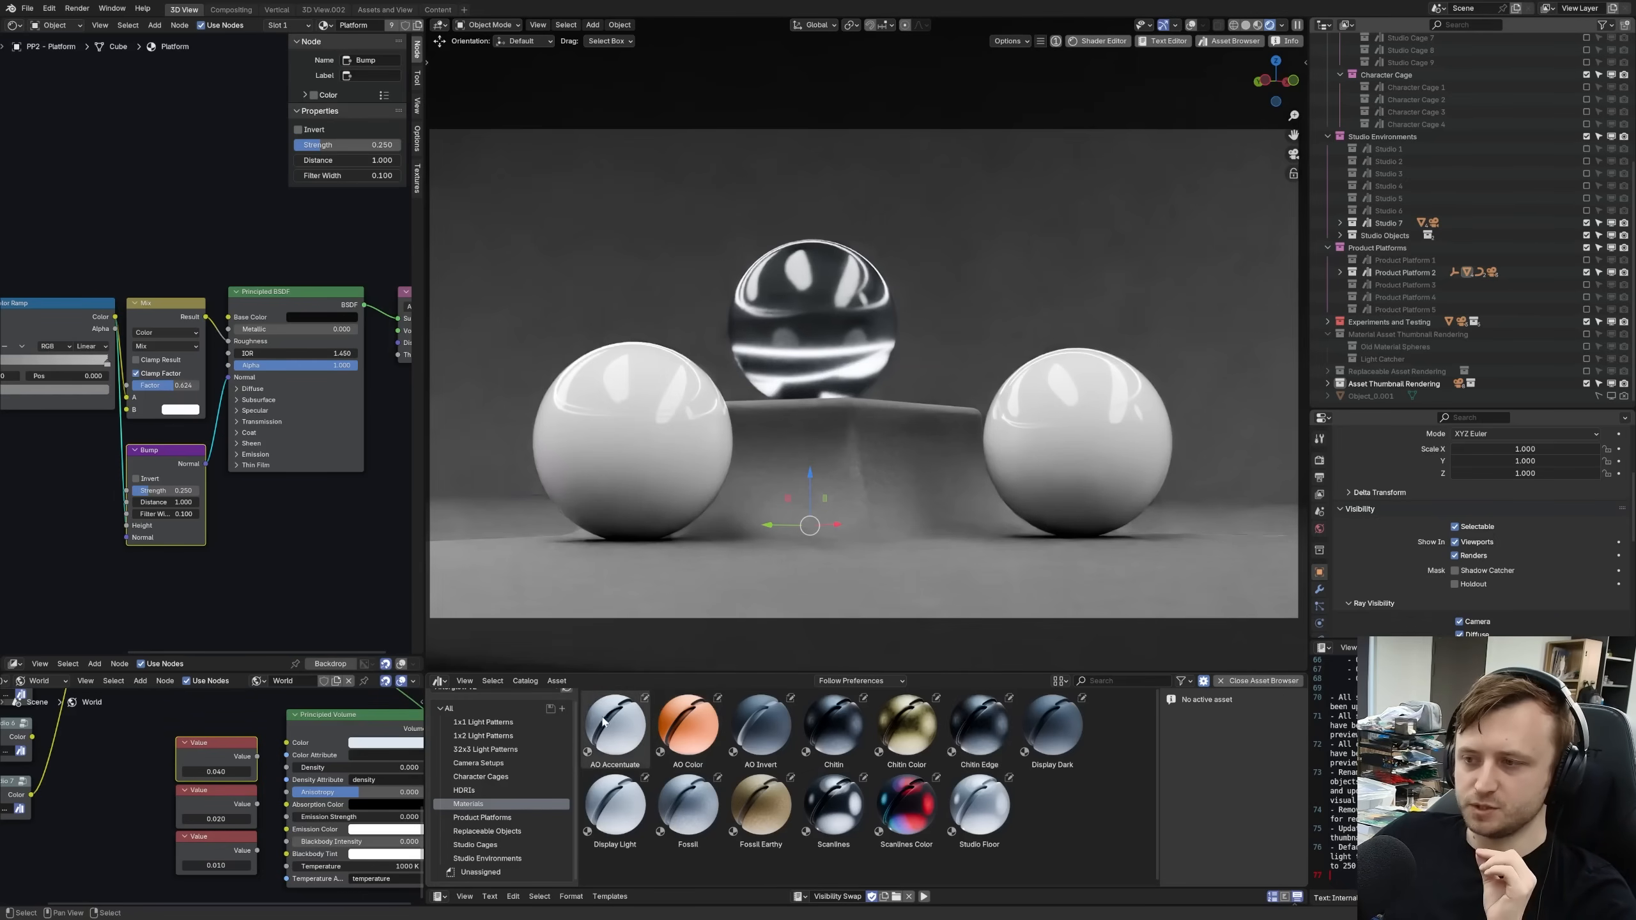
mouse_move(688, 808)
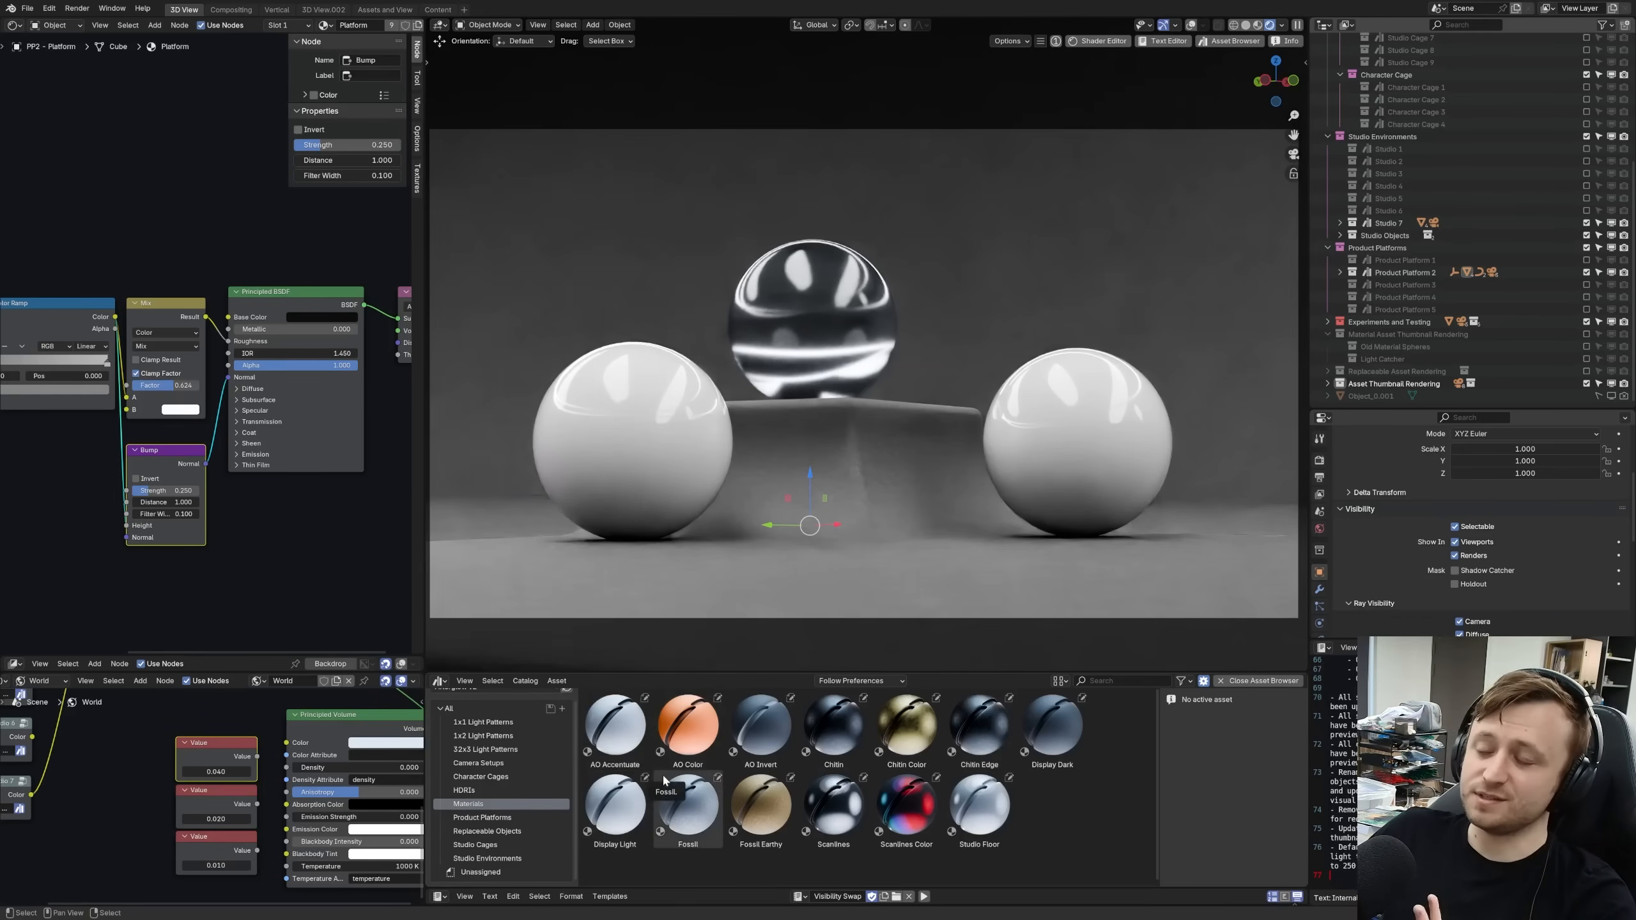
left_click(615, 726)
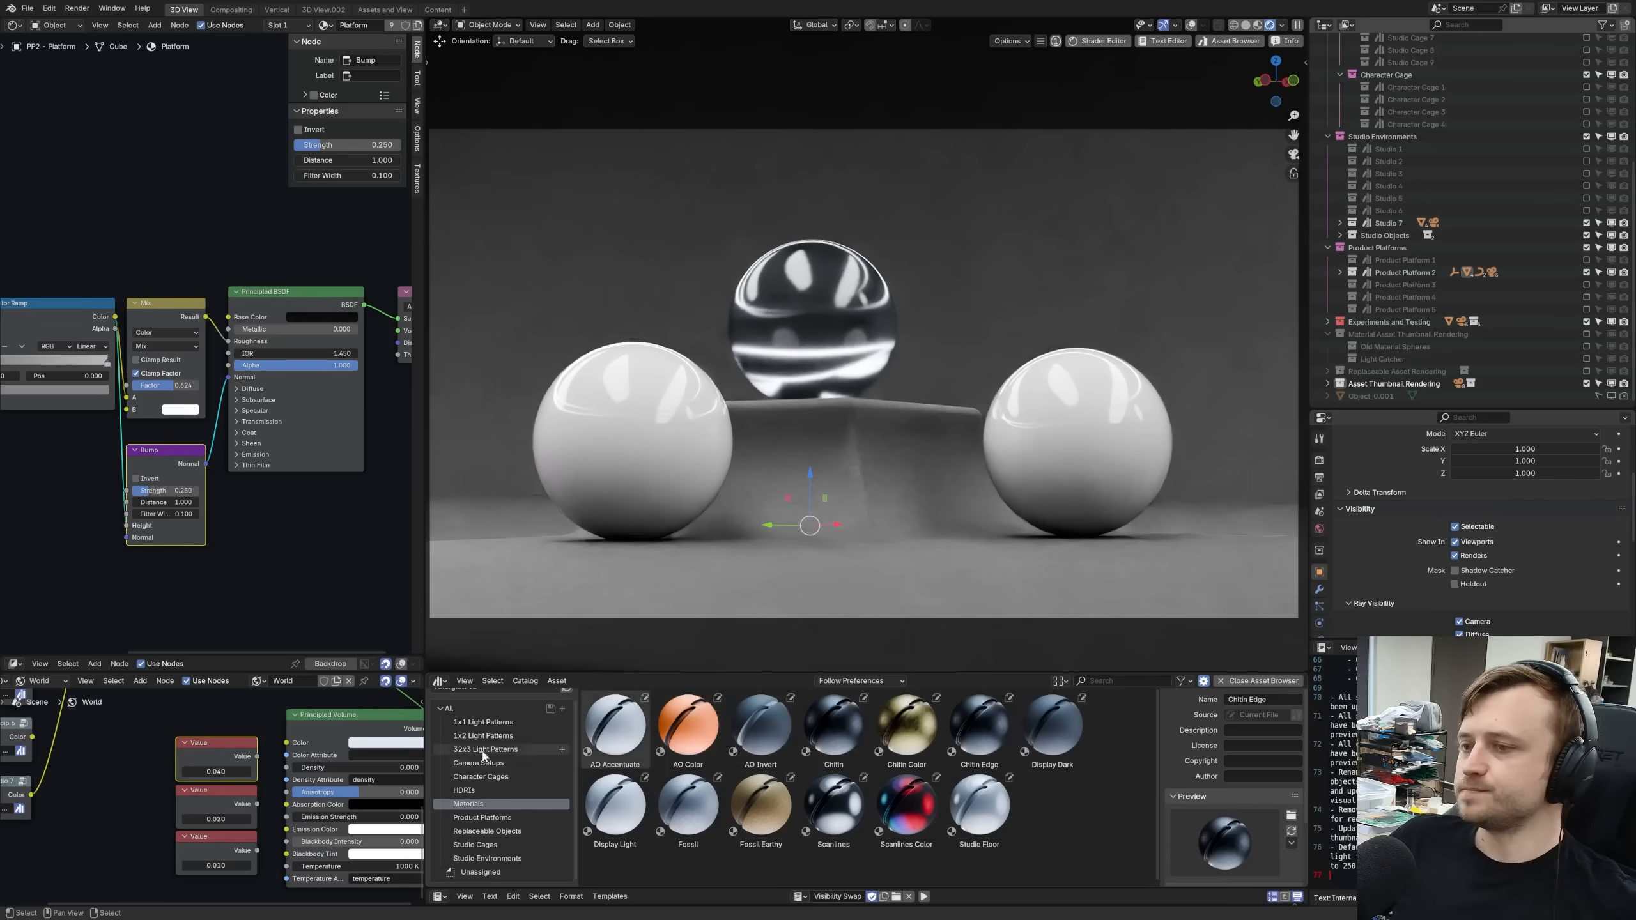
- Open the Studio Cages catalog and place a Studio Cage 5 instance in the scene
left_click(476, 844)
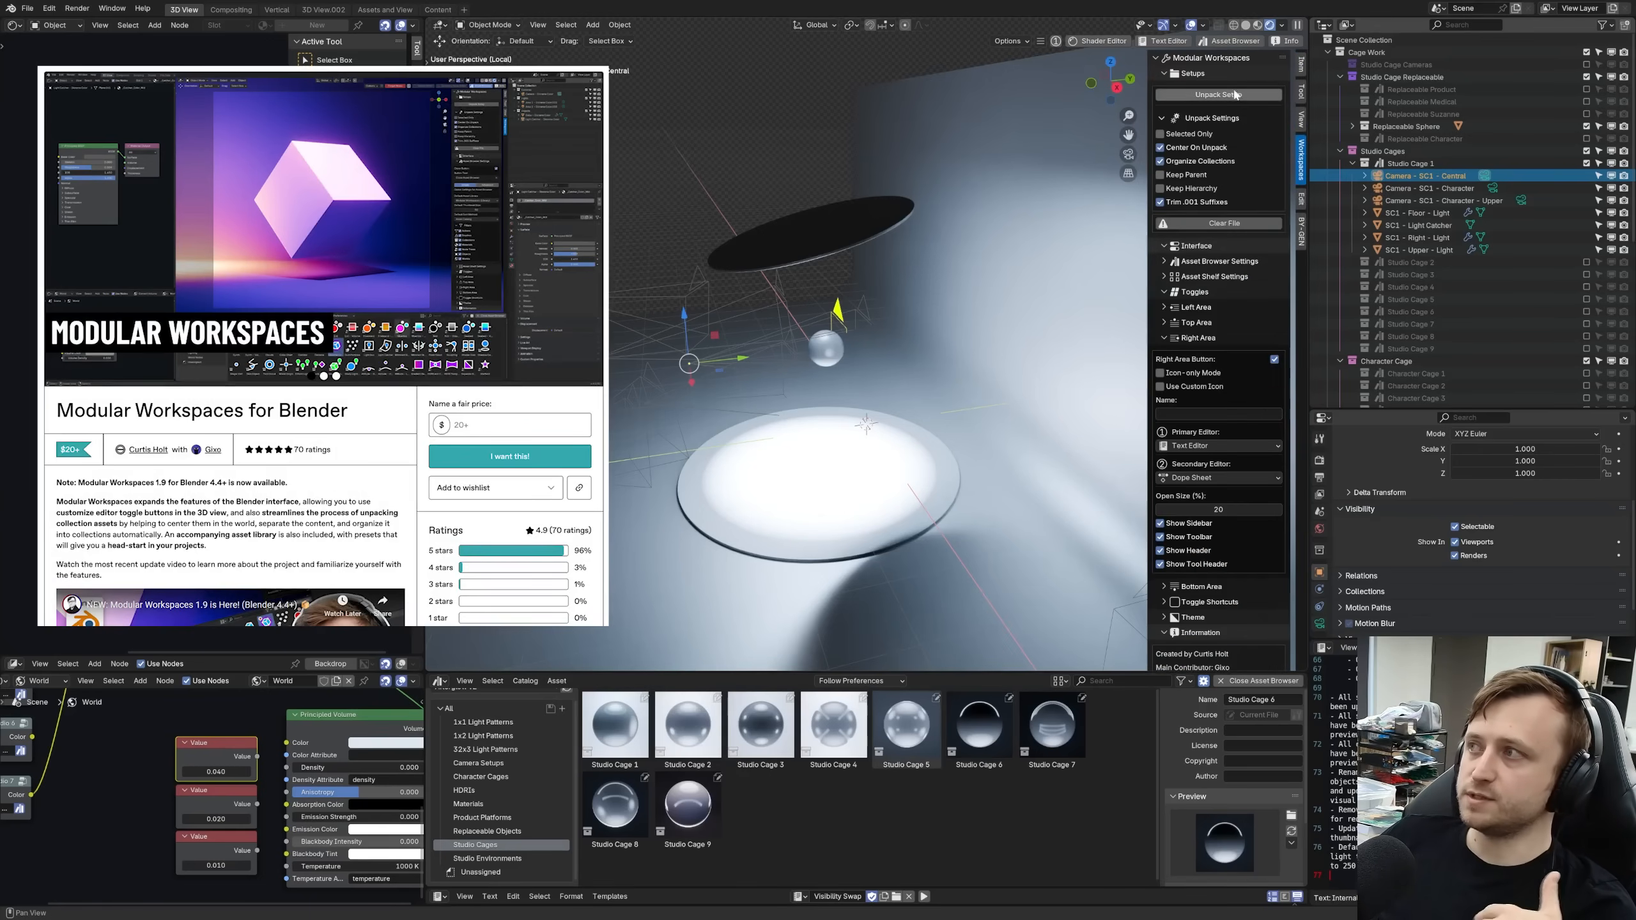
left_click(1217, 94)
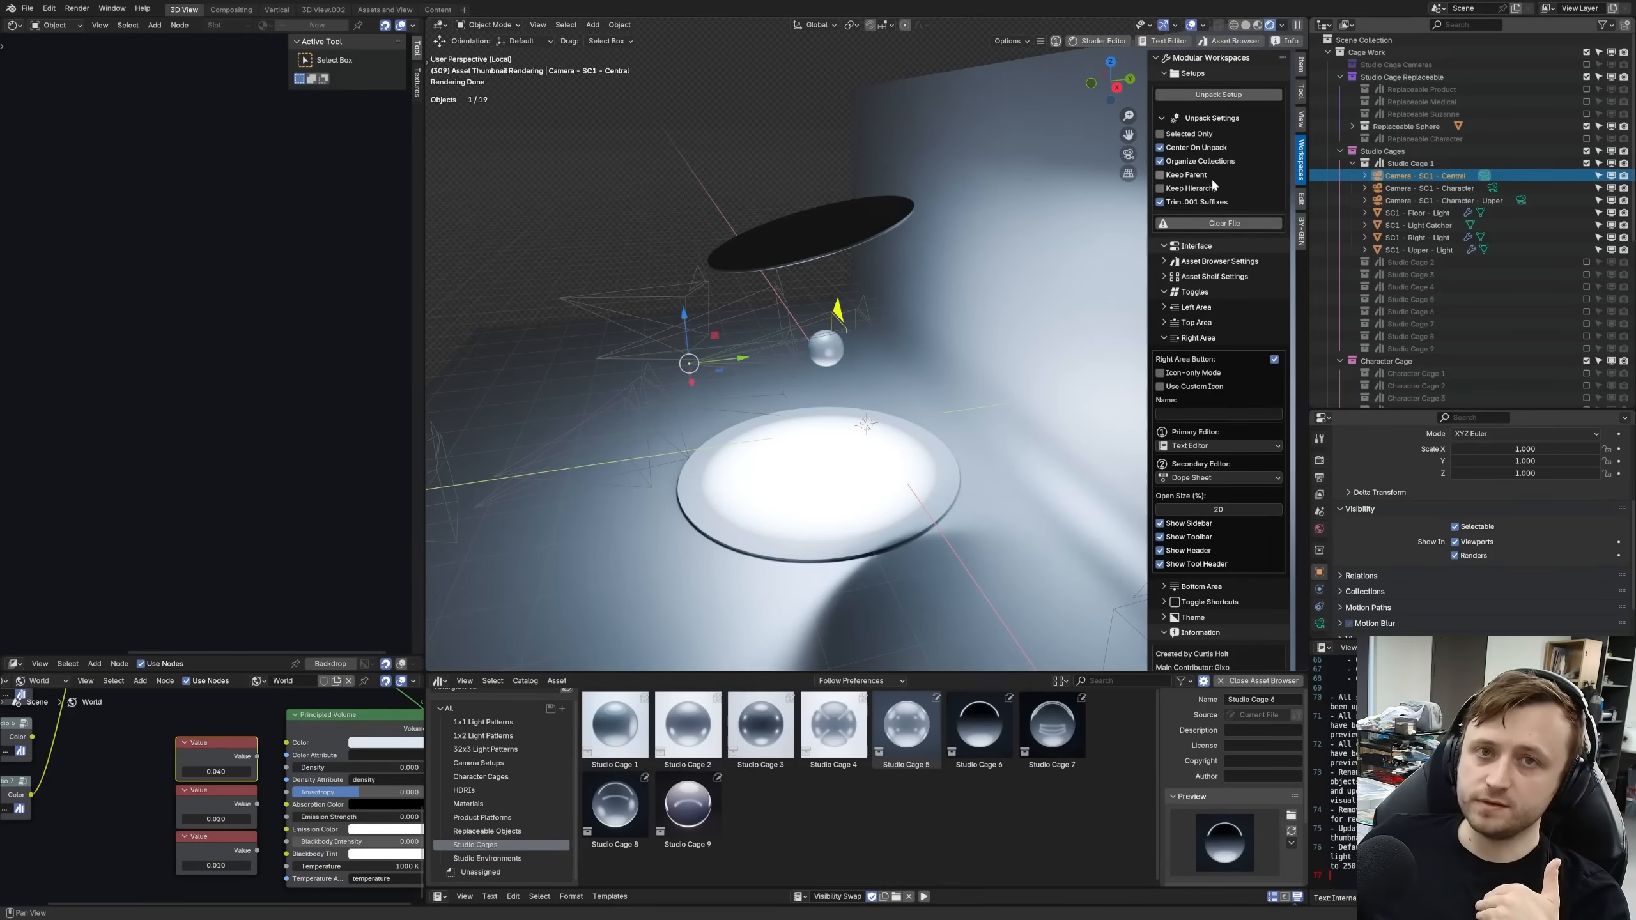
mouse_move(1185, 174)
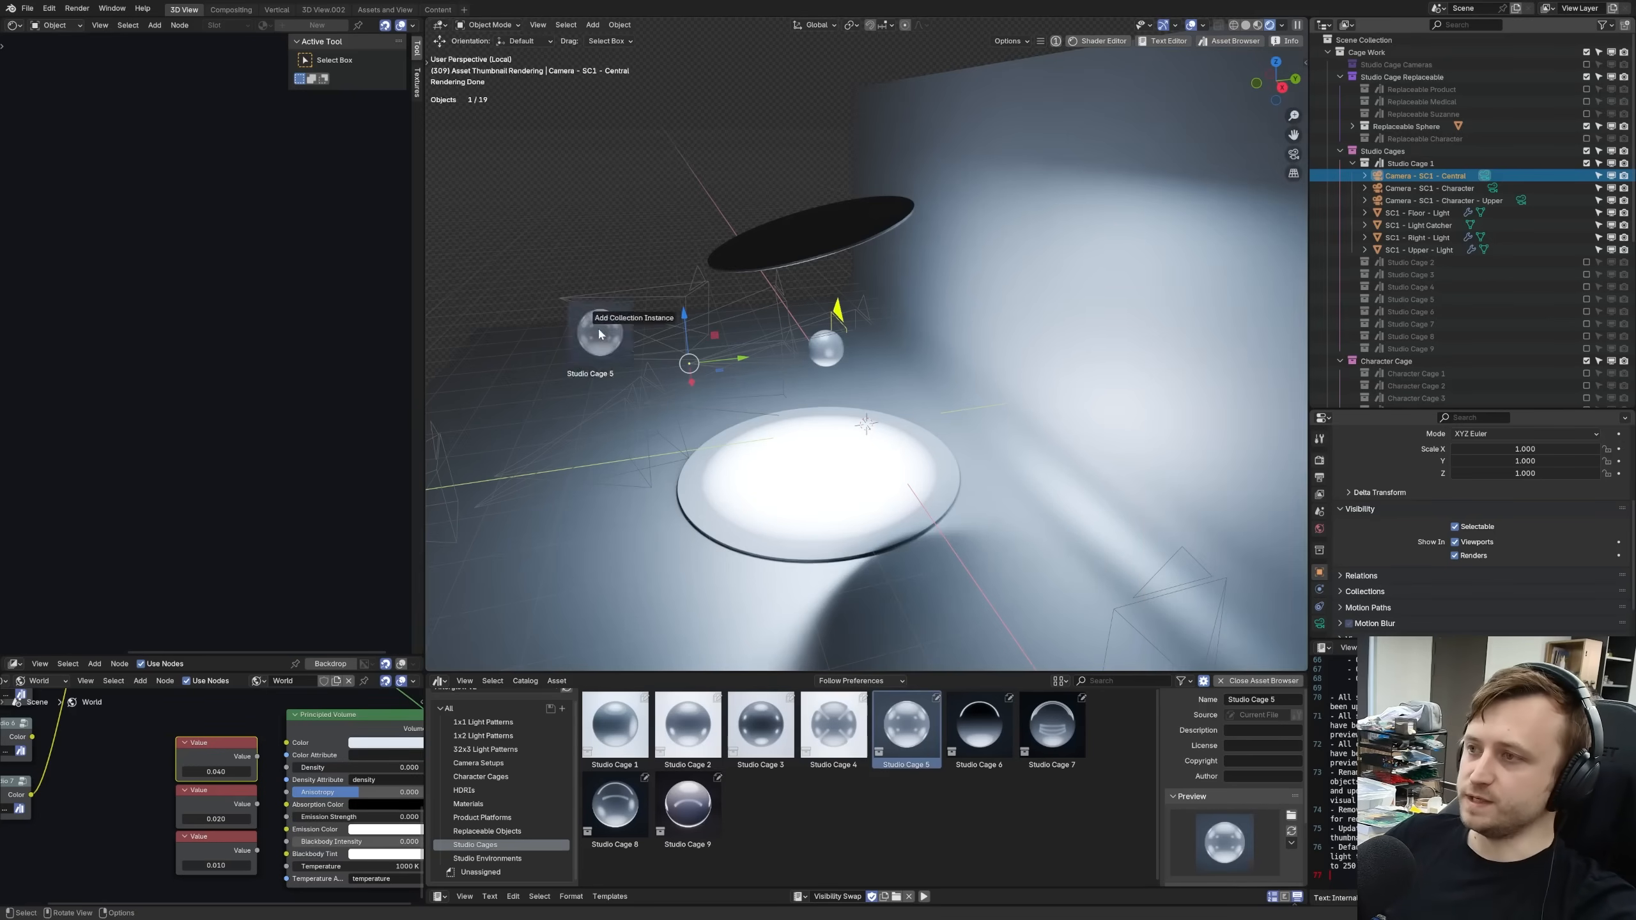
left_click(905, 722)
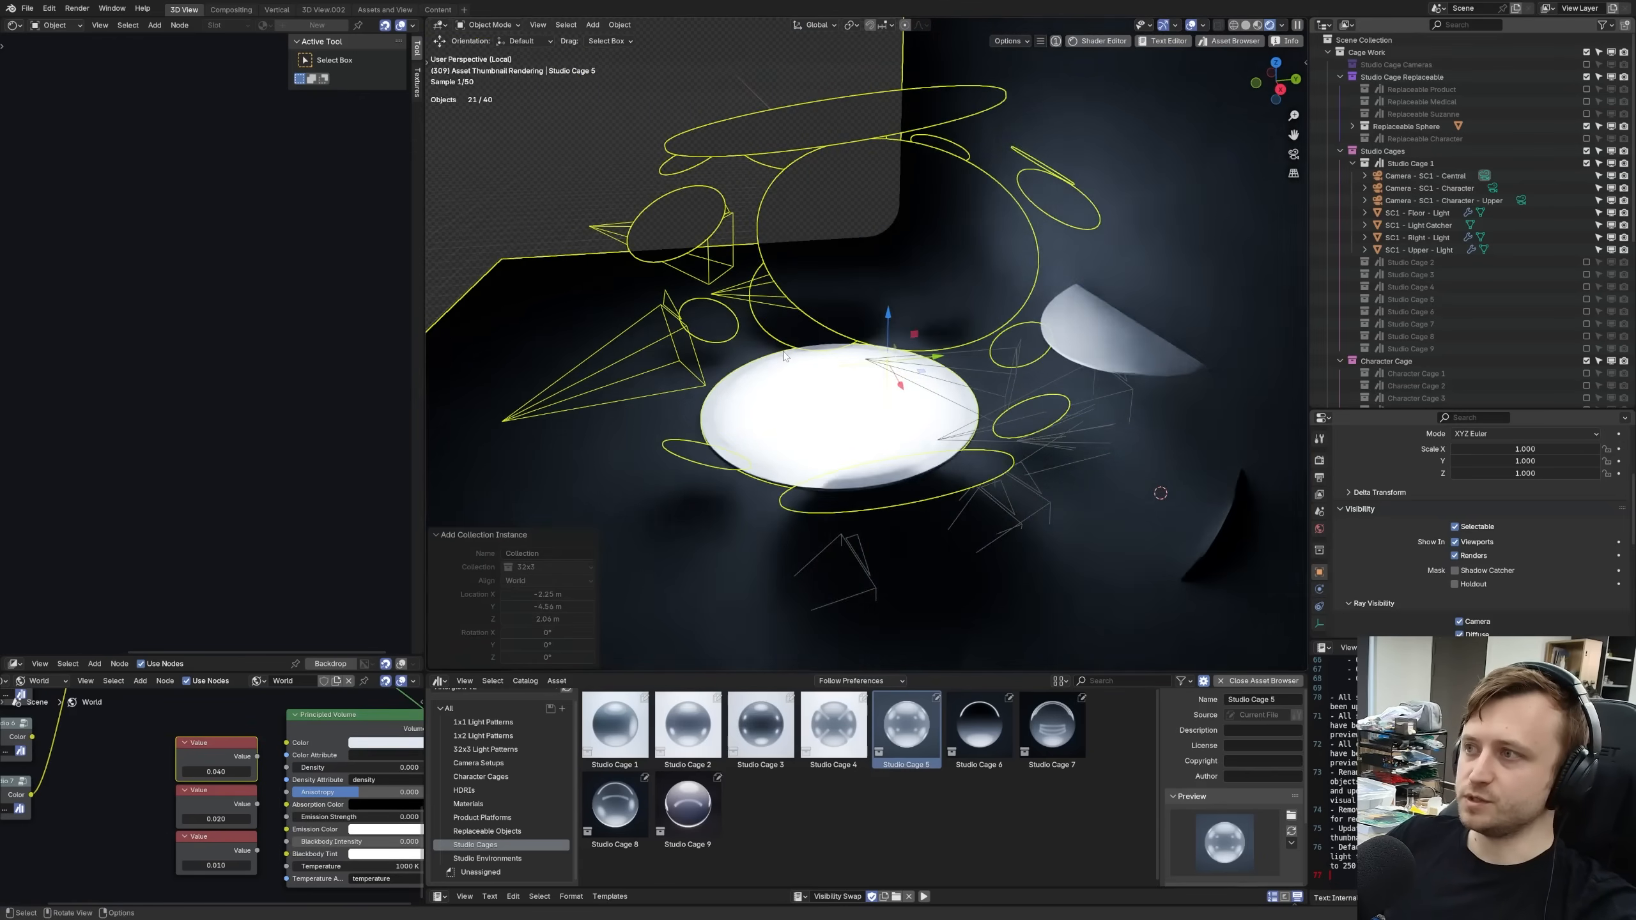
mouse_move(735, 353)
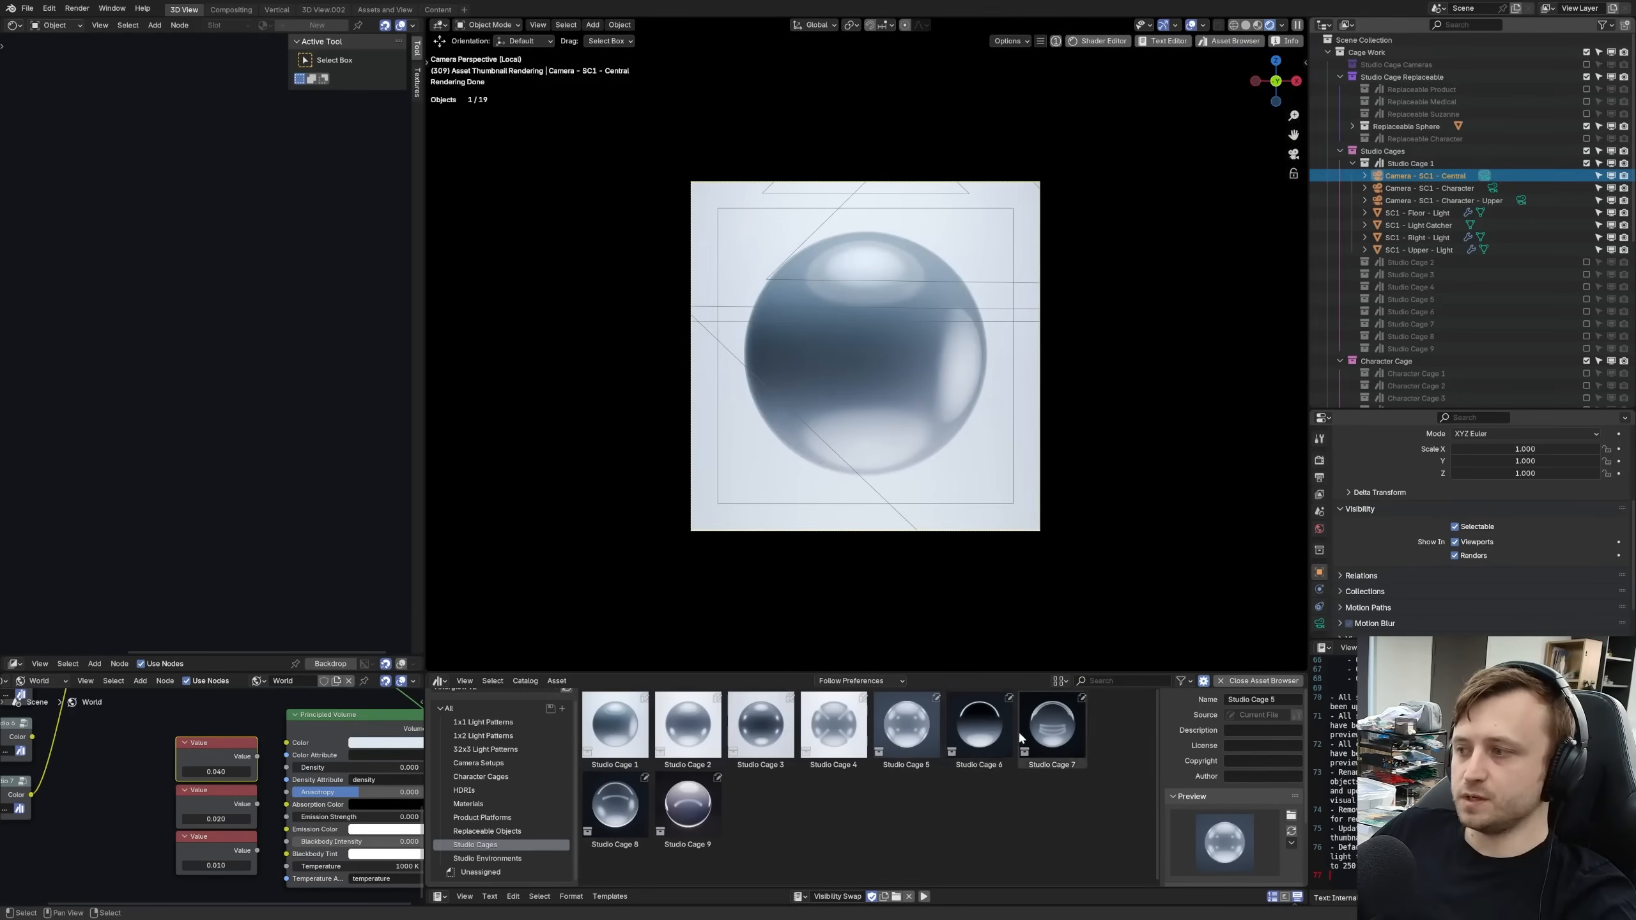
- Compare Studio Cage 6 and 7 details, then enable and expand Studio Cage 6
left_click(978, 723)
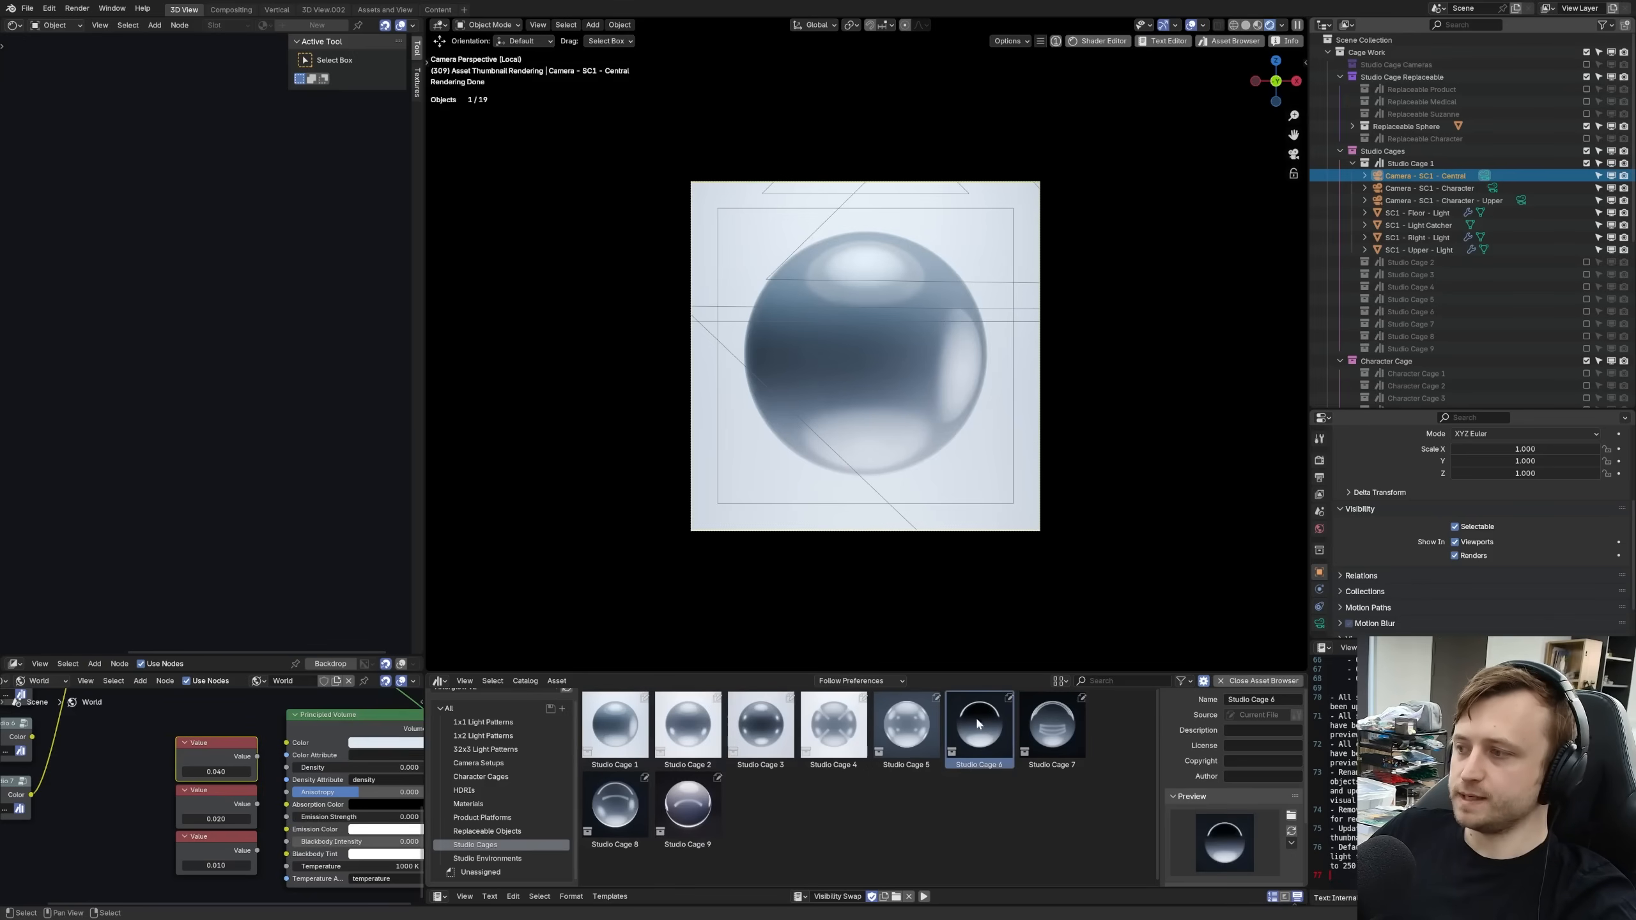
left_click(1051, 722)
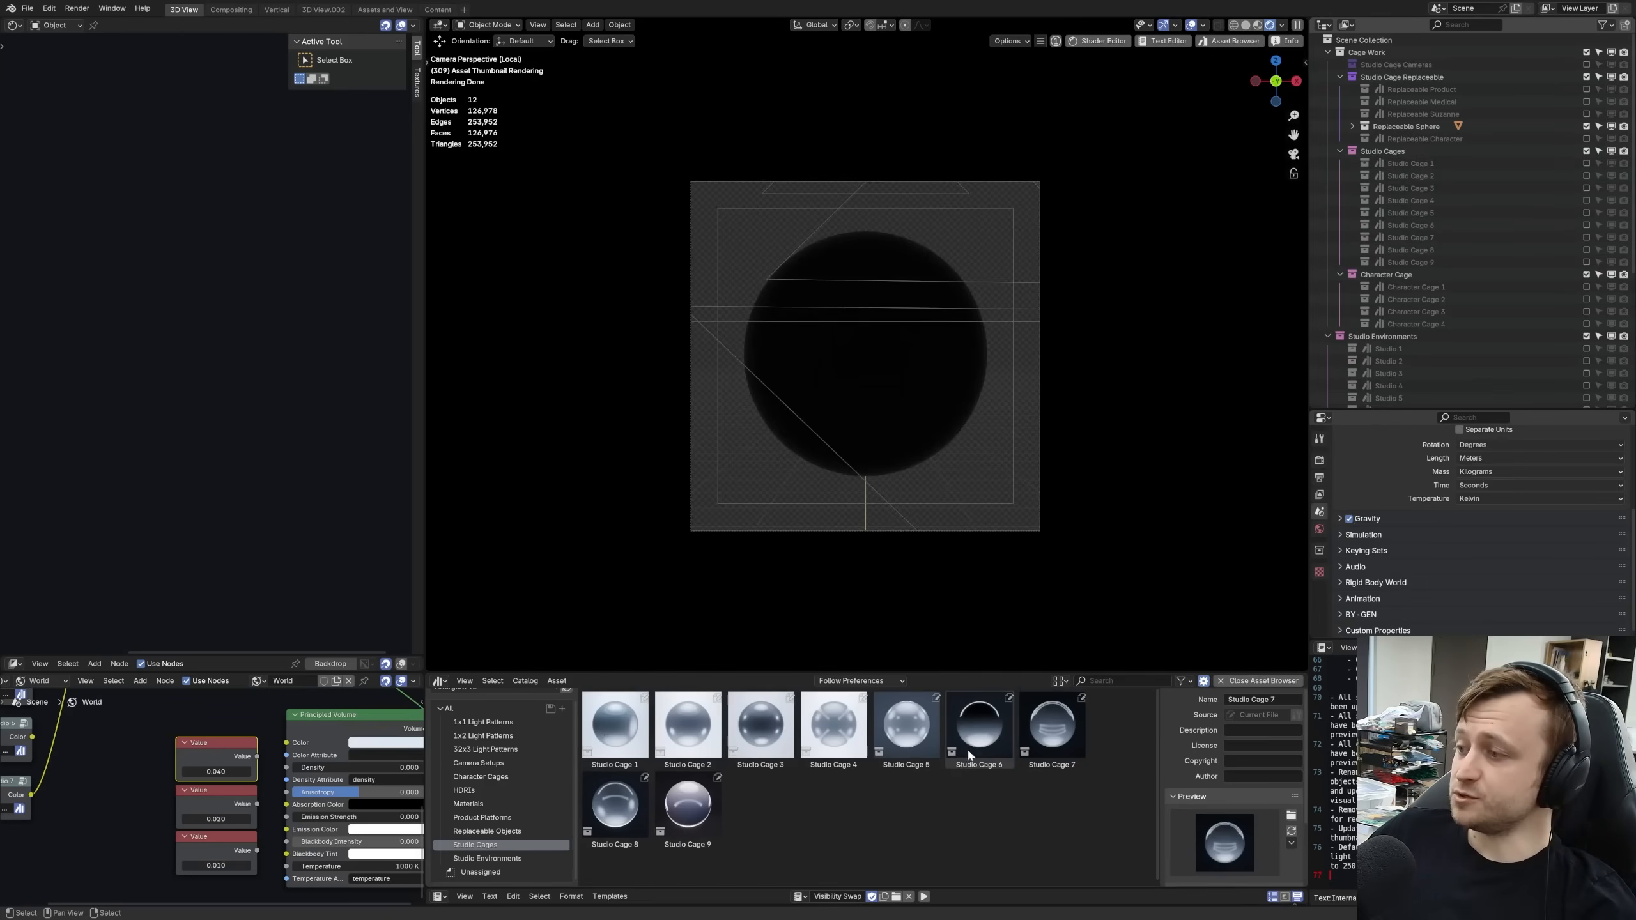
left_click(1050, 724)
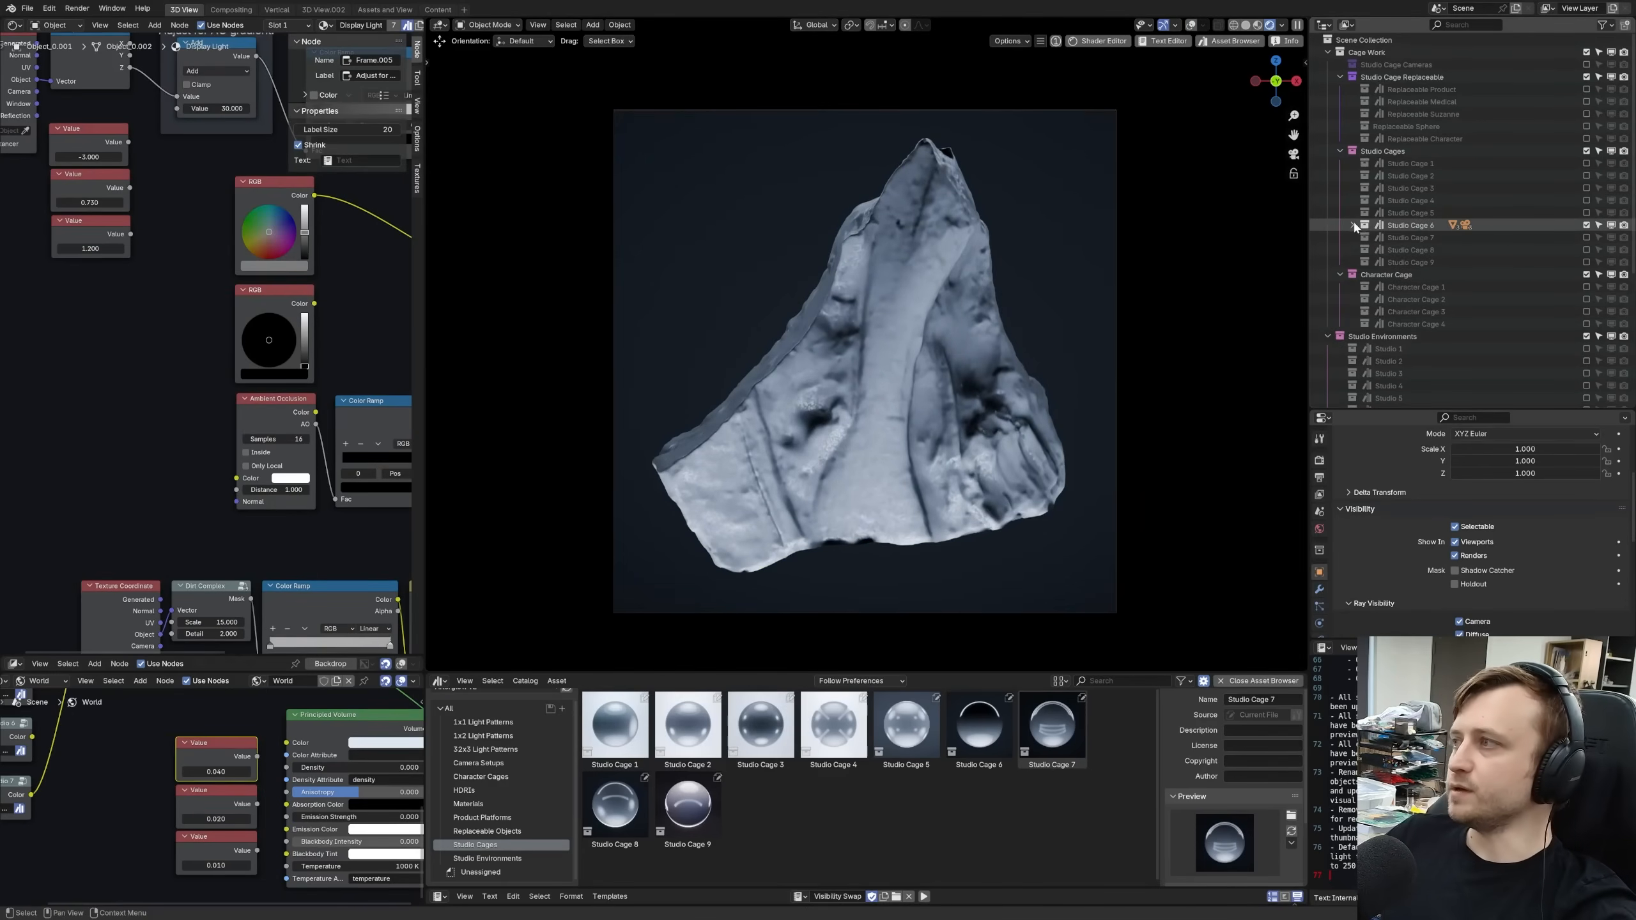
left_click(1352, 224)
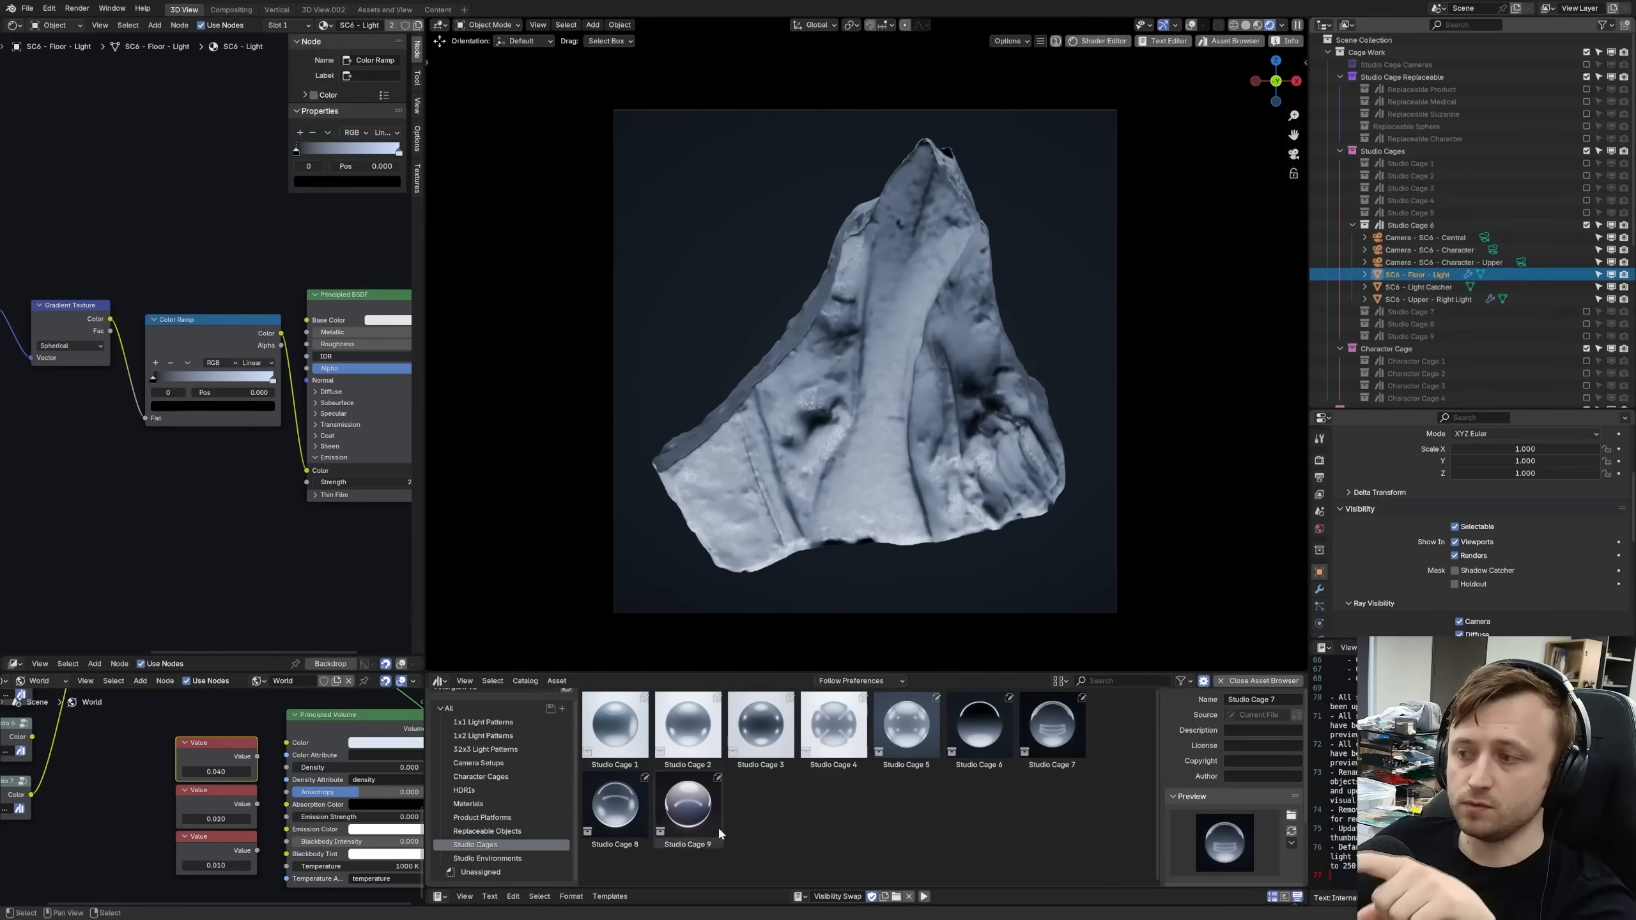
left_click(614, 723)
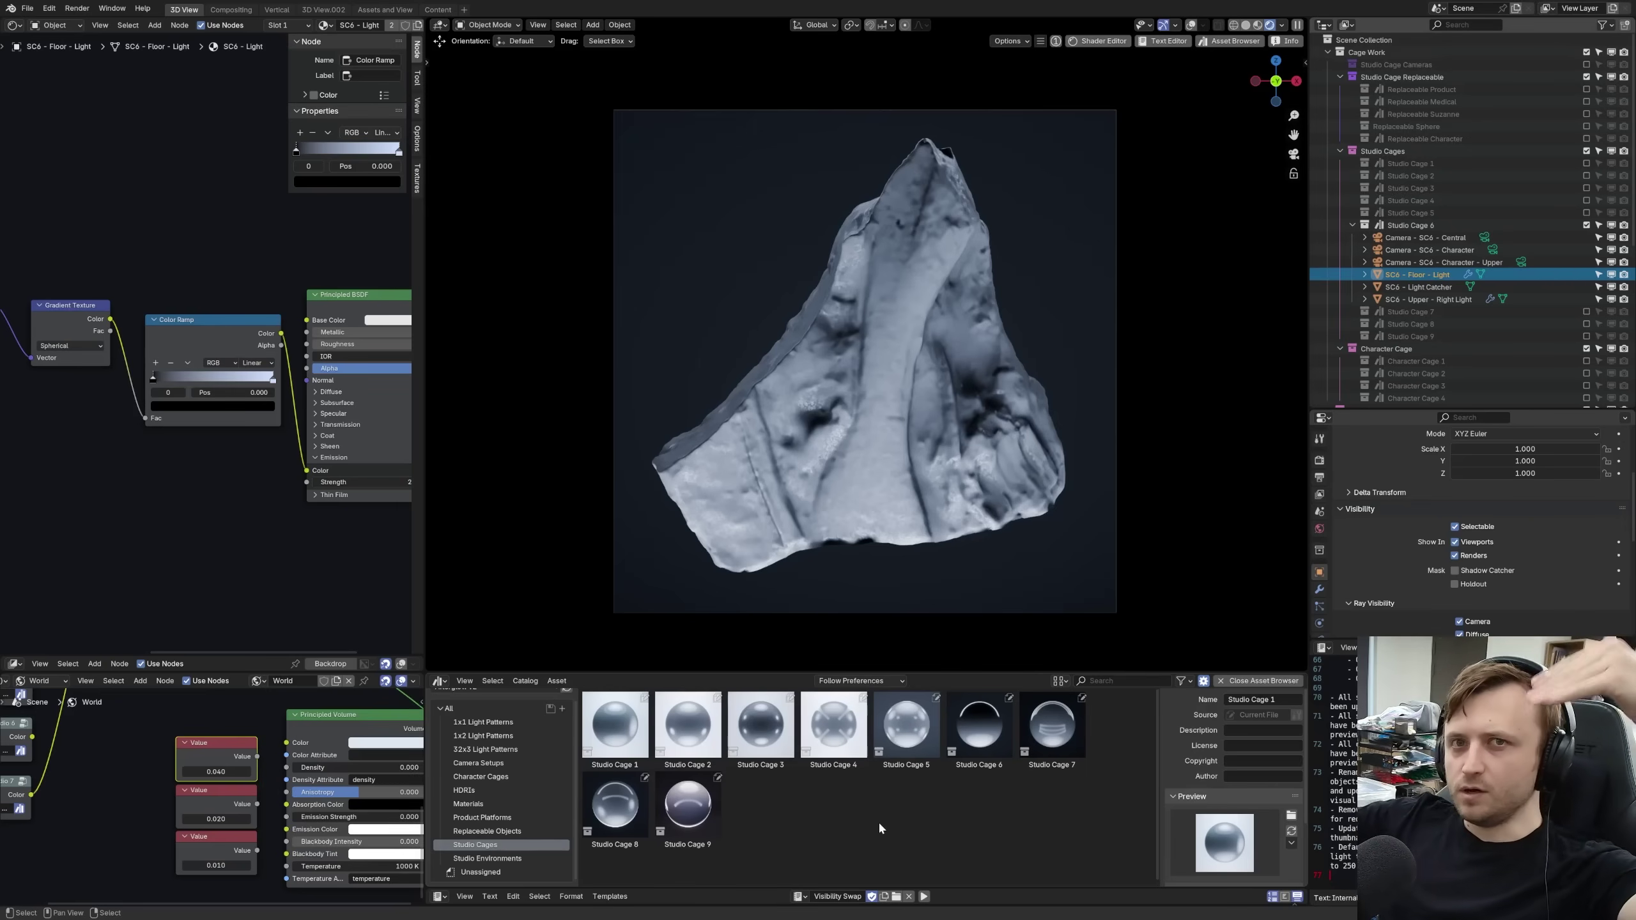
mouse_move(976, 777)
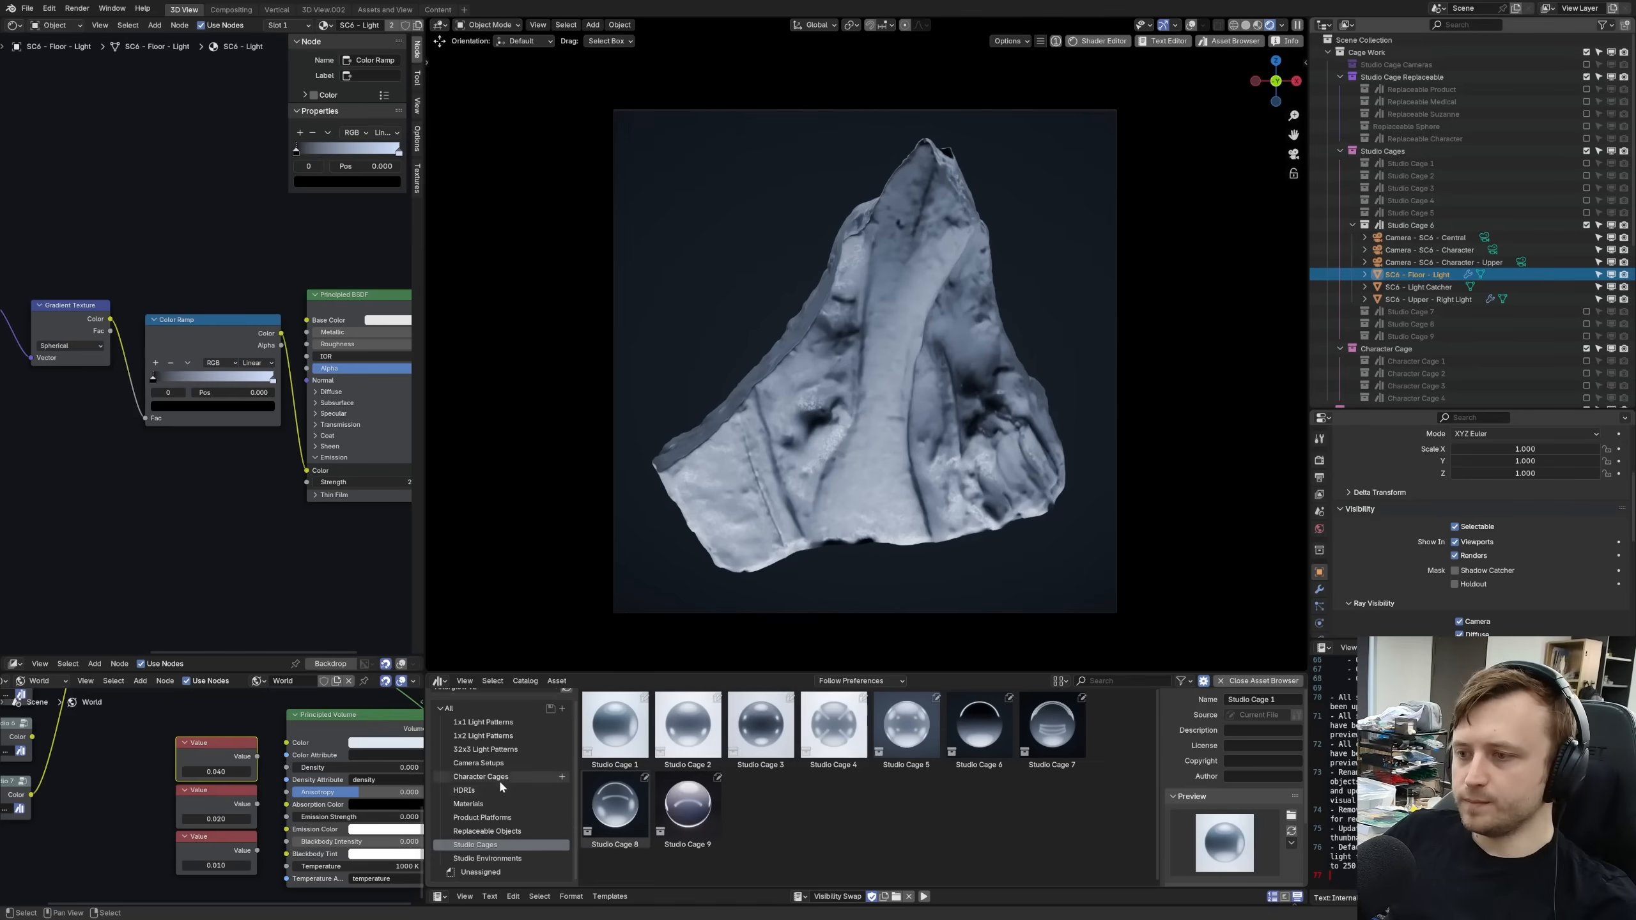
- Browse Character Cages, exclude the character cage collection, and show Studio Environments assets
left_click(481, 776)
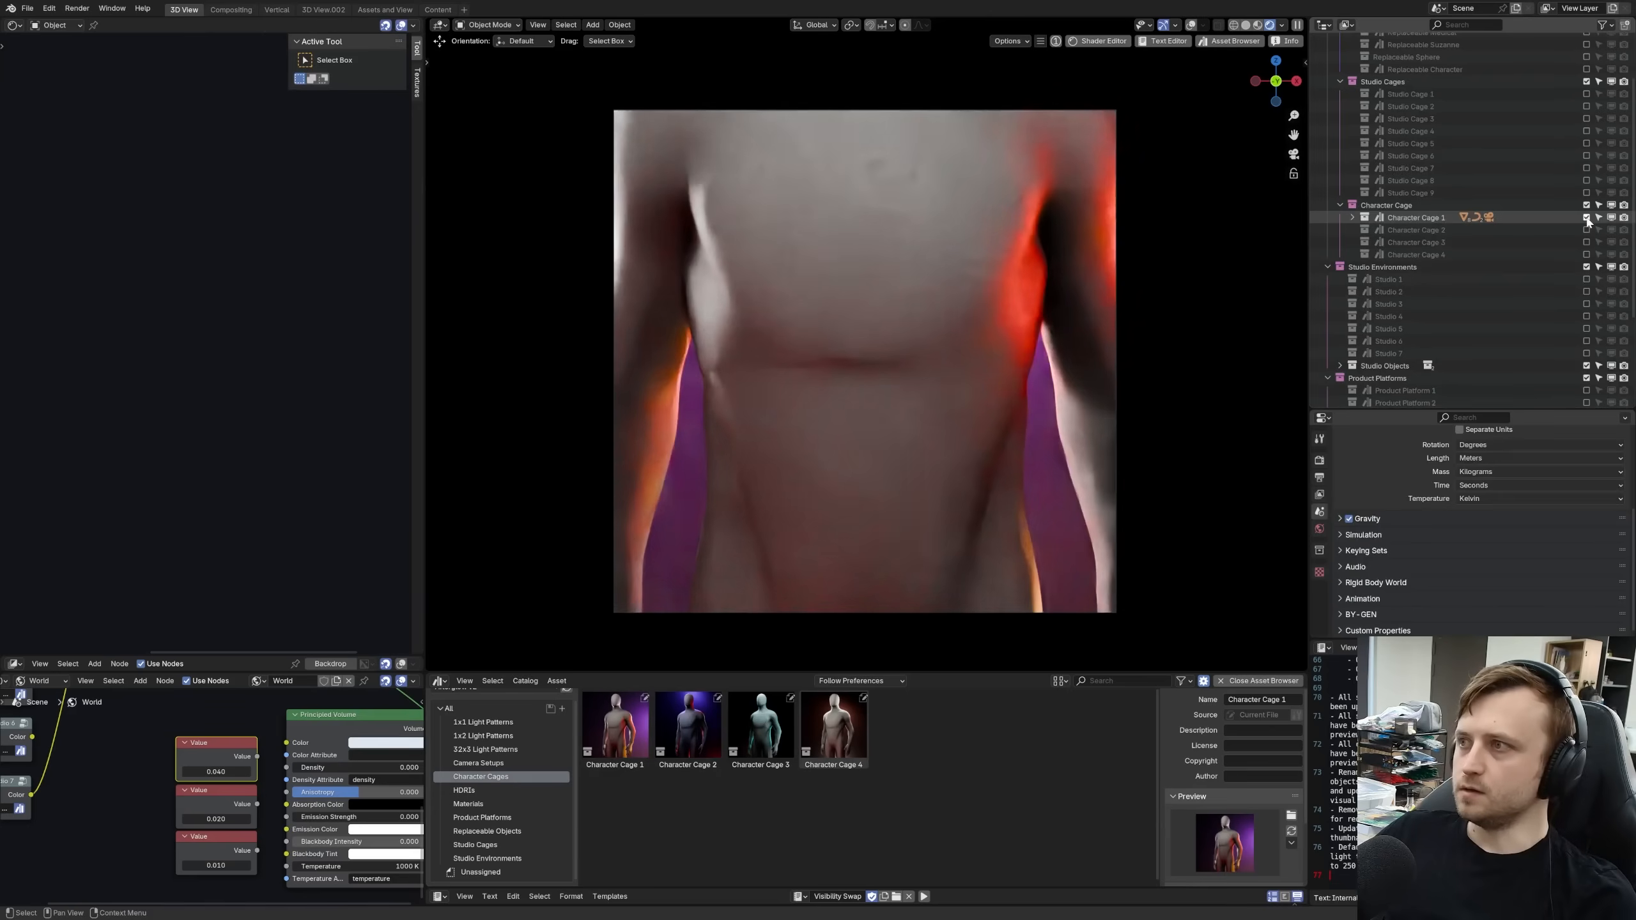
left_click(1354, 217)
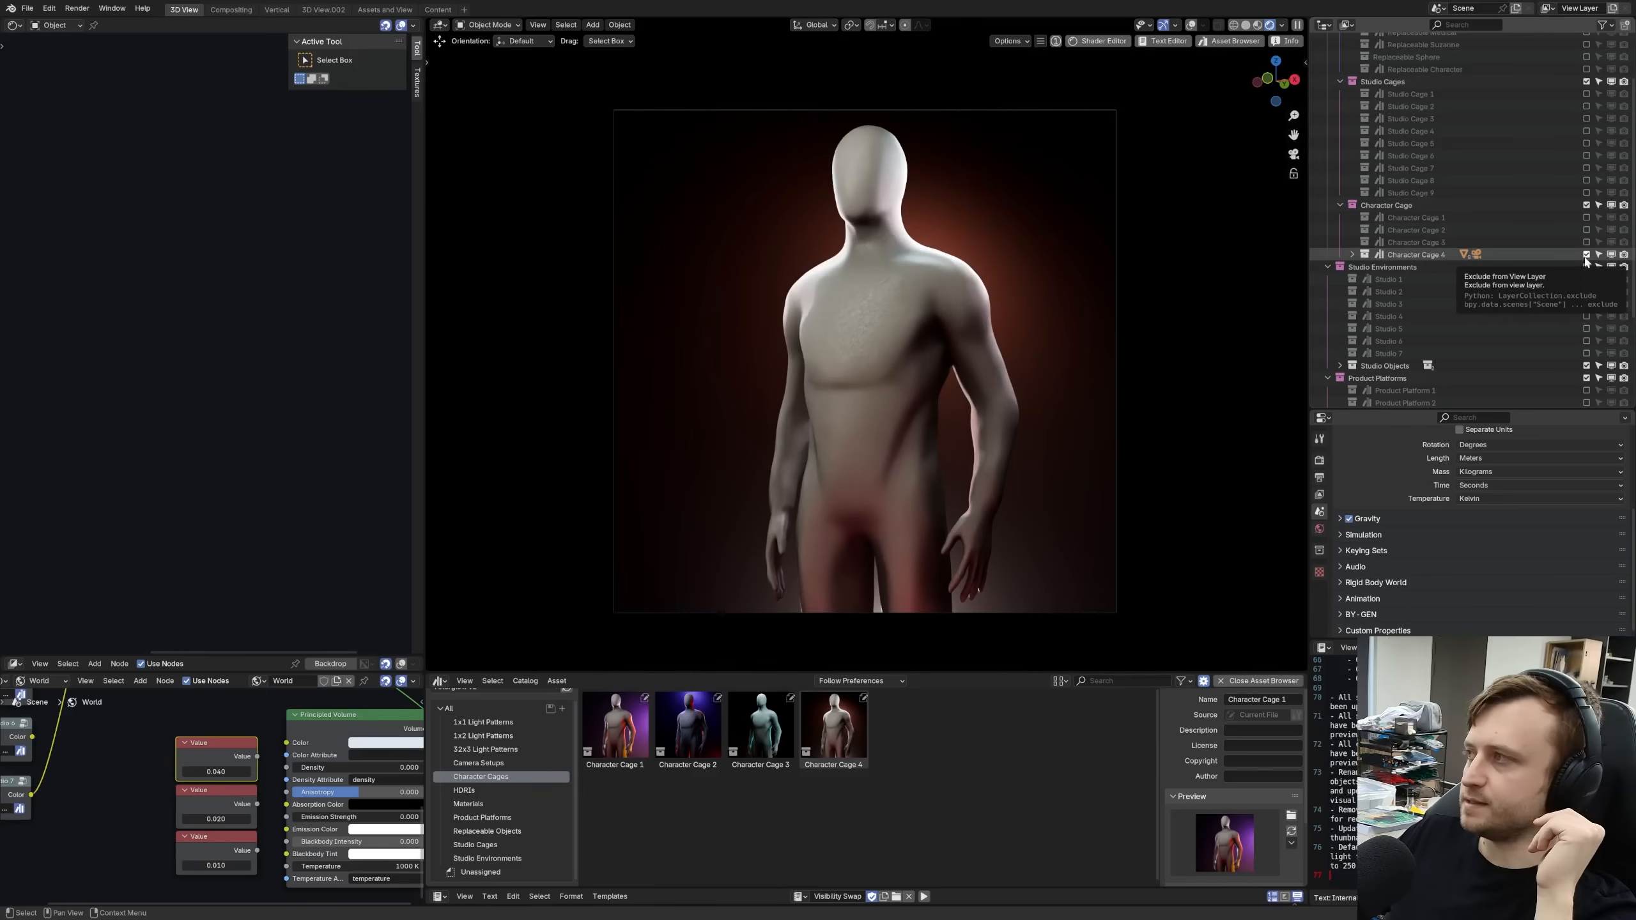
left_click(487, 857)
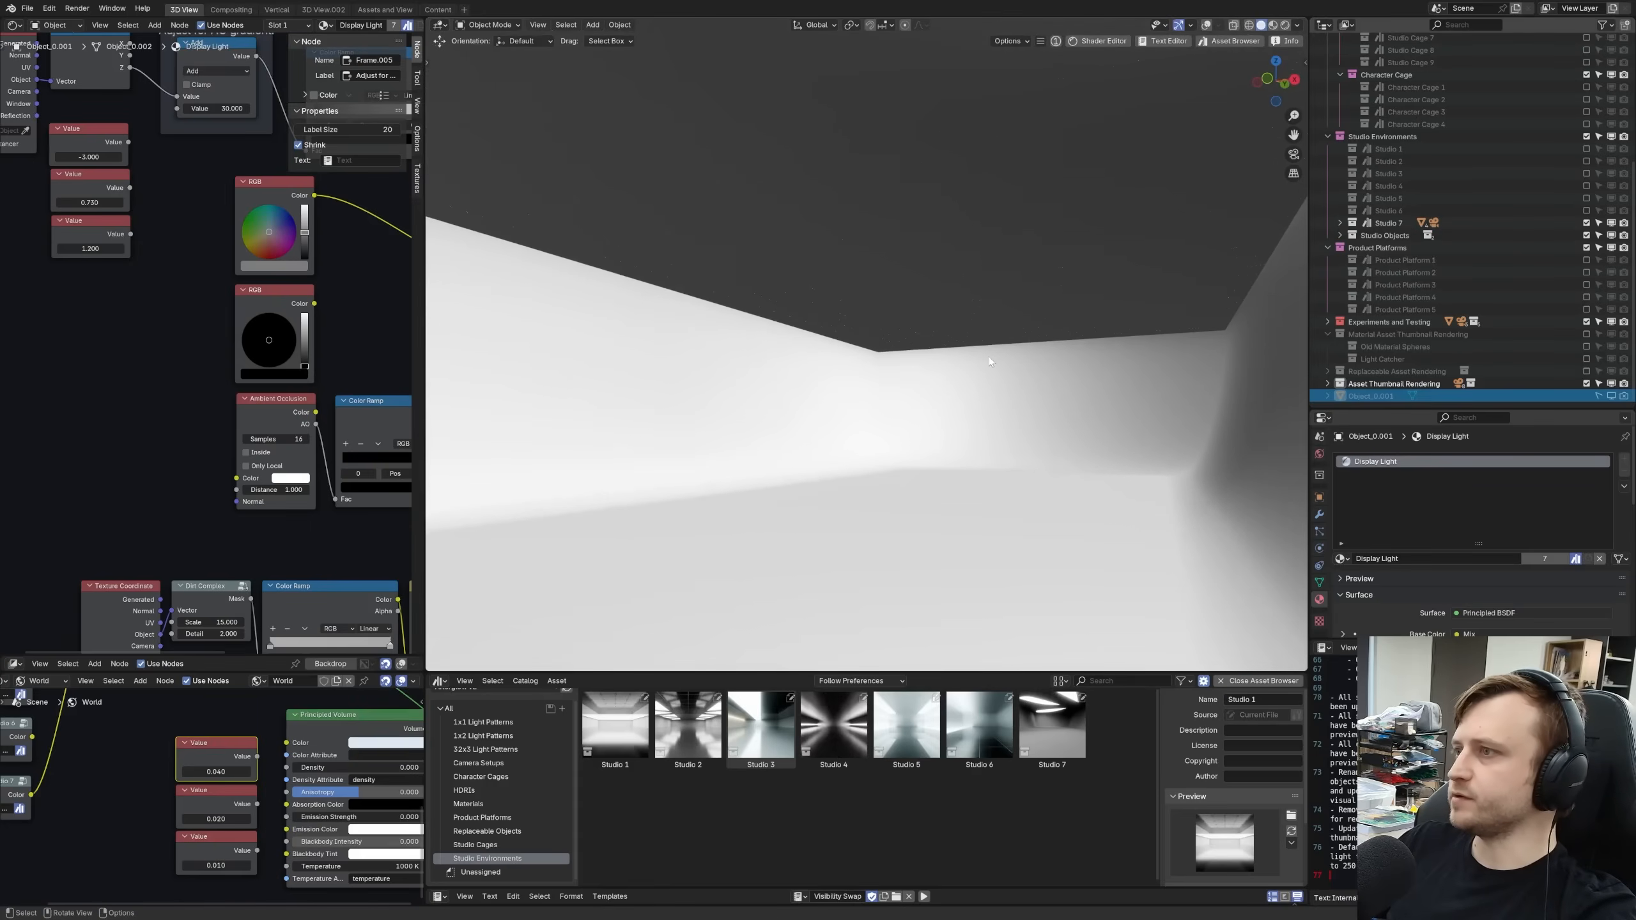
- Browse the 1:1 and 1:2 Light Patterns catalogs and select the 1:2 Doodles pattern
left_click(482, 735)
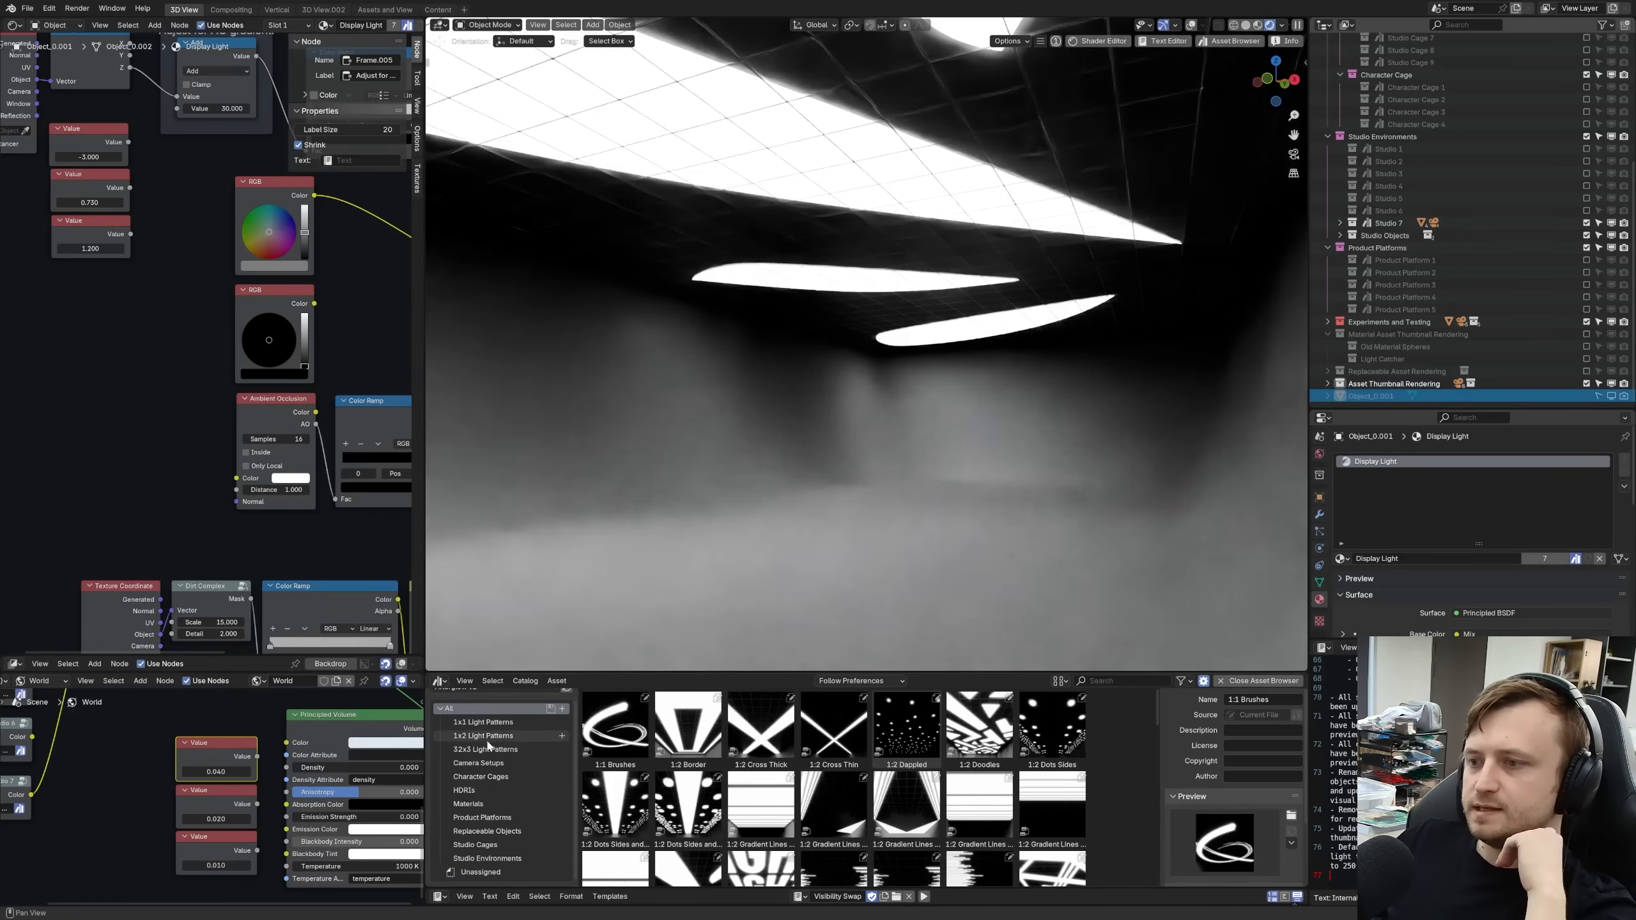
left_click(481, 721)
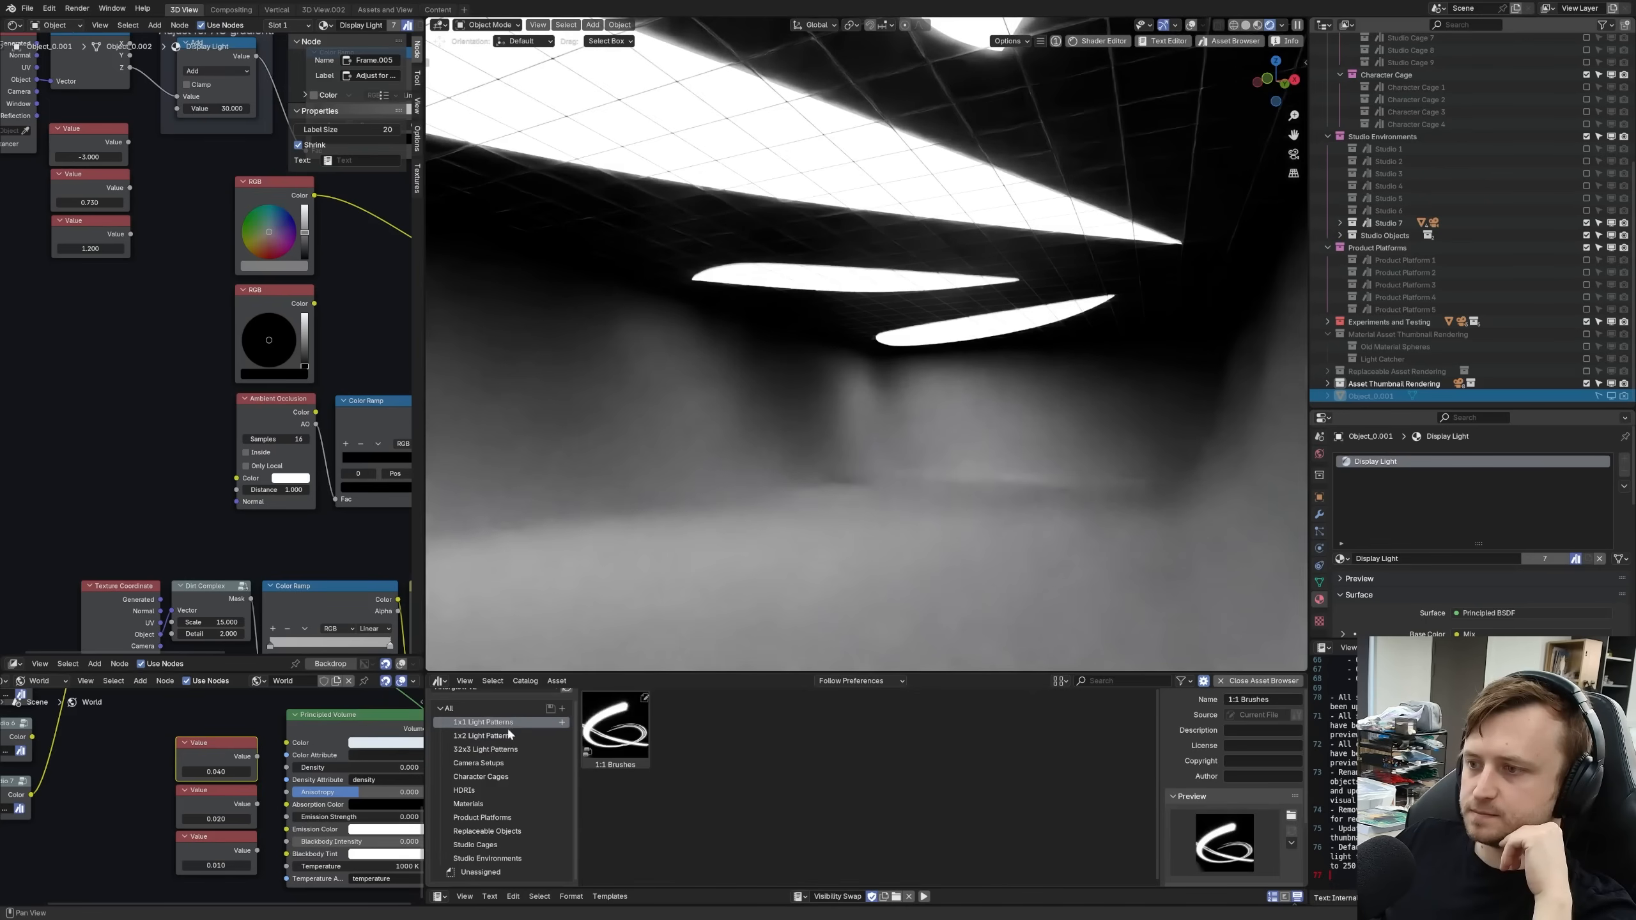
left_click(482, 736)
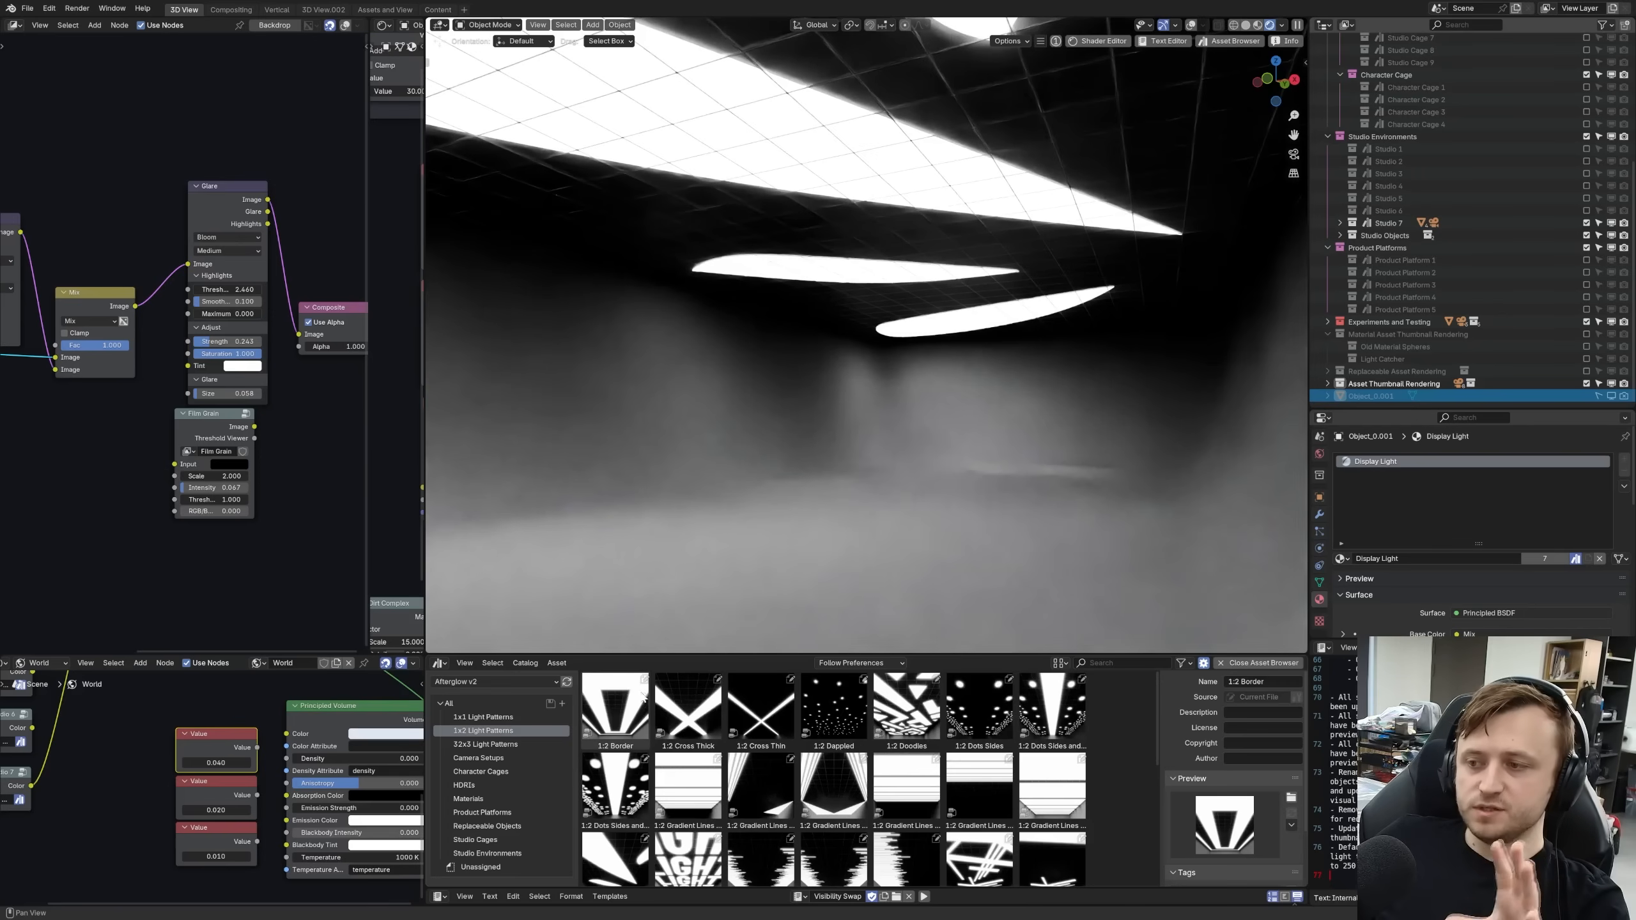
scroll("down", 3)
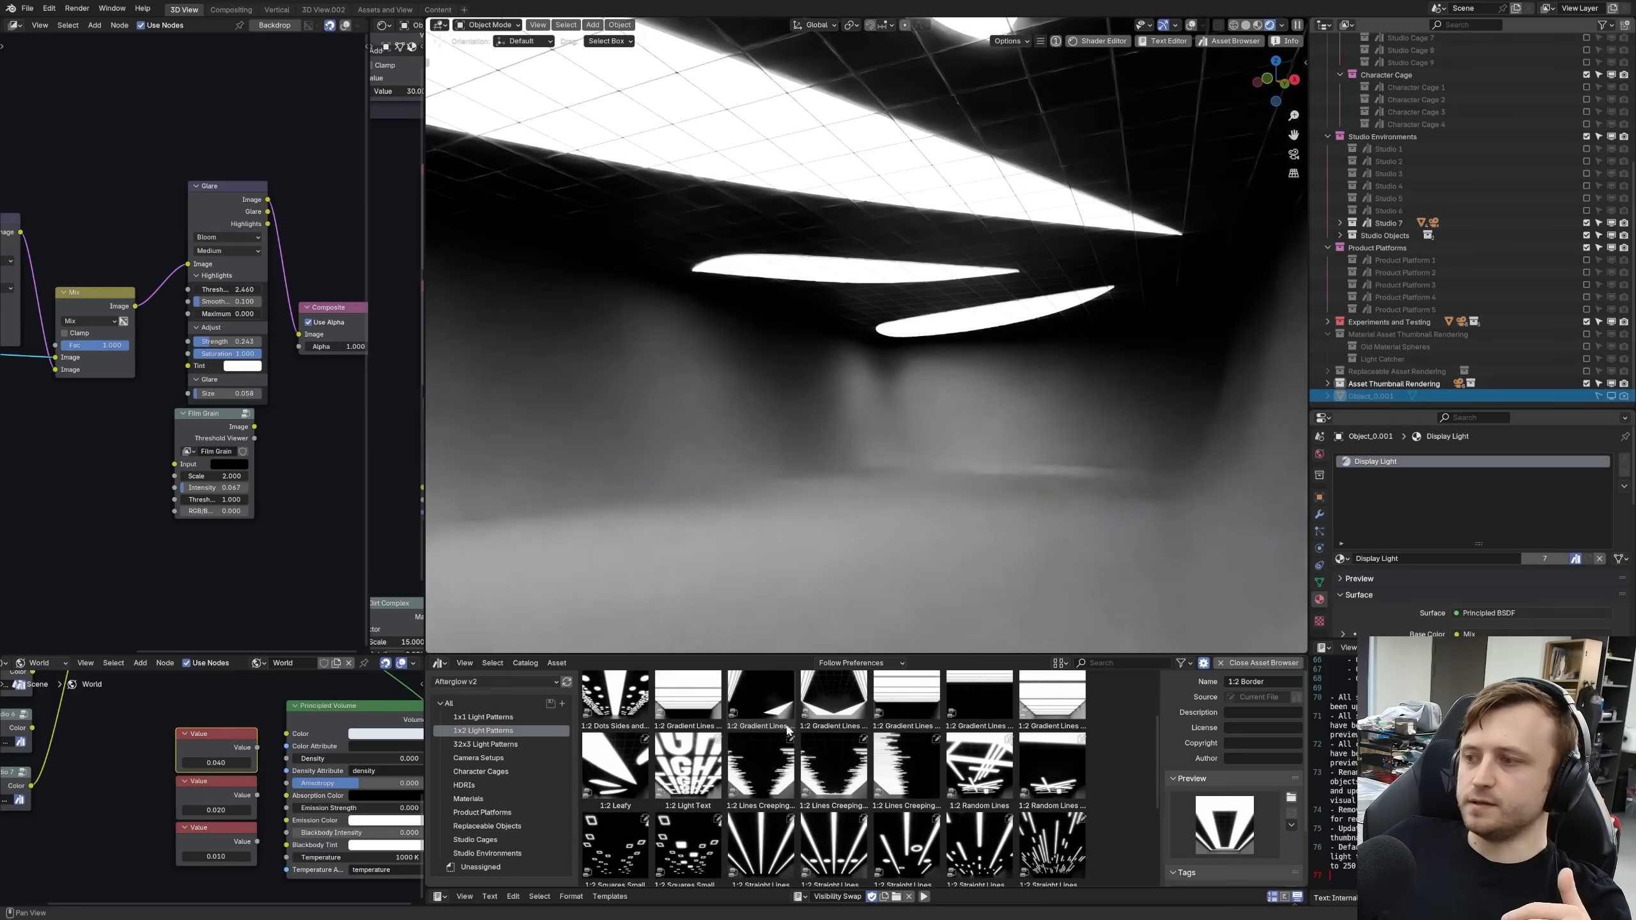
scroll("up", 3)
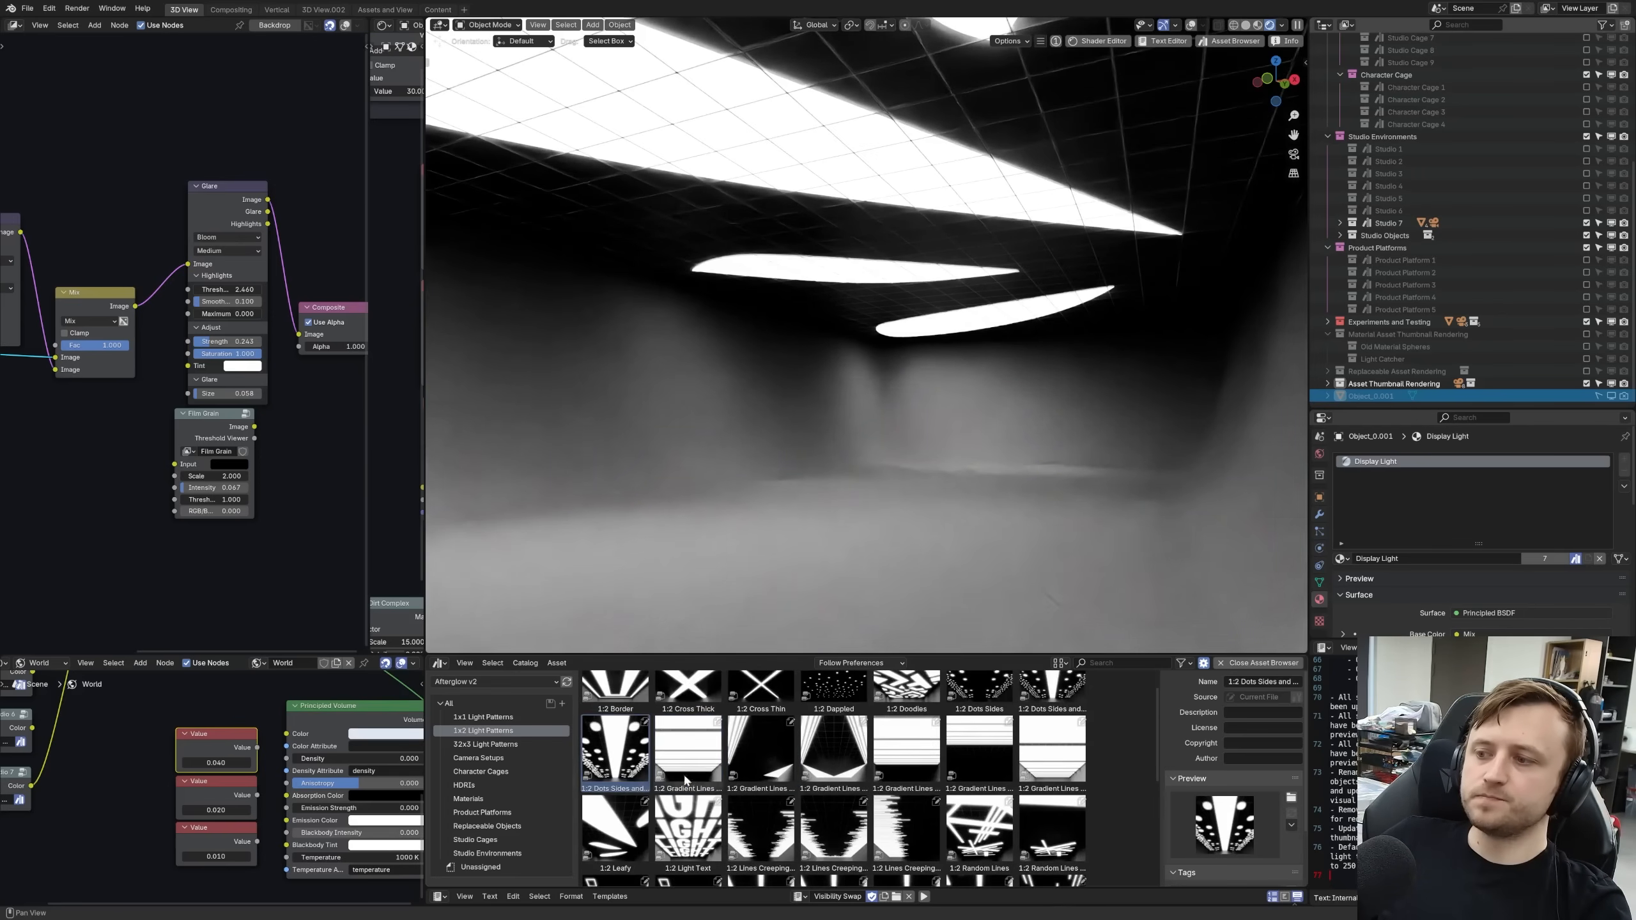
scroll("down", 3)
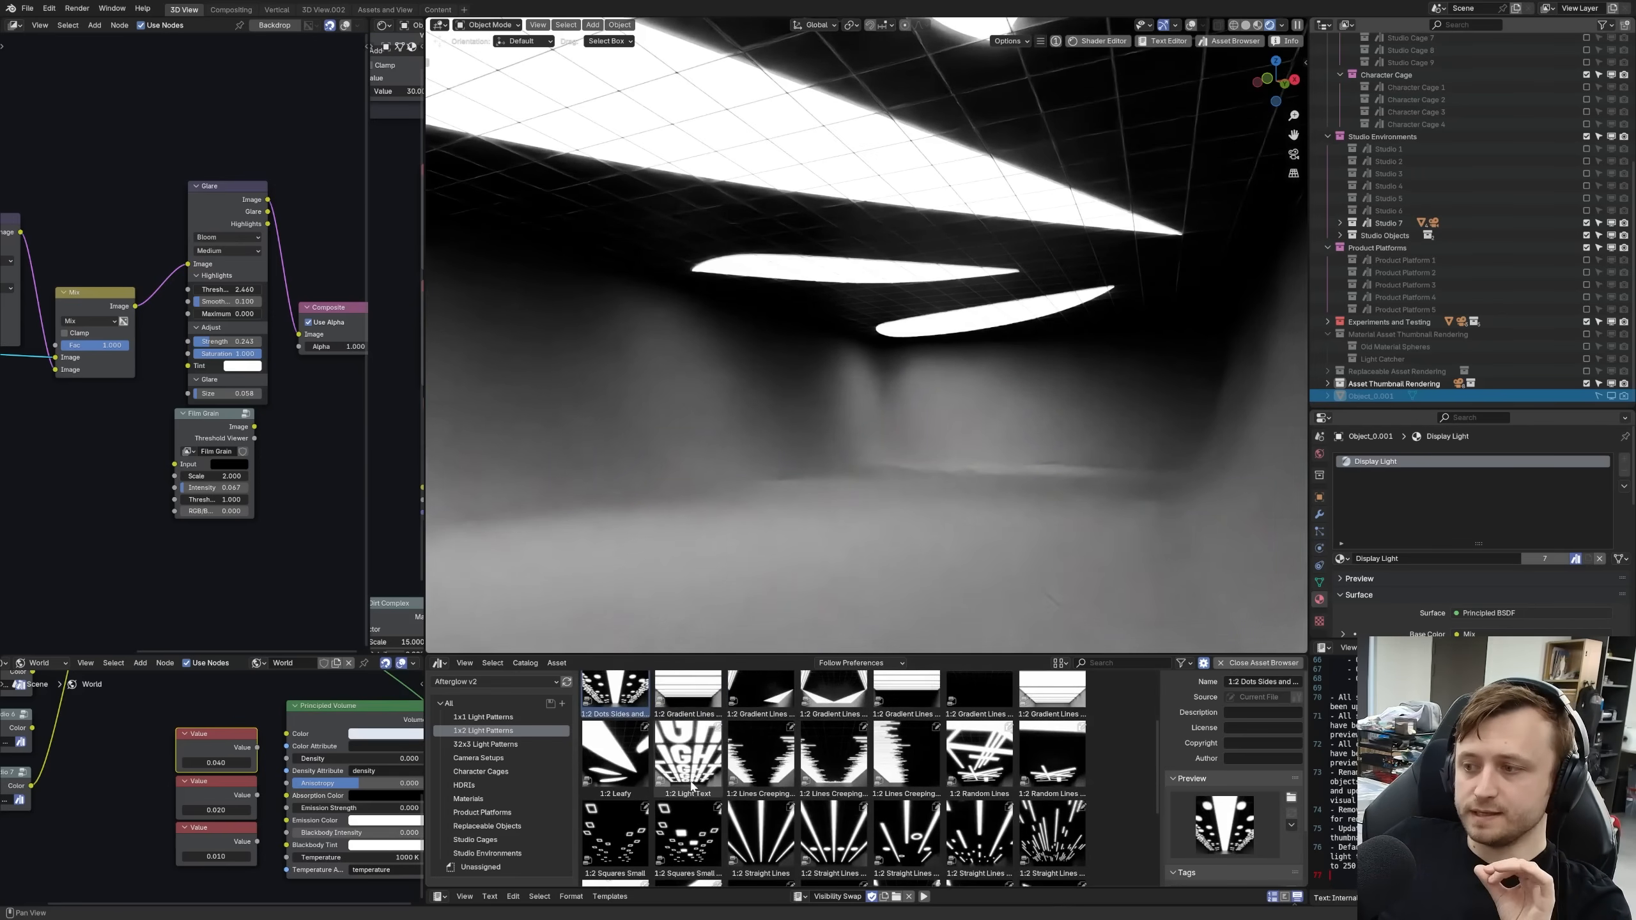
scroll("up", 3)
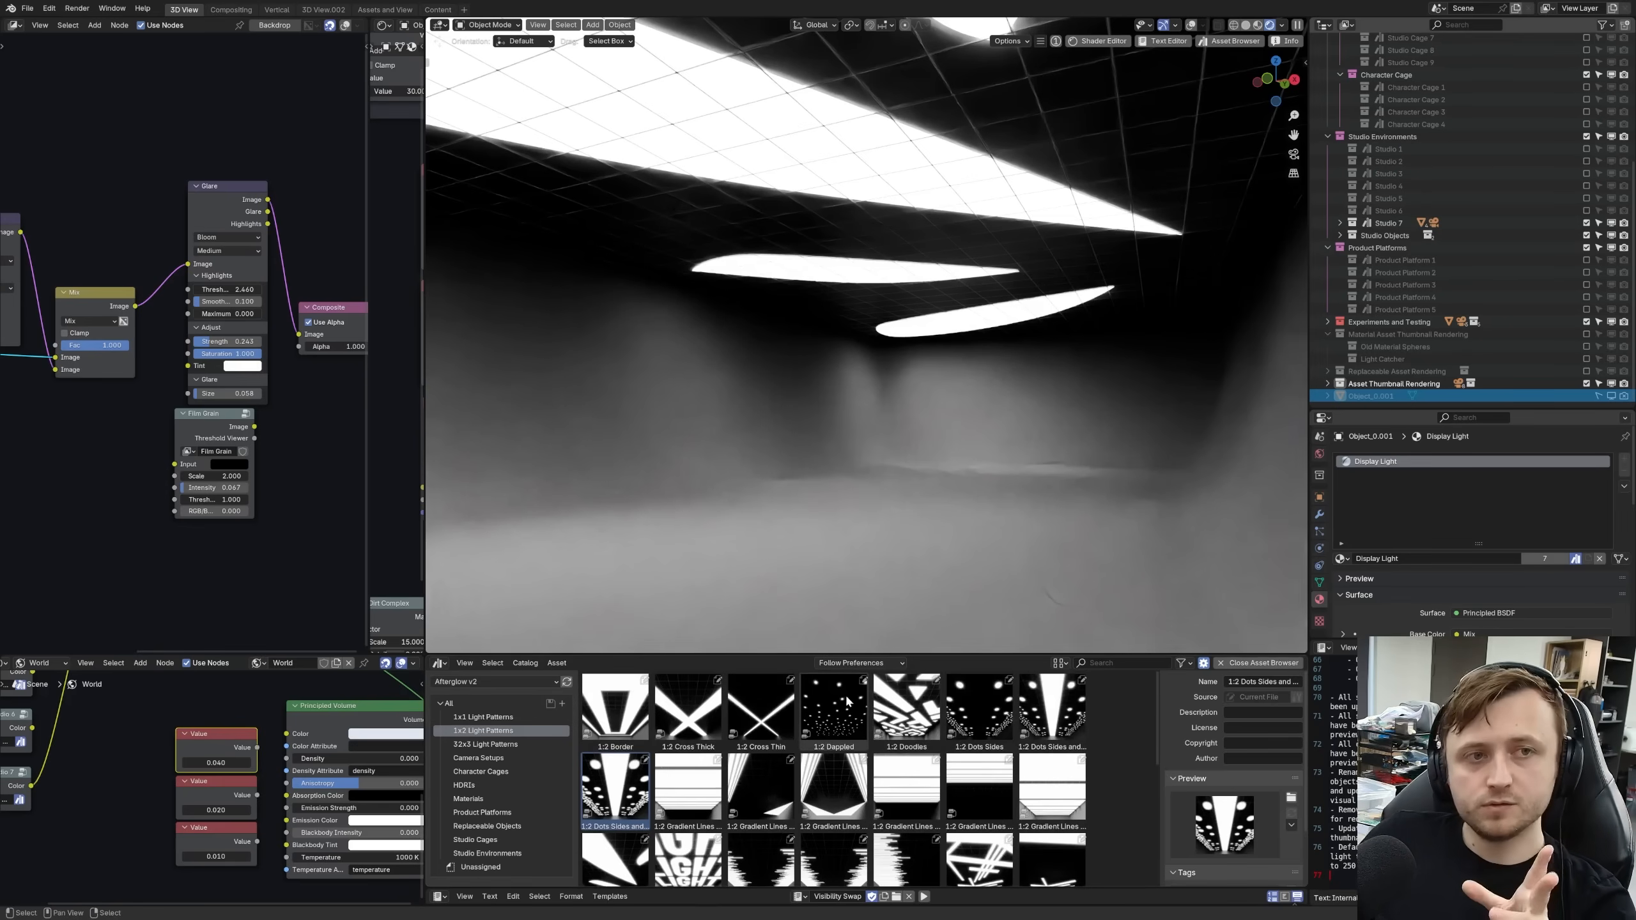
left_click(905, 705)
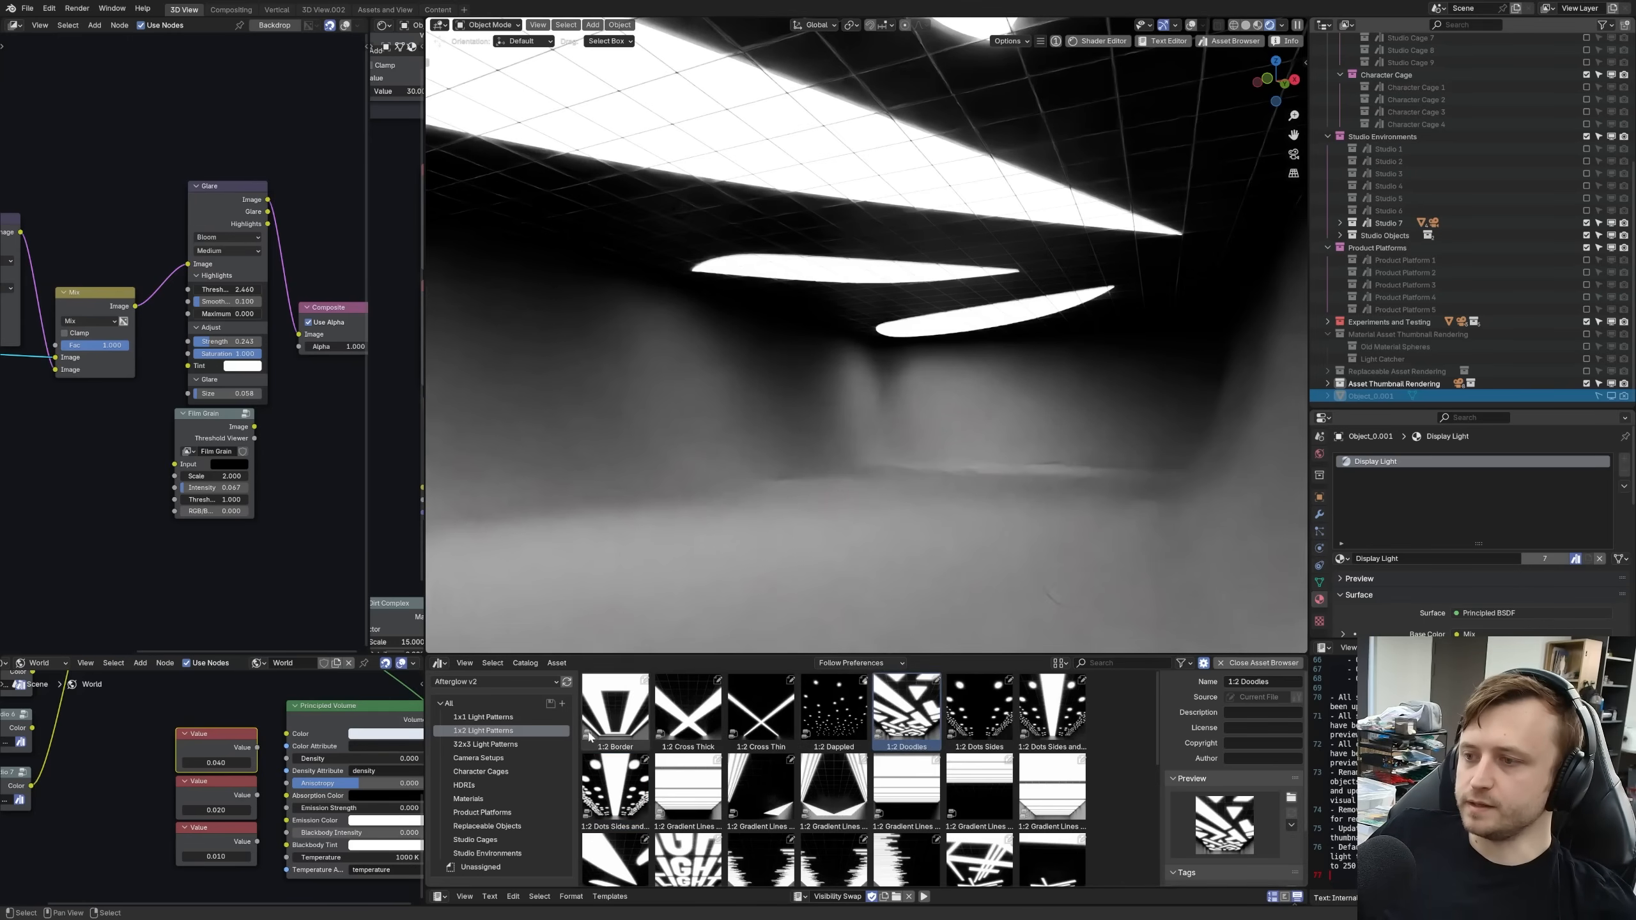
mouse_move(805, 424)
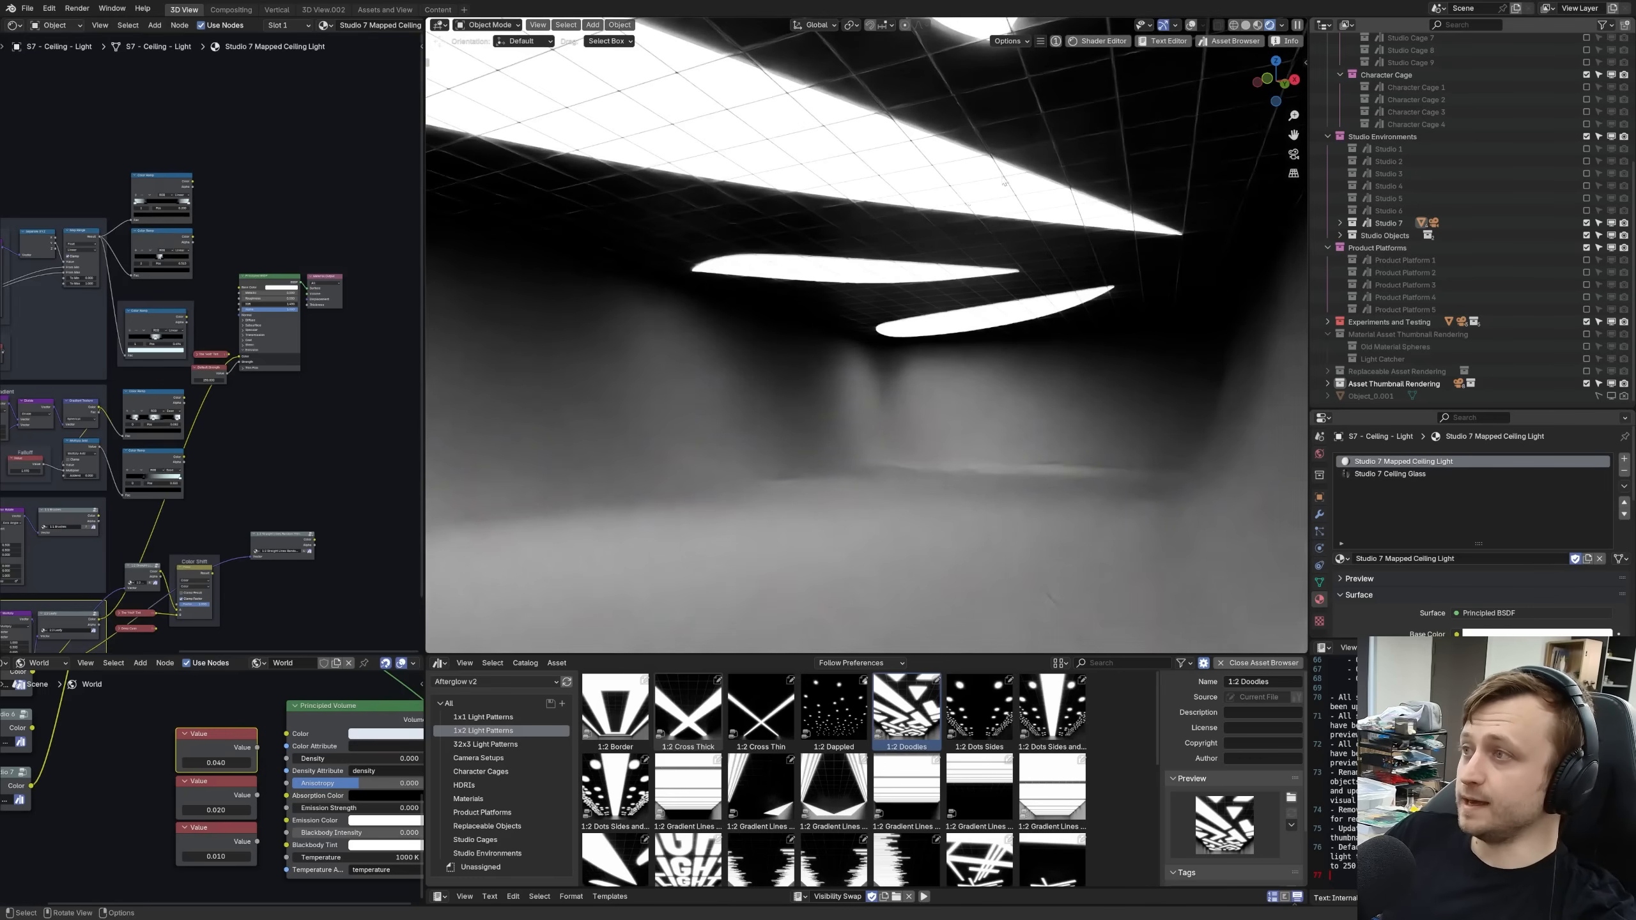
- Check the Studio 7 Ceiling Glass slot, return to the mapped ceiling light, and list 1:1 patterns
left_click(1390, 473)
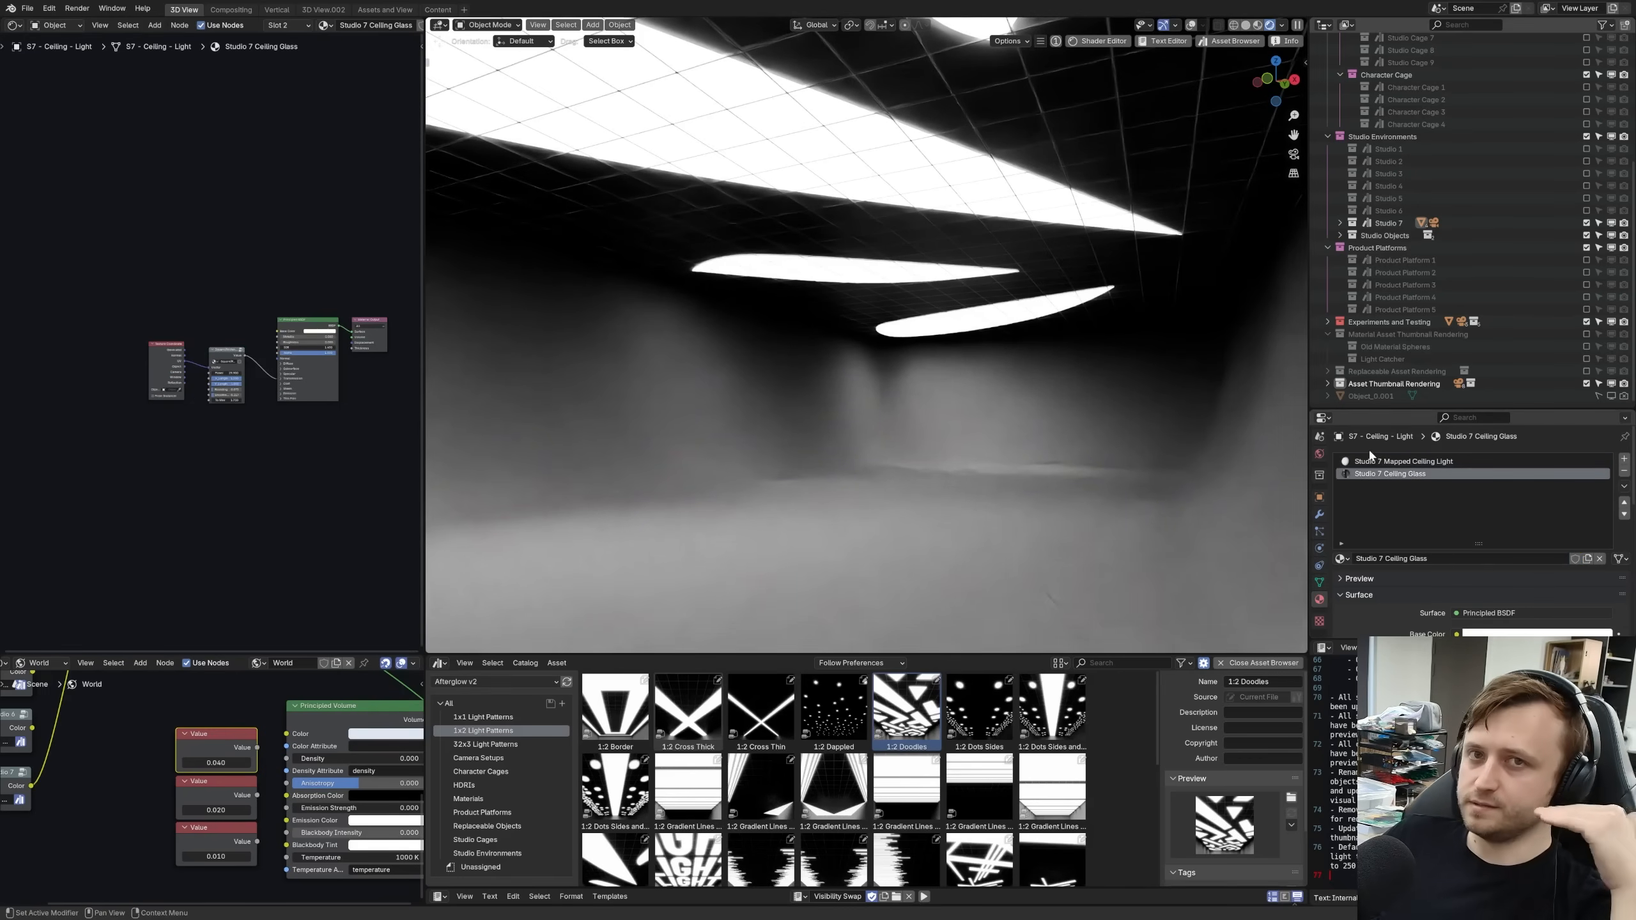
left_click(1406, 462)
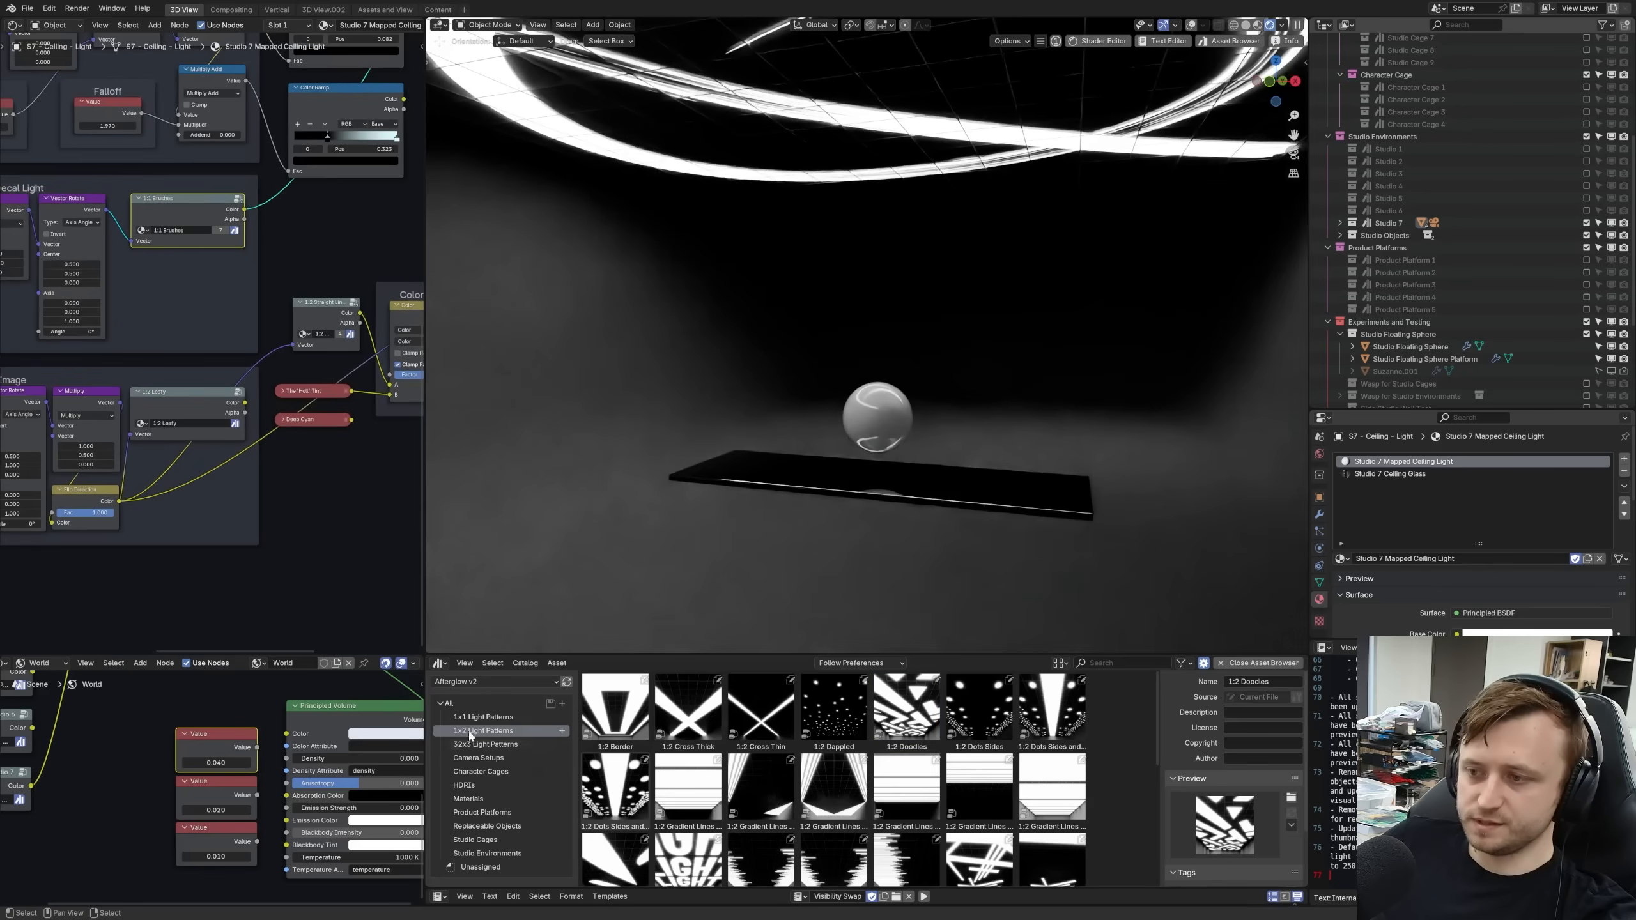
left_click(483, 717)
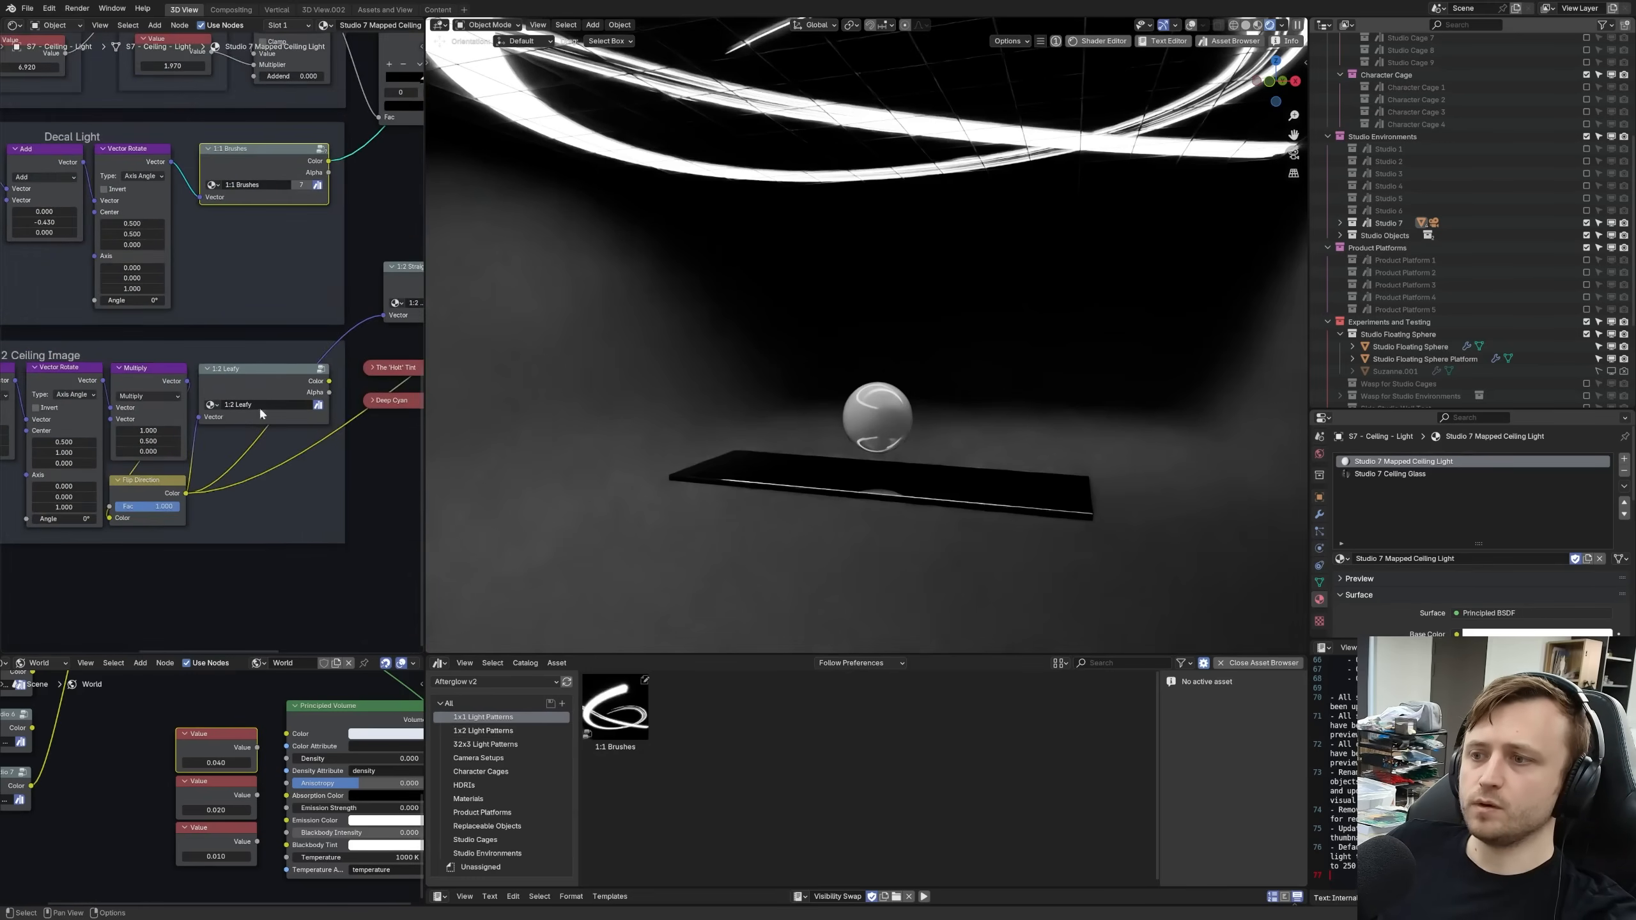
left_click(483, 729)
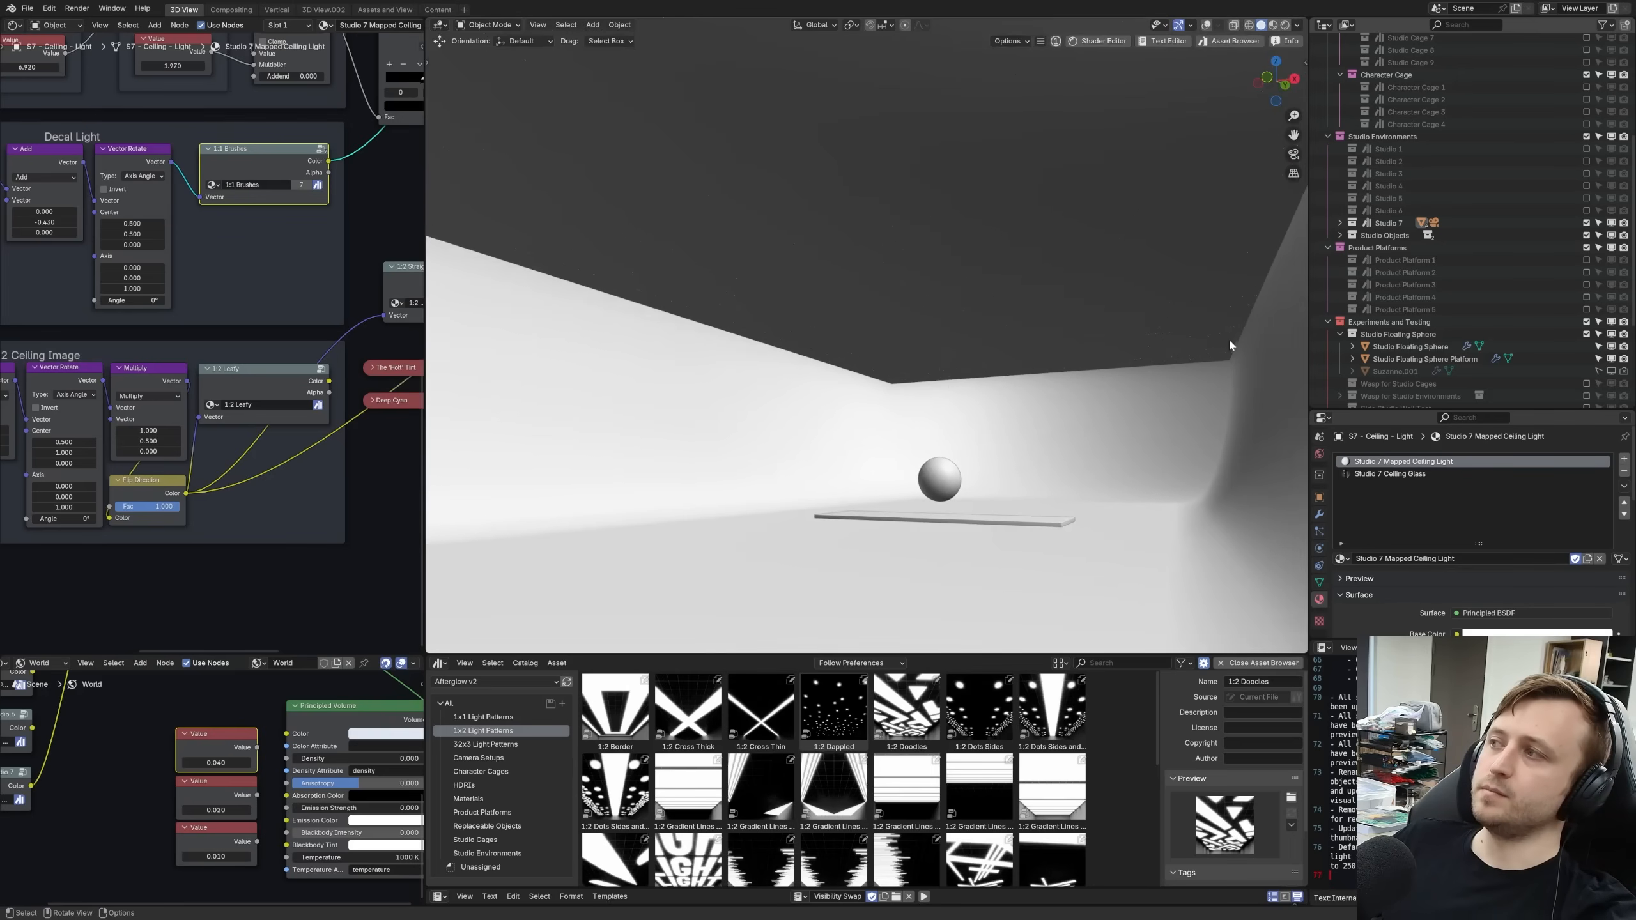
mouse_move(369, 161)
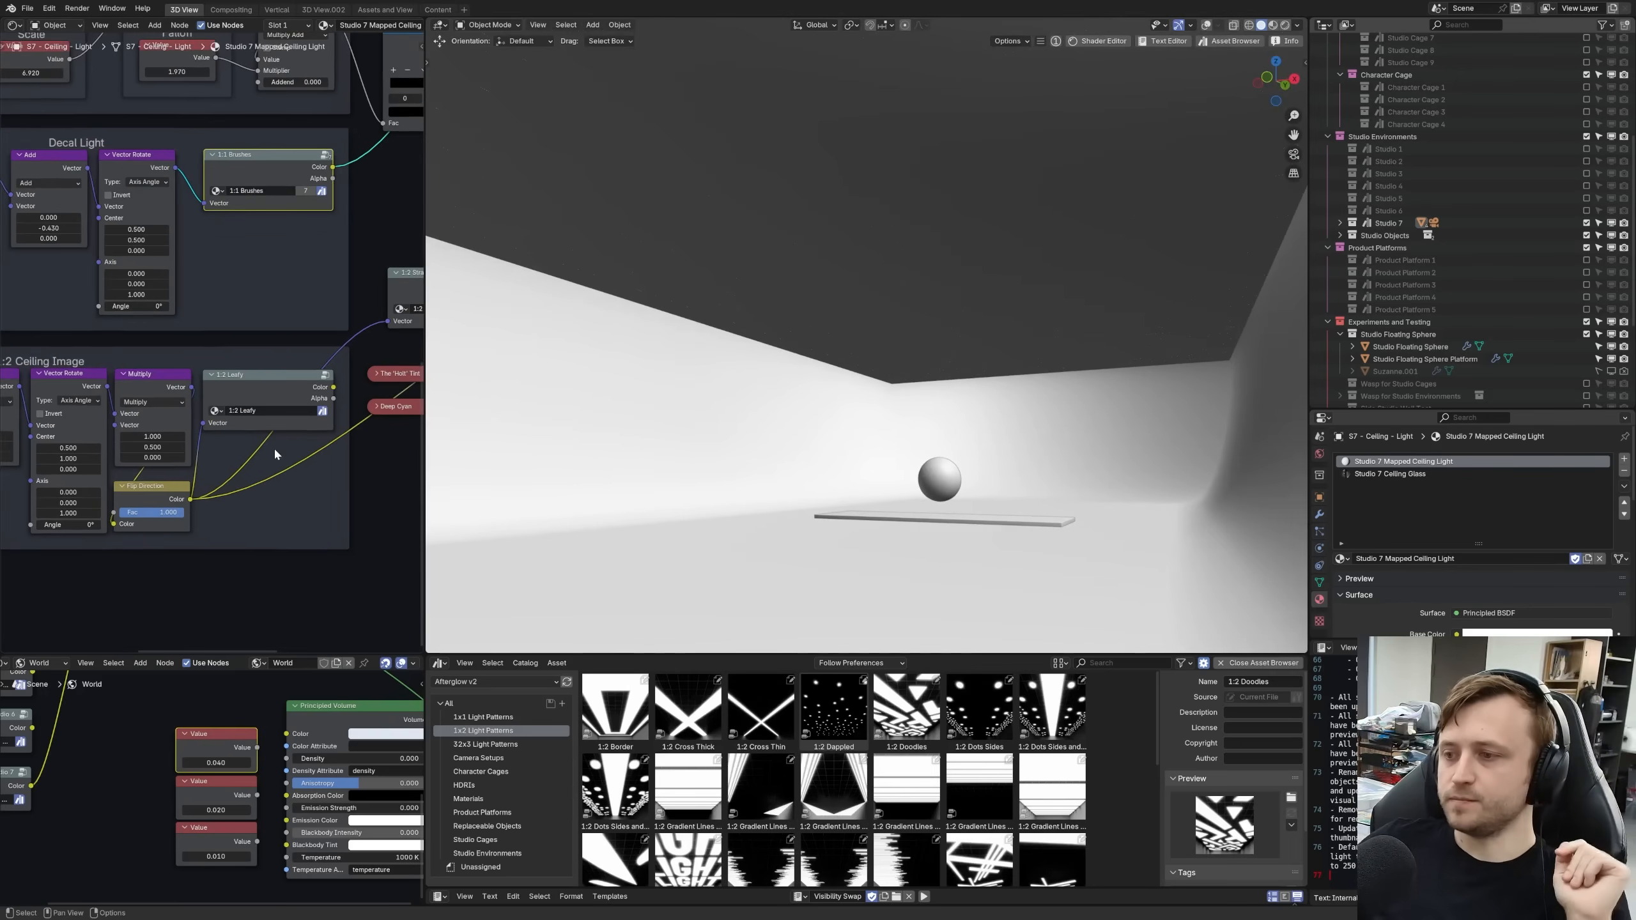
left_click(485, 744)
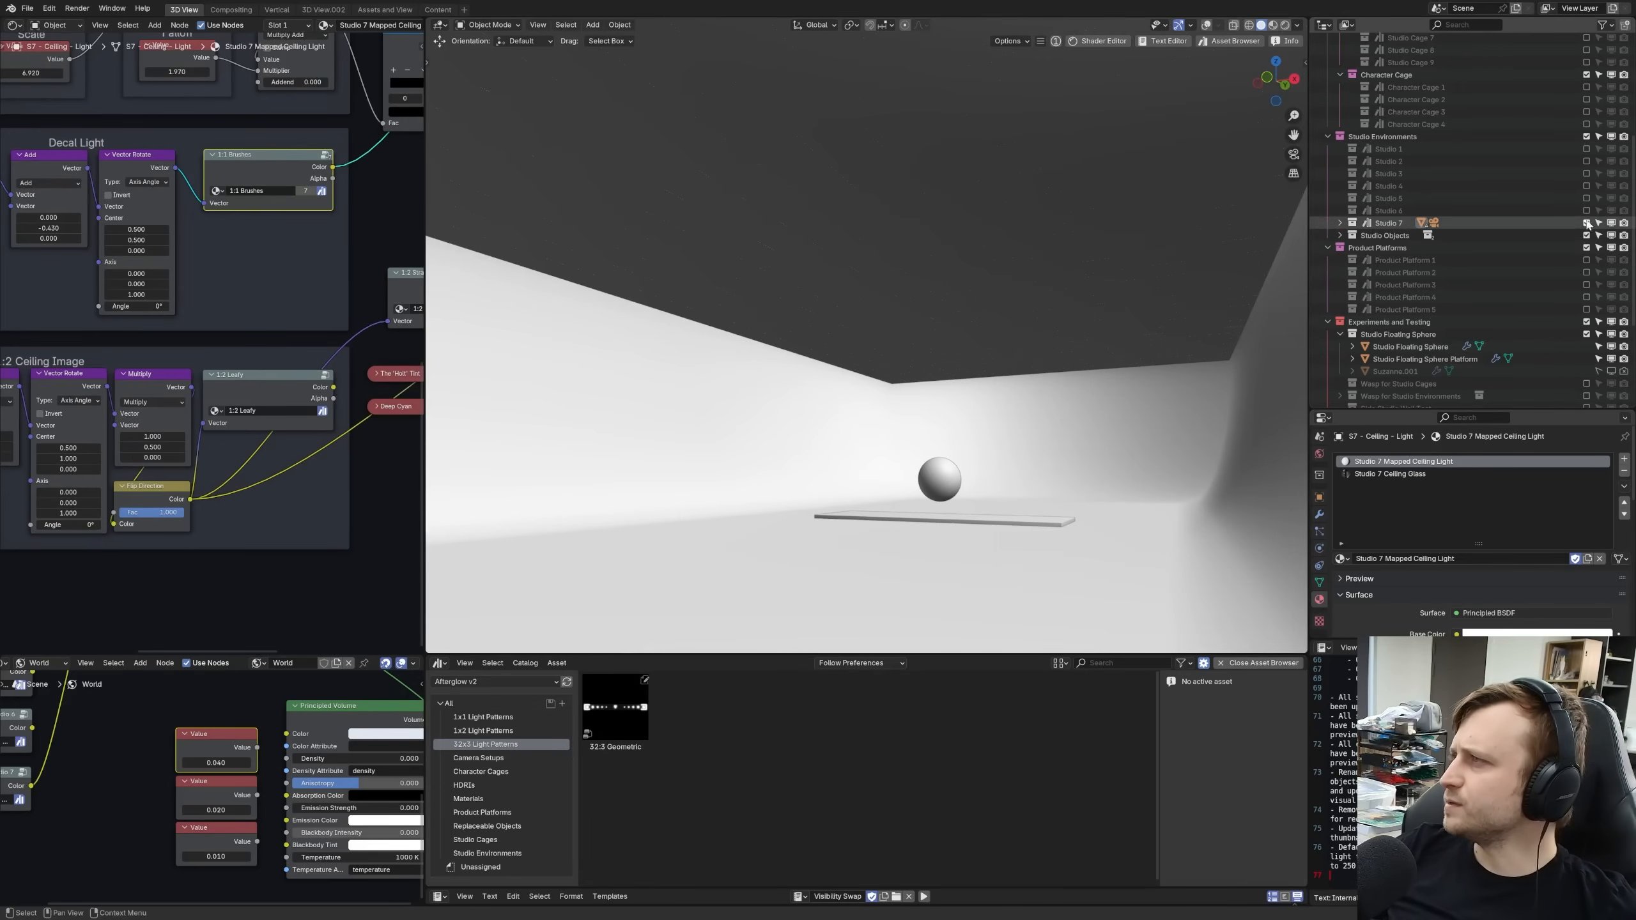
left_click(1414, 260)
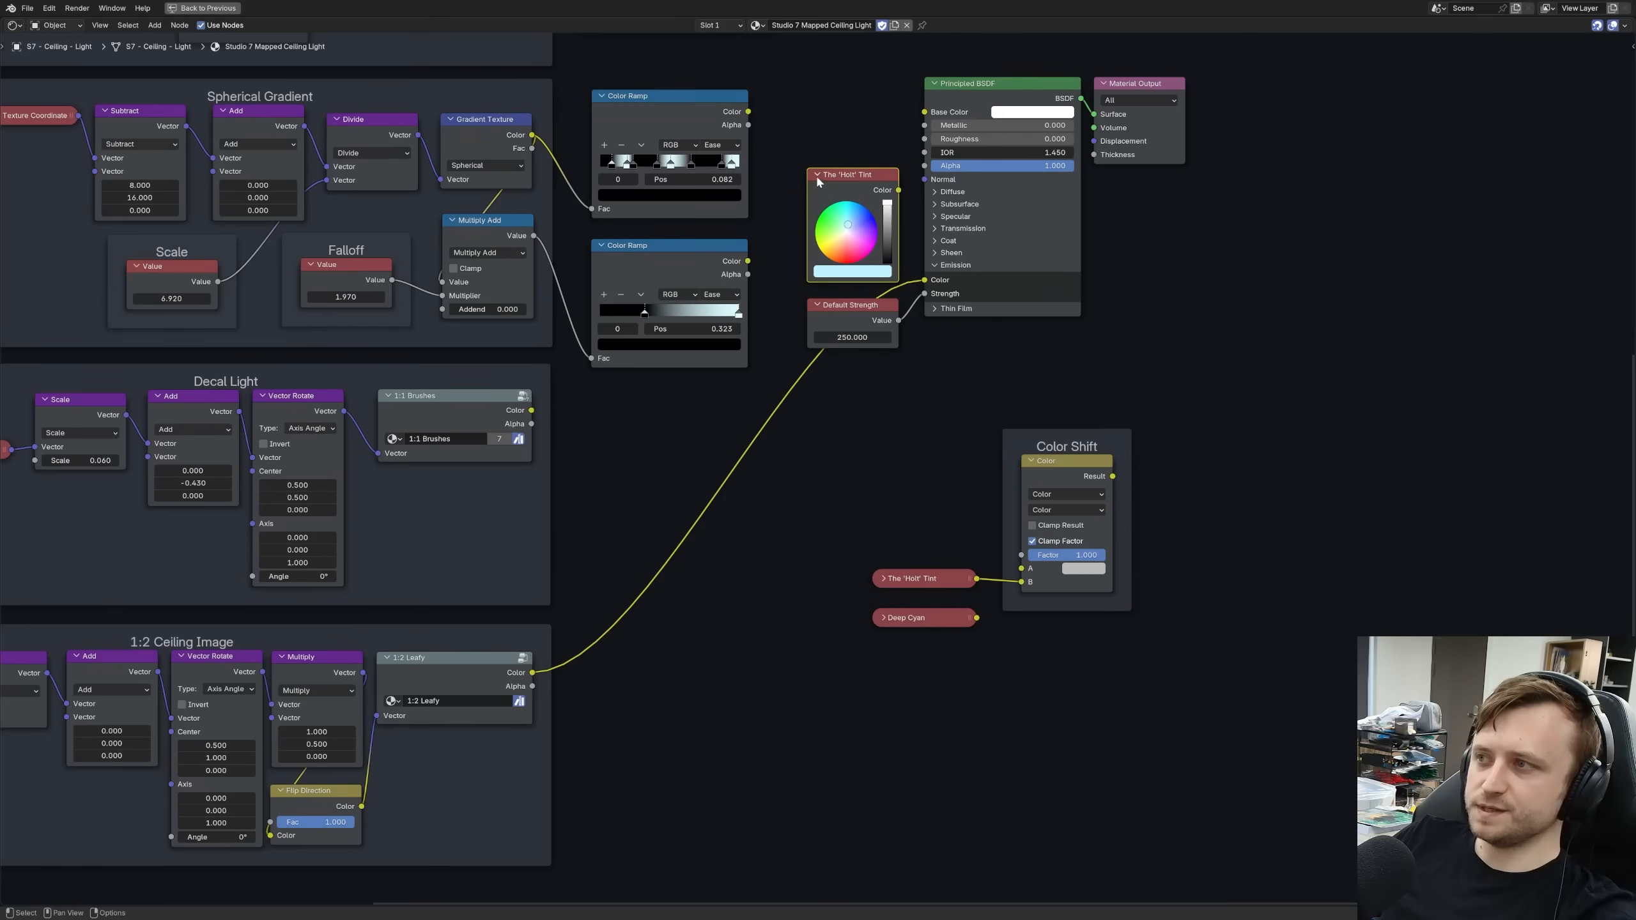
left_click(817, 174)
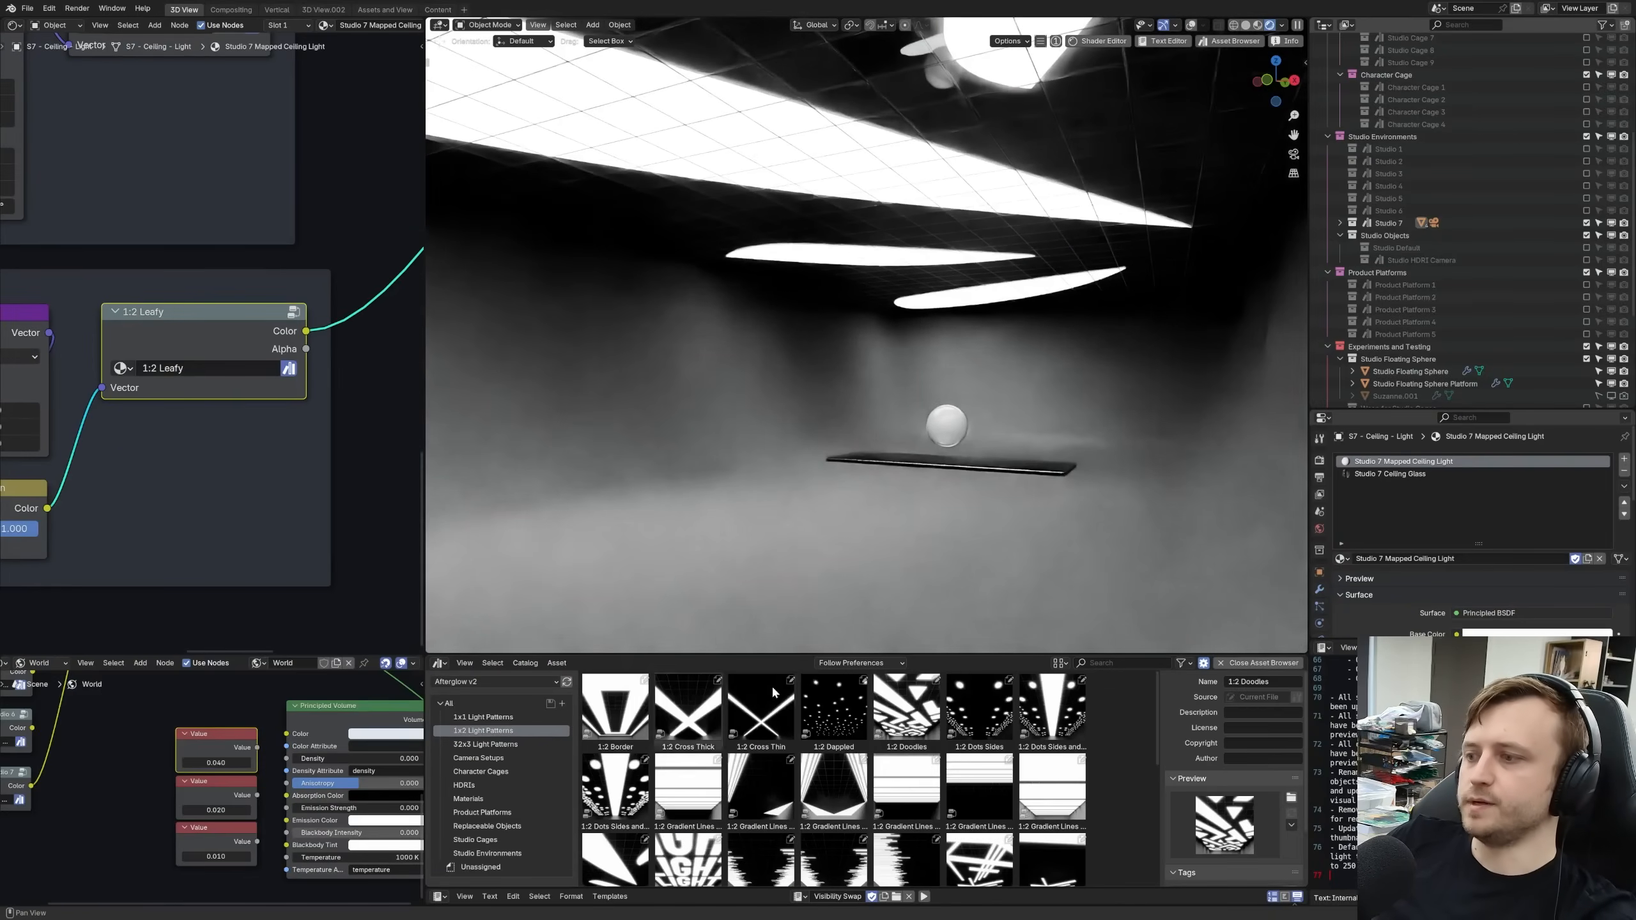
- Scroll the Asset Browser down to find the 1:2 Triangles Small pattern
scroll("down", 3)
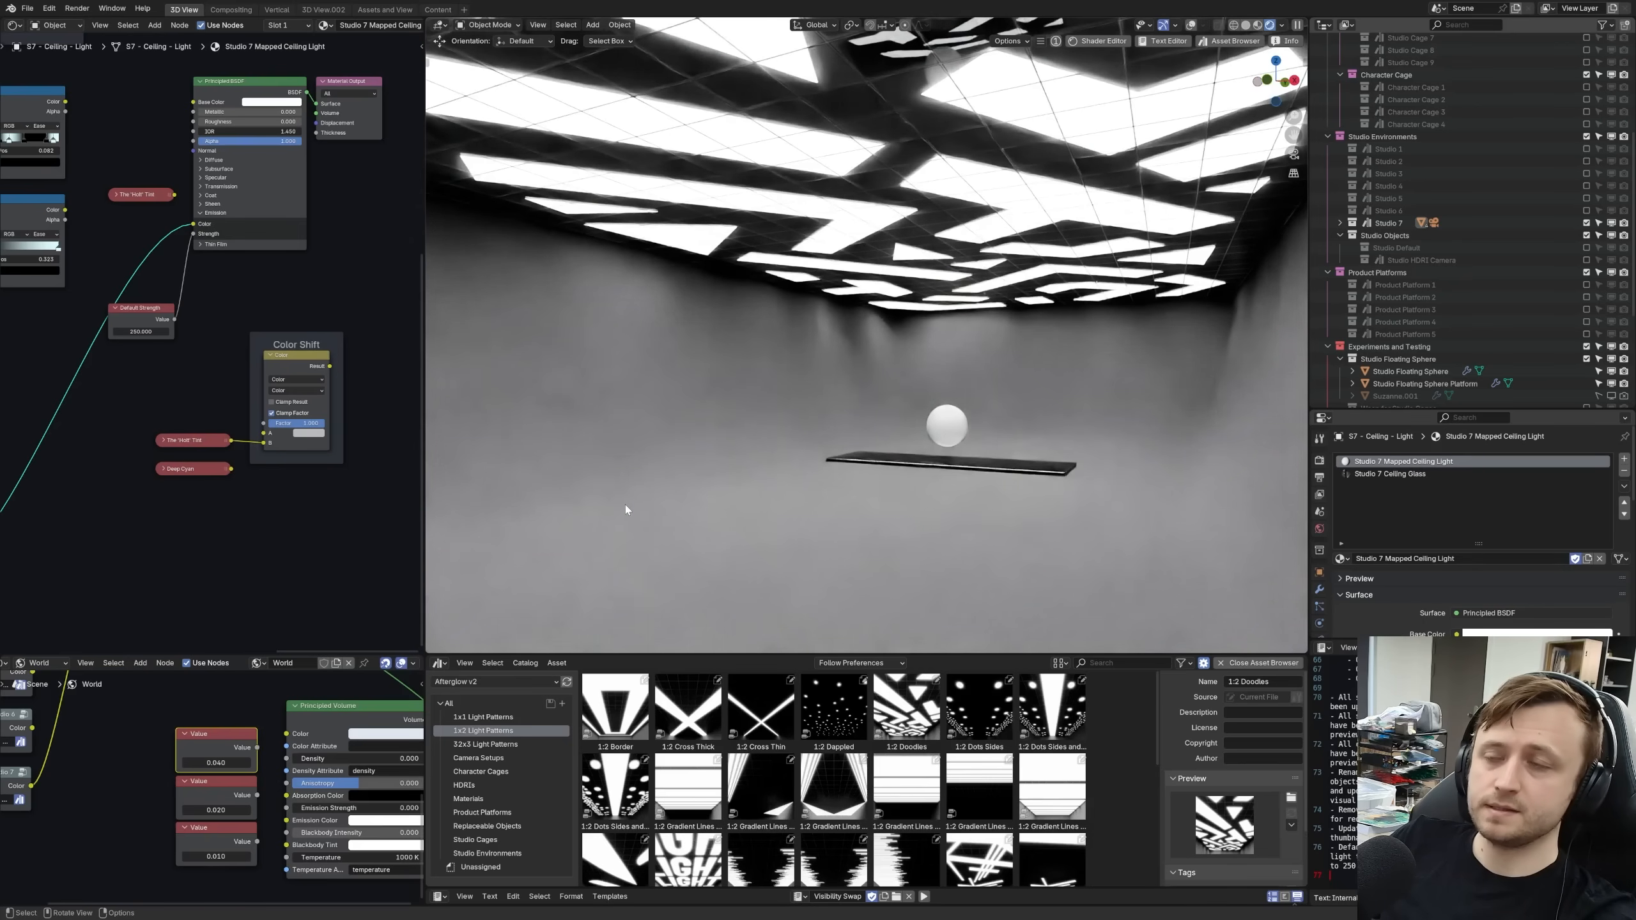
scroll("down", 3)
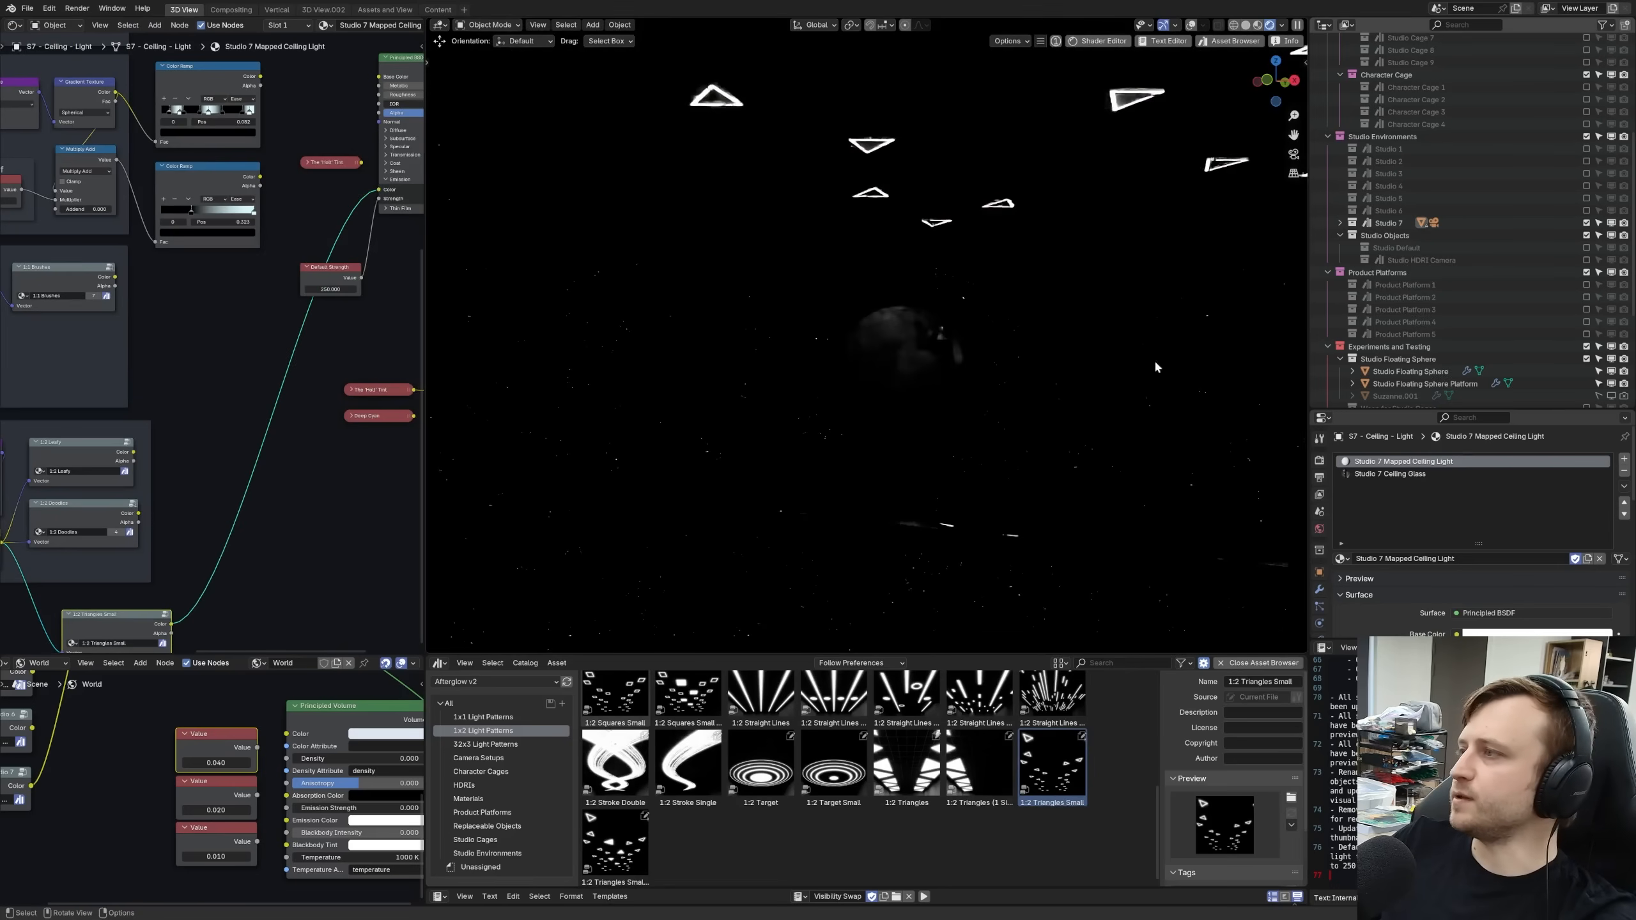
- Look through Camera - Studio 7 Experiment 2560x1080 at the sphere reflecting triangle lights
left_click(1435, 379)
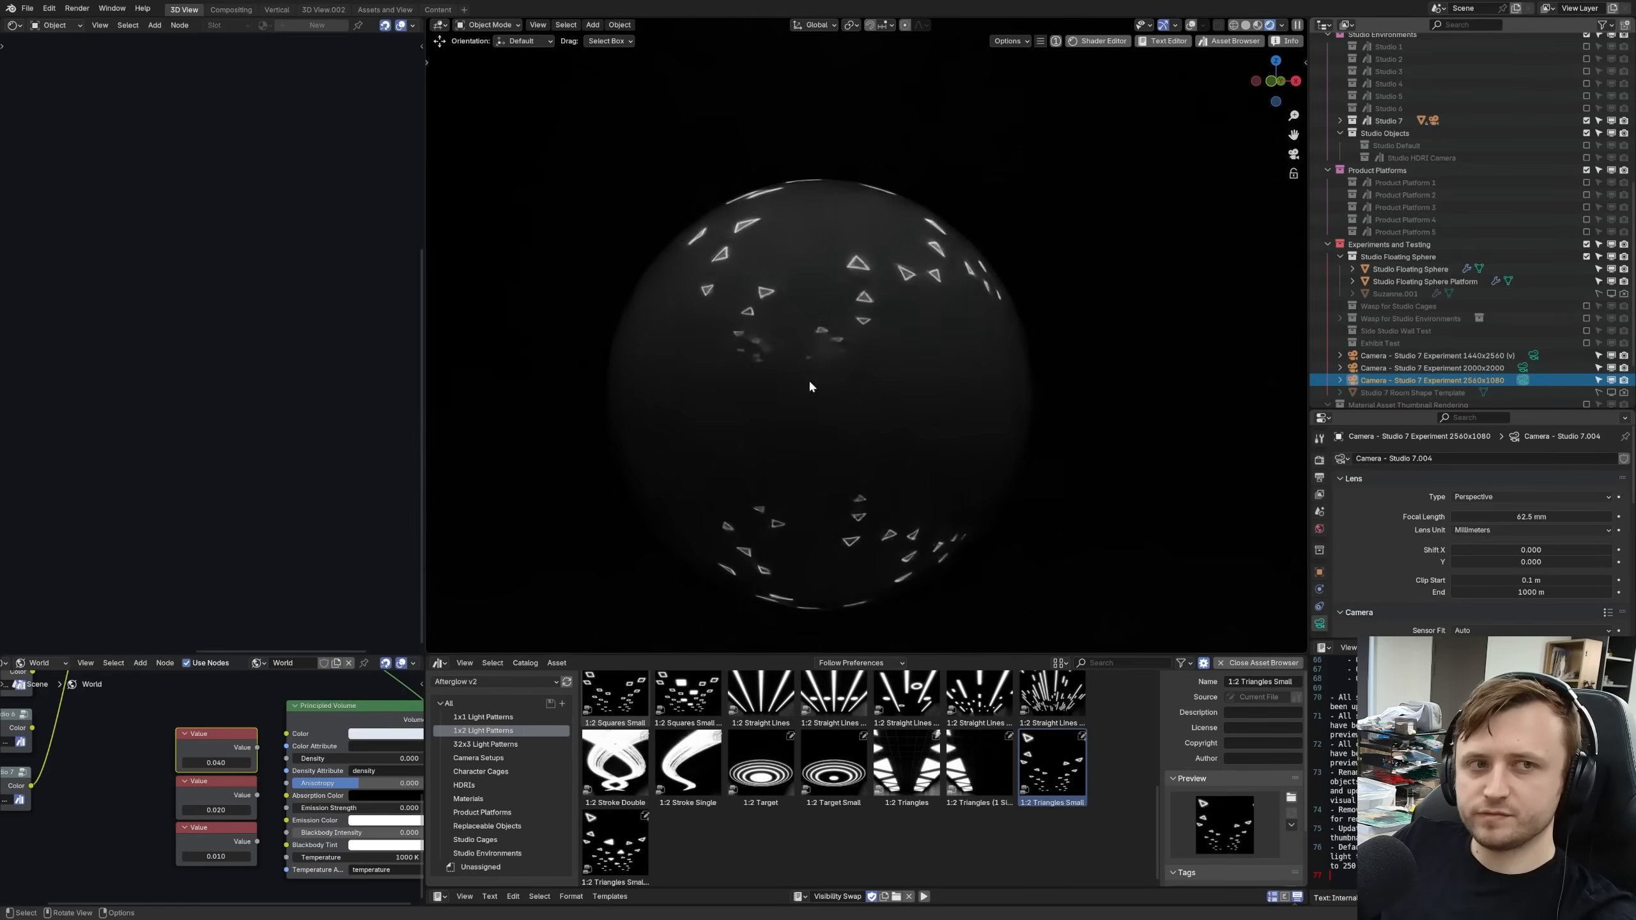
mouse_move(758, 470)
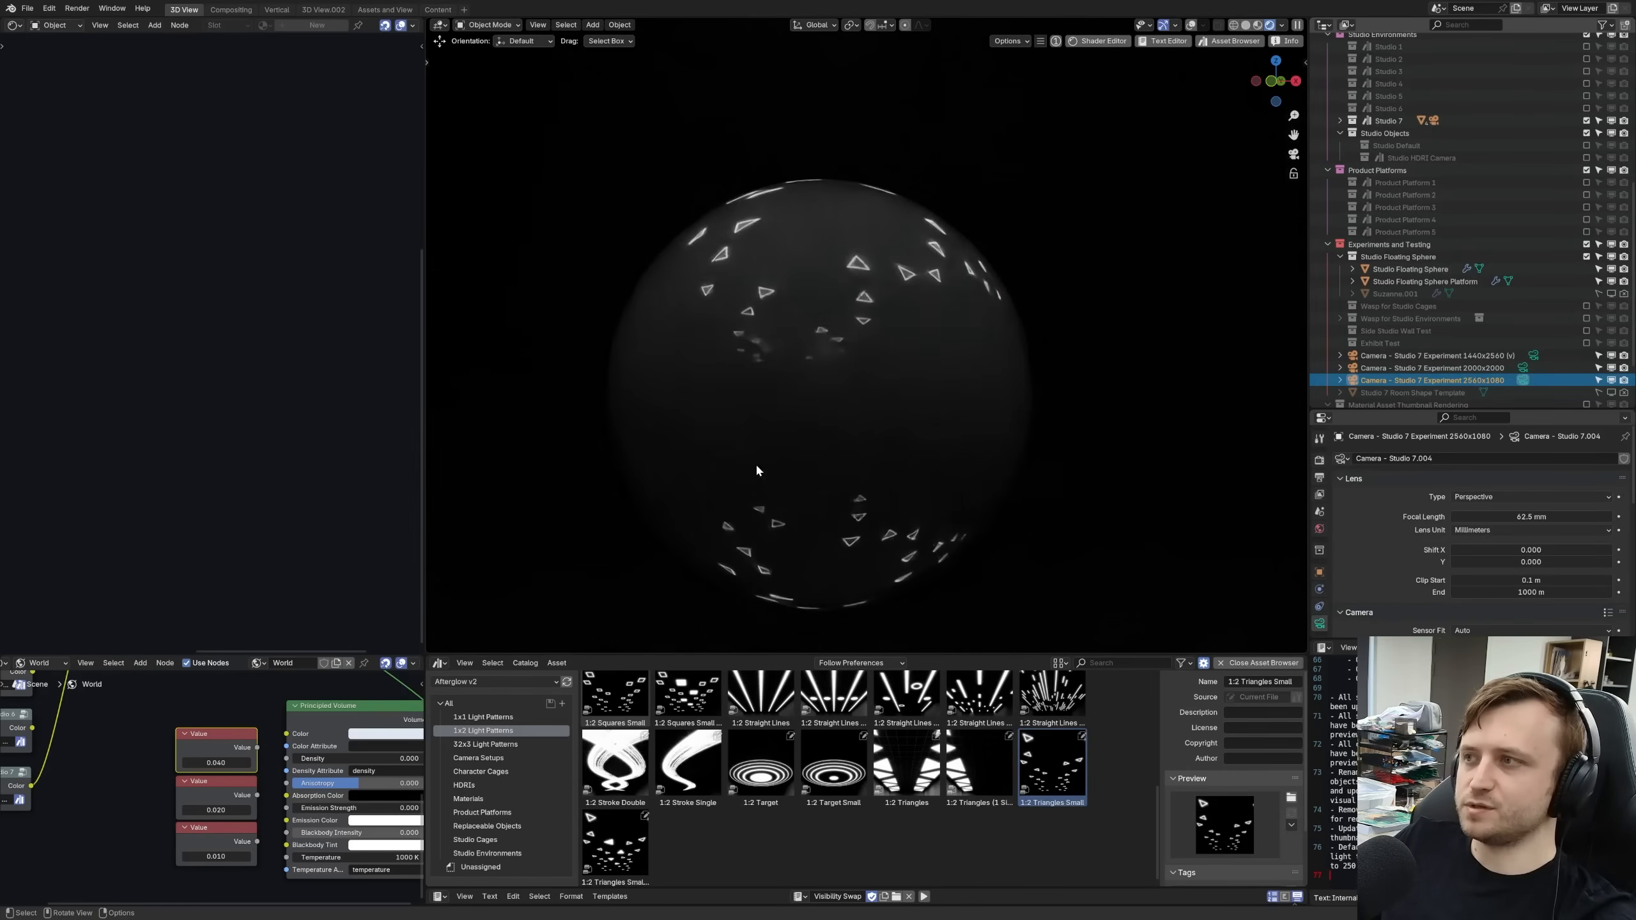
mouse_move(909, 373)
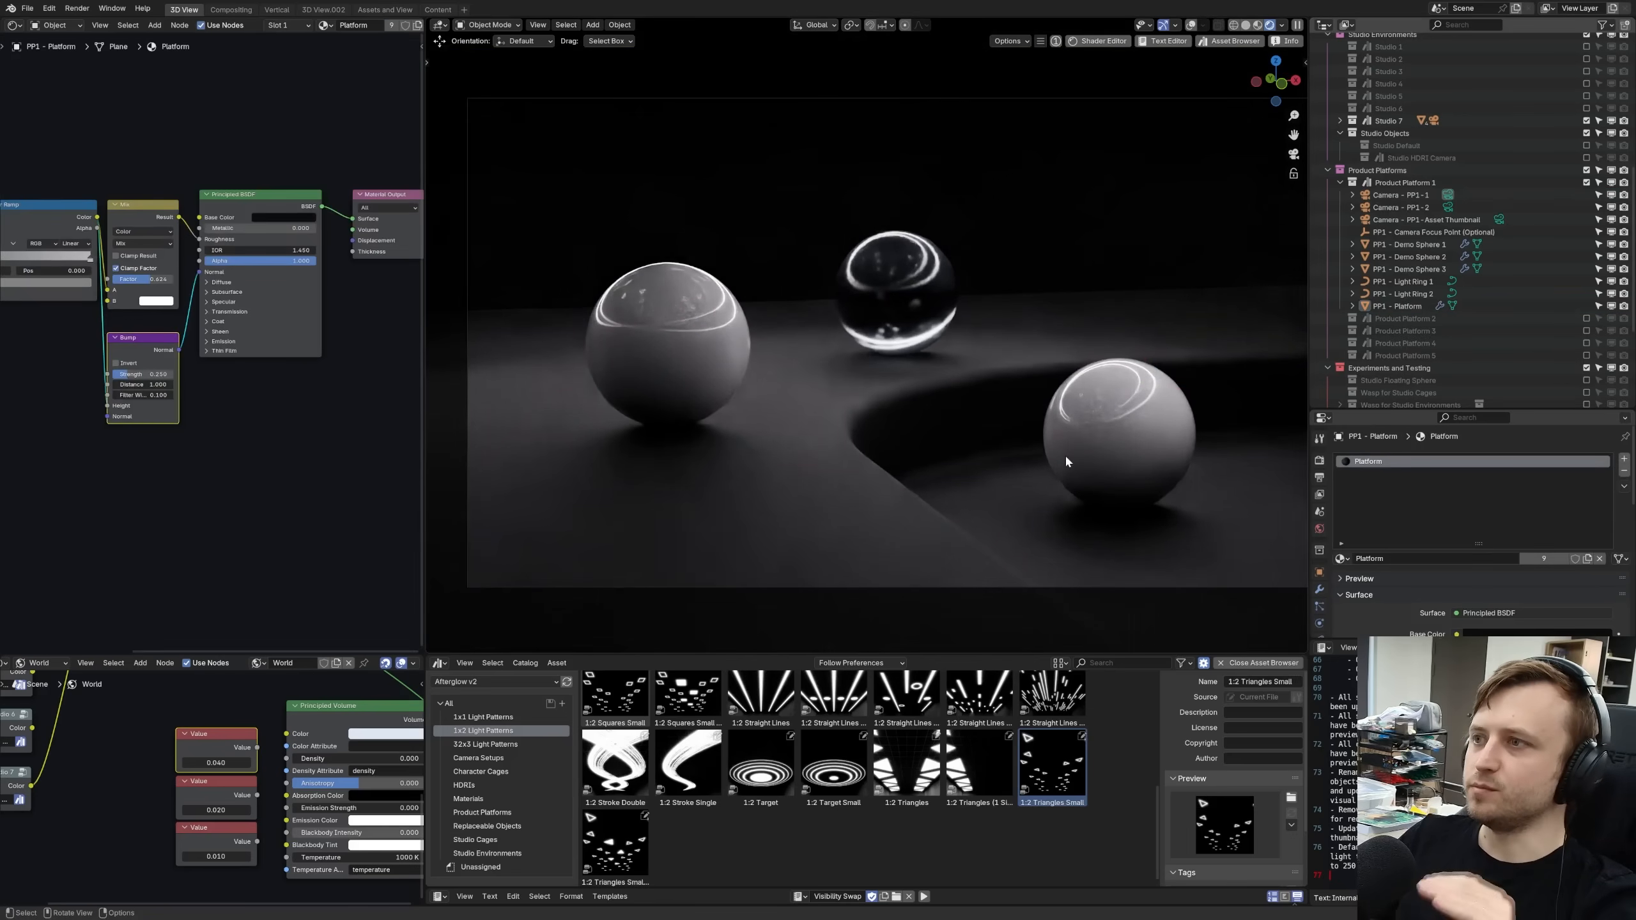
- Zoom the viewport in on the spheres' small triangle reflections
scroll("up", 3)
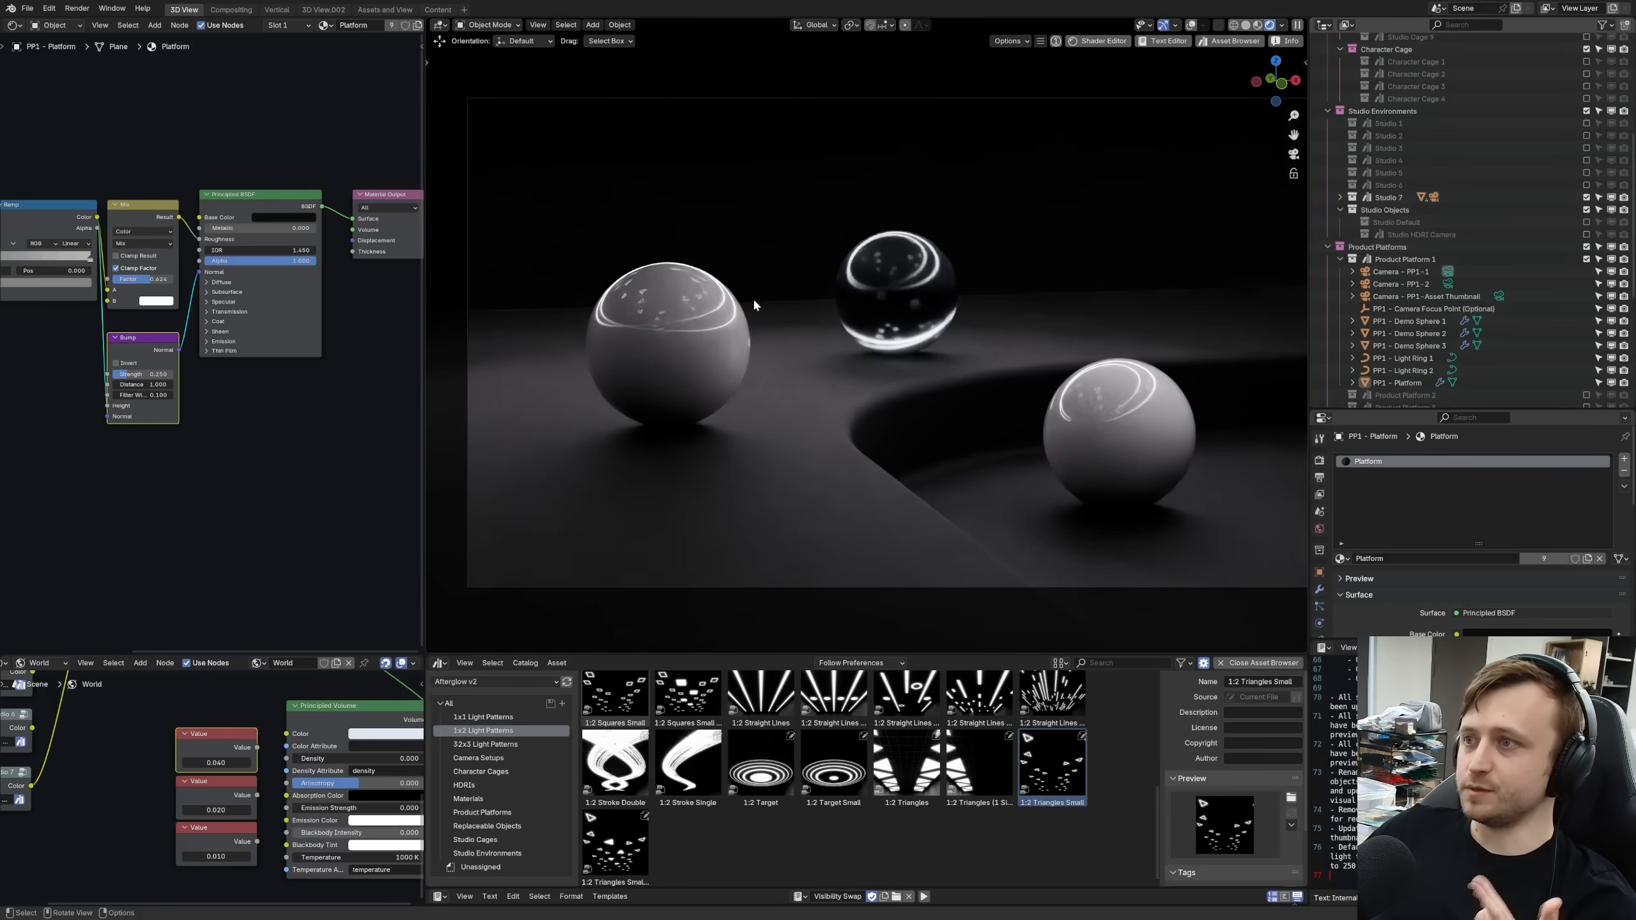
mouse_move(485, 313)
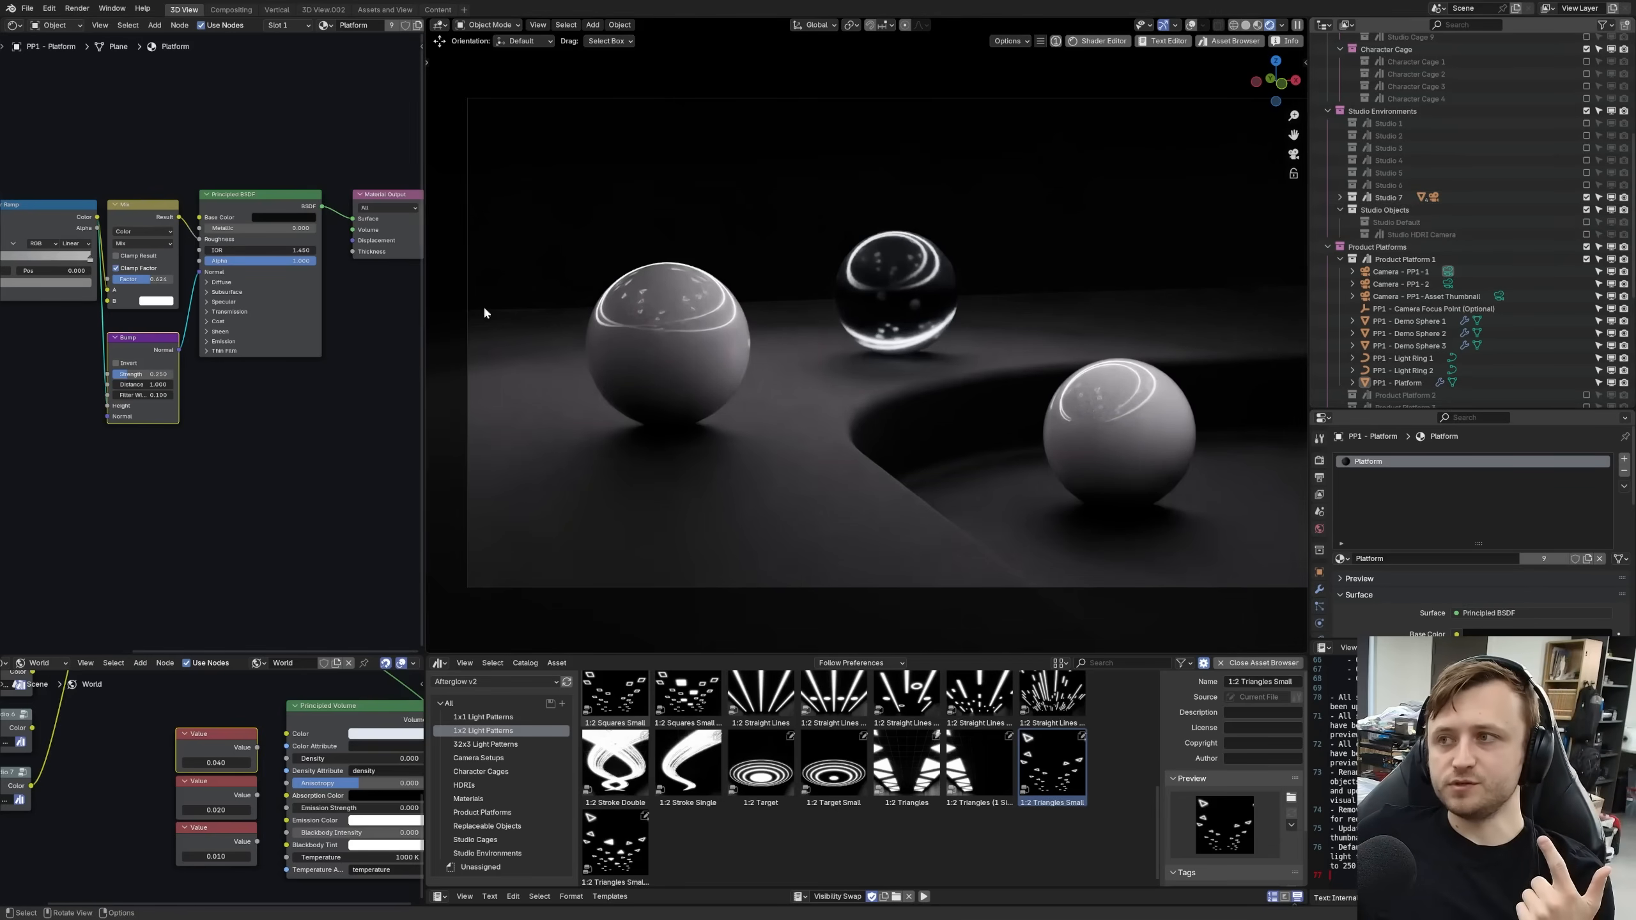
mouse_move(835, 422)
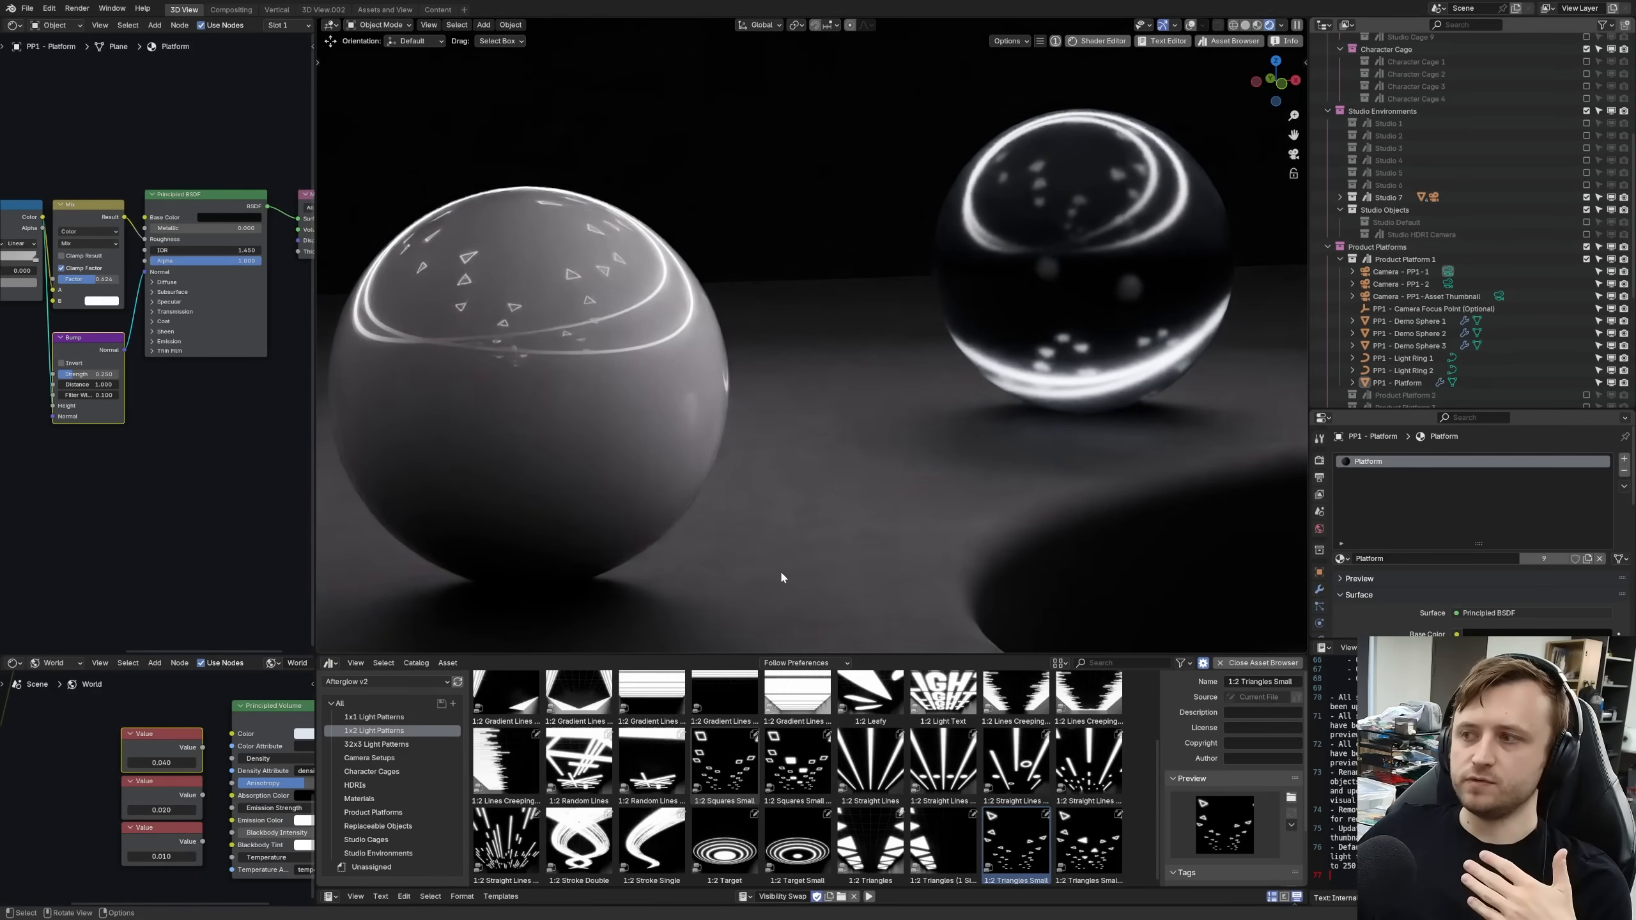
mouse_move(1052, 584)
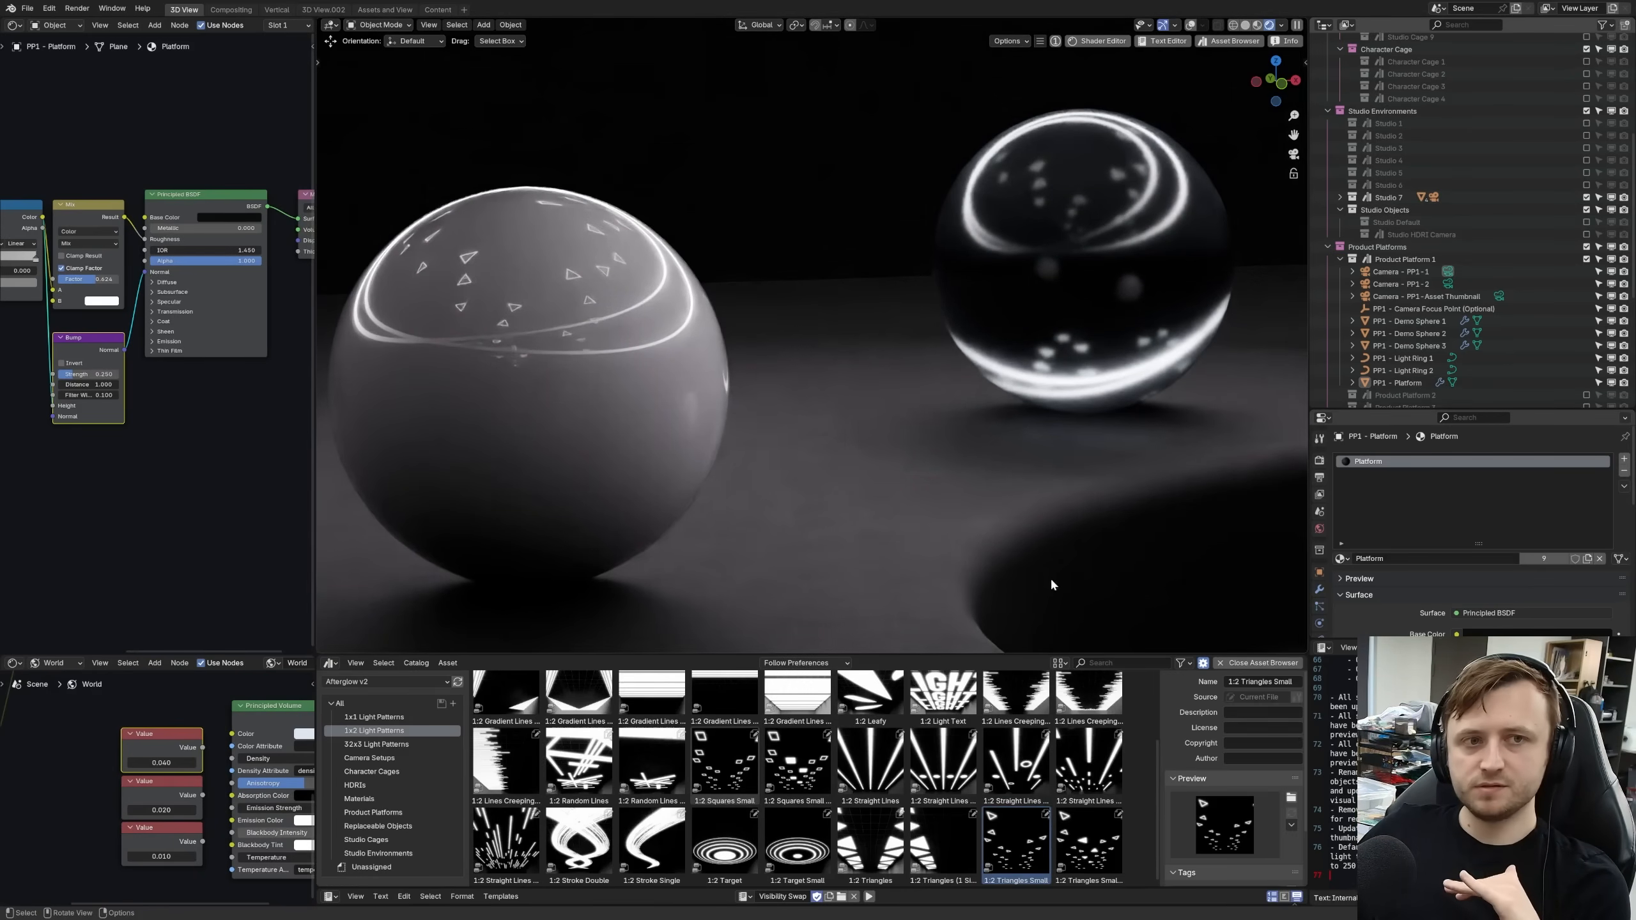
mouse_move(973, 320)
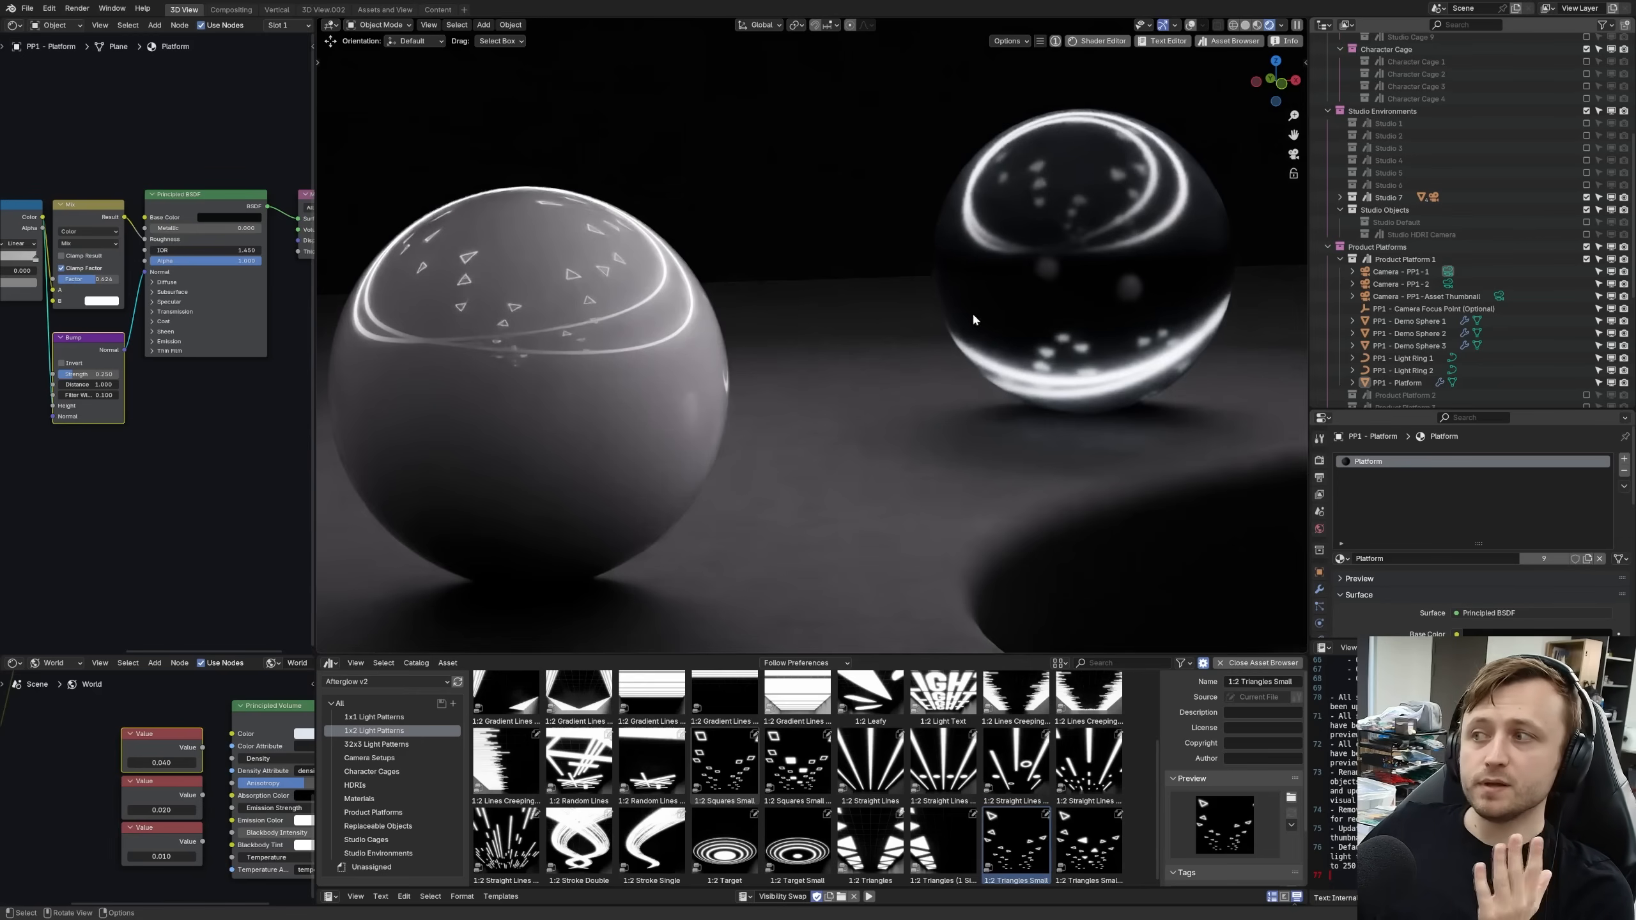
- Enable depth of field on Camera - PP1 - 1 and move its focus point object
left_click(1403, 271)
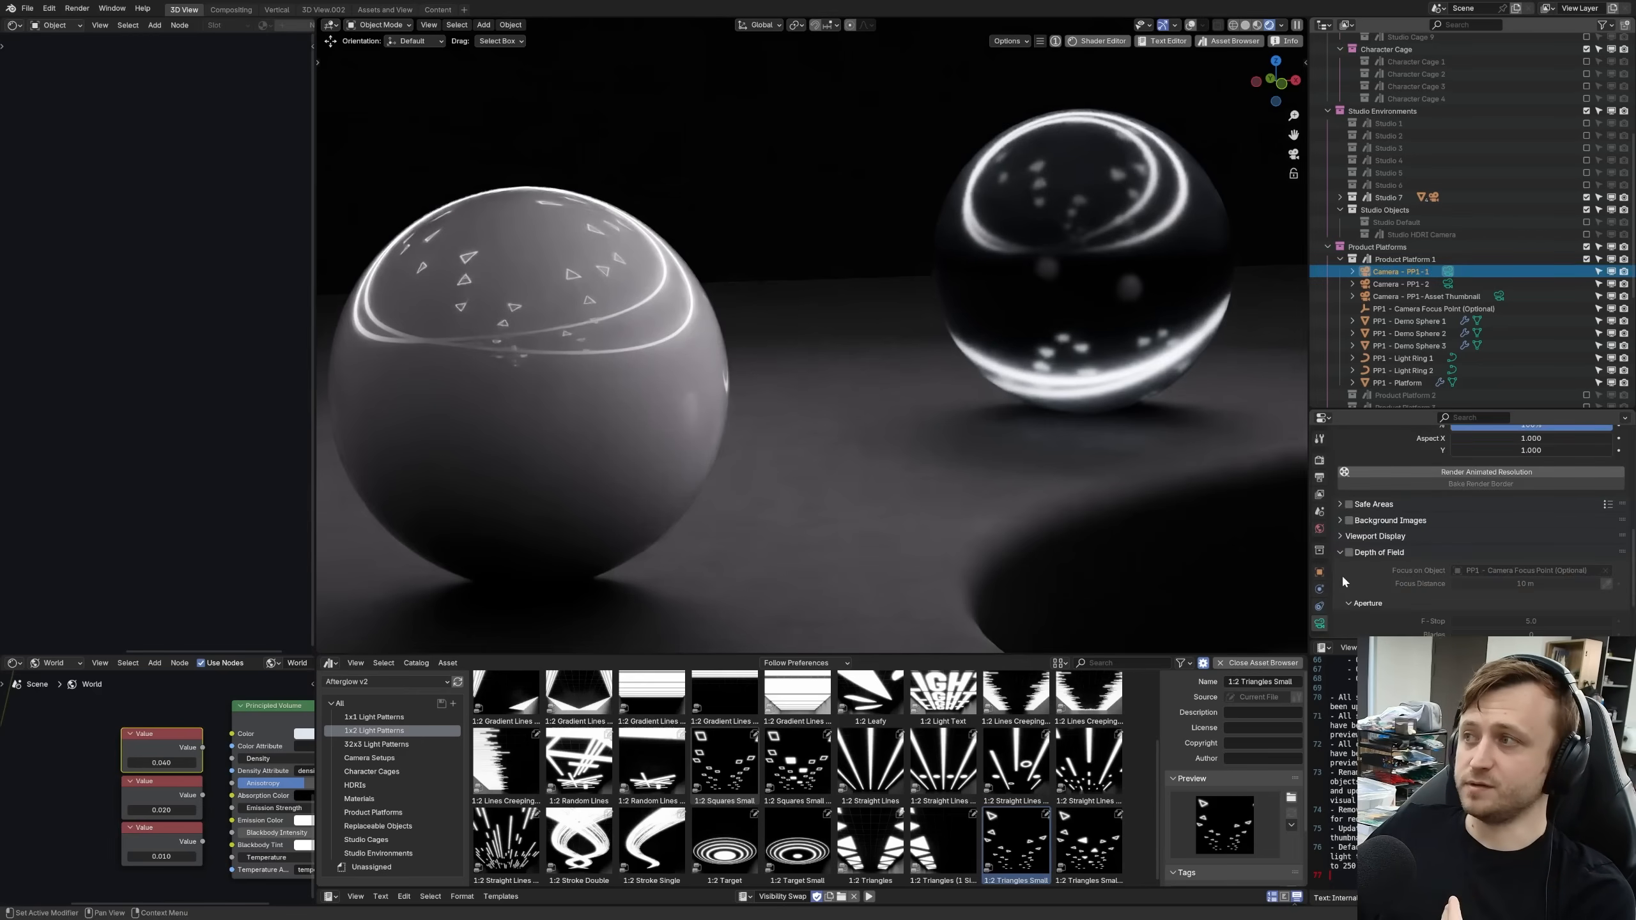
left_click(1346, 571)
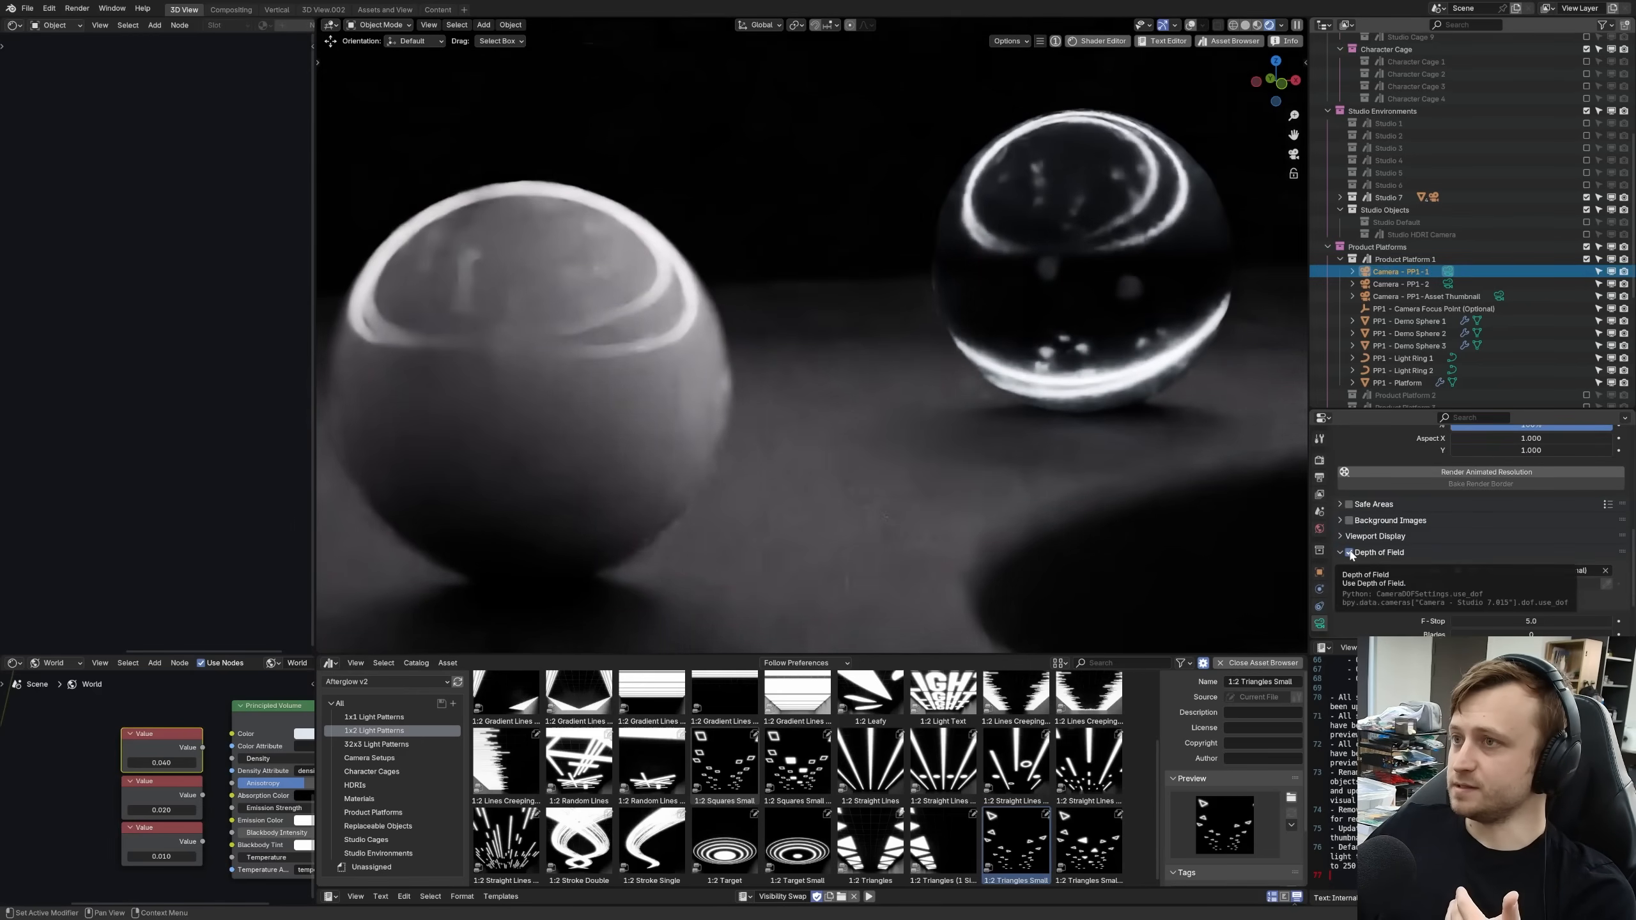
left_click(1431, 308)
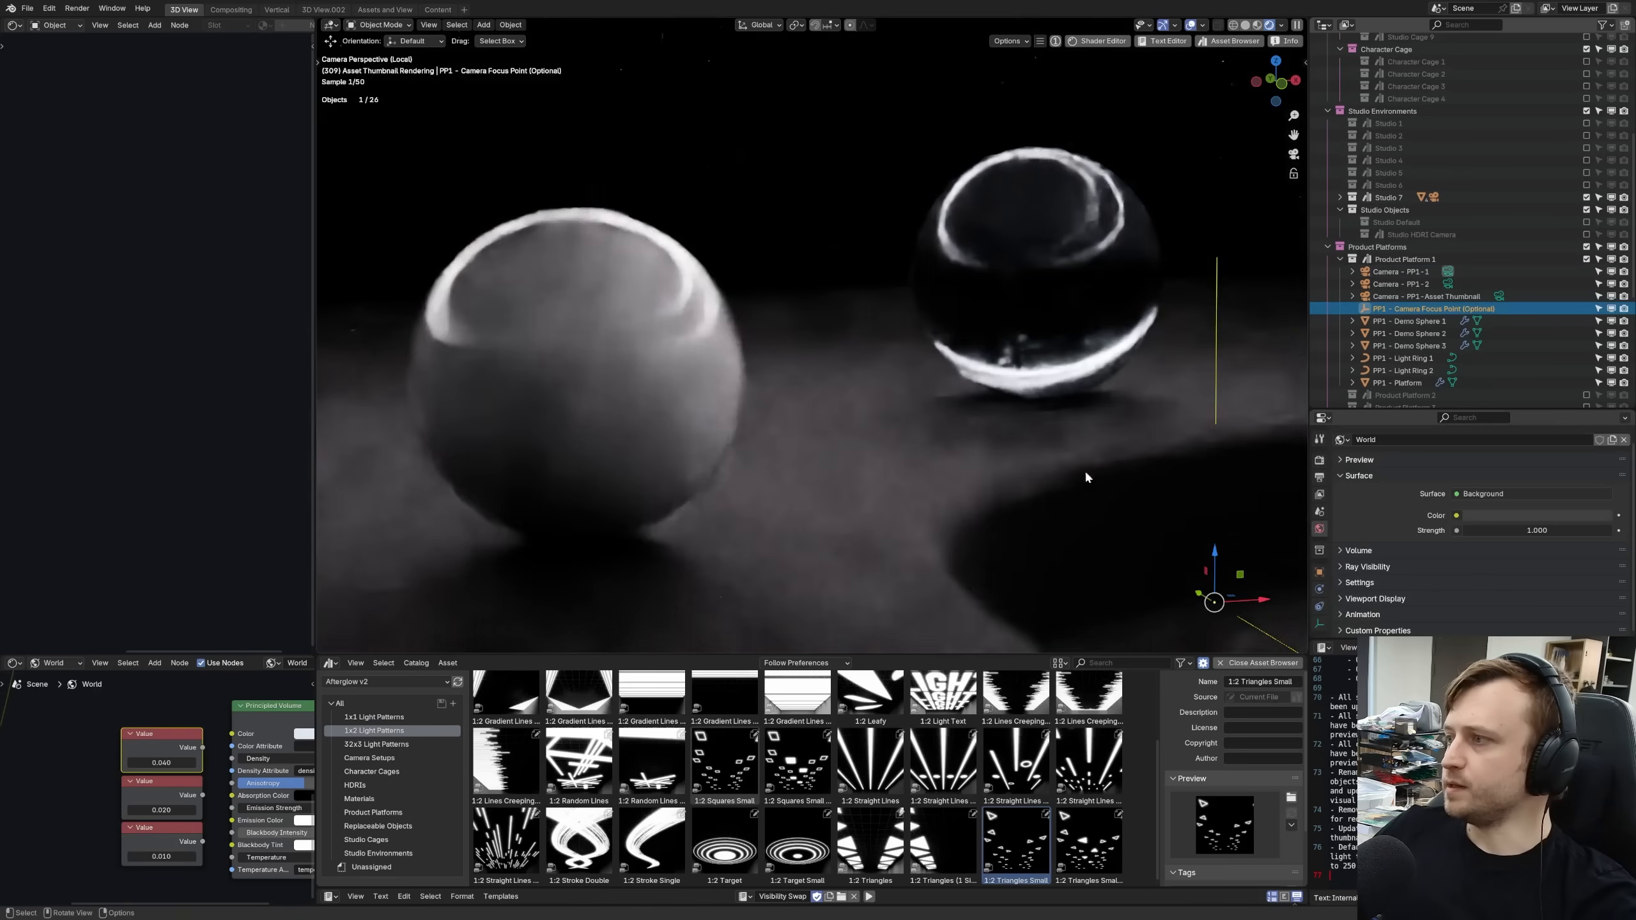
key("g")
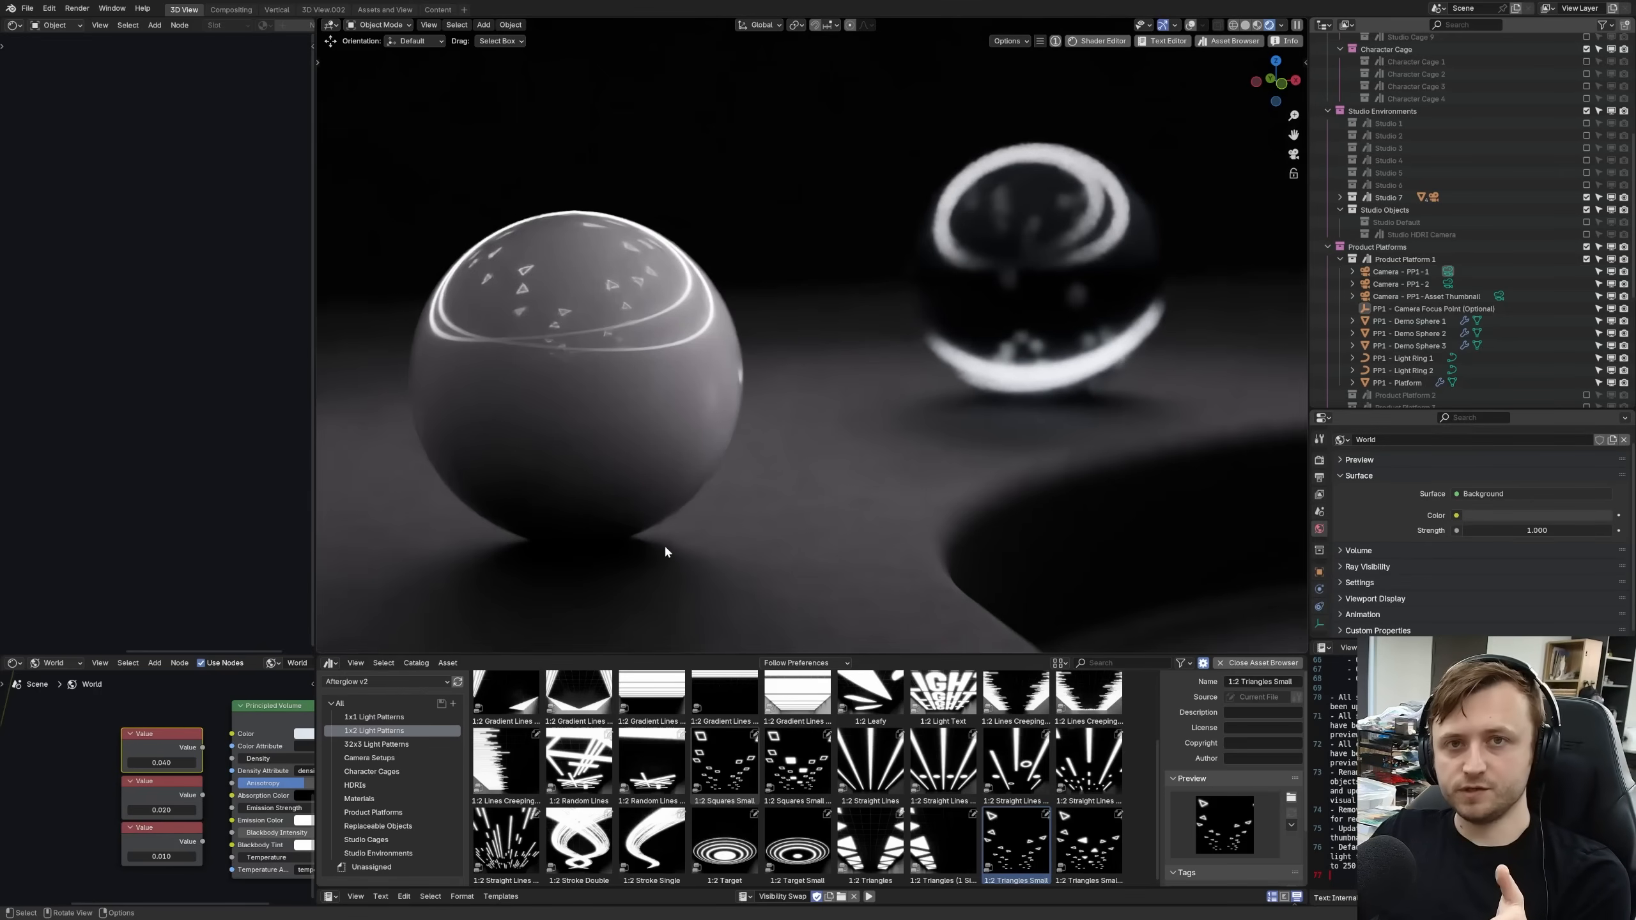
mouse_move(892, 789)
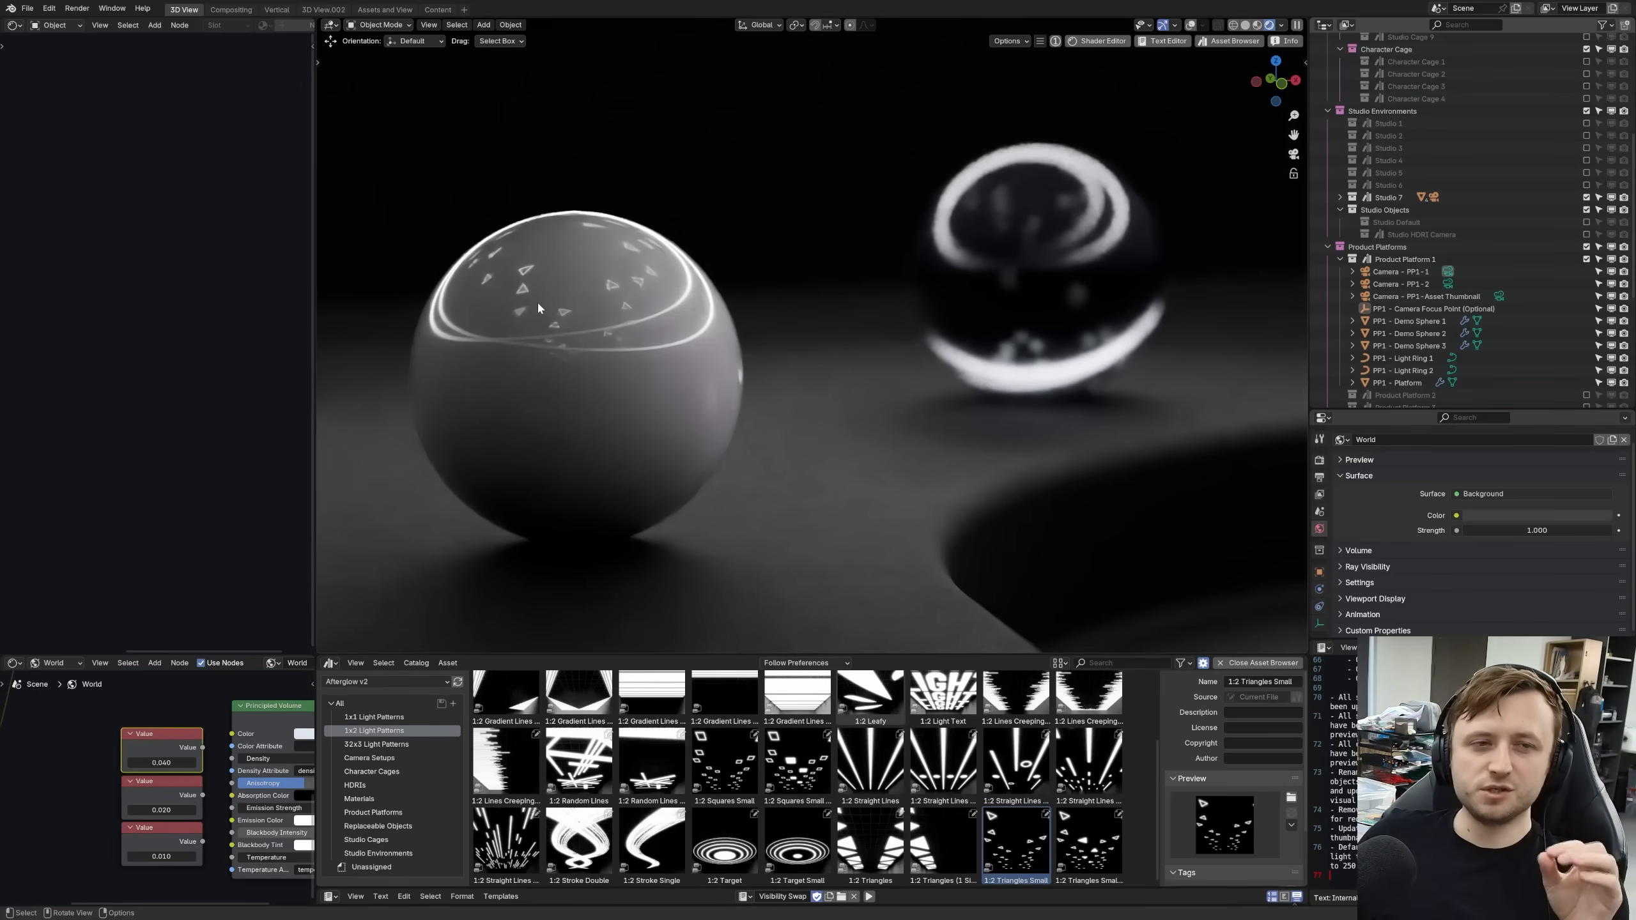
mouse_move(538, 357)
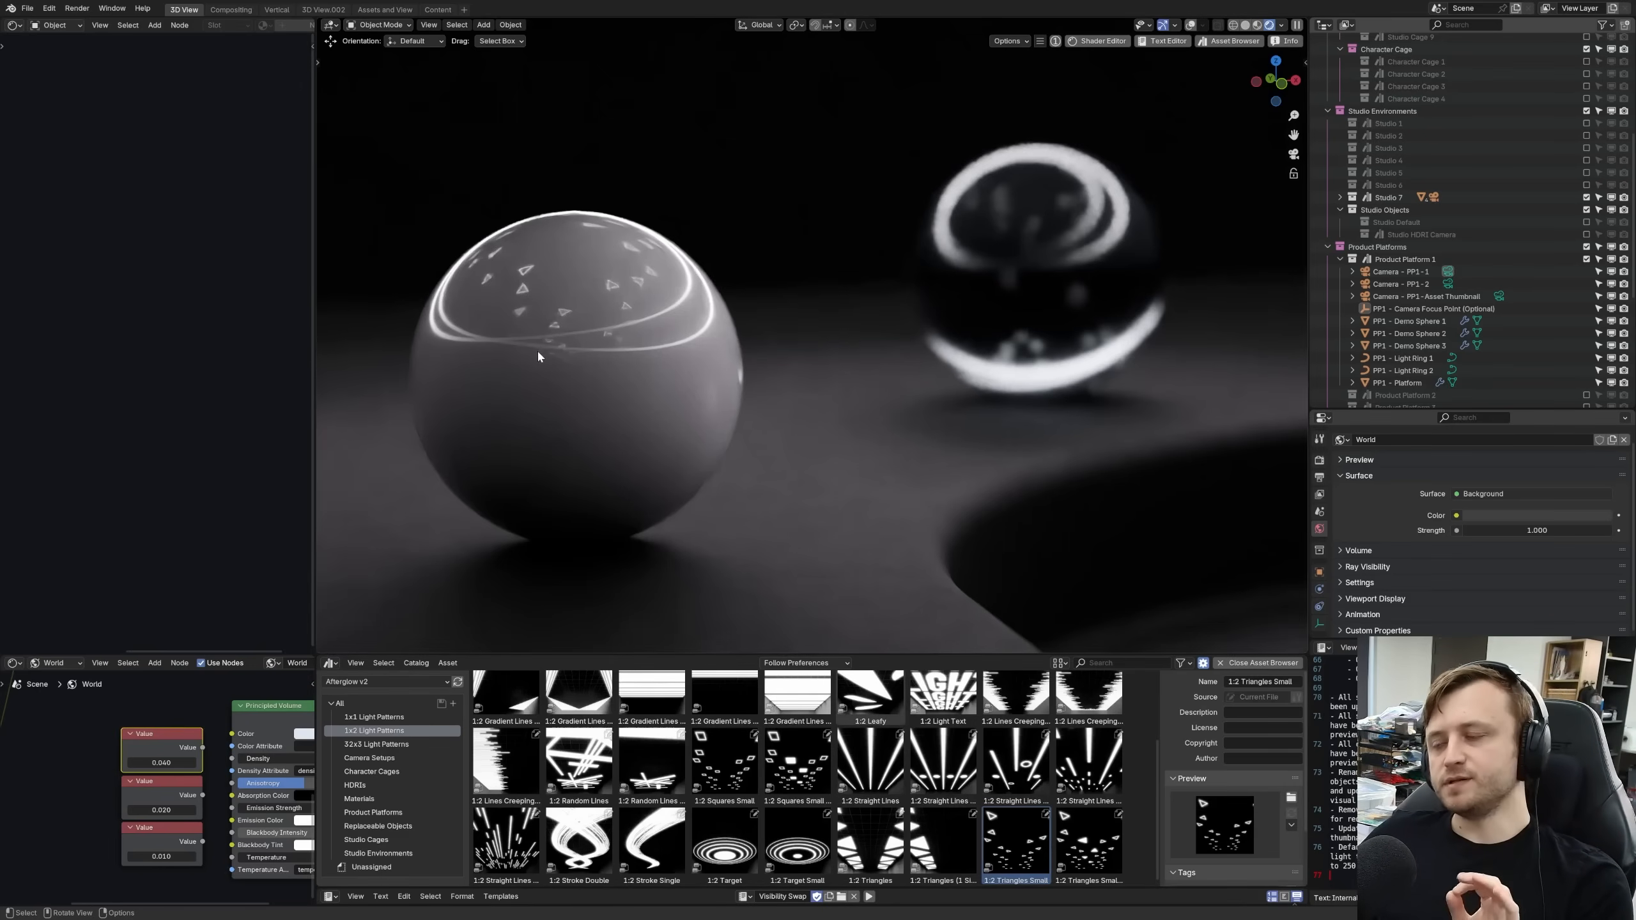
mouse_move(544, 375)
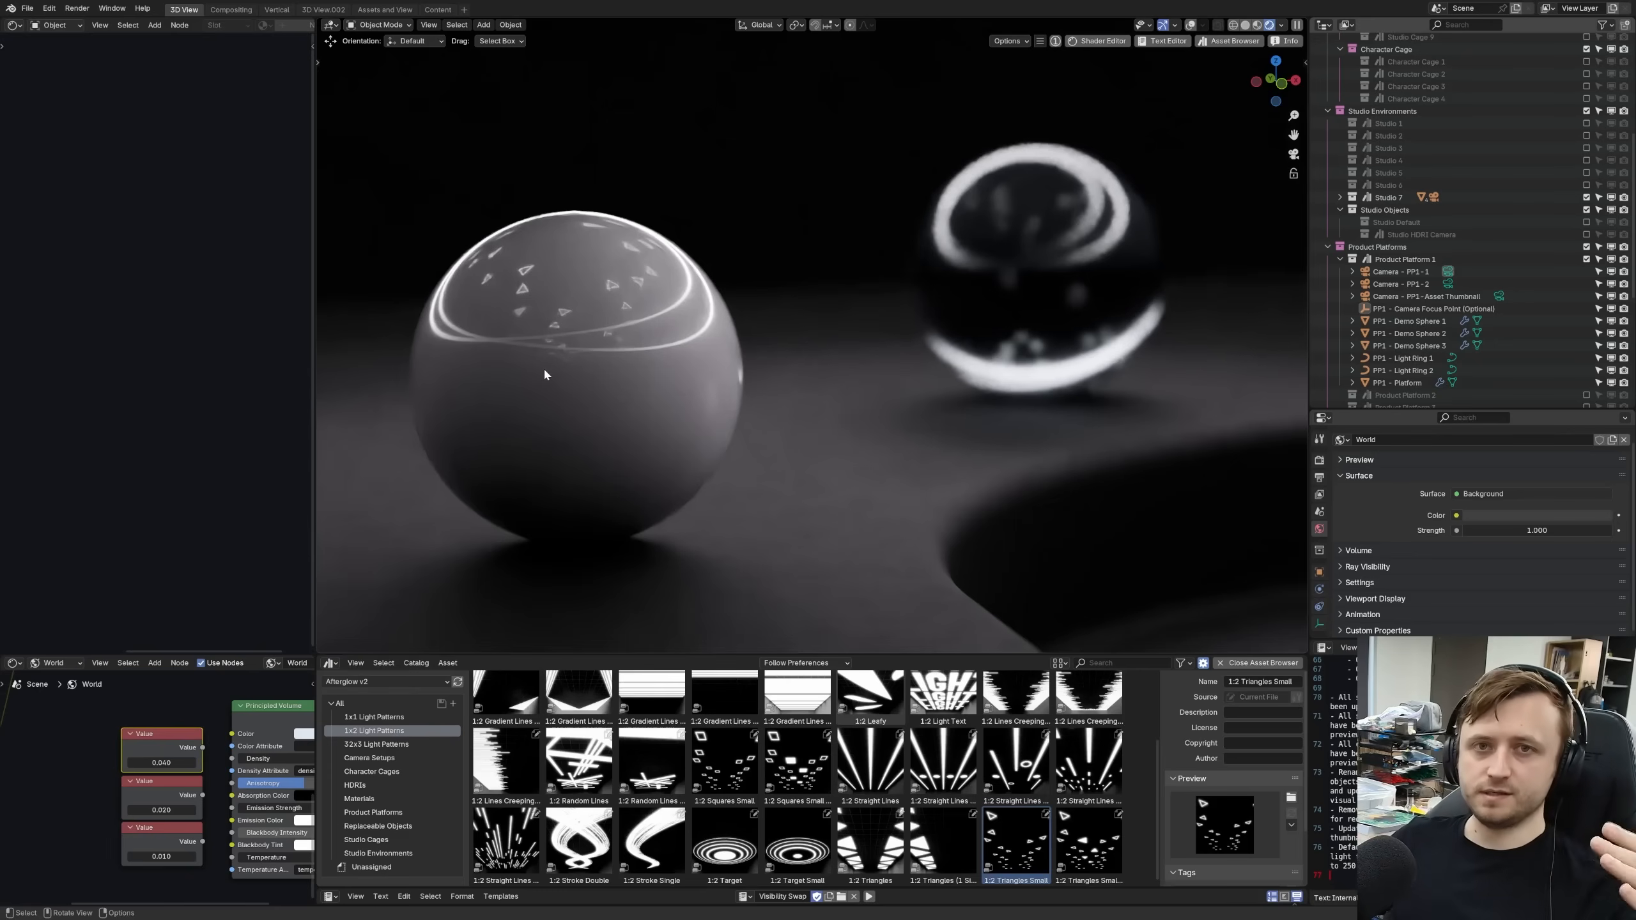
mouse_move(528, 282)
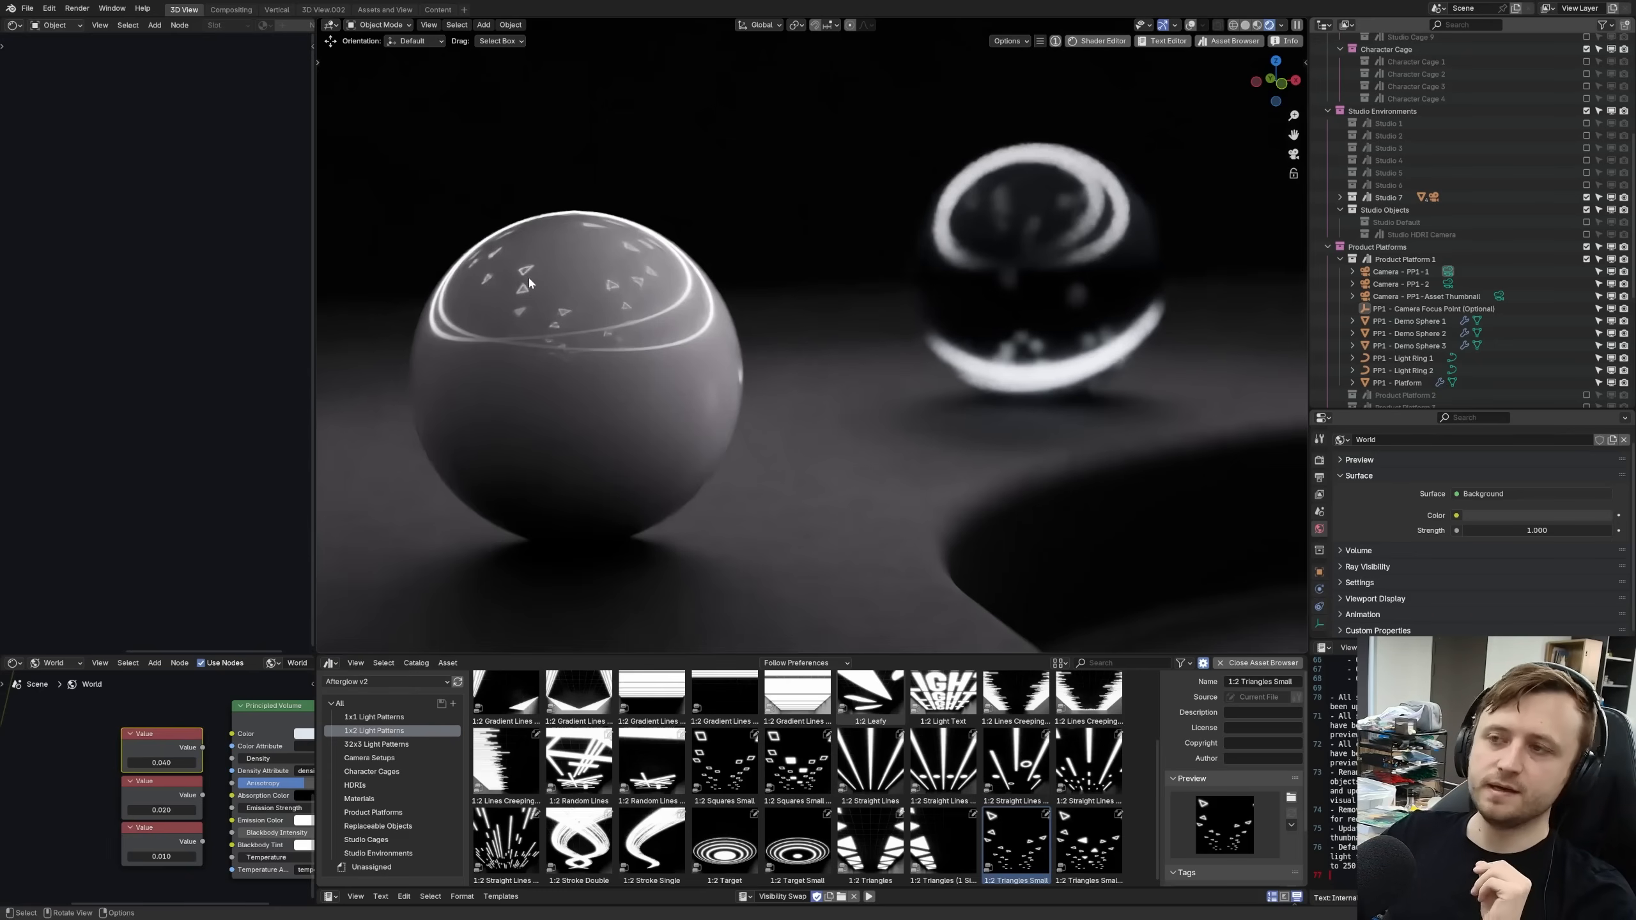
mouse_move(509, 254)
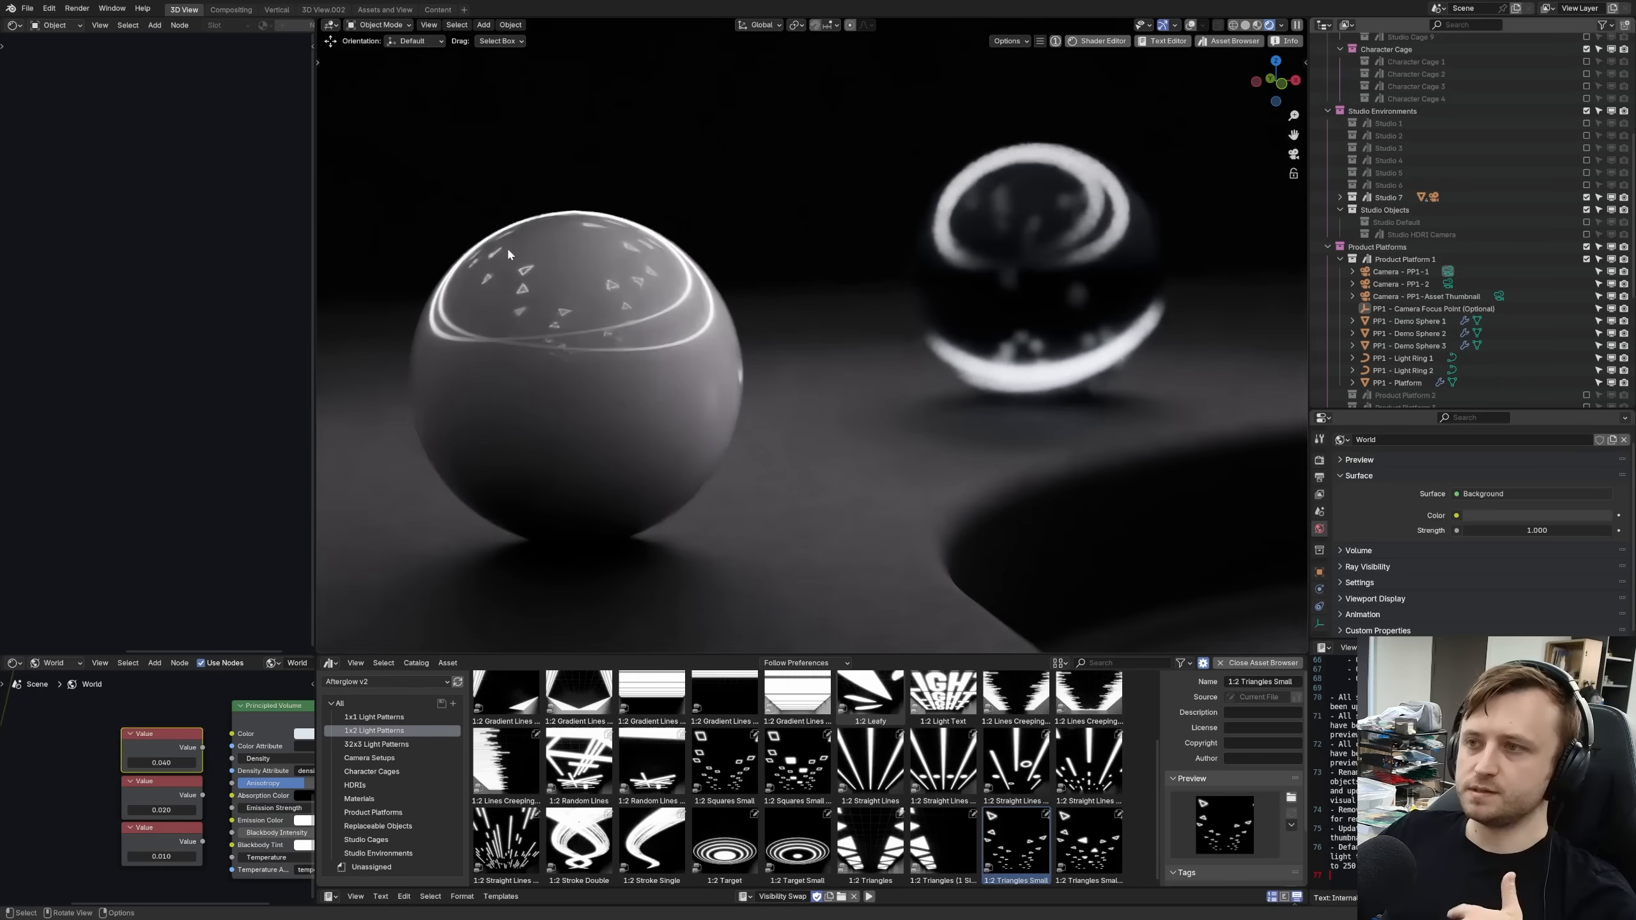
mouse_move(609, 281)
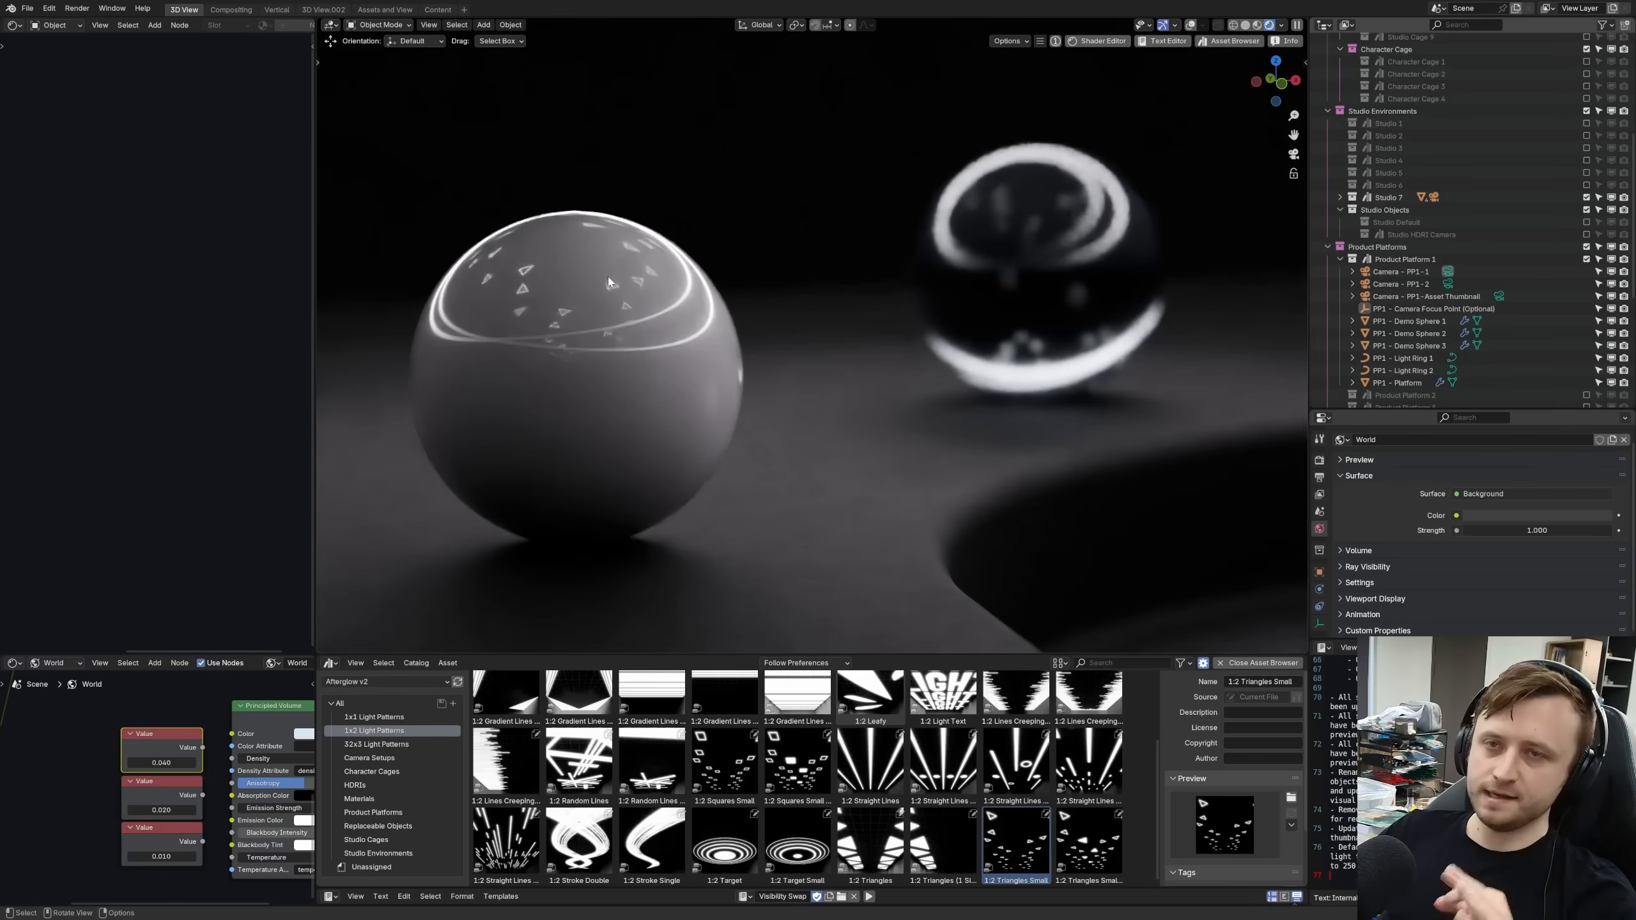
mouse_move(511, 382)
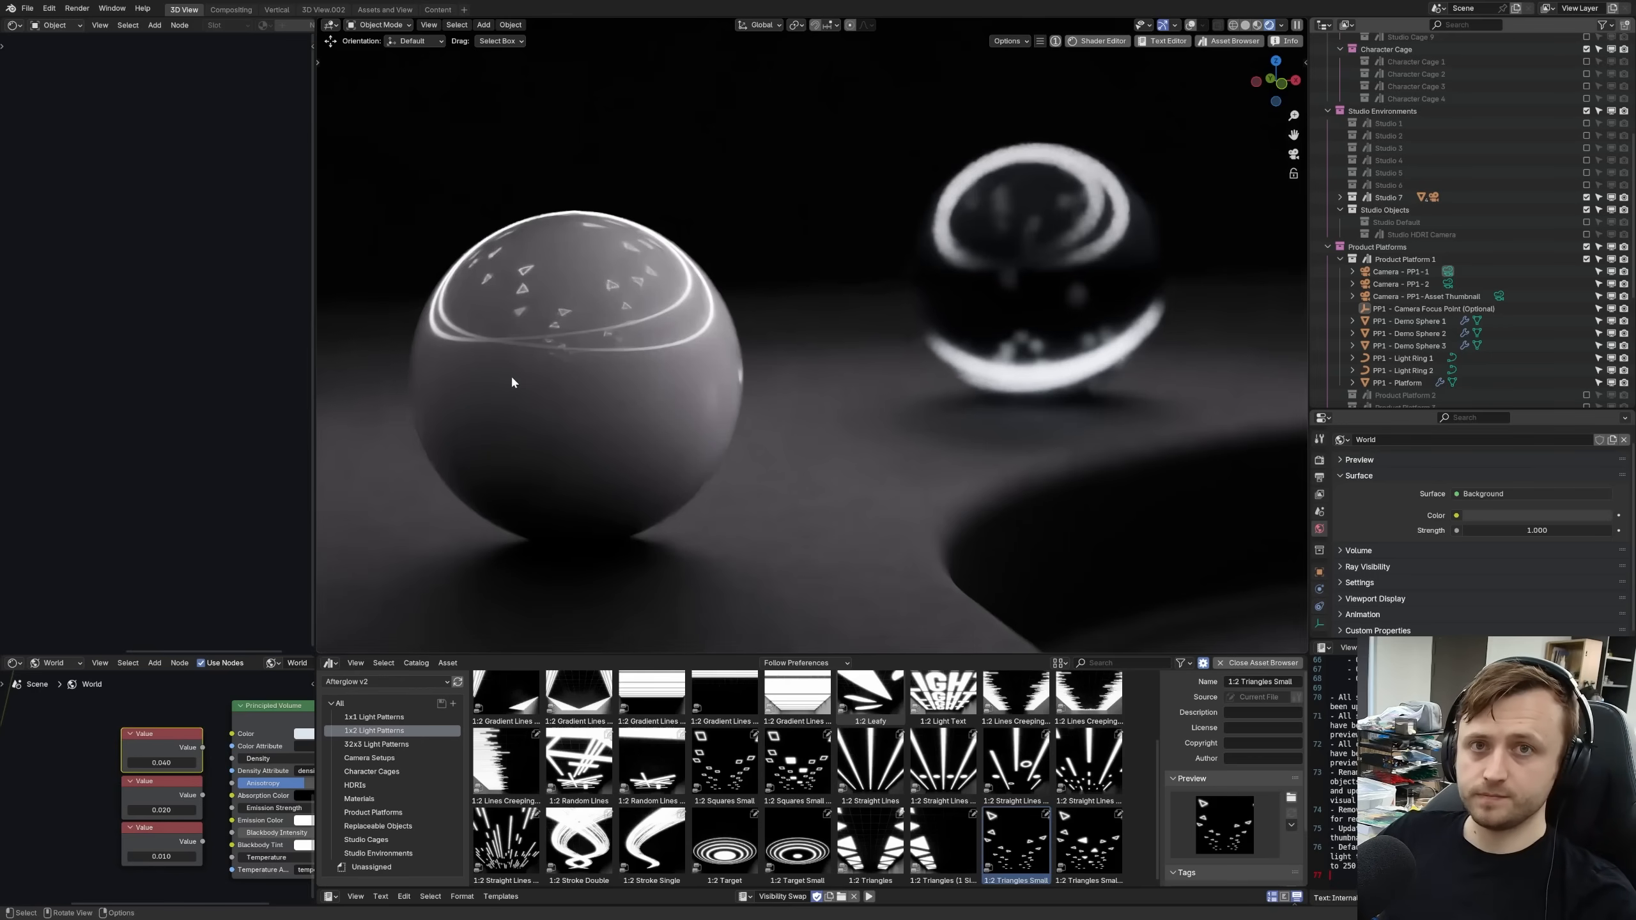
mouse_move(618, 302)
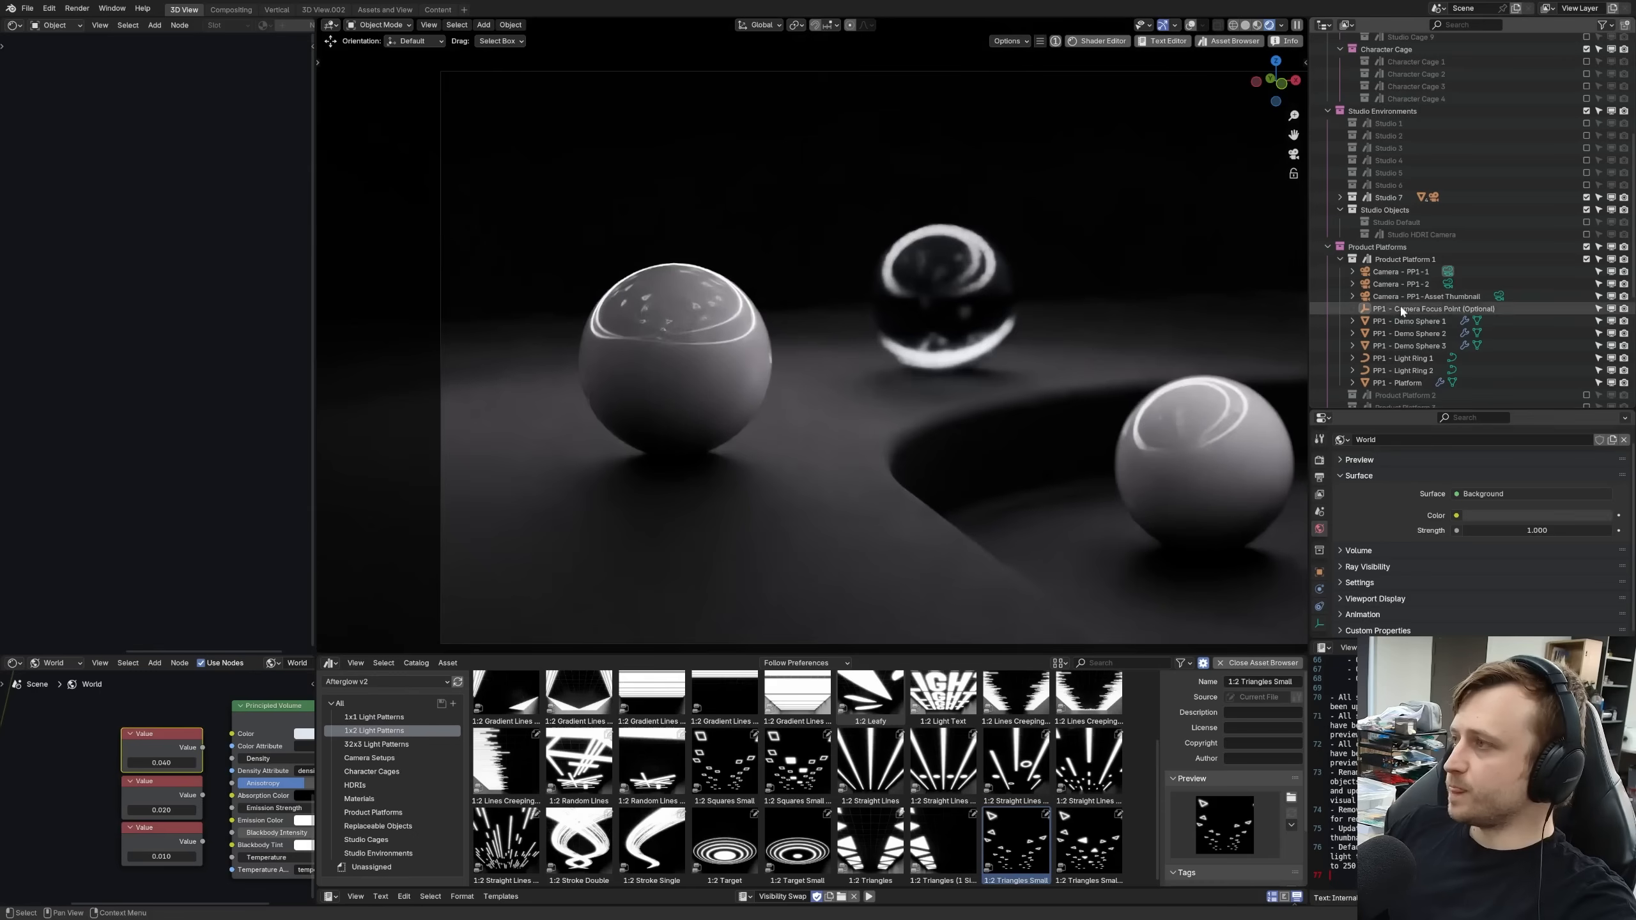
- Turn on Custom Resolution for Camera - PP1 - 1
left_click(1398, 271)
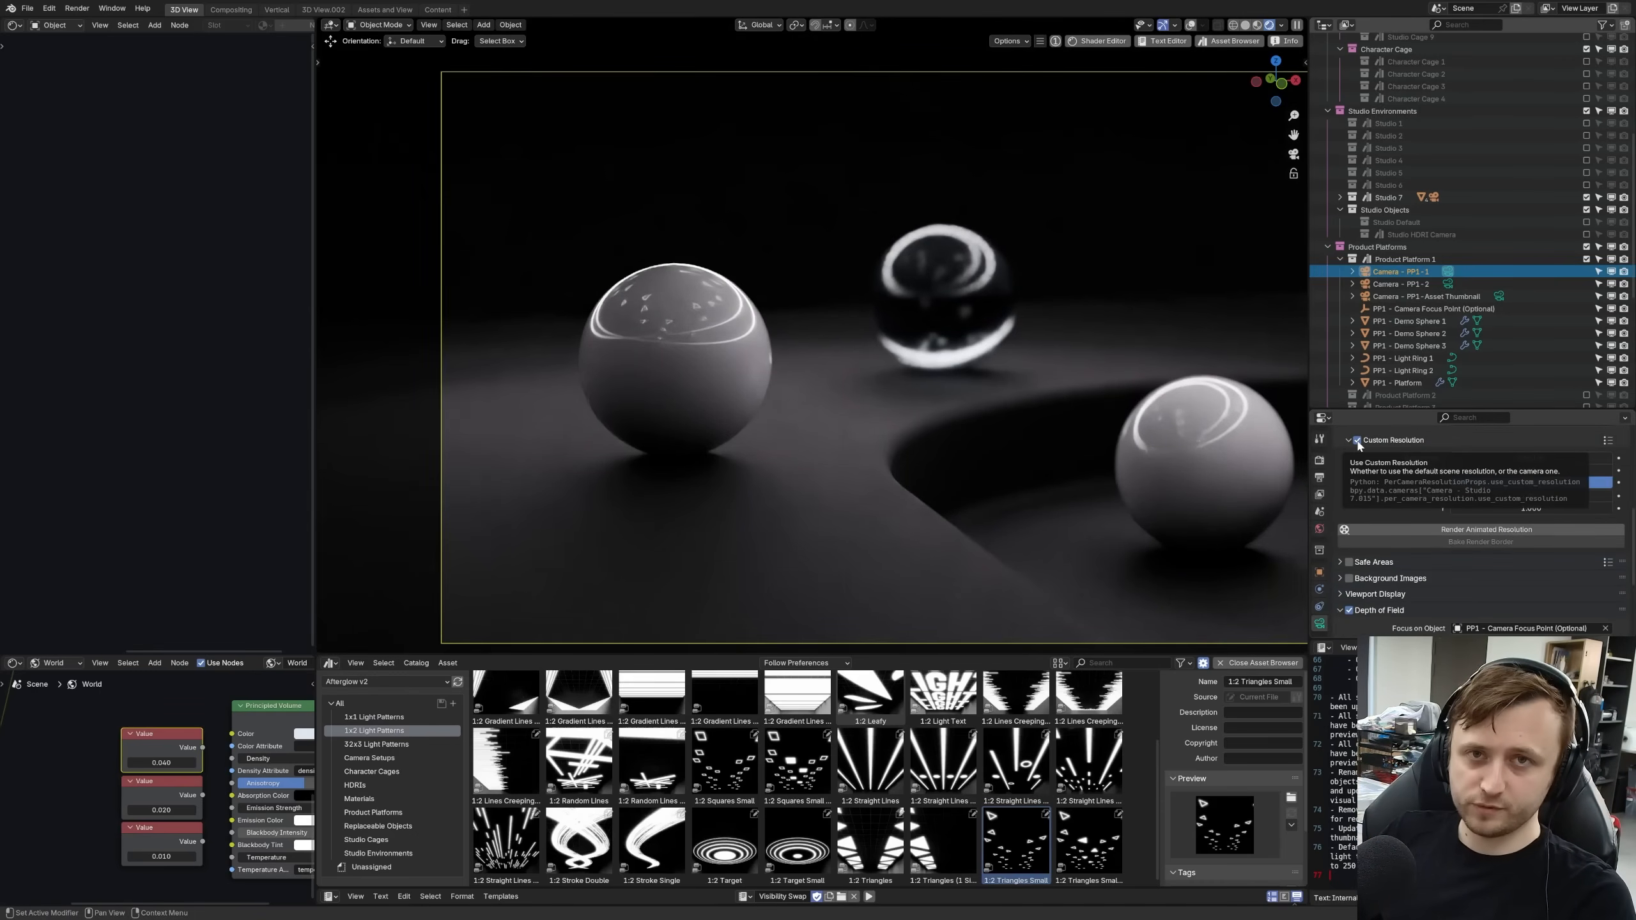
left_click(1358, 439)
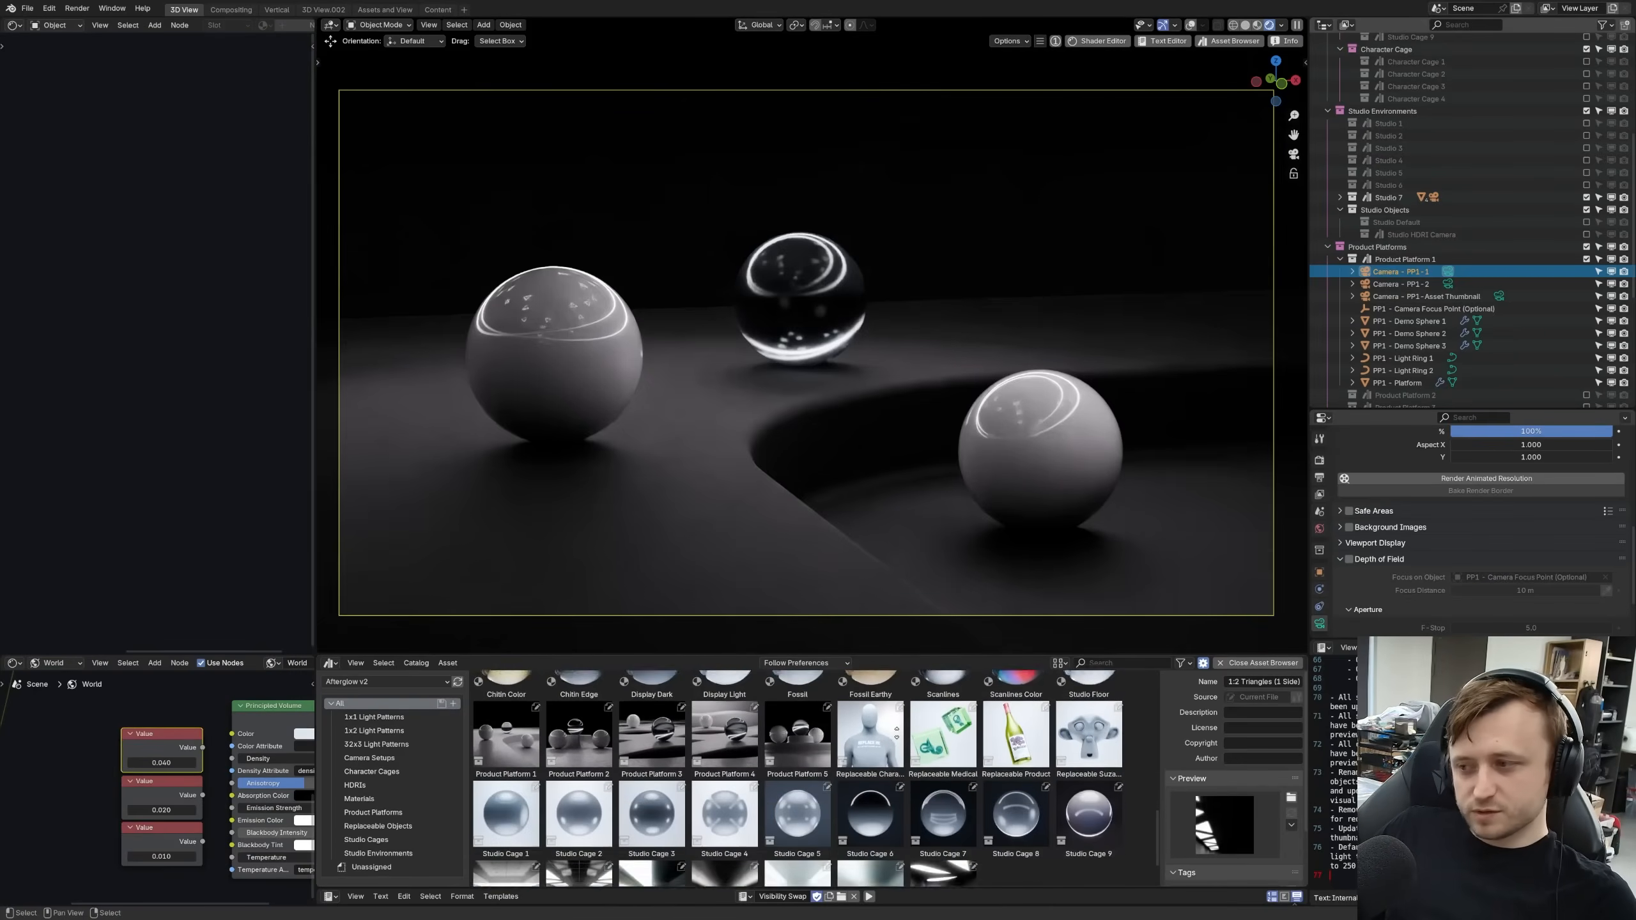
scroll("down", 3)
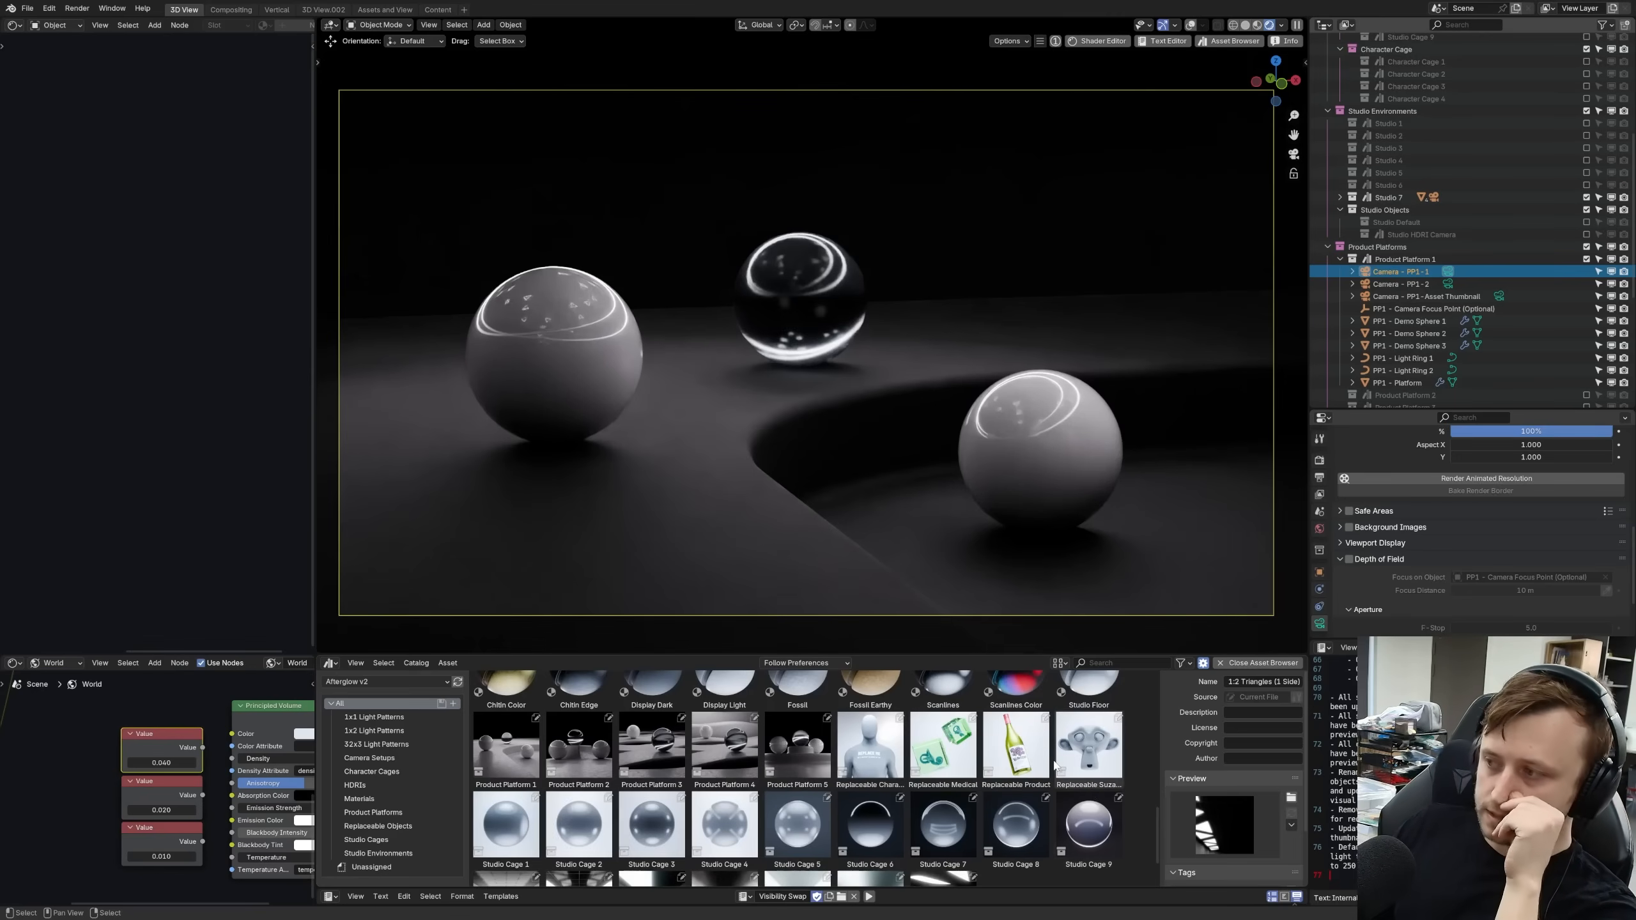
scroll("up", 3)
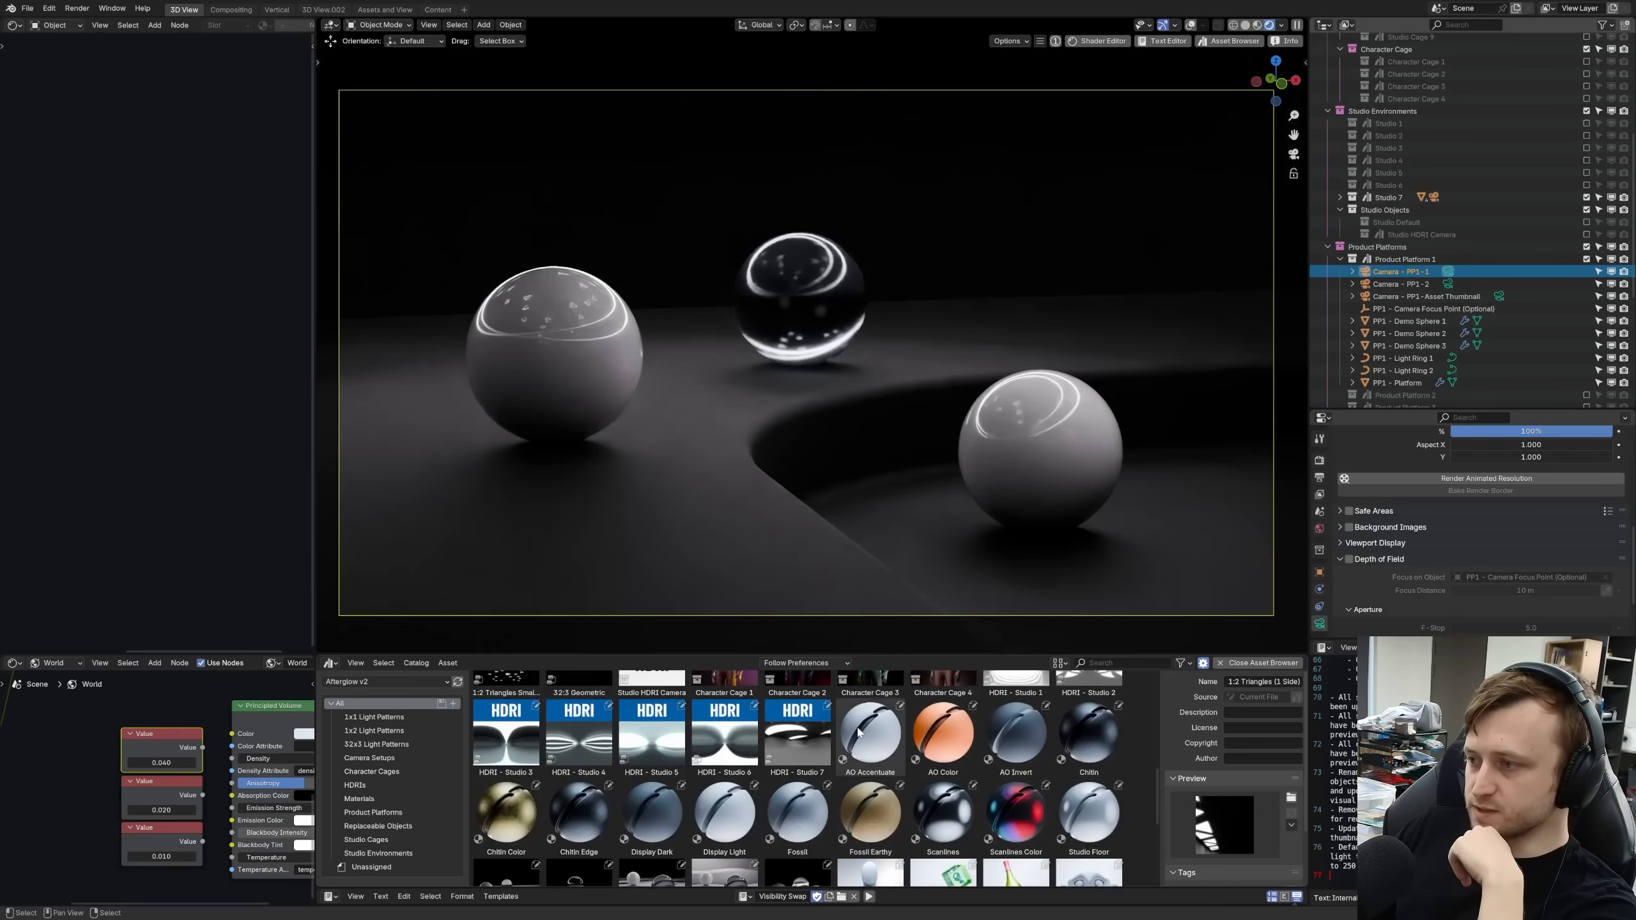
mouse_move(869, 725)
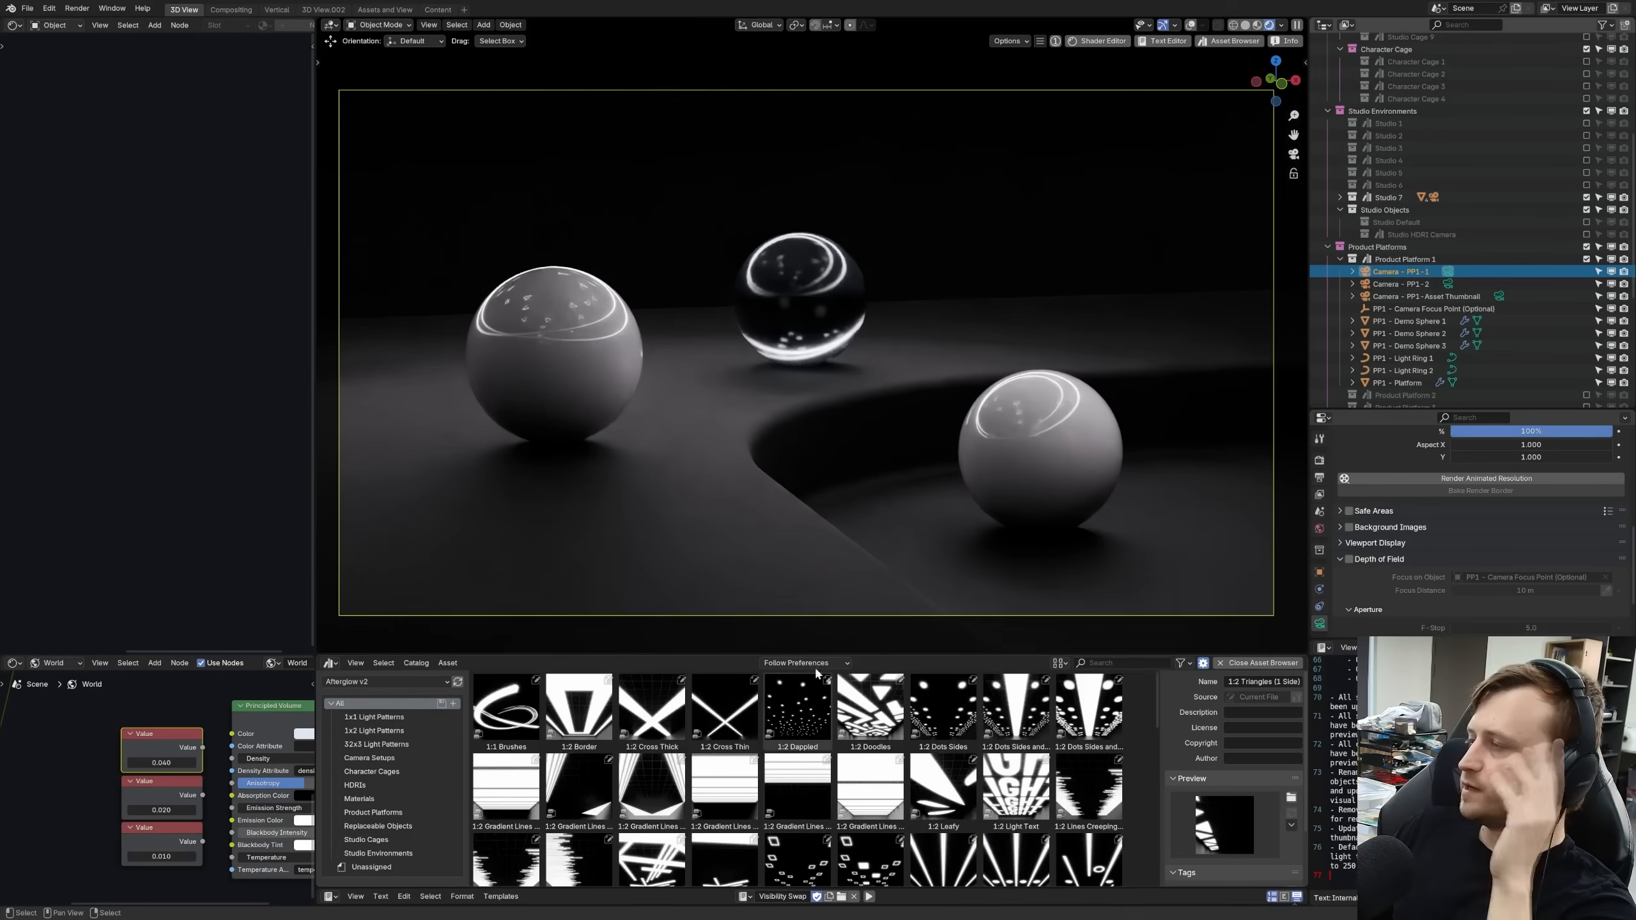
mouse_move(906, 355)
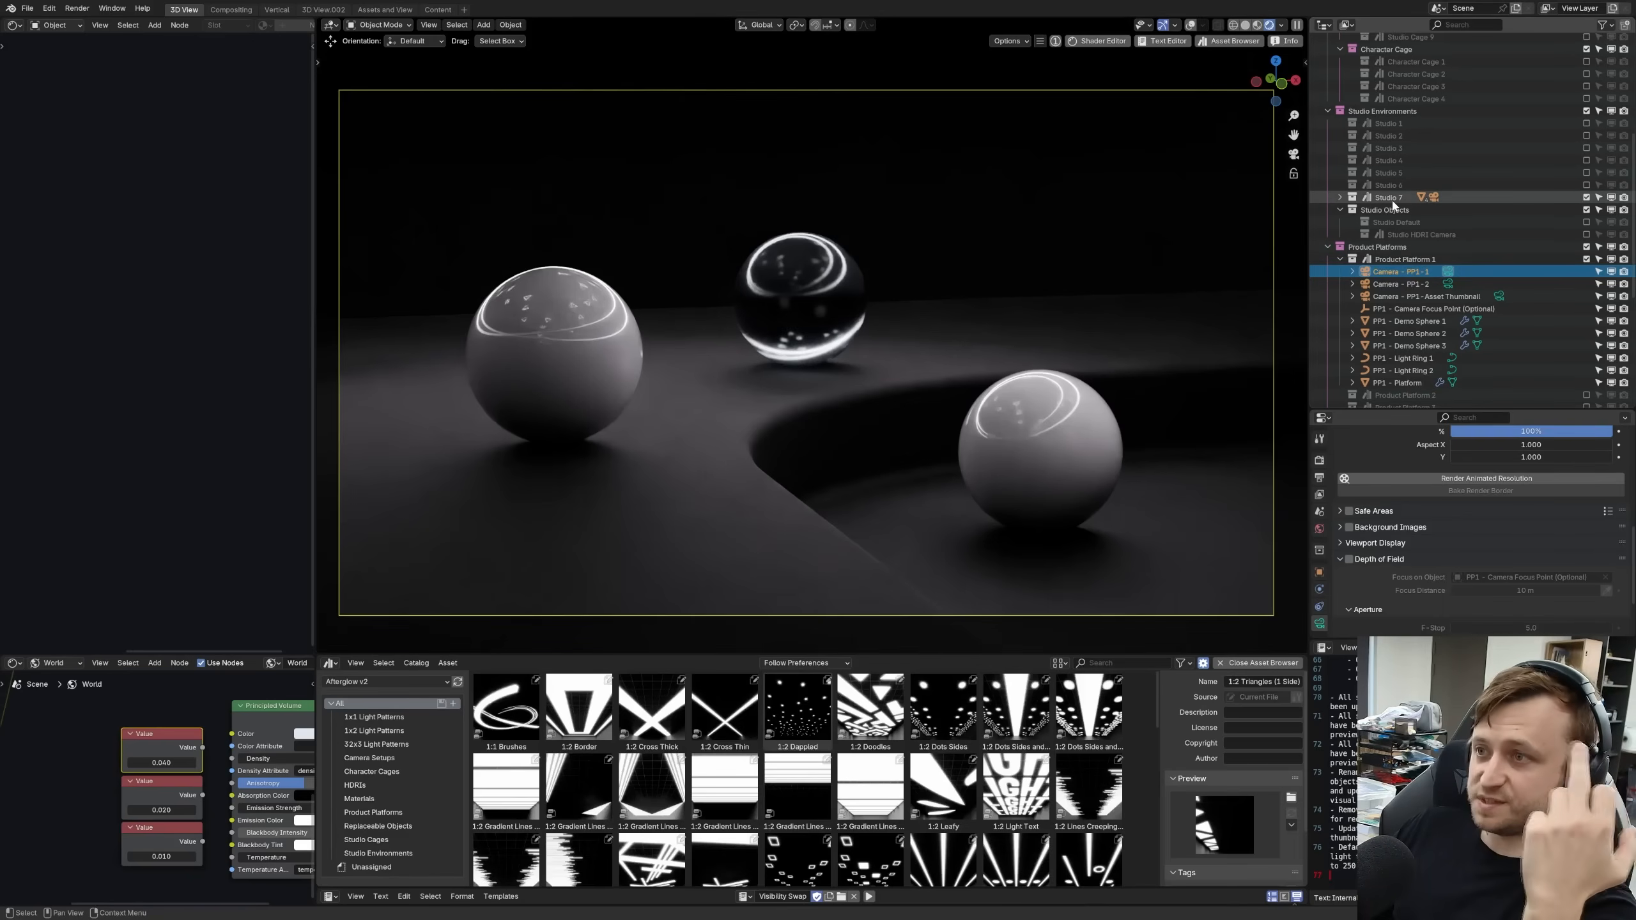
mouse_move(527, 307)
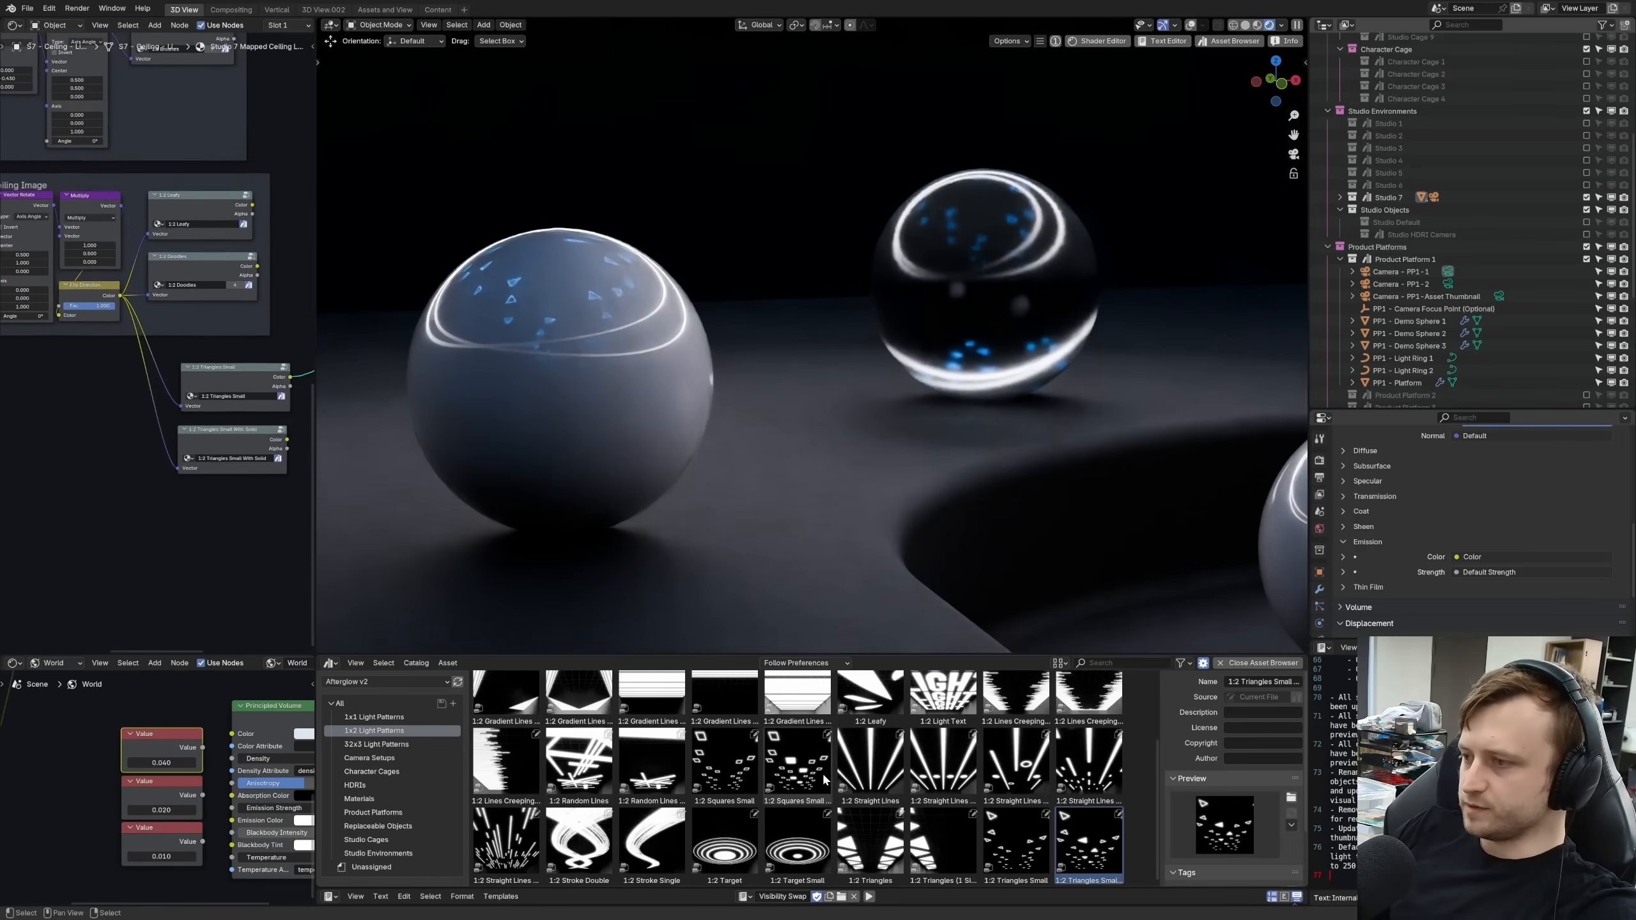
- Bring the 1:2 Straight Lines Random asset into the ceiling light's node tree
left_click(1089, 769)
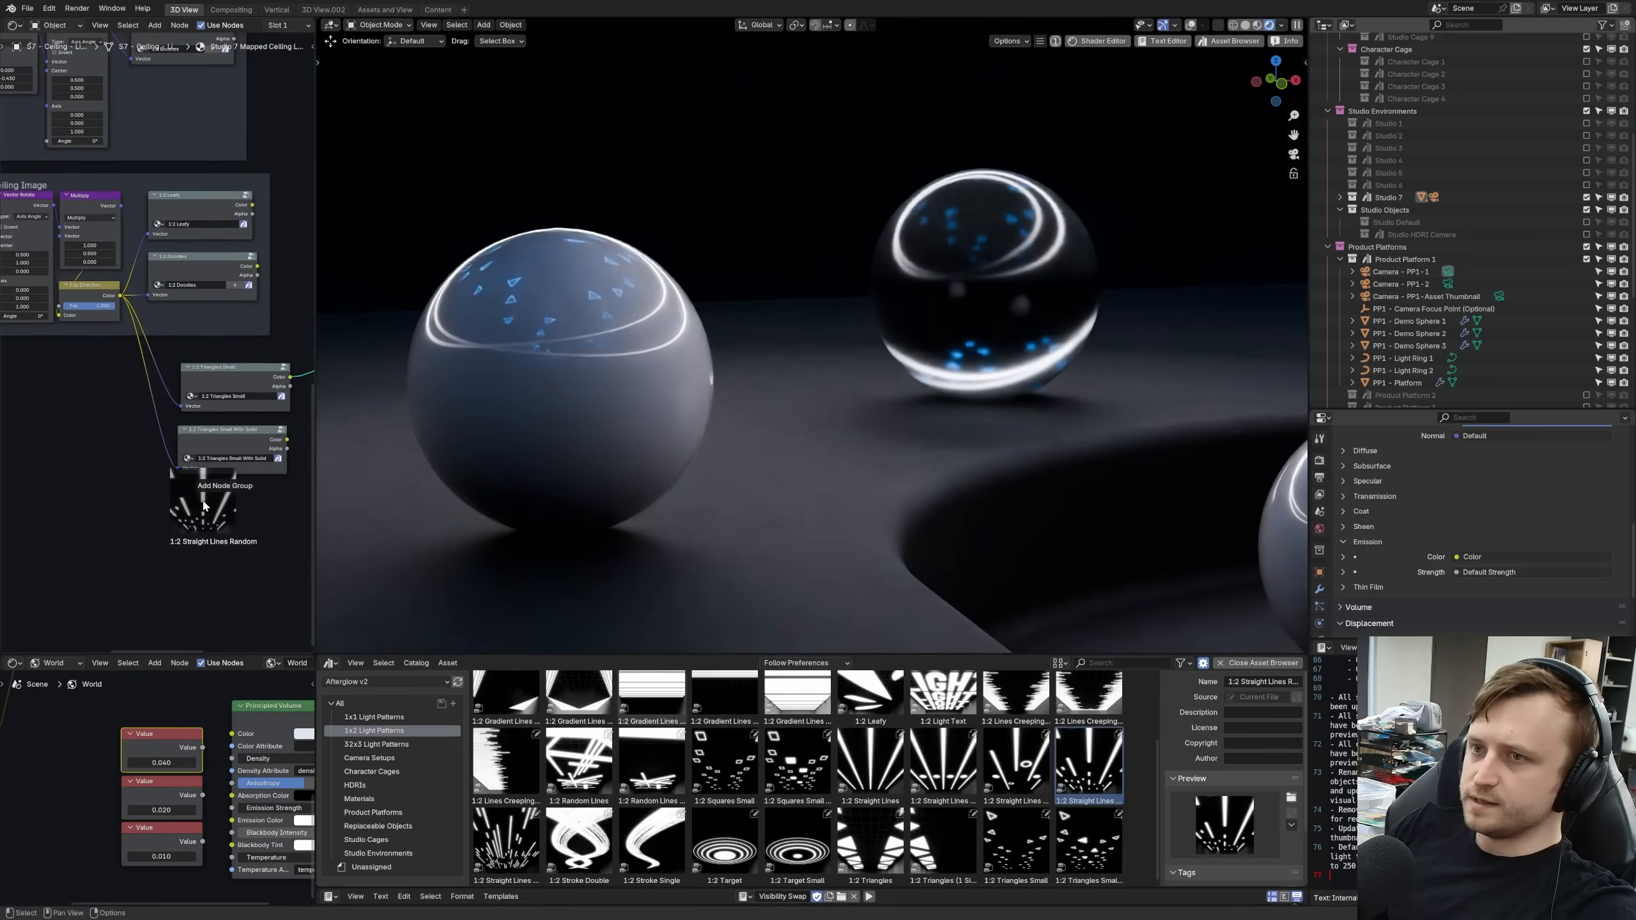